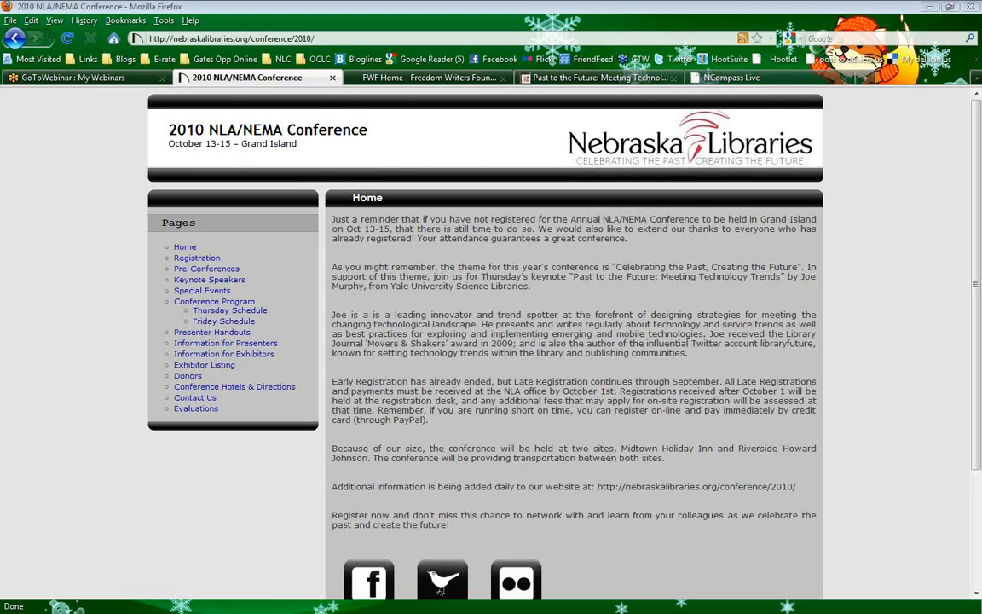
mouse_move(206, 269)
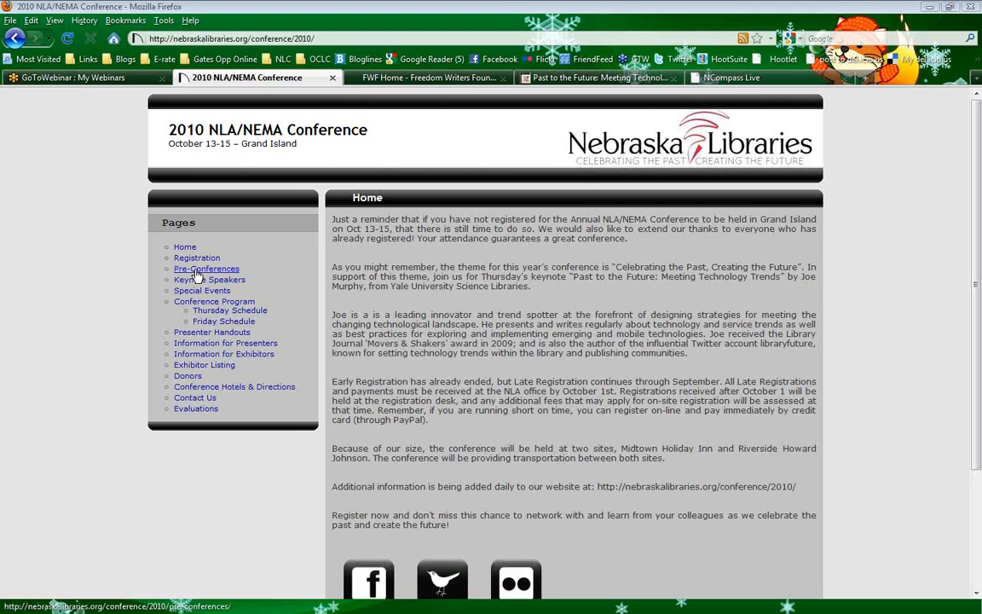
mouse_move(208, 279)
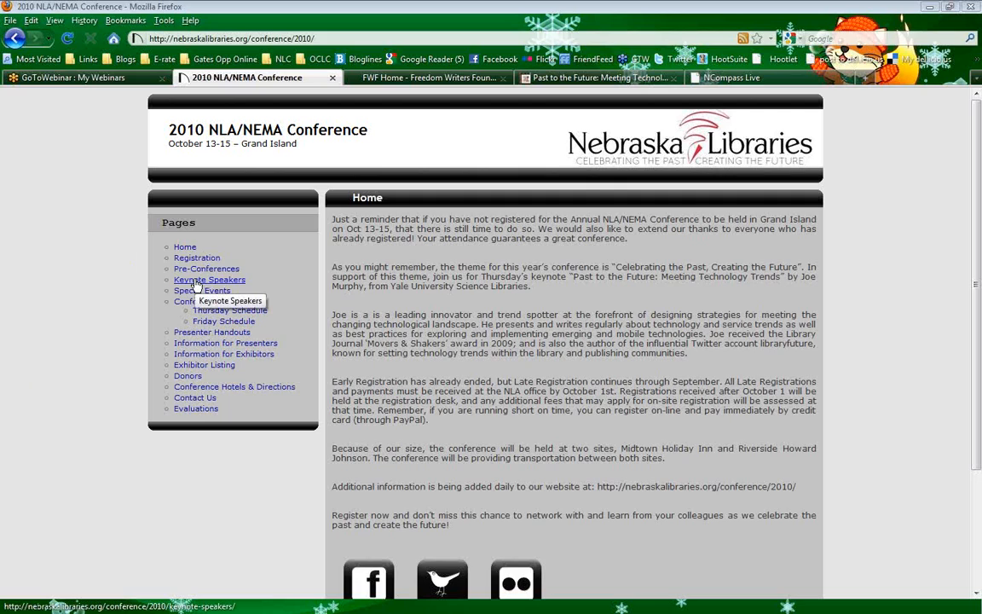
Open the Keynote Speakers page from the Pages sidebar of the conference site
left_click(208, 279)
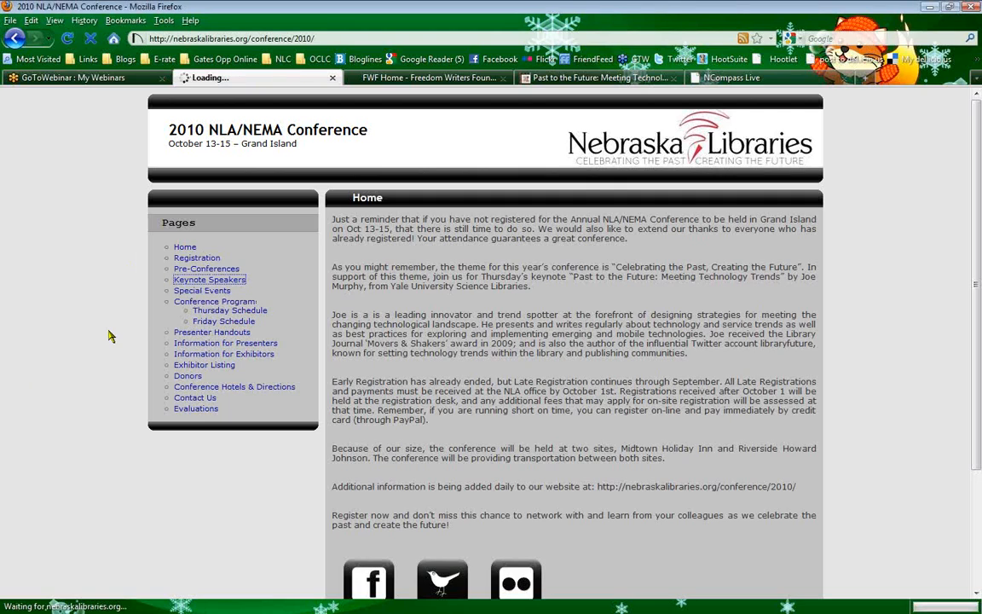
left_click(208, 280)
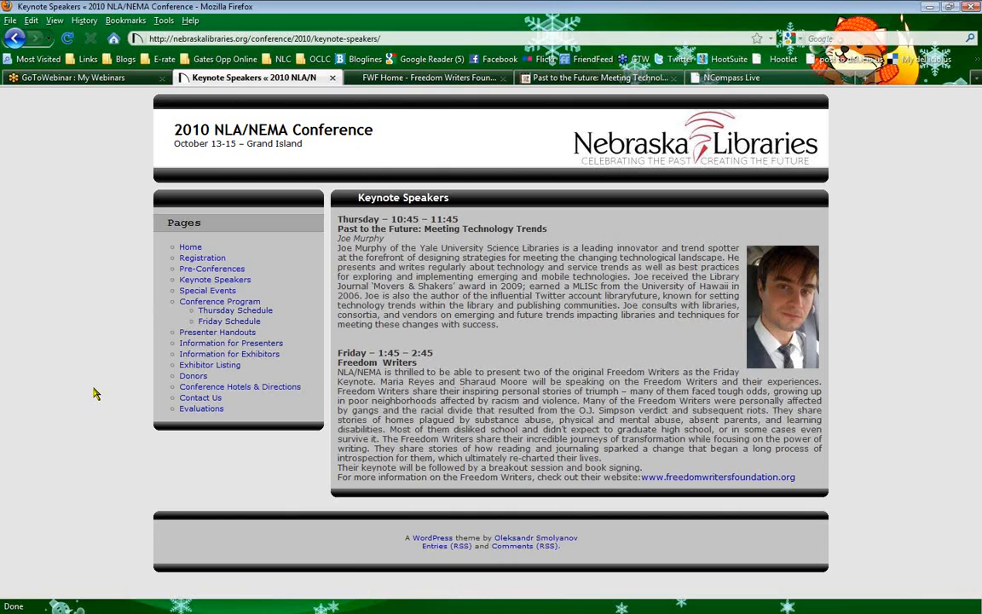
mouse_move(294, 304)
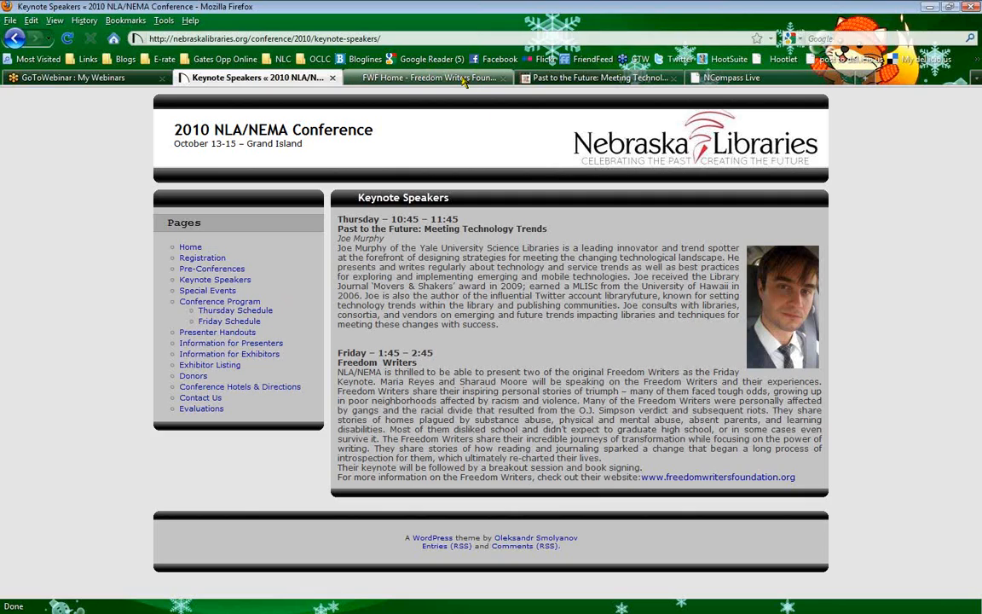
mouse_move(435, 124)
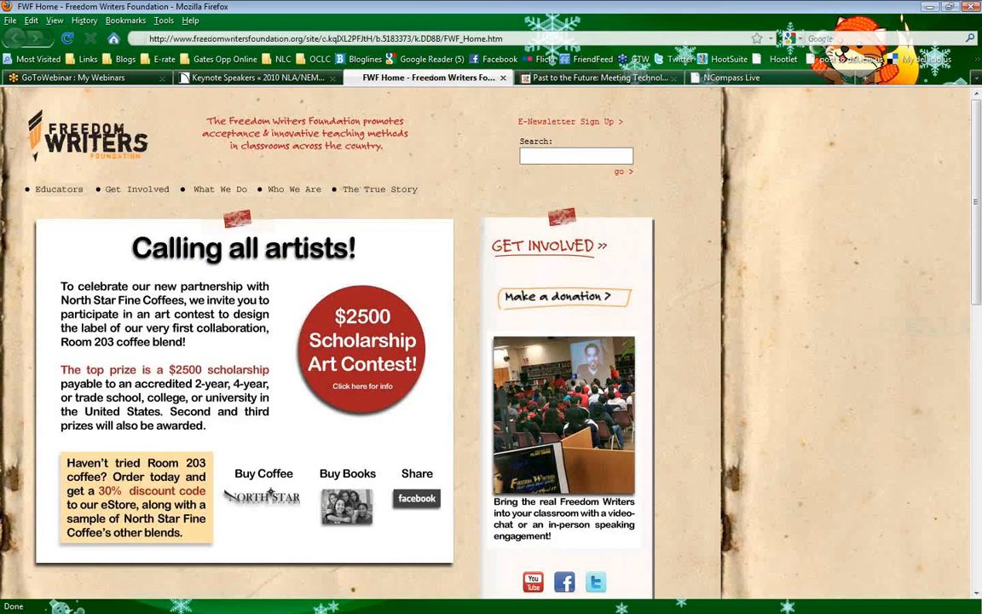
mouse_move(840, 349)
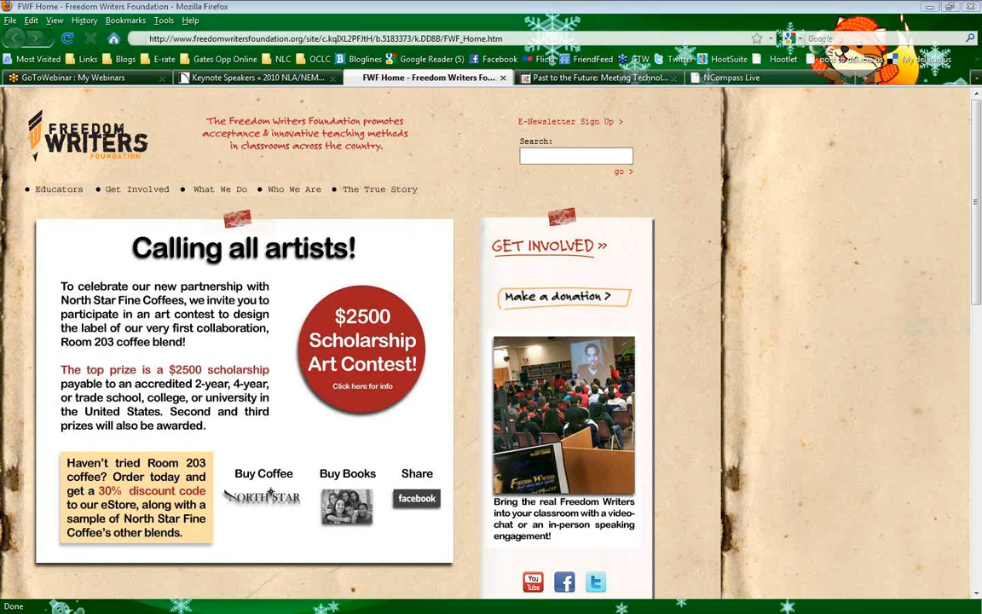
mouse_move(542, 477)
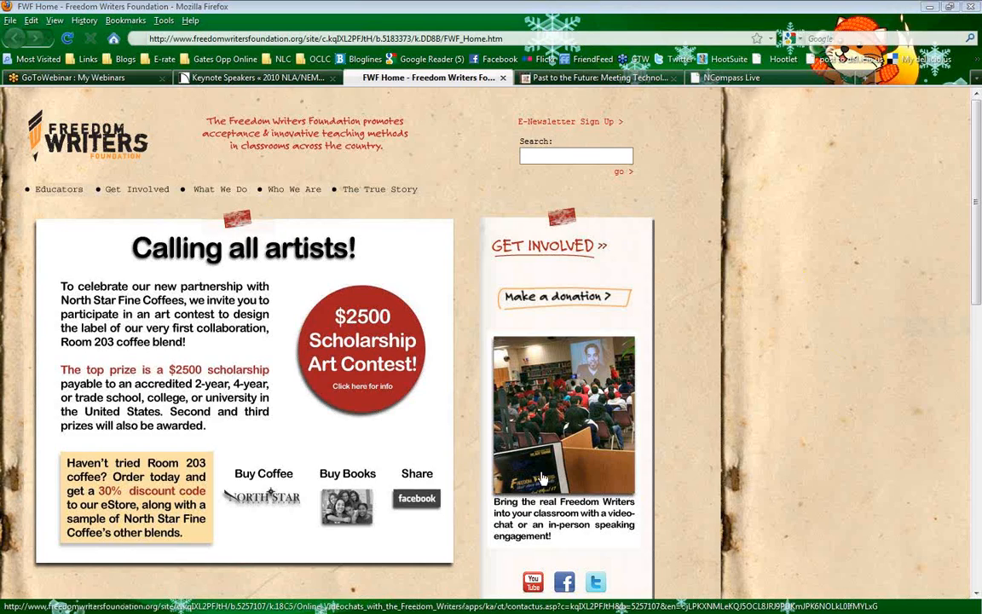
mouse_move(890, 348)
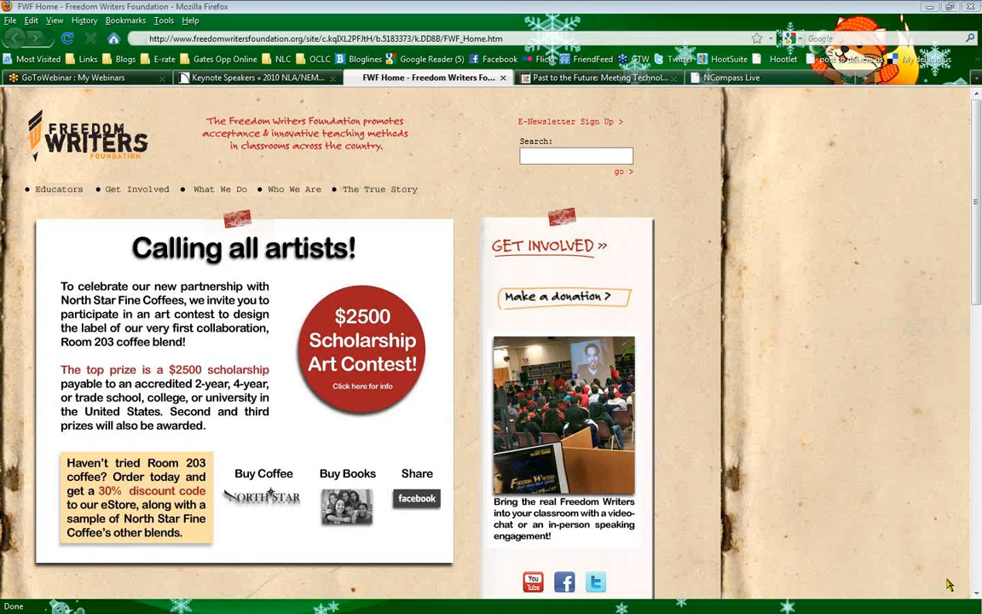
mouse_move(560, 297)
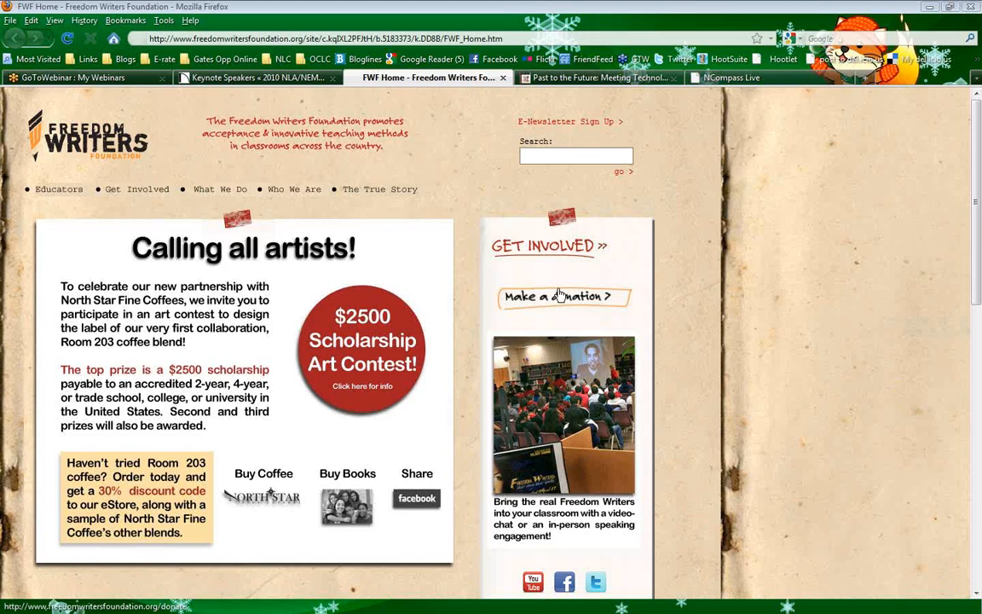
mouse_move(556, 247)
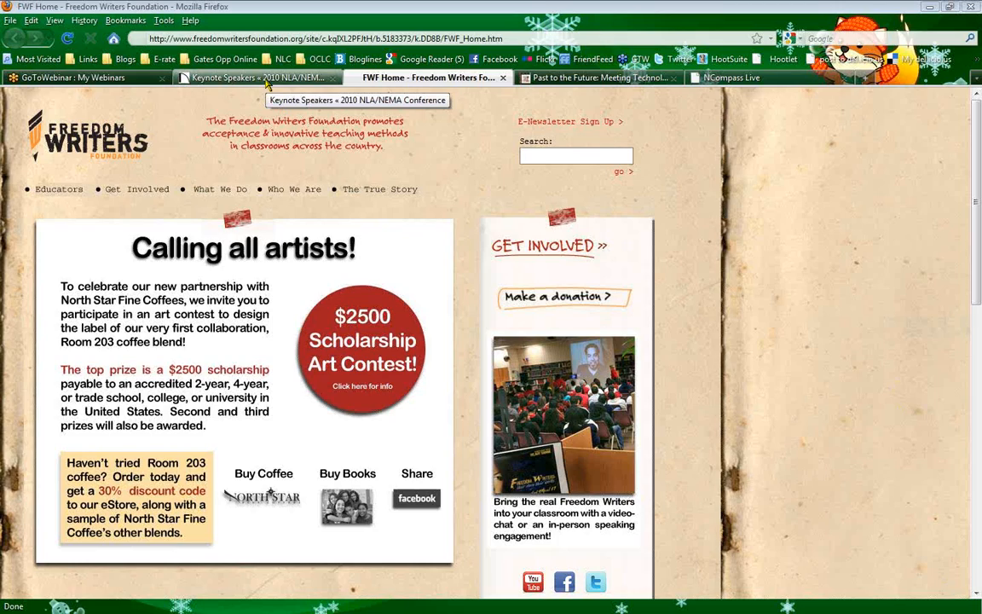
mouse_move(856, 297)
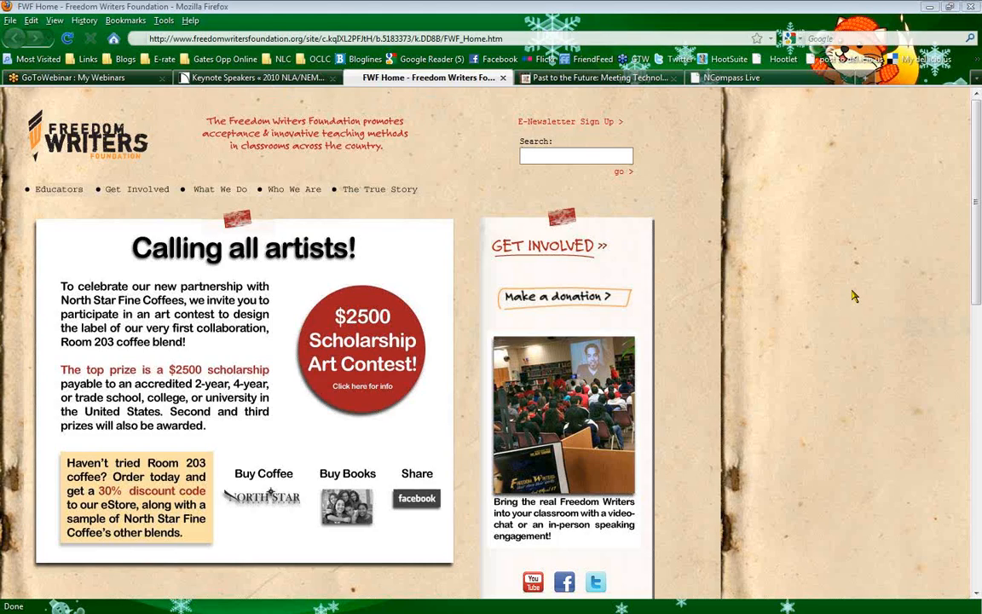
mouse_move(928, 311)
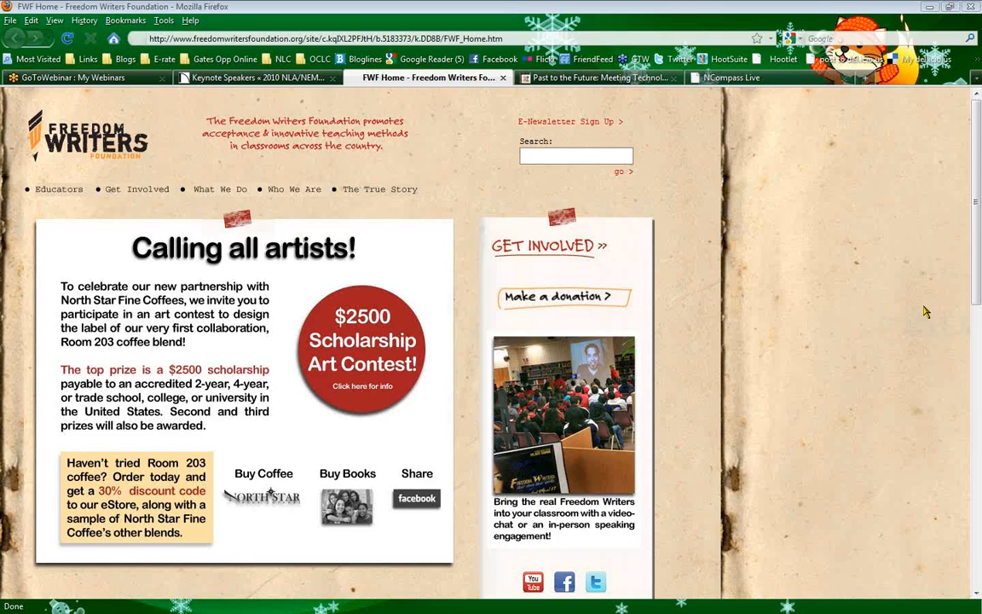
mouse_move(450, 116)
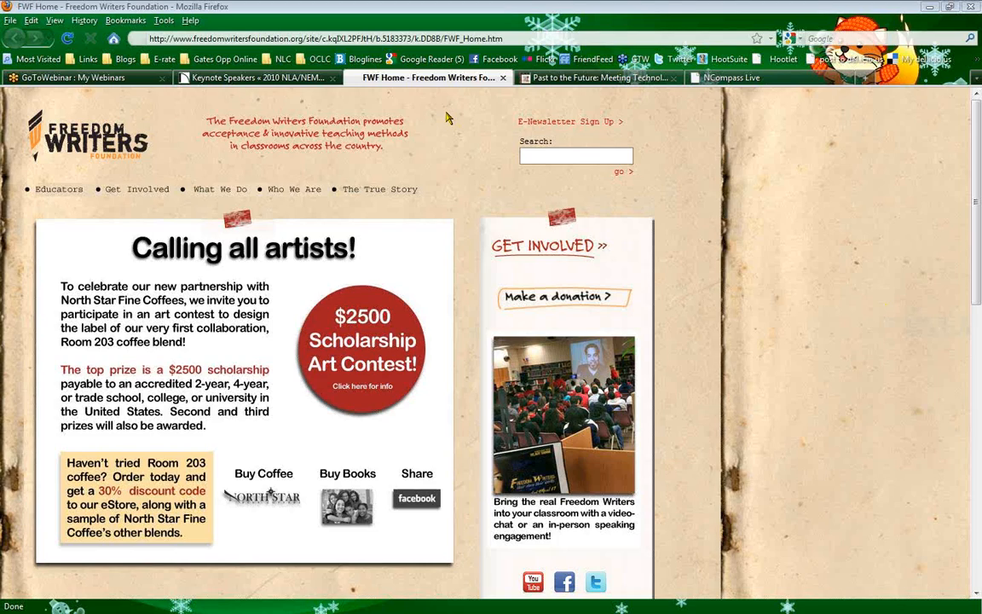
mouse_move(300, 101)
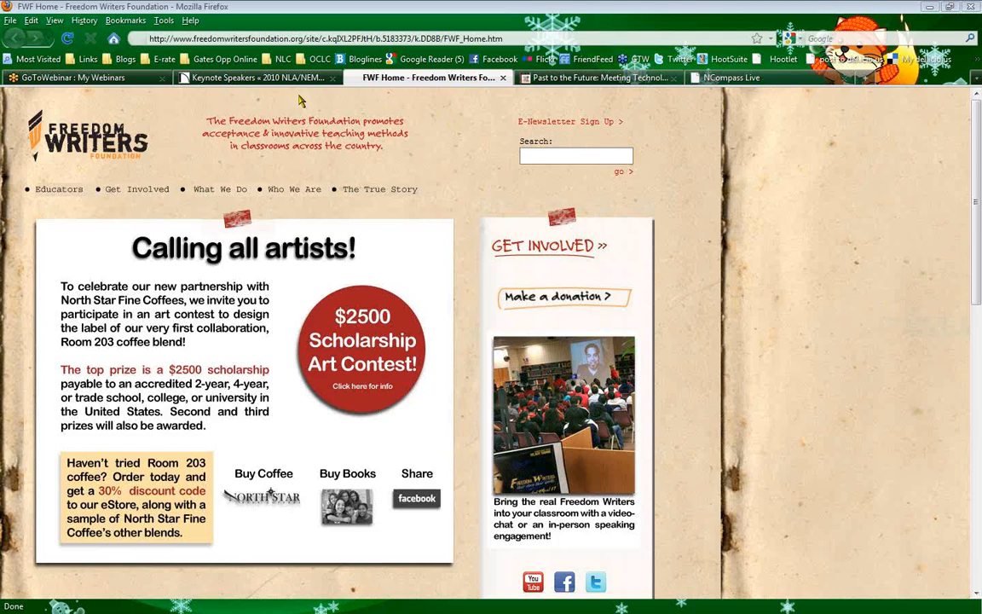
mouse_move(851, 358)
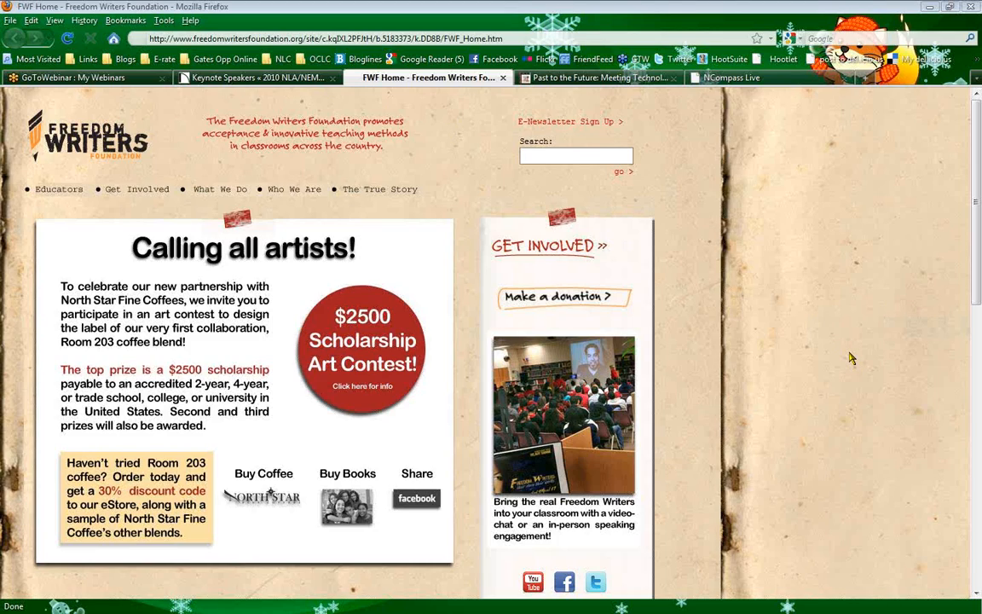
mouse_move(345, 505)
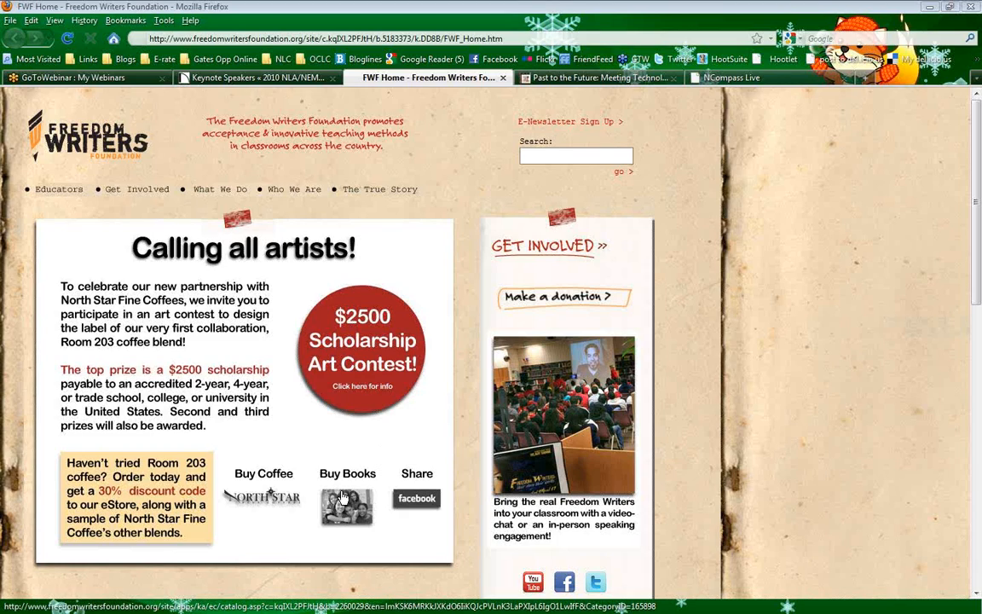
Browse the Freedom Writers eStore book catalog via Buy Books, then return to the Keynote Speakers tab
left_click(346, 505)
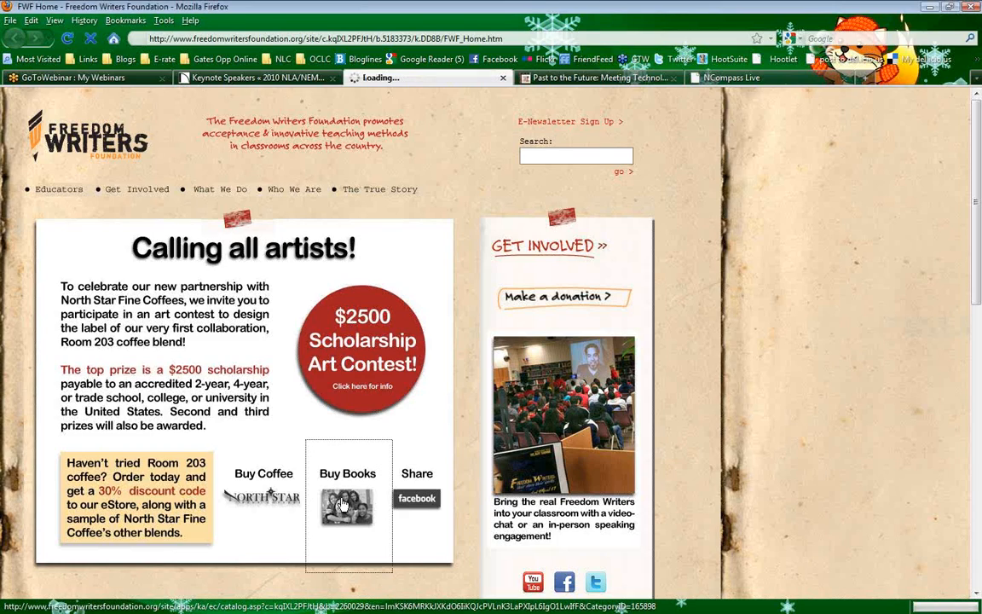
left_click(347, 508)
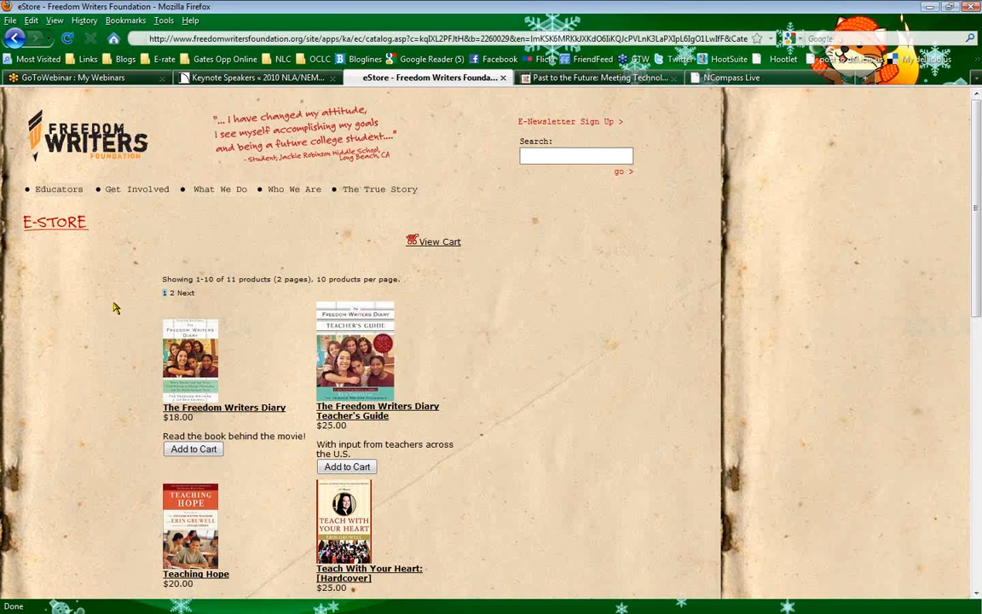
mouse_move(102, 388)
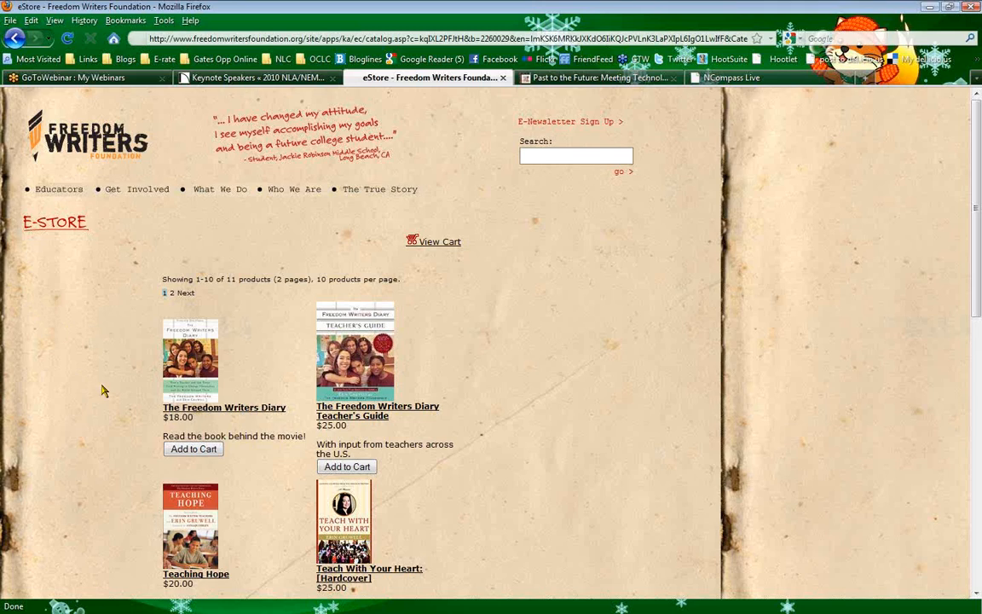
scroll("down", 3)
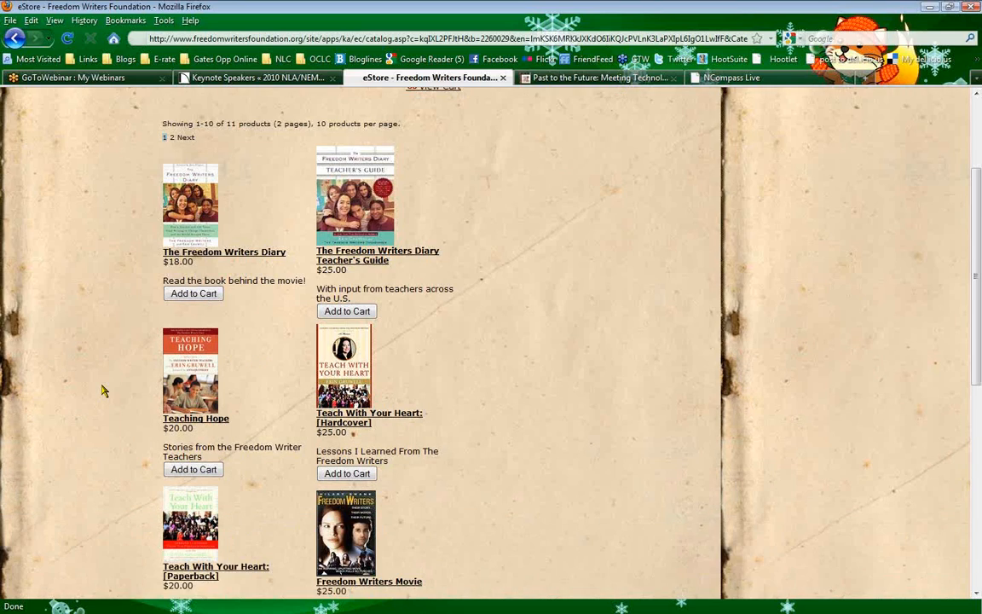
left_click(256, 78)
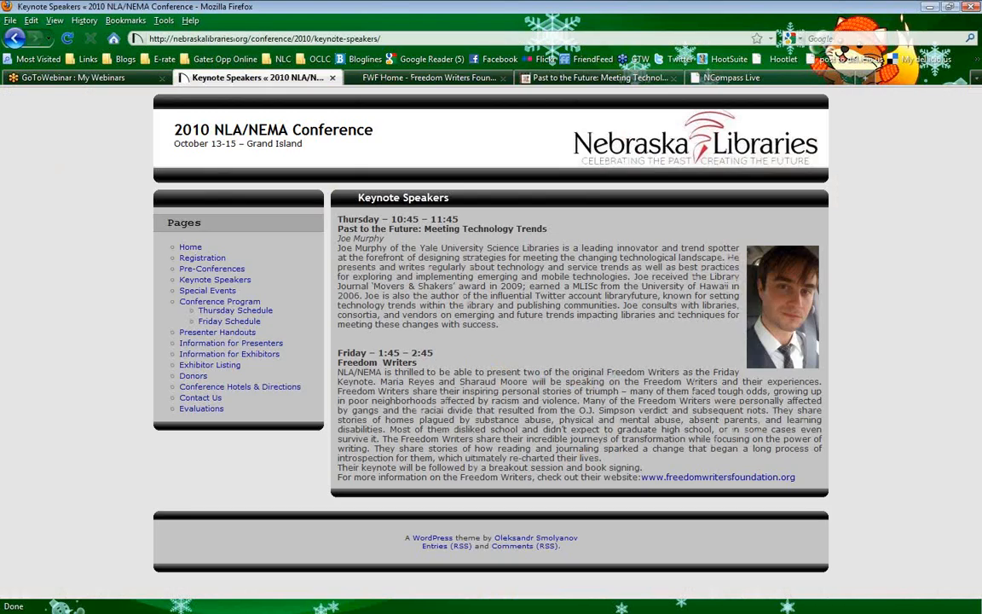
mouse_move(551, 344)
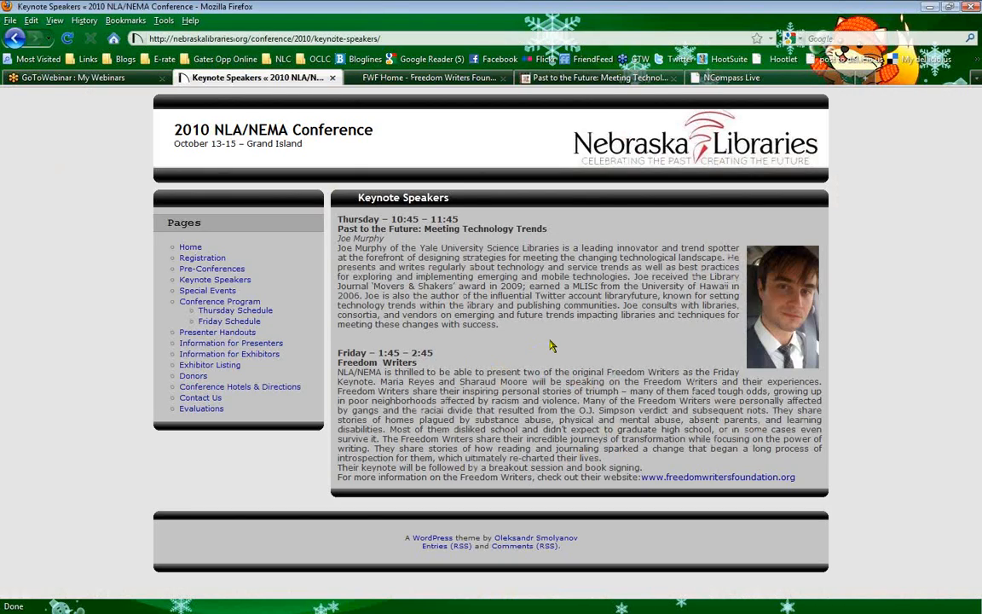
mouse_move(580, 350)
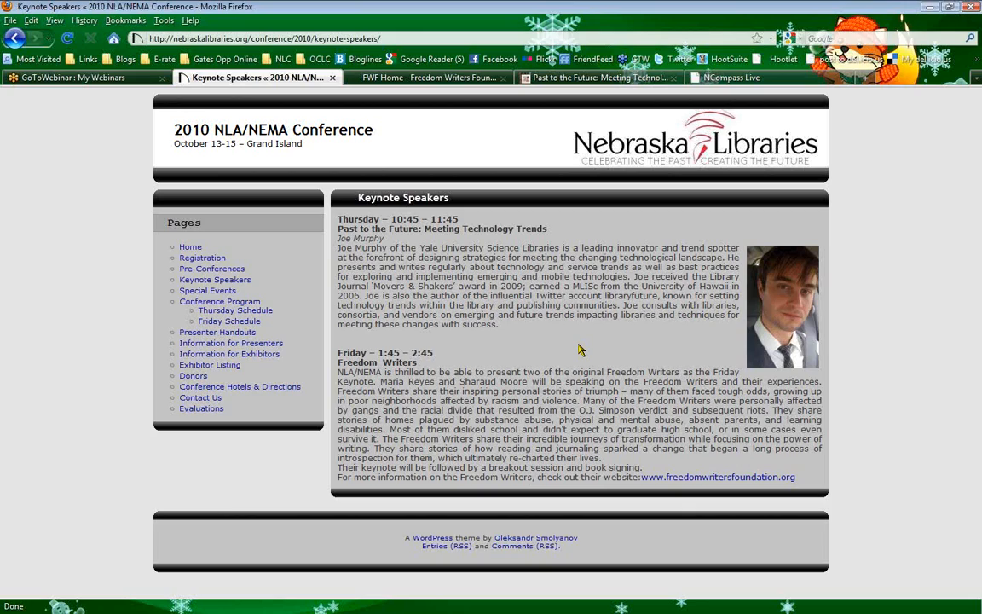
mouse_move(603, 126)
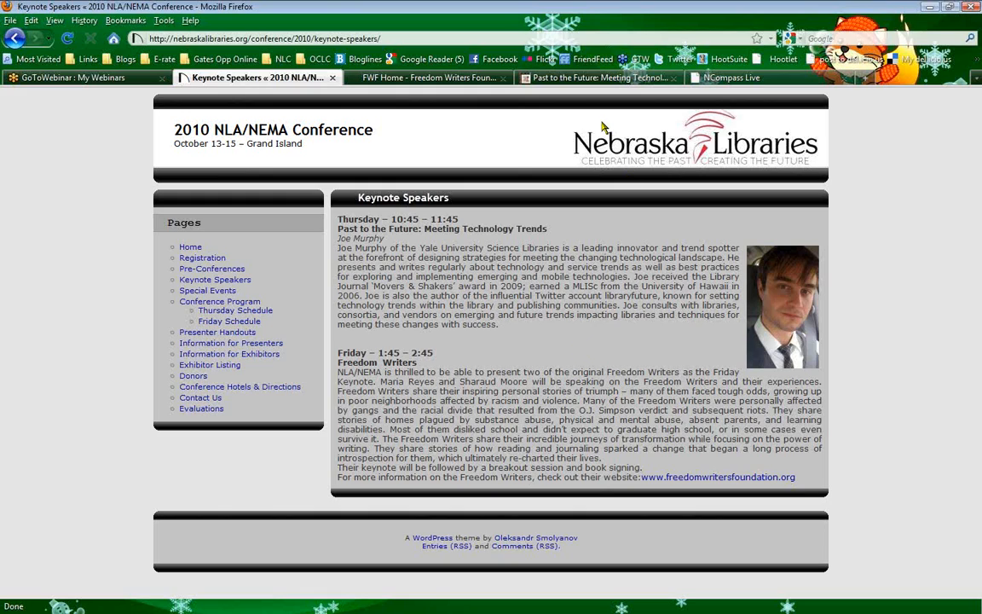
Switch to the Internet Archive tab for the 'Past to the Future' keynote recording
left_click(597, 76)
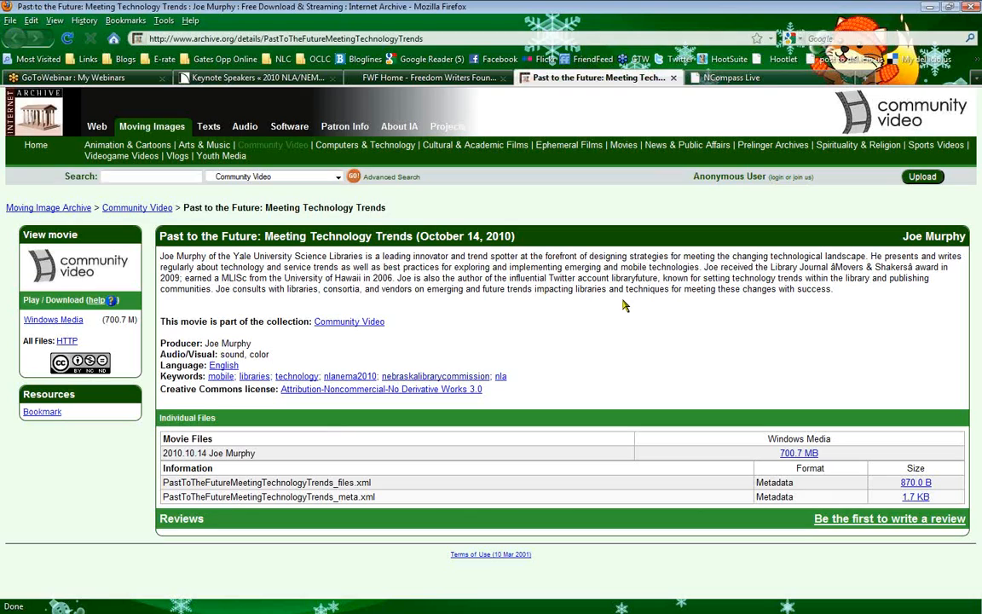
mouse_move(60, 266)
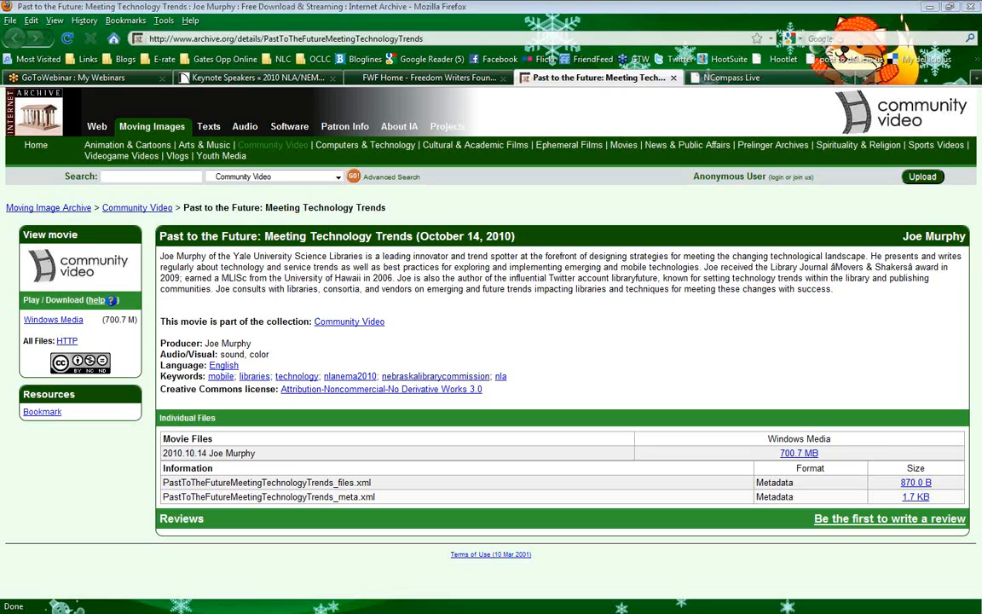
mouse_move(348, 345)
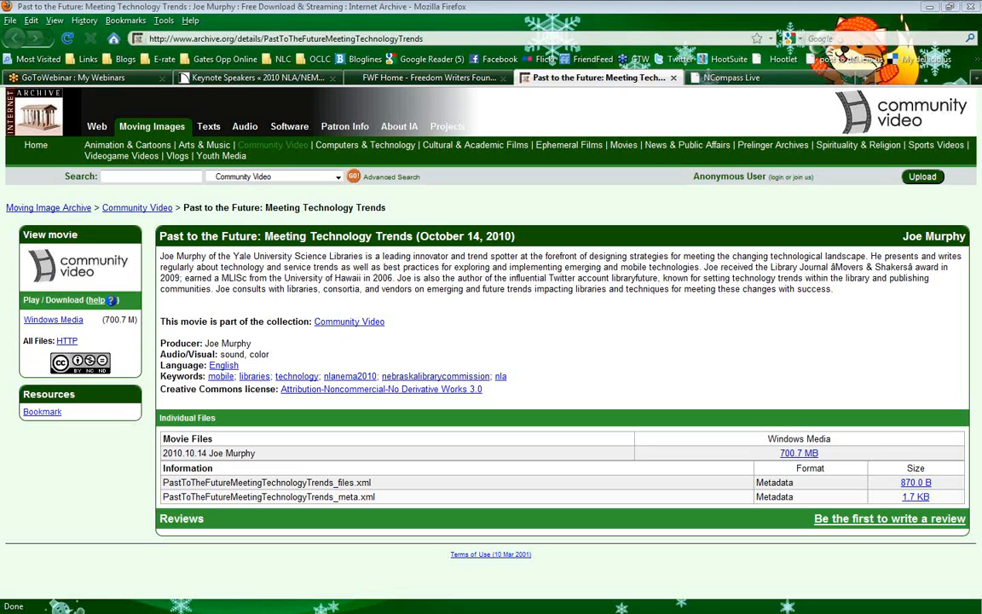
mouse_move(726, 317)
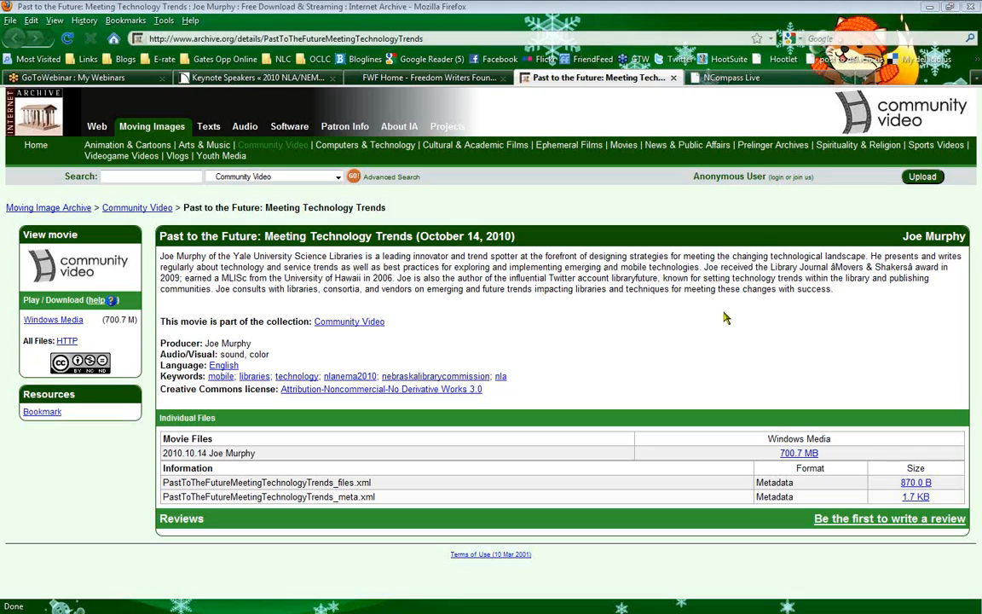
mouse_move(851, 372)
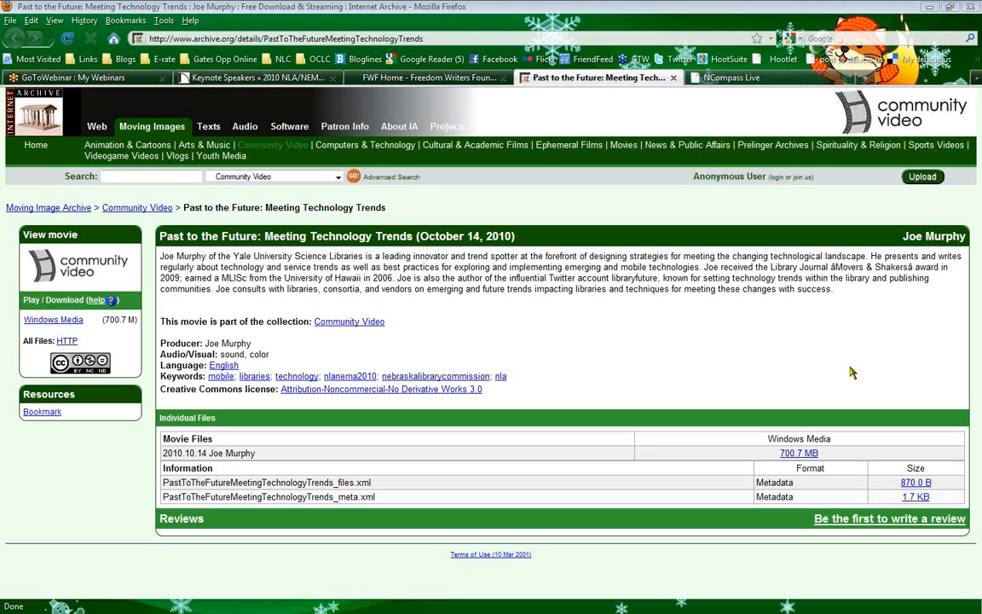
mouse_move(157, 189)
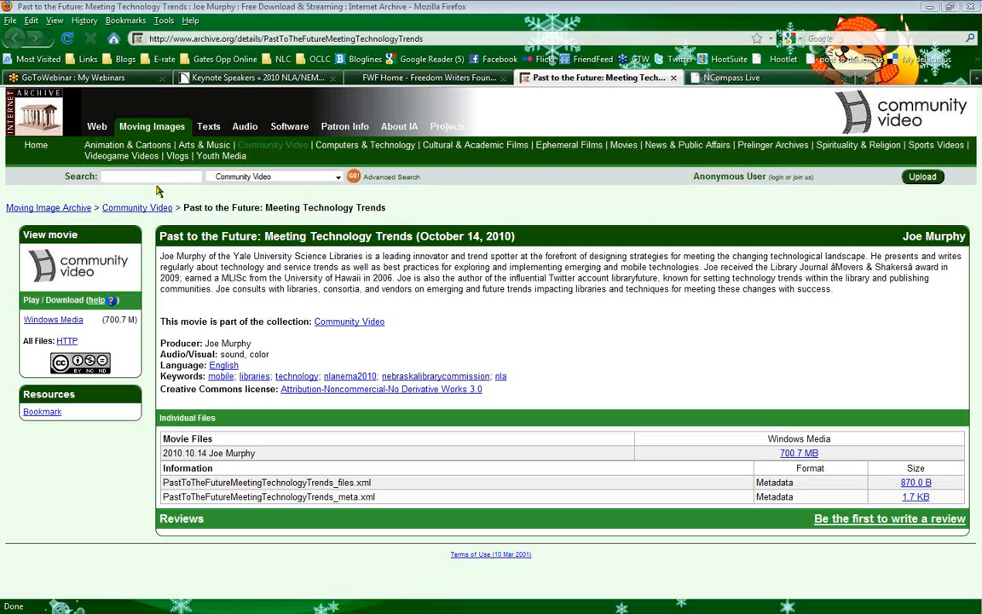
mouse_move(156, 190)
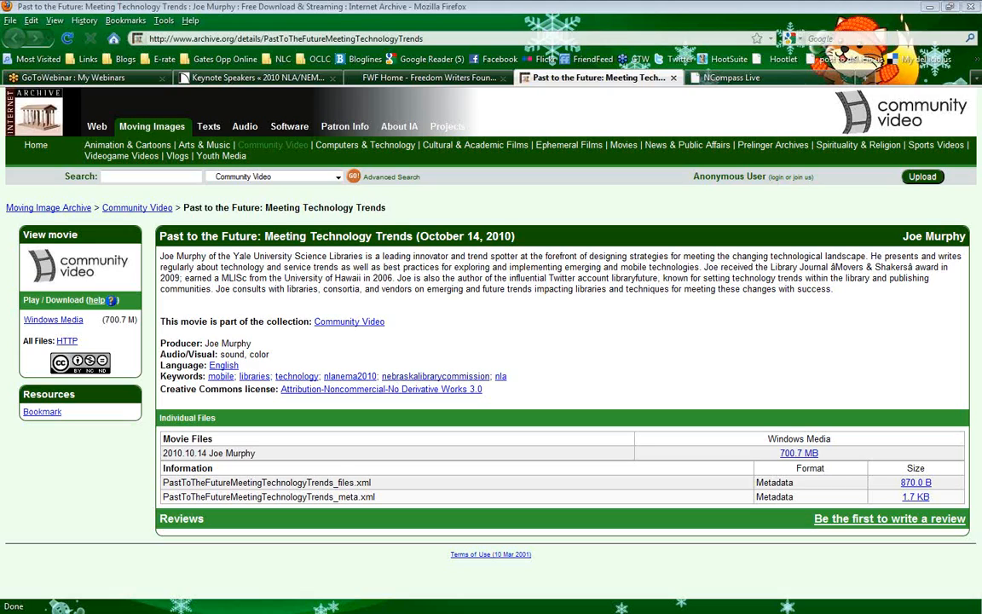
mouse_move(3, 286)
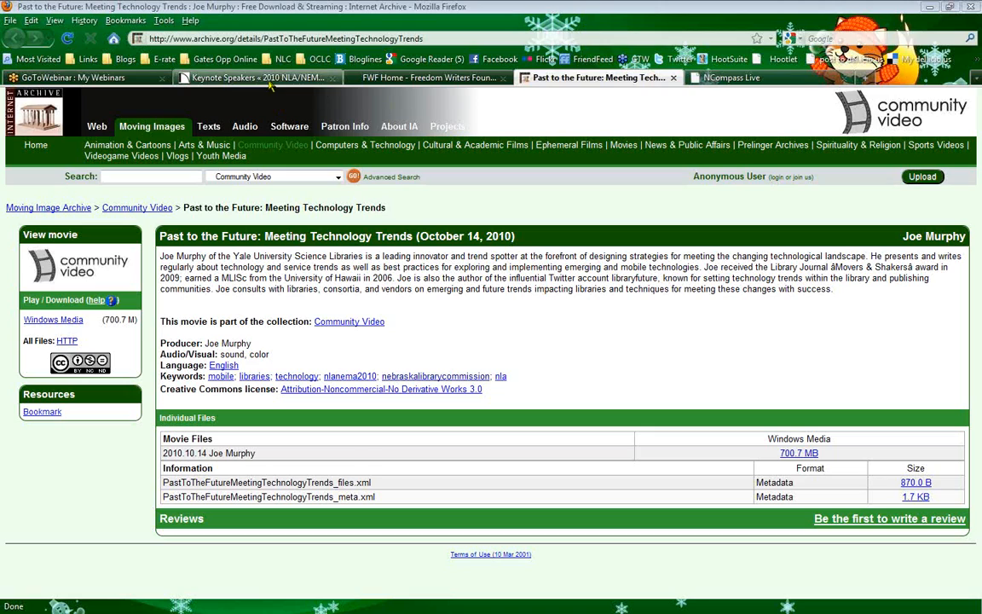
Switch back to the Keynote Speakers tab of the 2010 NLA/NEMA site
left_click(256, 78)
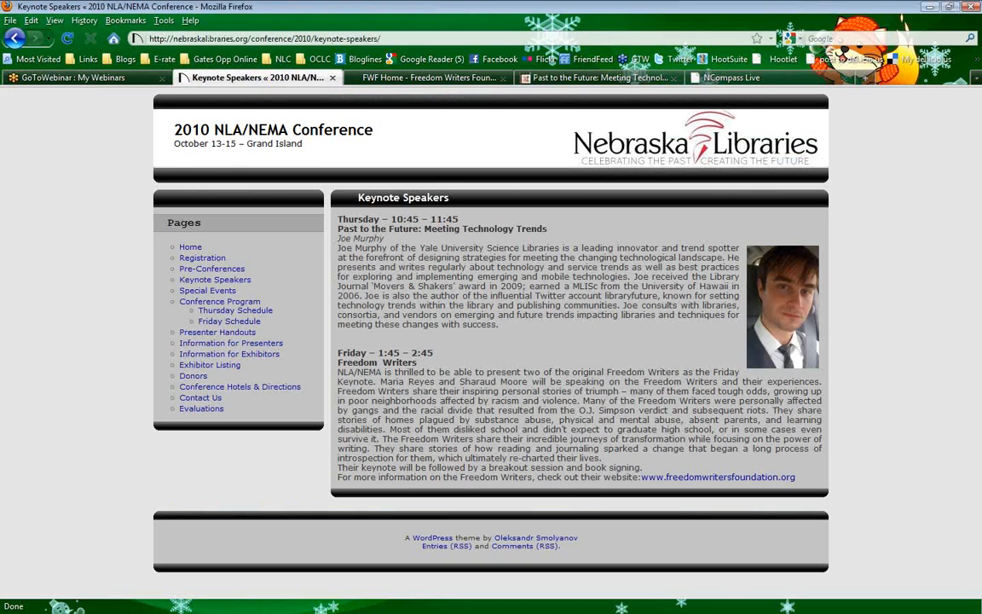
mouse_move(111, 366)
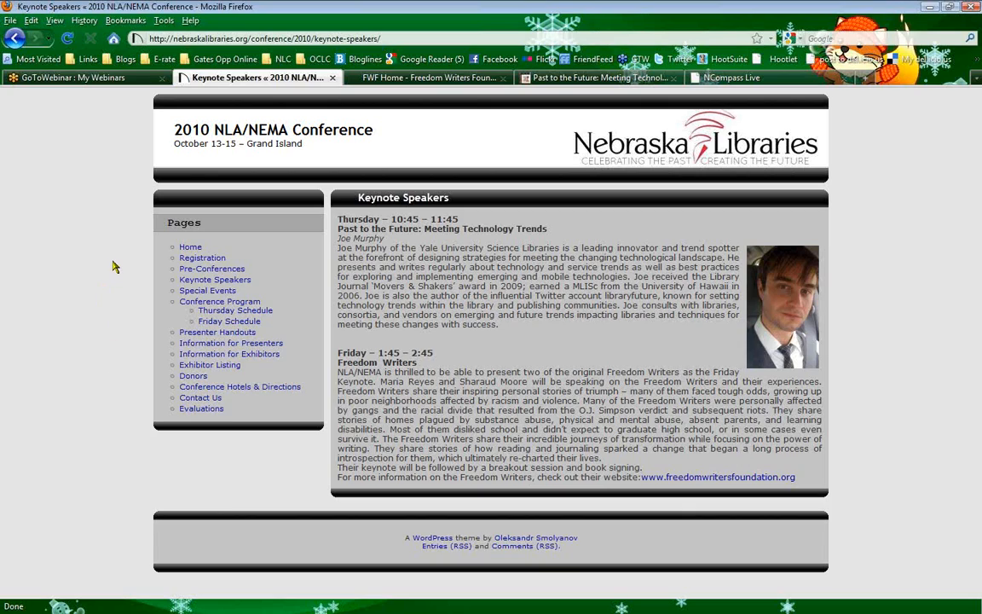
mouse_move(645, 152)
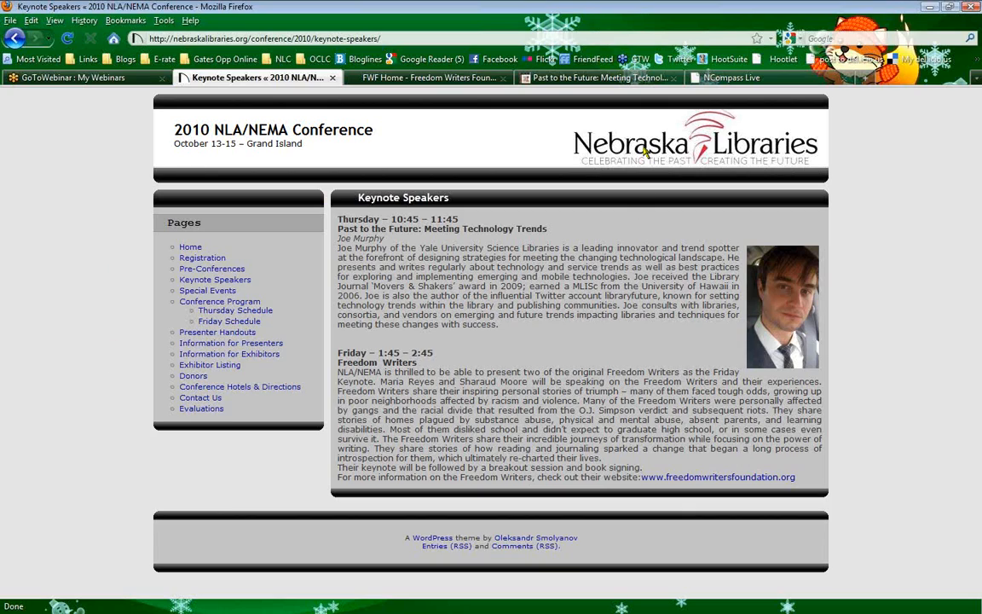
mouse_move(597, 78)
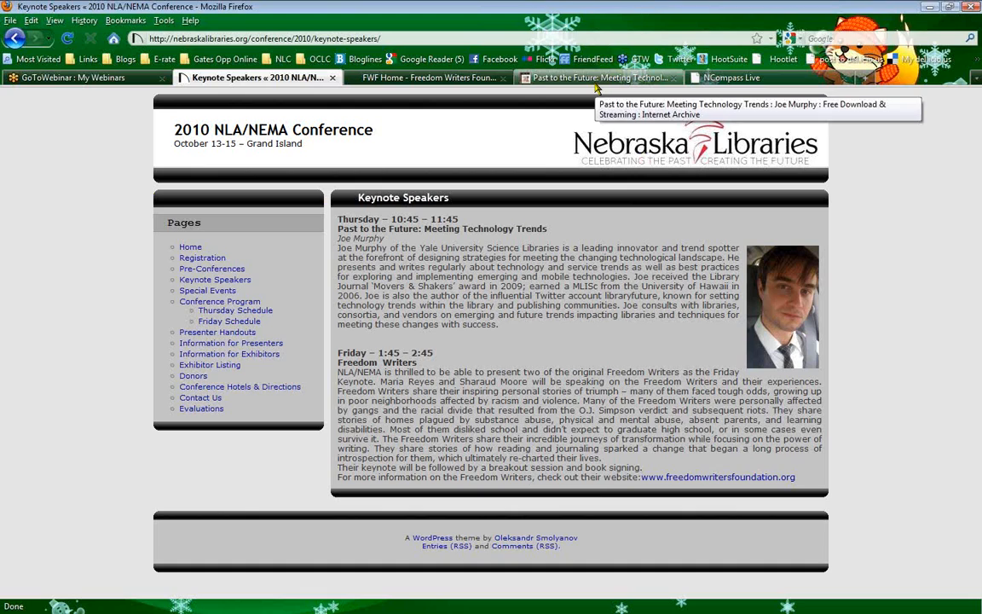
From the keynote's Internet Archive page, list all items tagged nebraskalibrarycommission and review the results
left_click(597, 79)
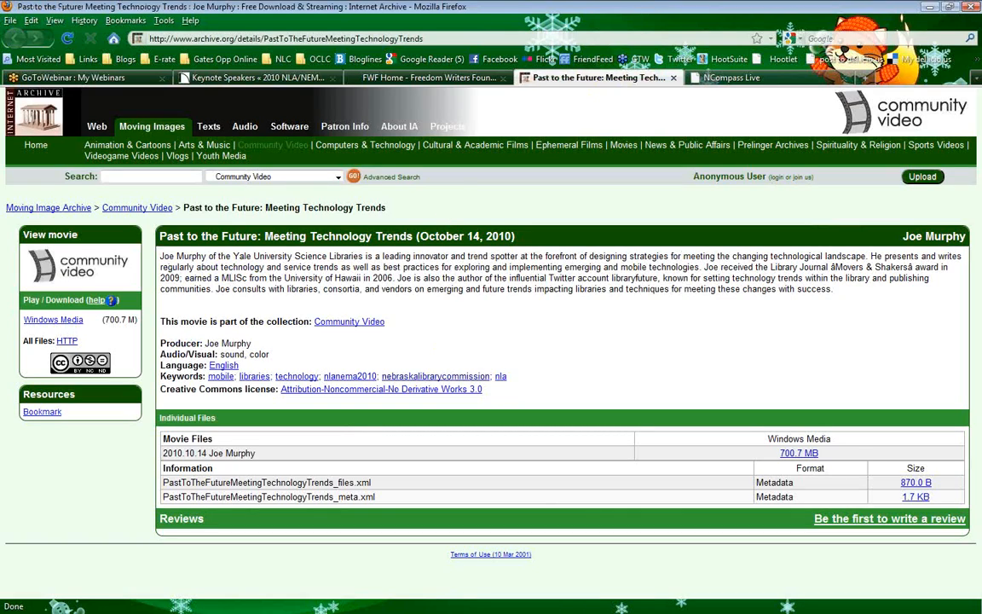
left_click(435, 377)
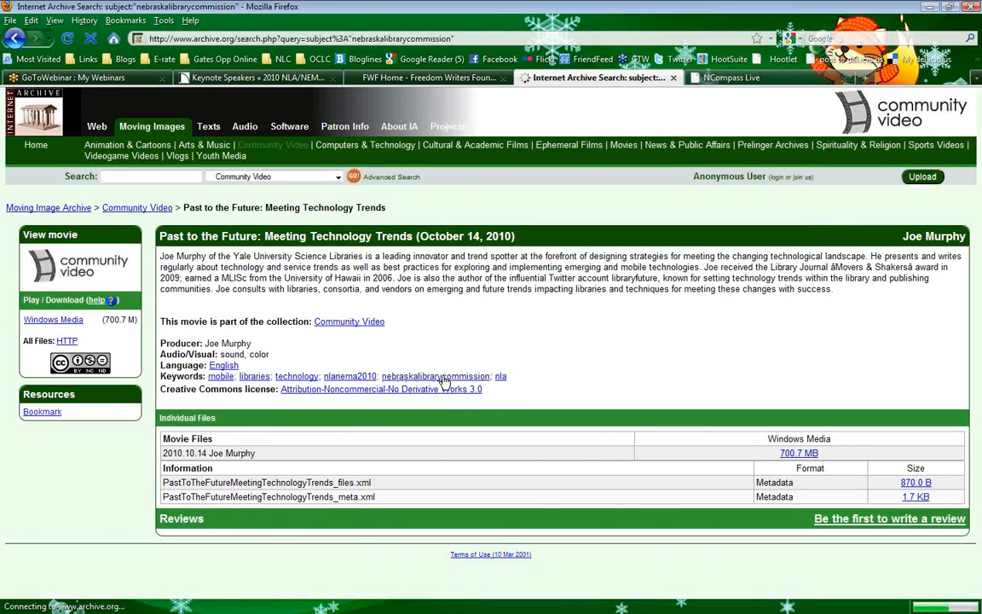
left_click(435, 377)
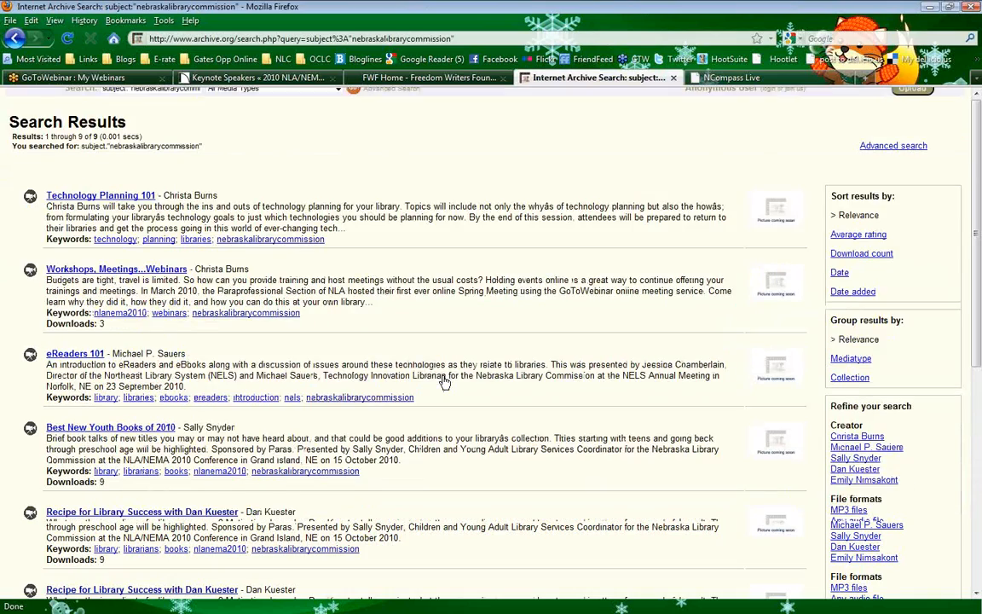
scroll("down", 3)
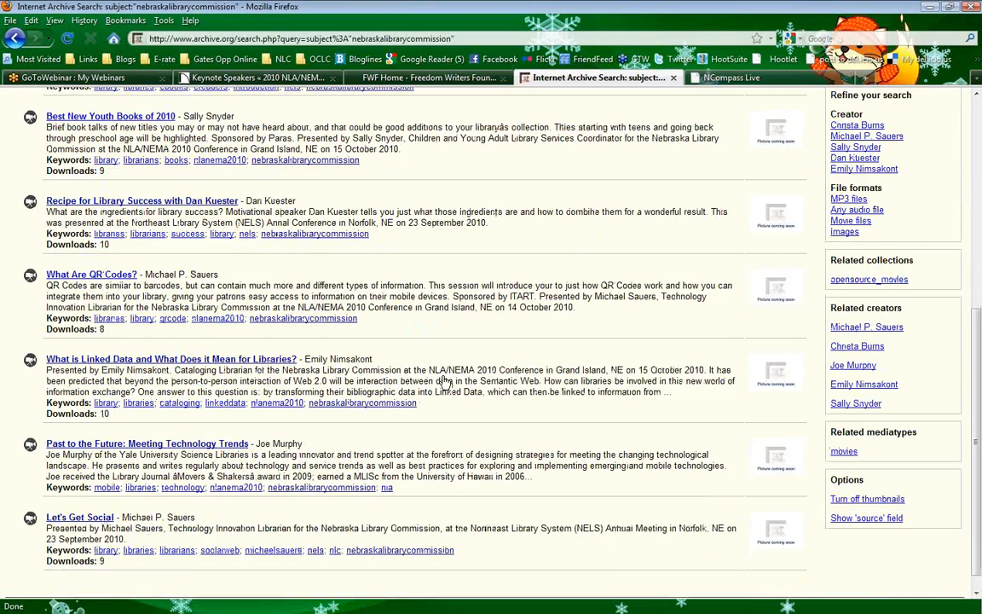
scroll("up", 3)
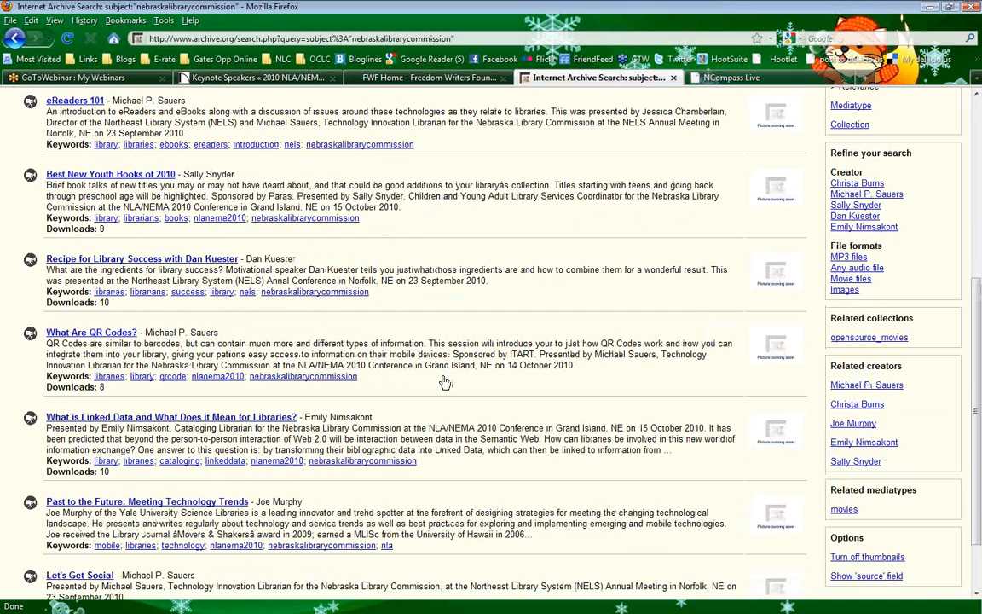
scroll("up", 3)
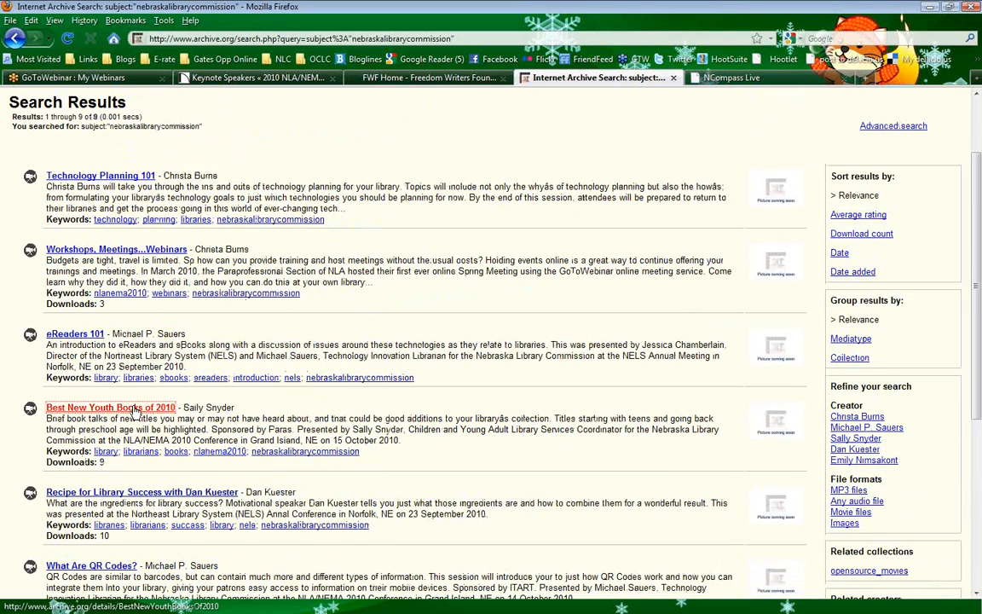
Open Sally Snyder's 'Best New Youth Books of 2010' recording from the search results
left_click(109, 406)
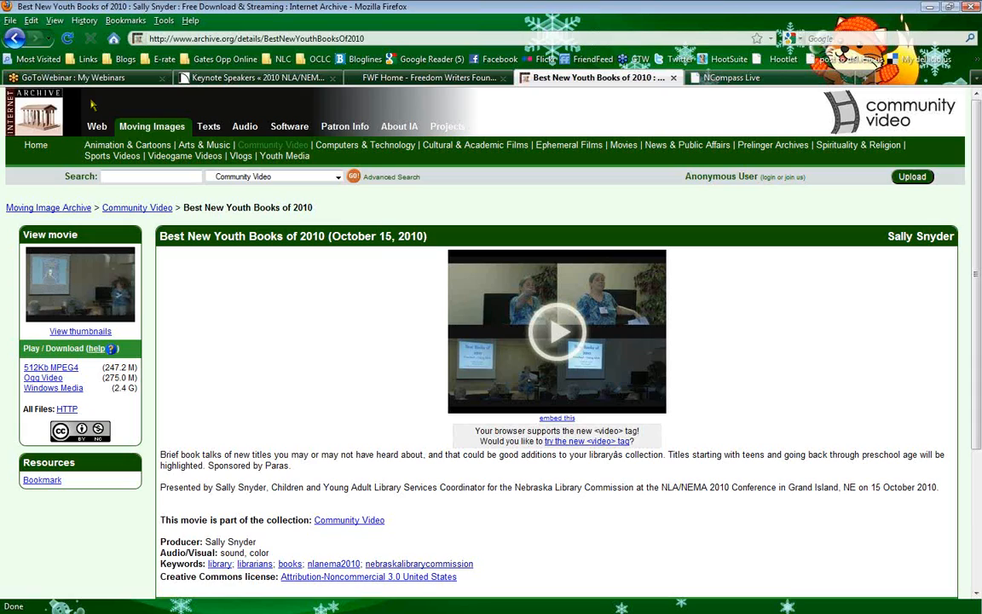
mouse_move(348, 394)
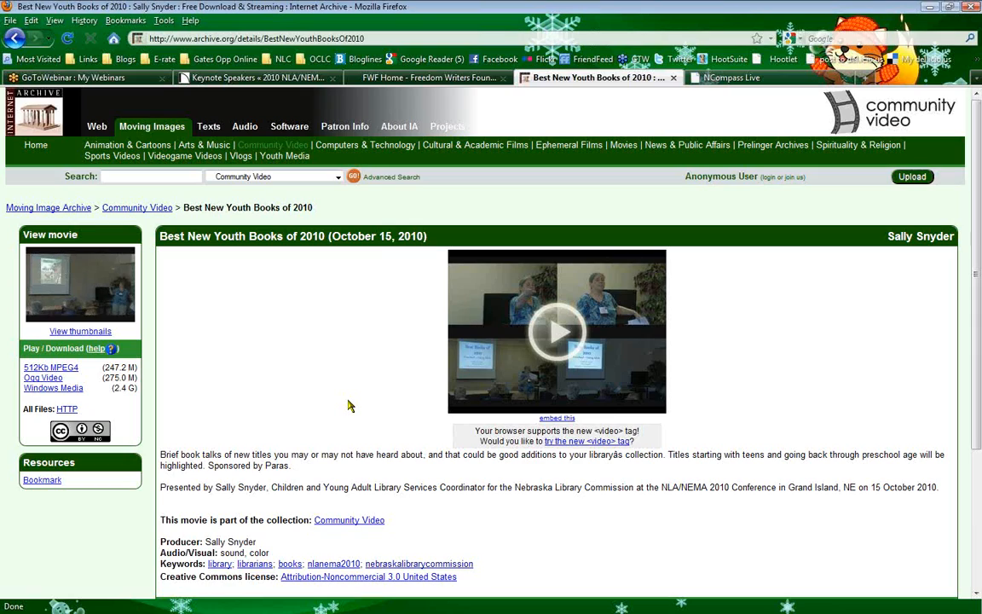
mouse_move(299, 278)
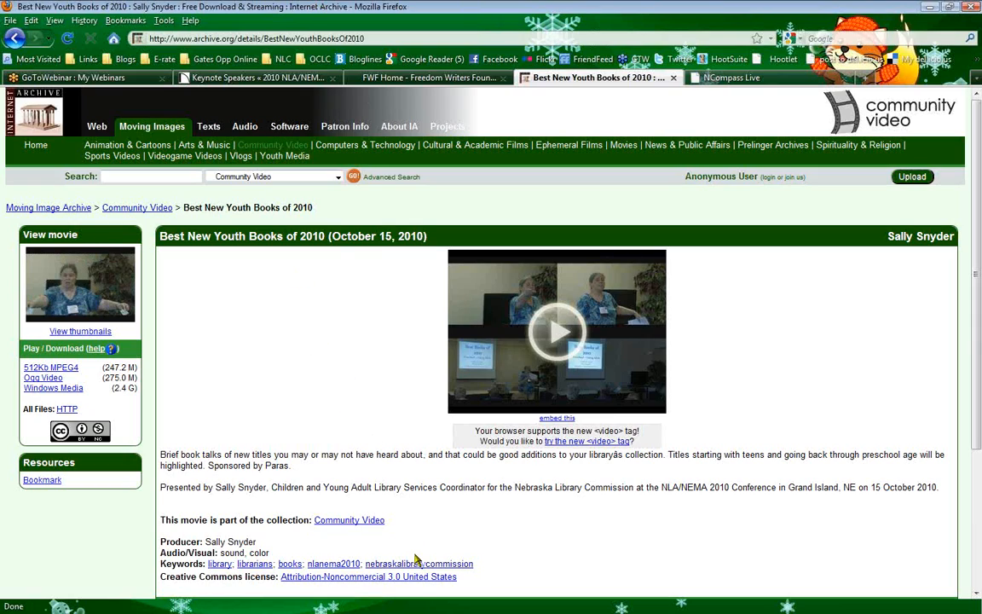
left_click(420, 563)
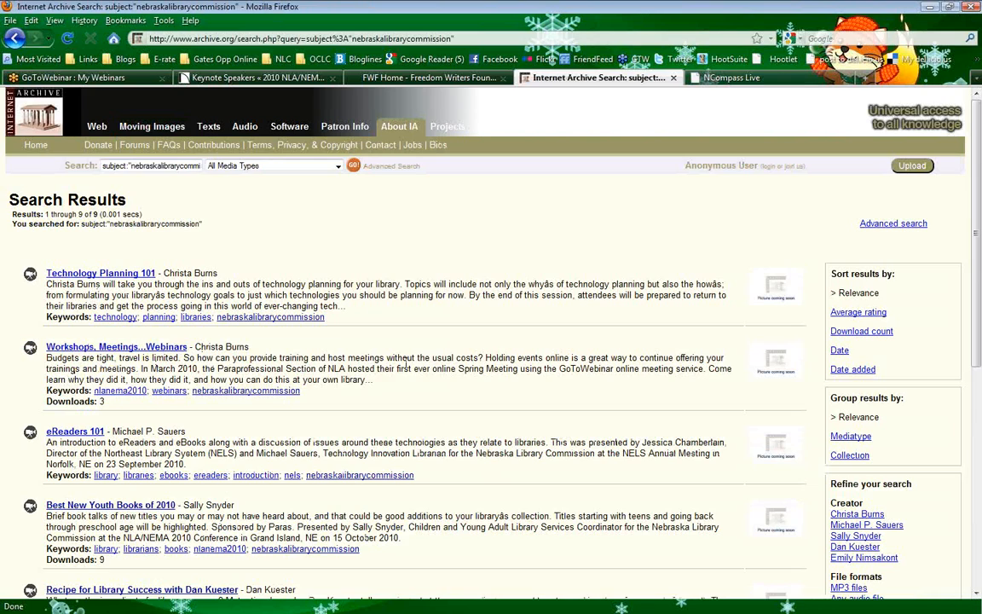
scroll("down", 3)
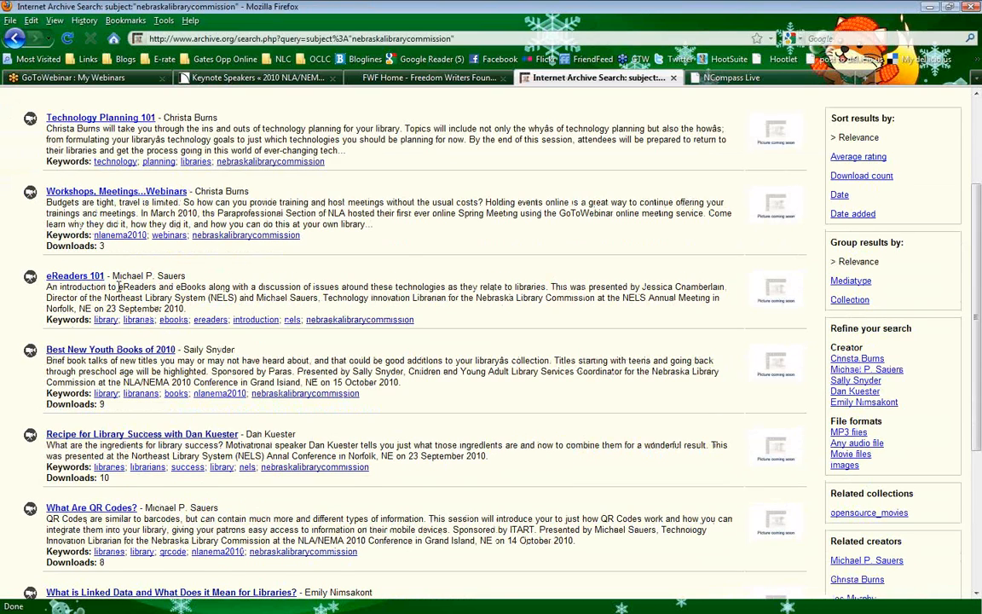
scroll("down", 3)
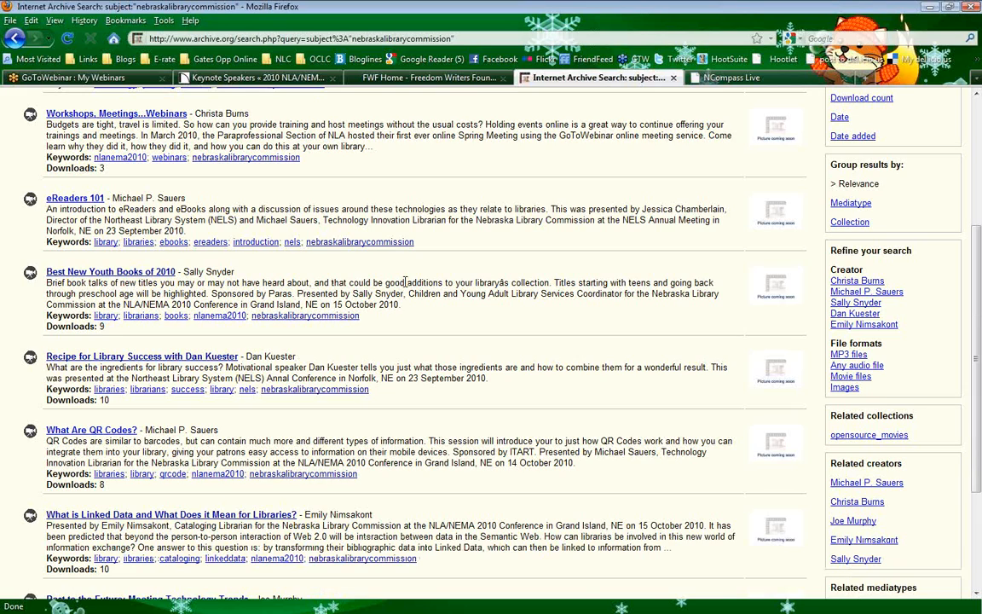
scroll("down", 3)
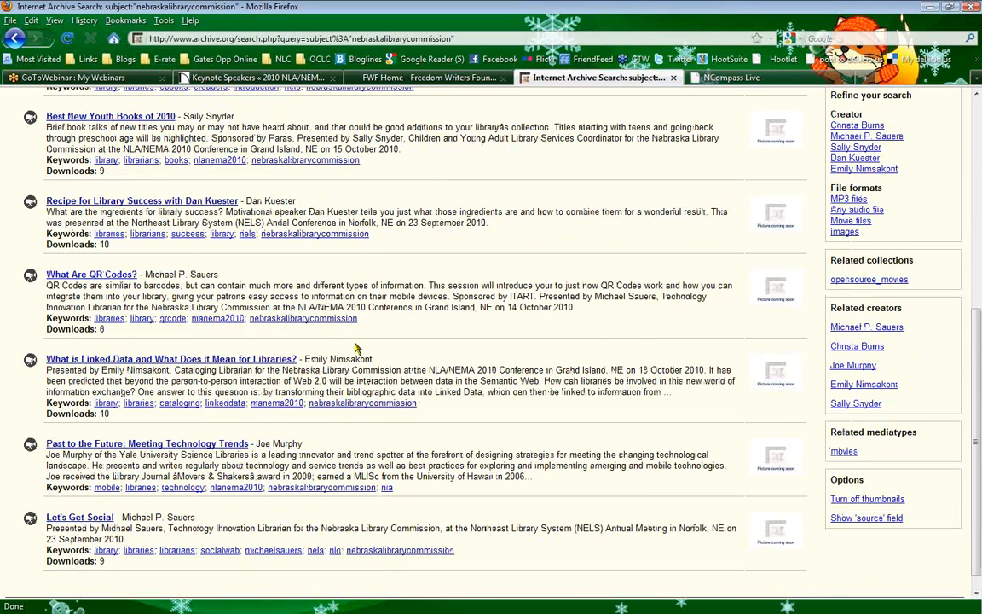
scroll("down", 3)
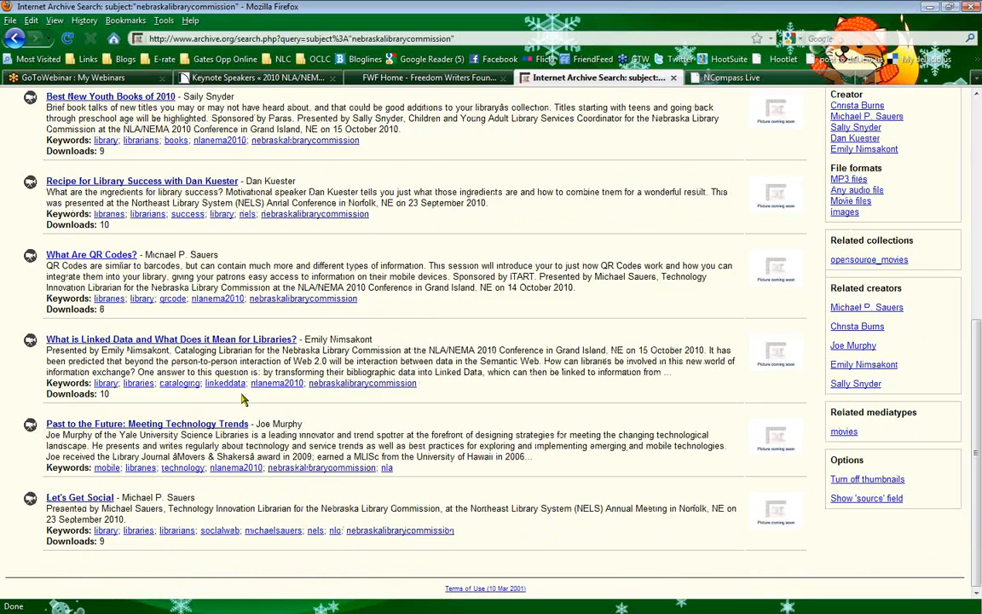
mouse_move(334, 401)
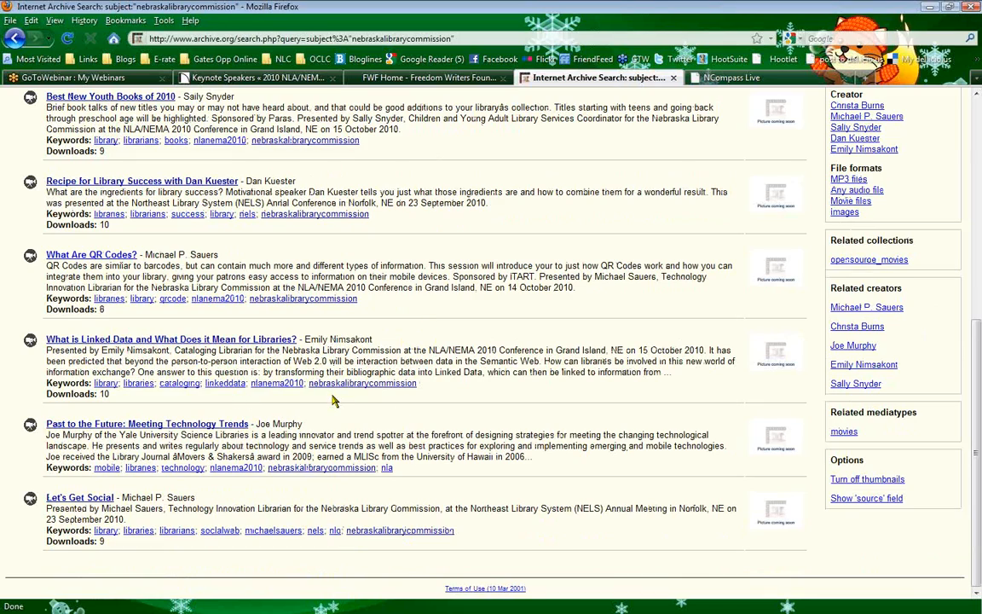
mouse_move(265, 529)
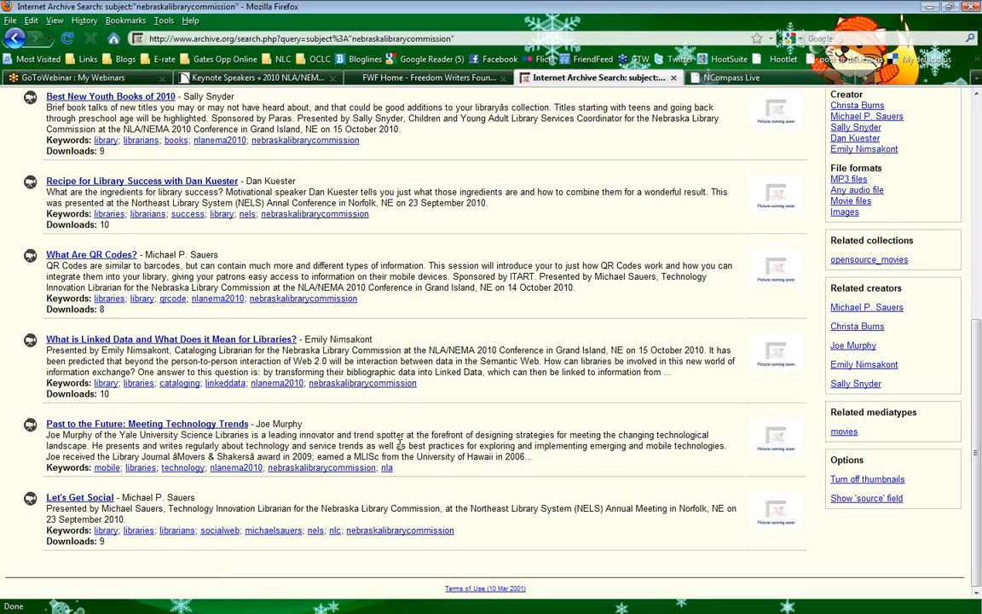
mouse_move(494, 414)
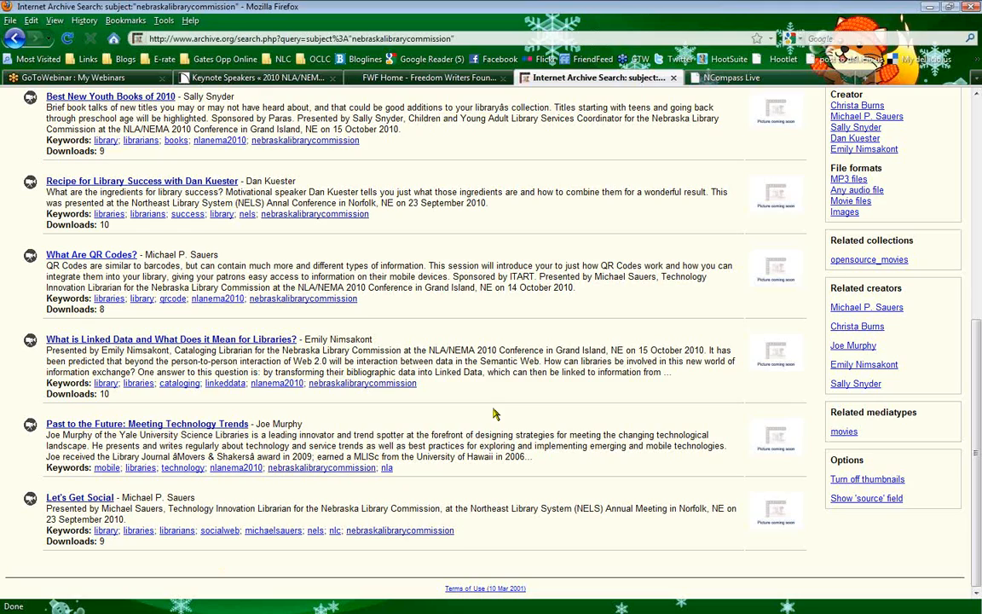
scroll("up", 3)
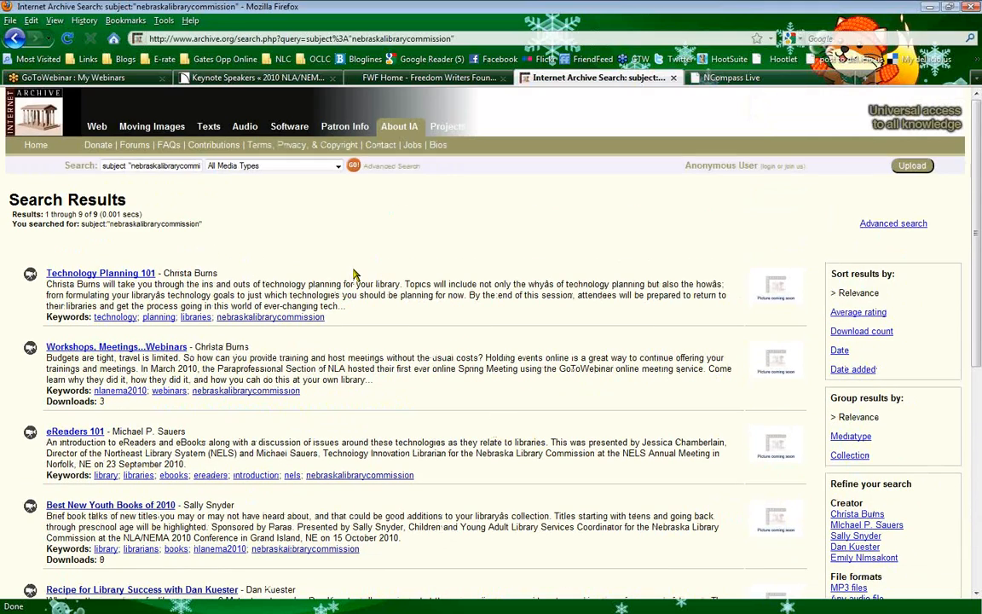
mouse_move(413, 320)
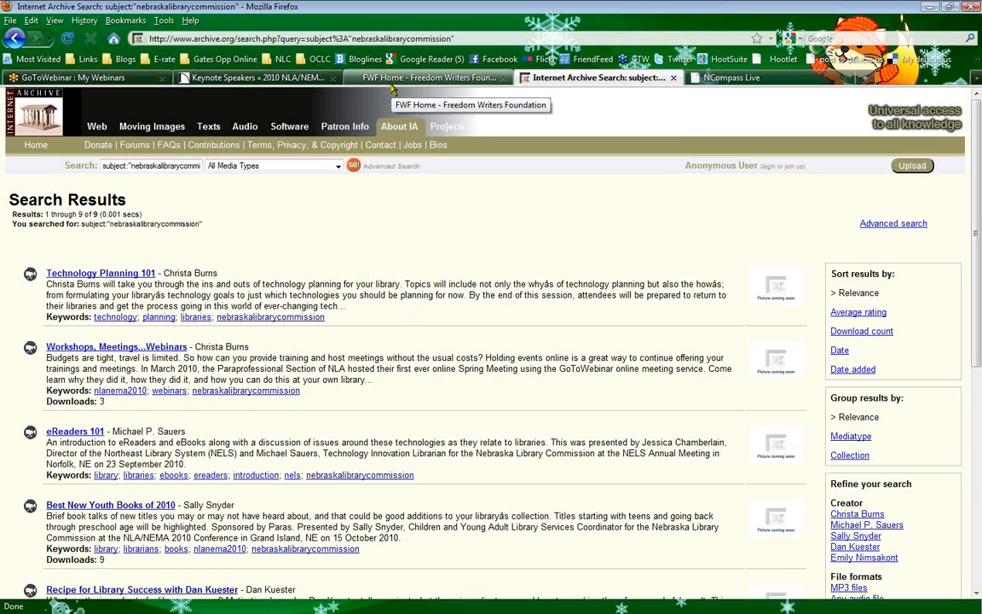
mouse_move(366, 79)
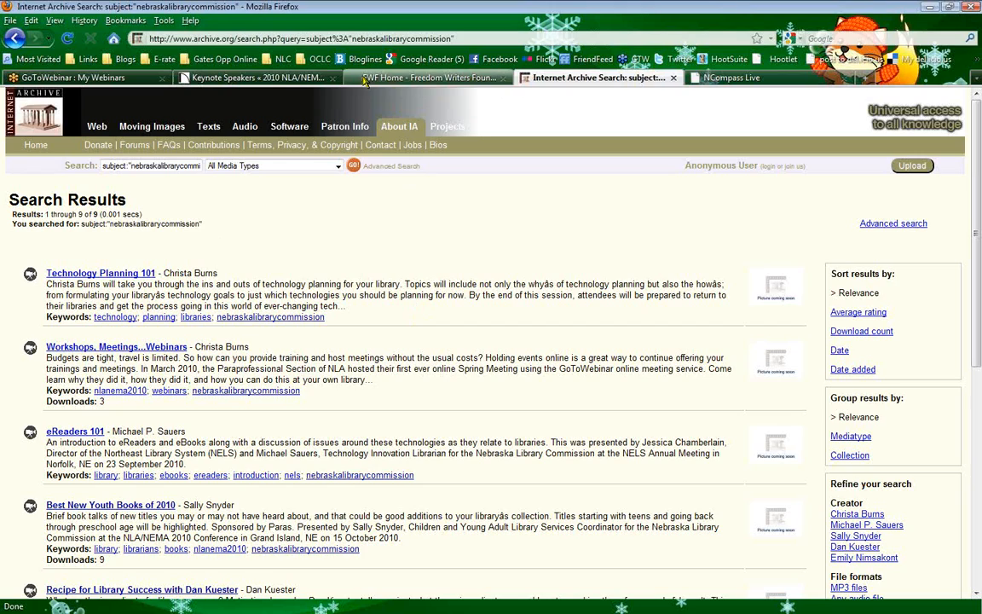
Return to the conference site tab and open its Conference Program page
left_click(256, 79)
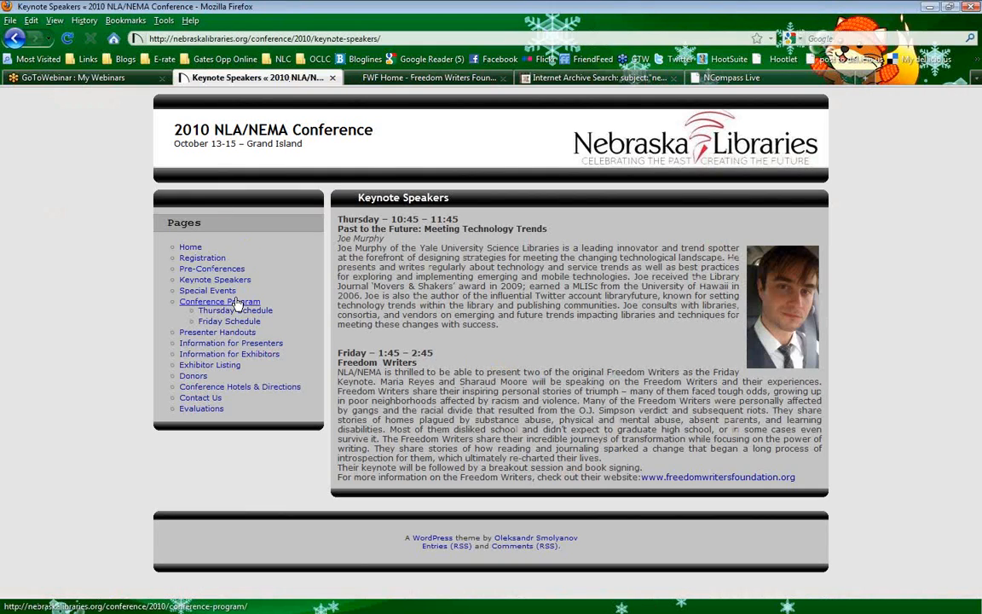
left_click(218, 300)
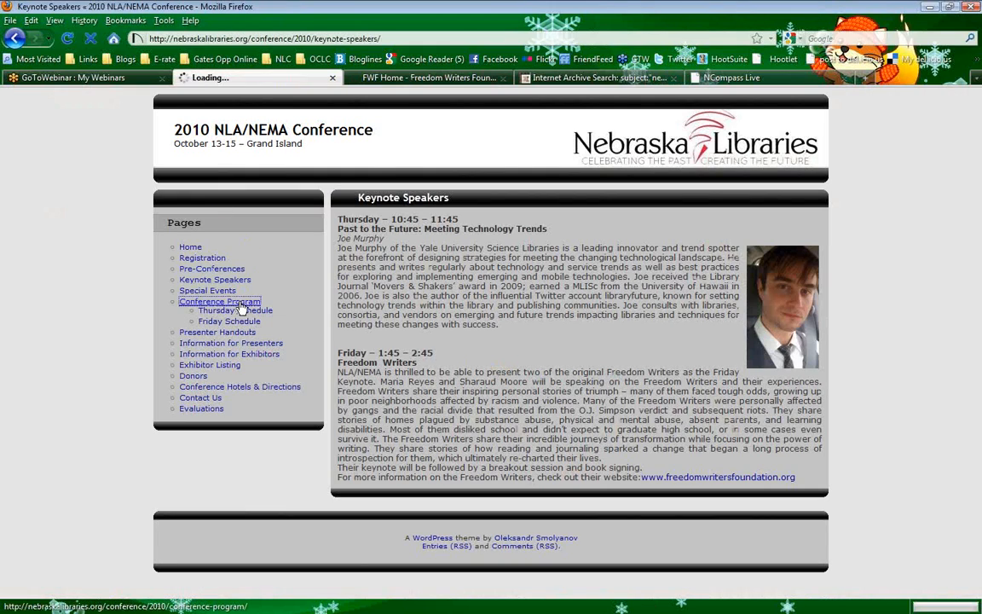
left_click(218, 300)
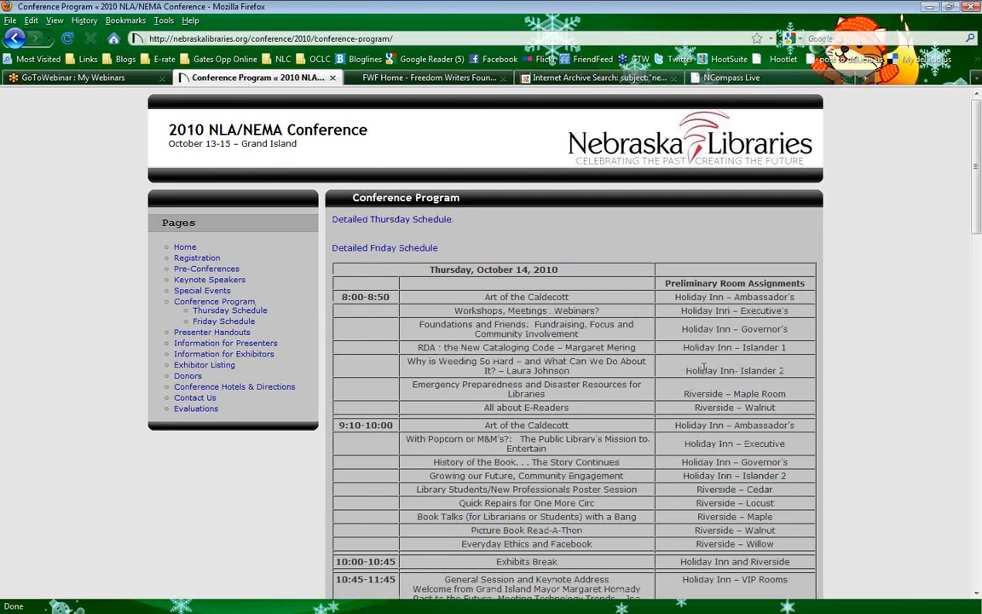
mouse_move(263, 328)
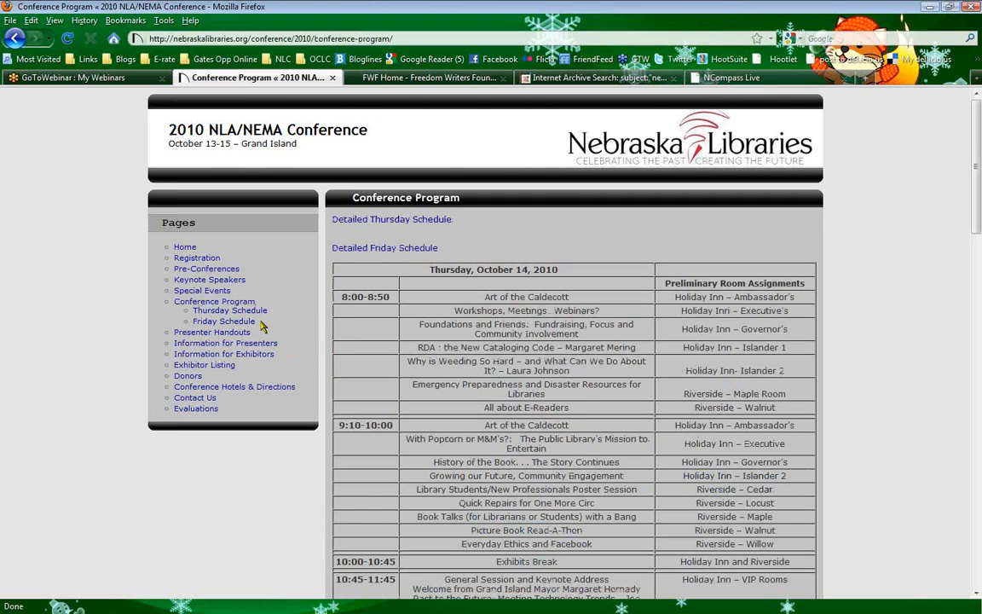
mouse_move(229, 310)
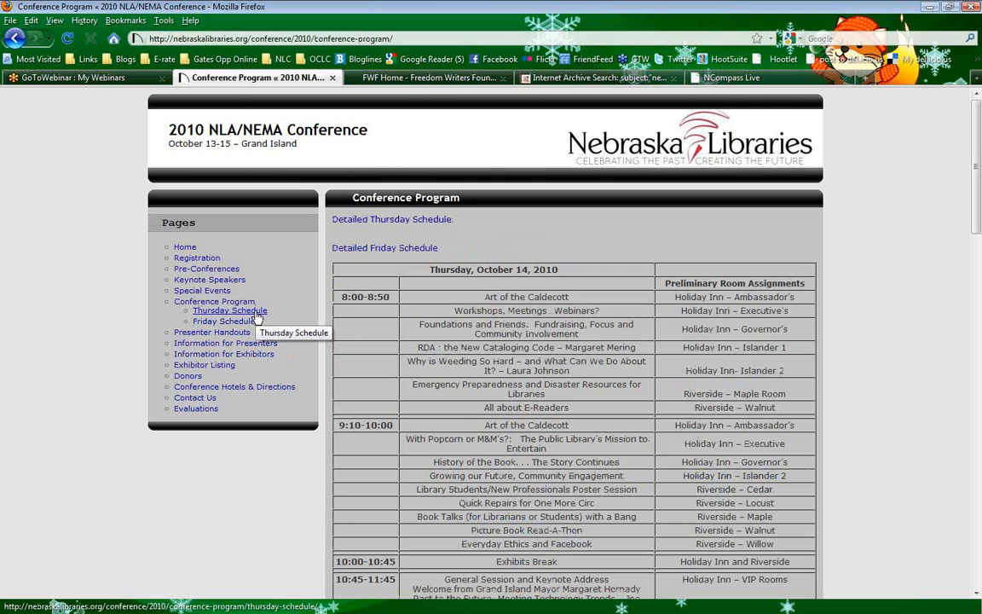
mouse_move(225, 321)
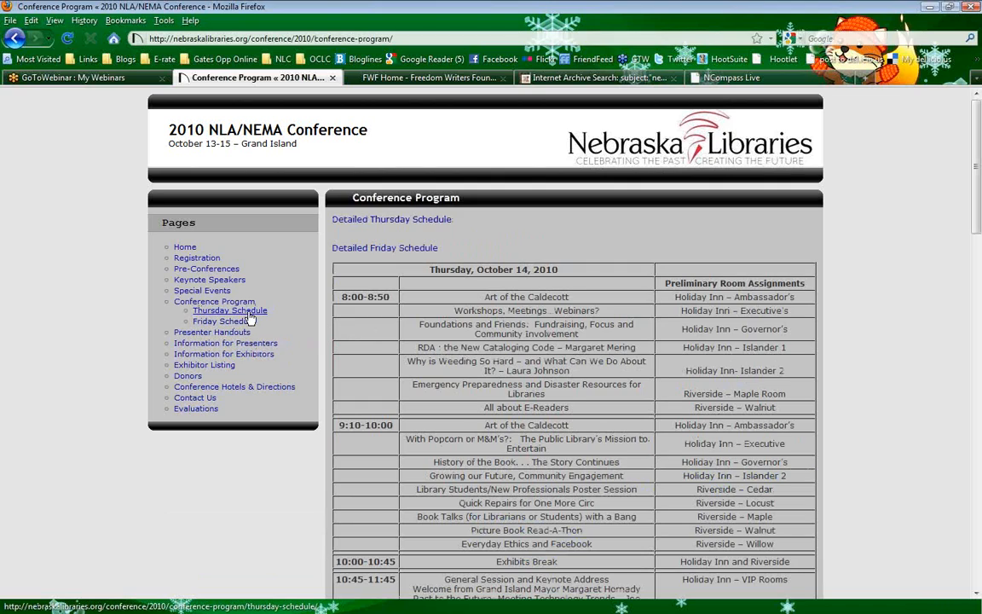
mouse_move(224, 321)
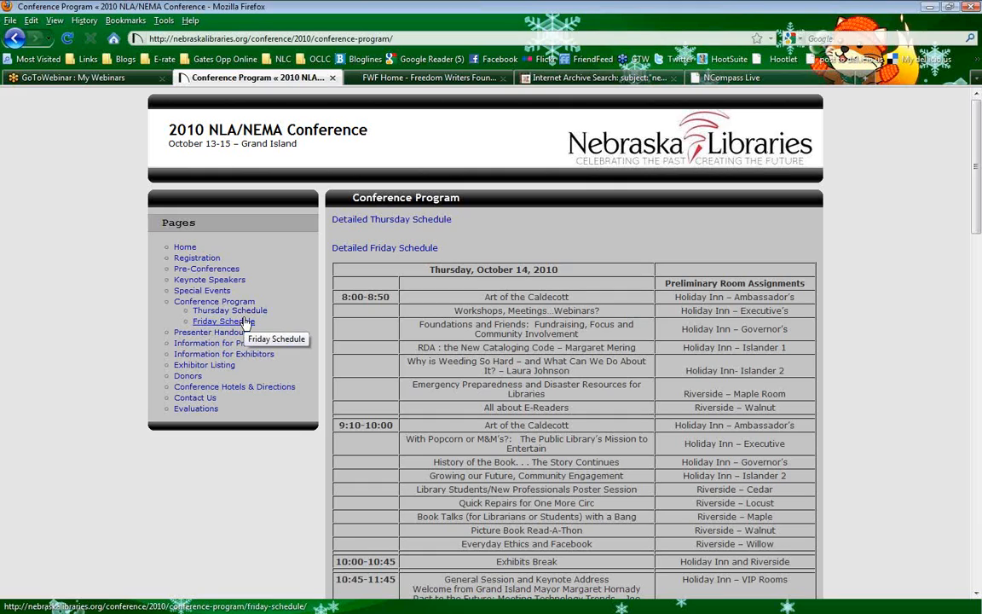
View the Thursday Schedule, then open the Friday Schedule under Conference Program
left_click(229, 310)
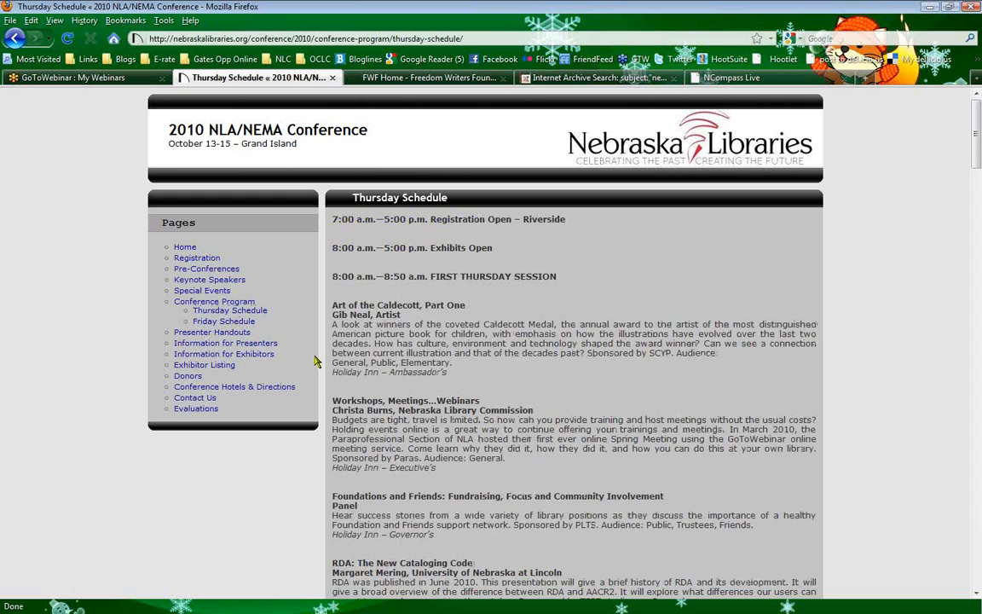
left_click(223, 320)
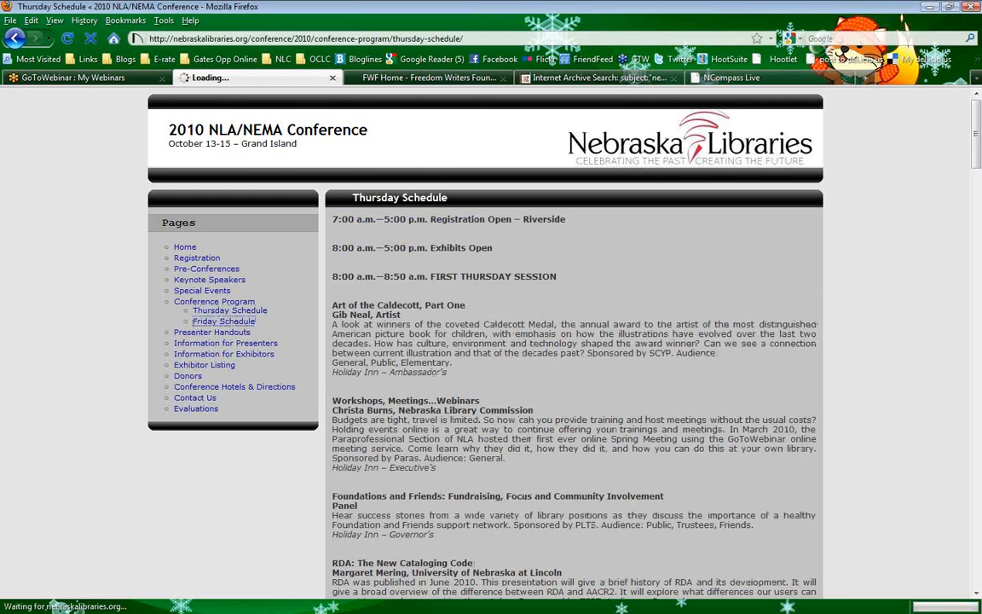
left_click(223, 320)
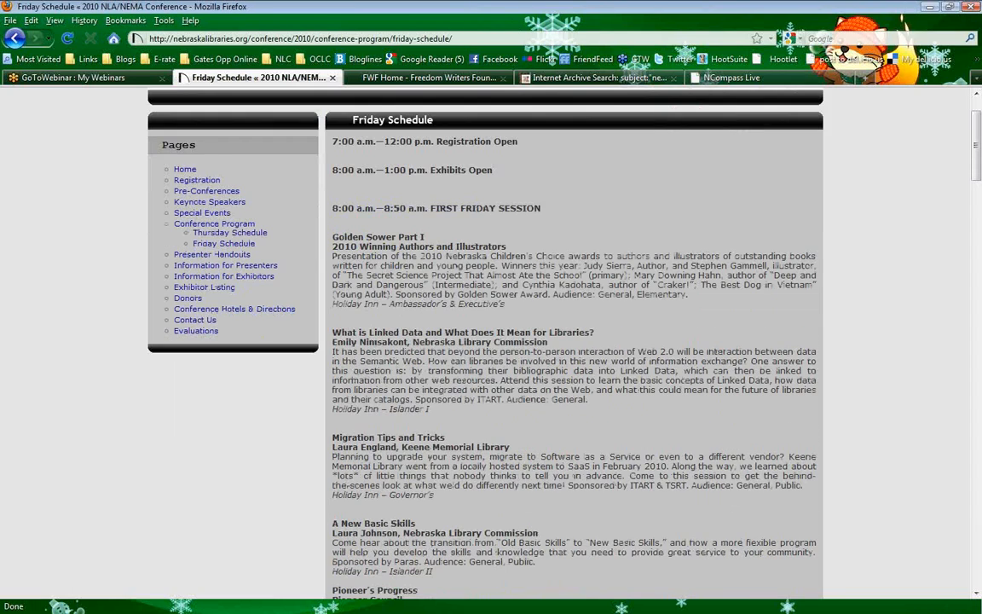
scroll("down", 3)
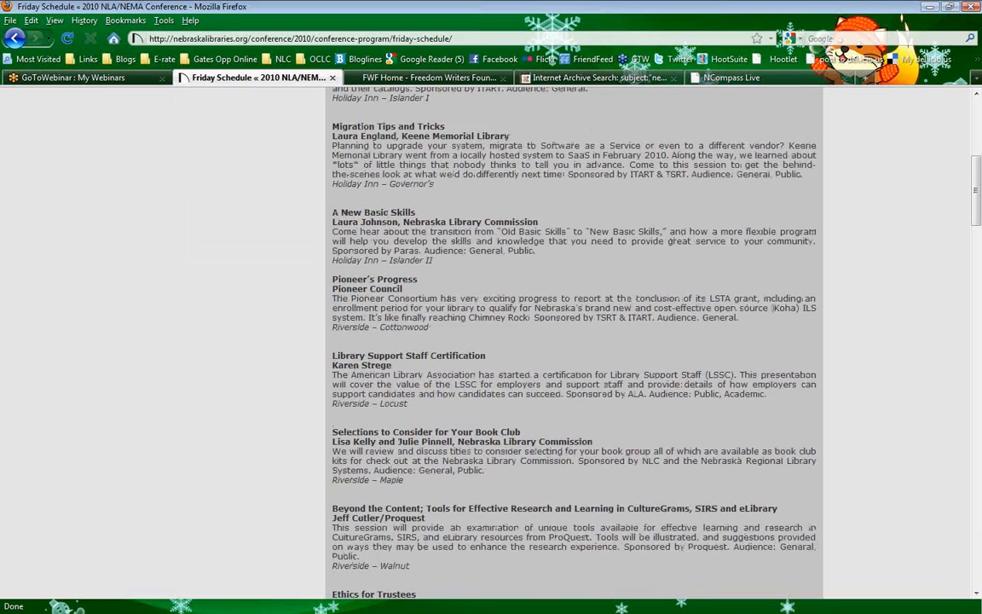
scroll("down", 3)
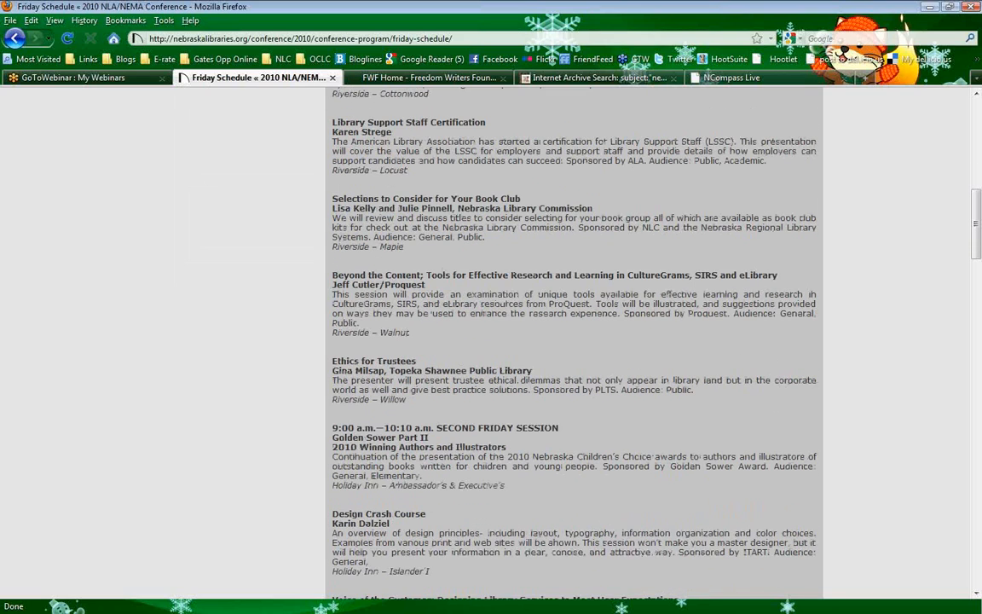
scroll("down", 3)
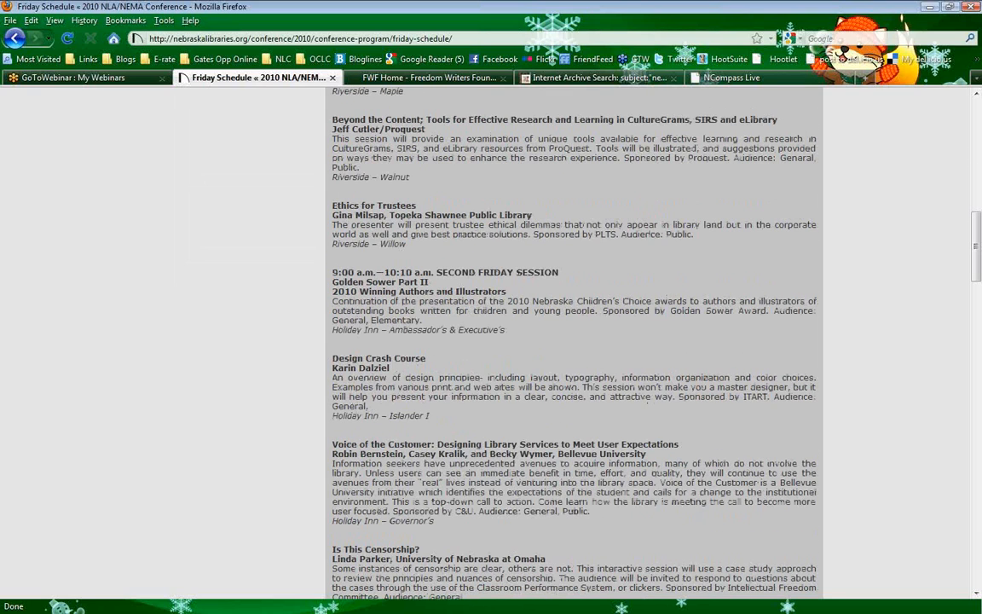
scroll("down", 3)
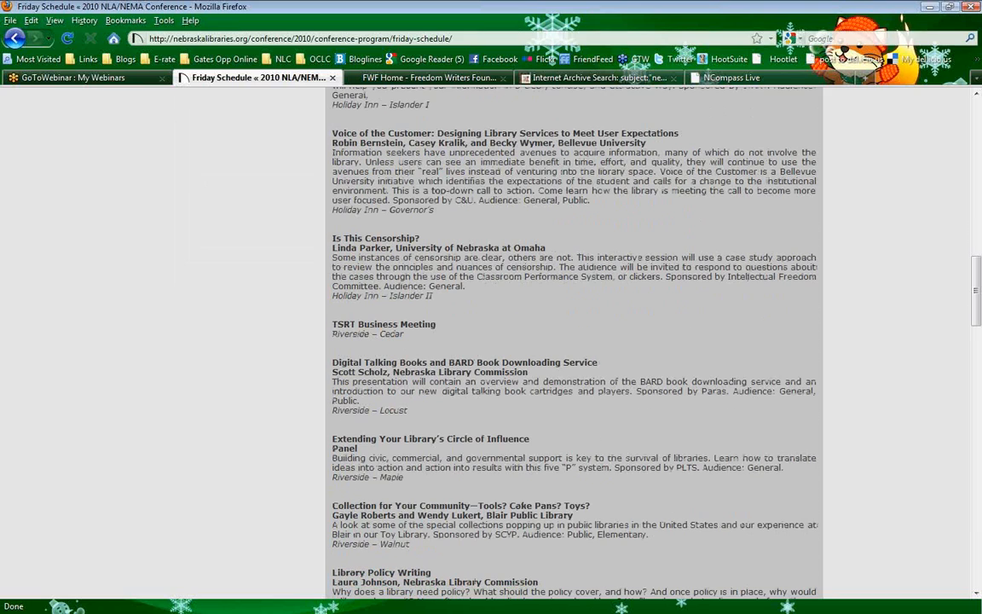
scroll("down", 3)
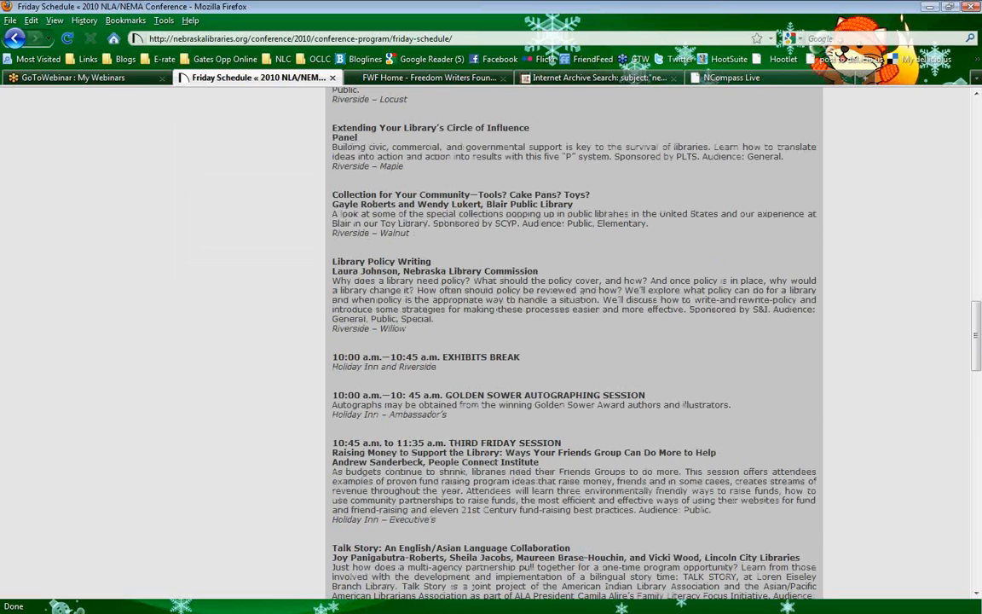
scroll("down", 3)
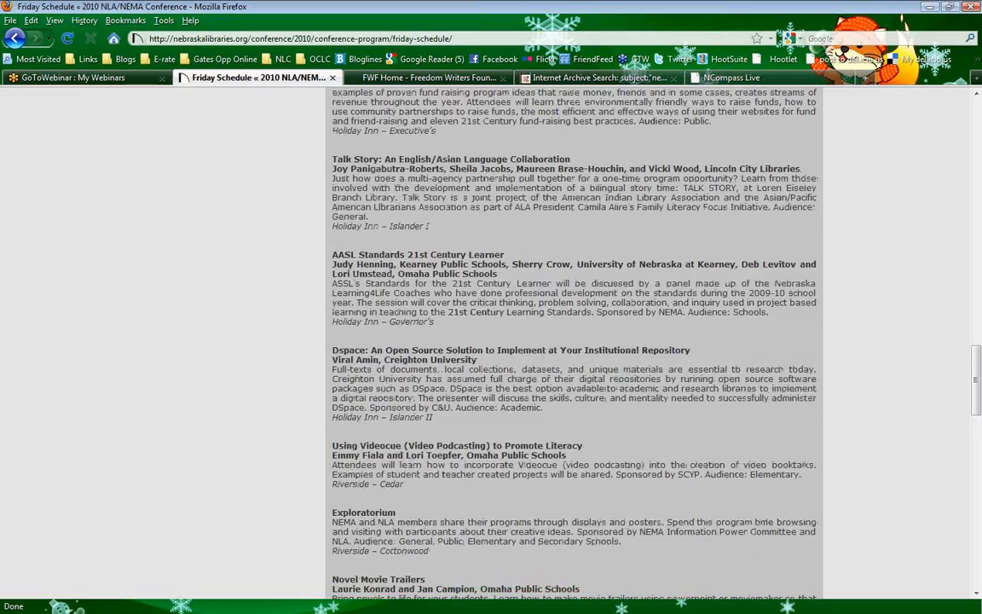
scroll("down", 3)
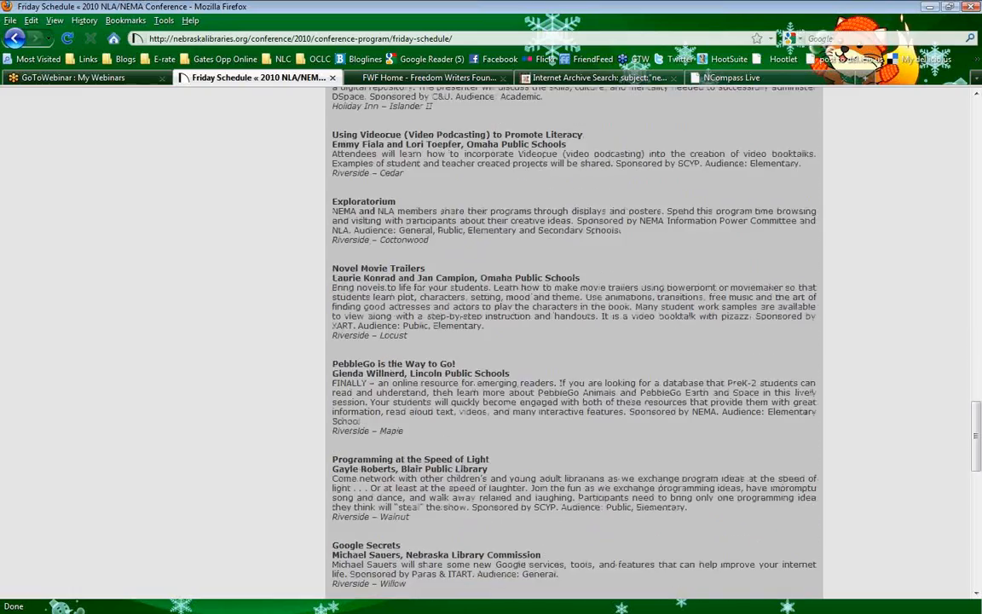
scroll("up", 3)
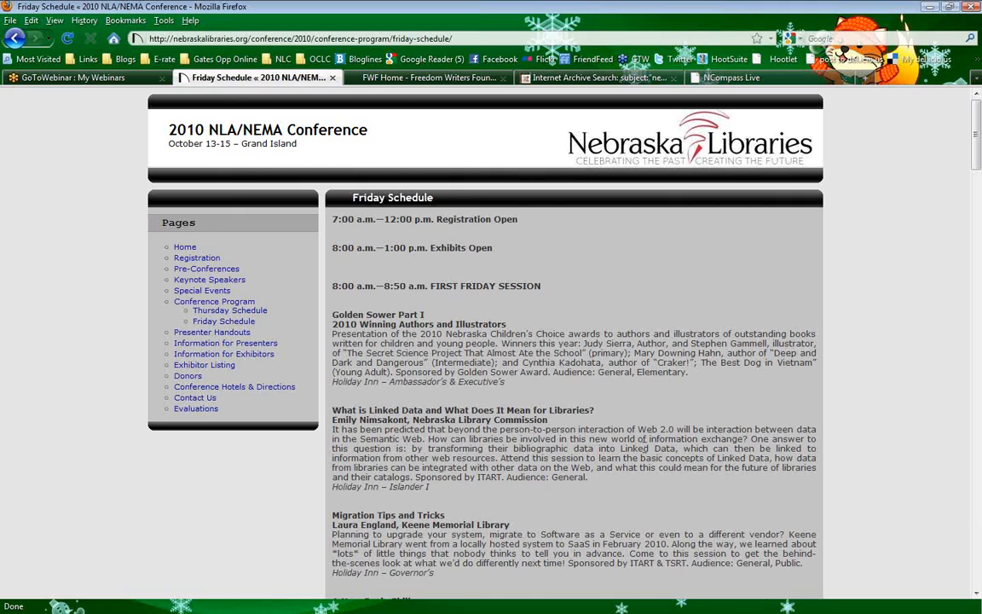
mouse_move(143, 344)
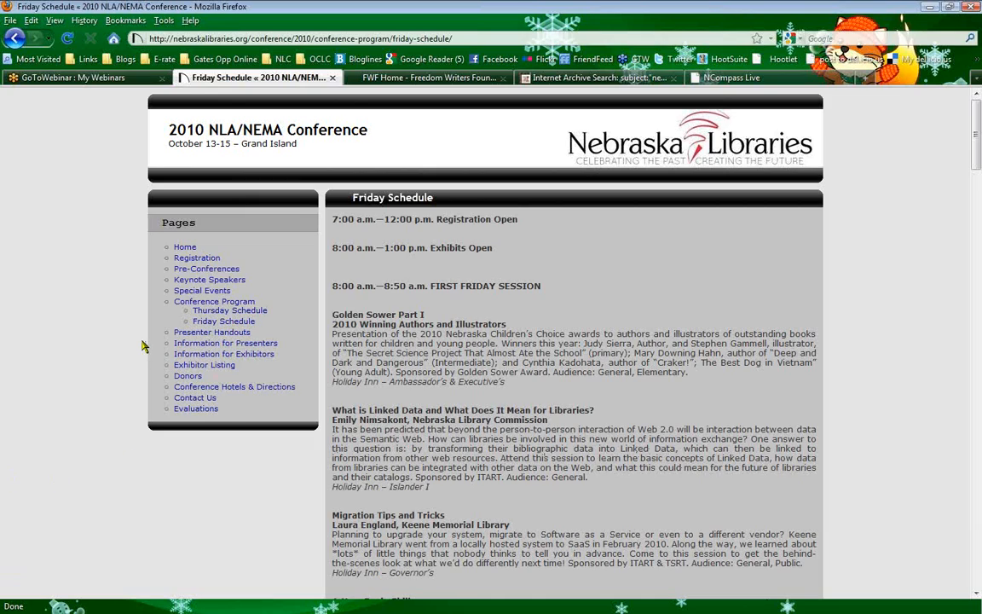
mouse_move(37, 560)
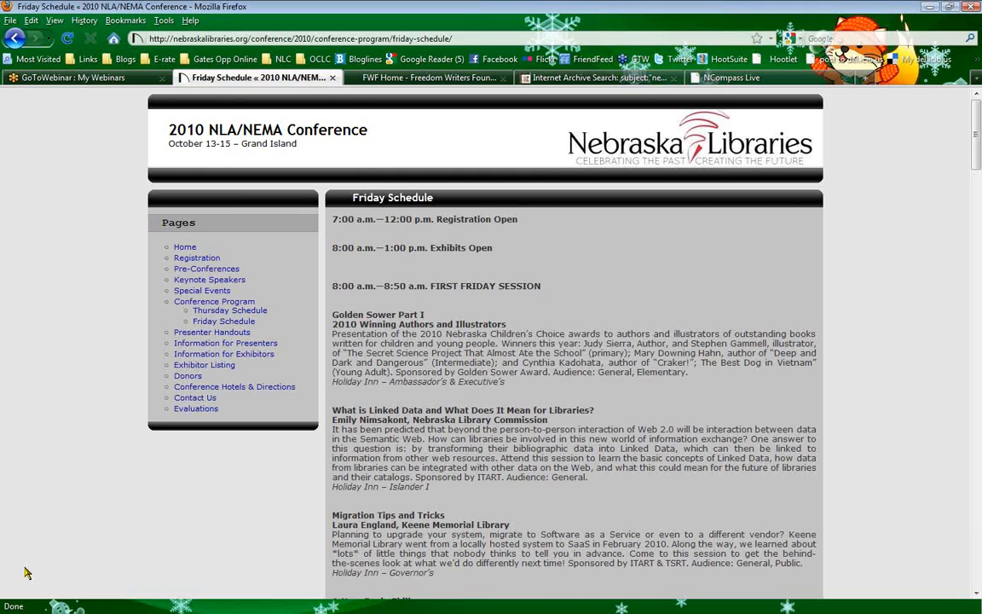
mouse_move(58, 460)
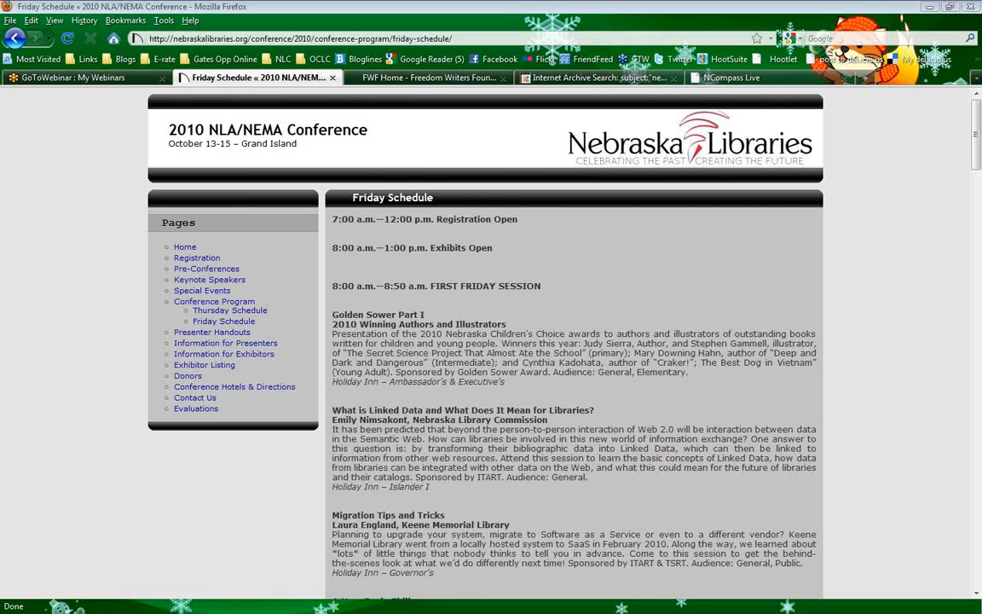
mouse_move(126, 450)
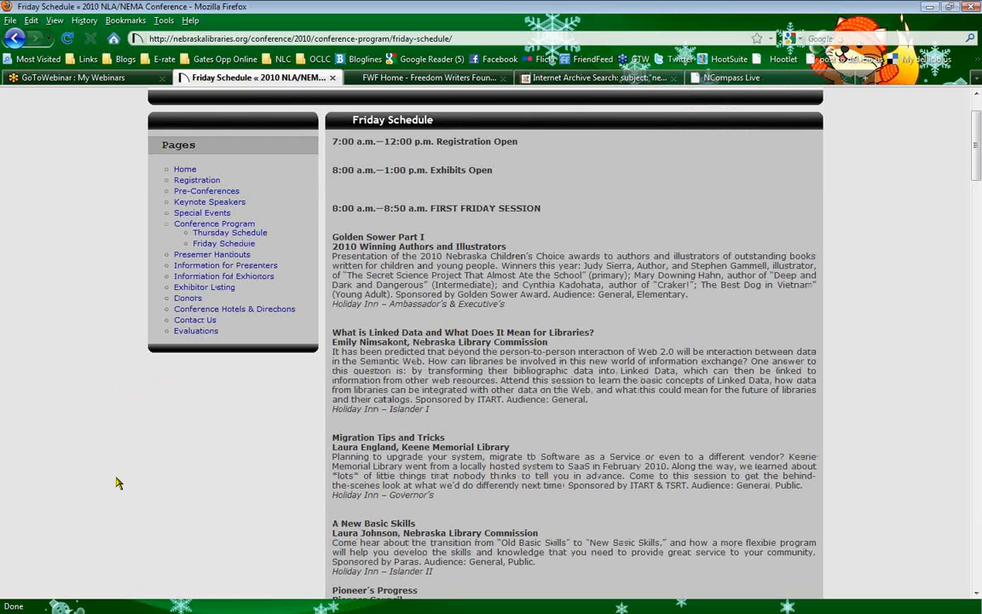
Find 'dalziel' on the Friday schedule to locate Karin Dalziel's Design Crash Course session
scroll("down", 3)
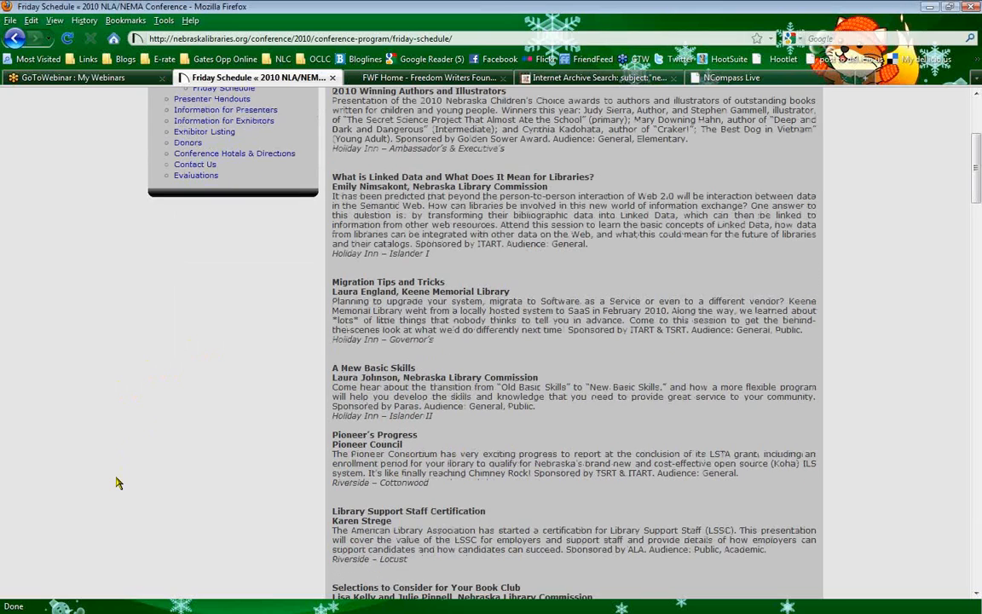
scroll("up", 3)
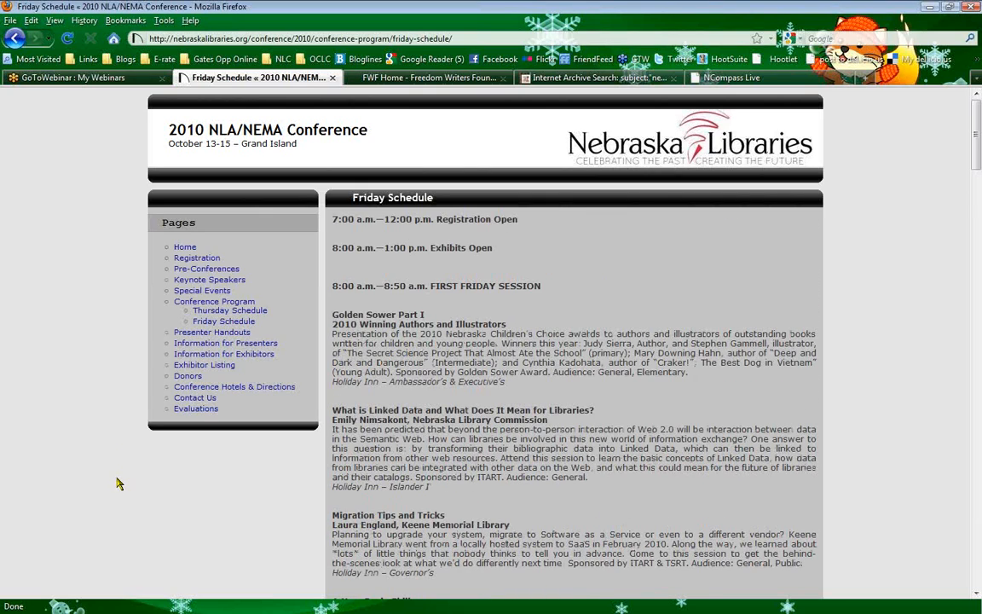
key("ctrl+f")
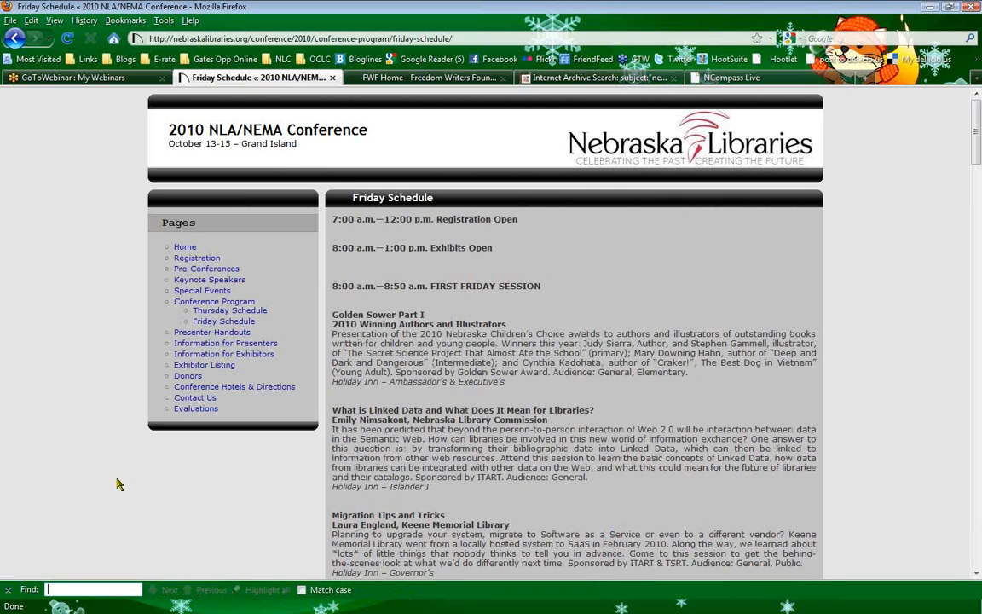
type("dalzi")
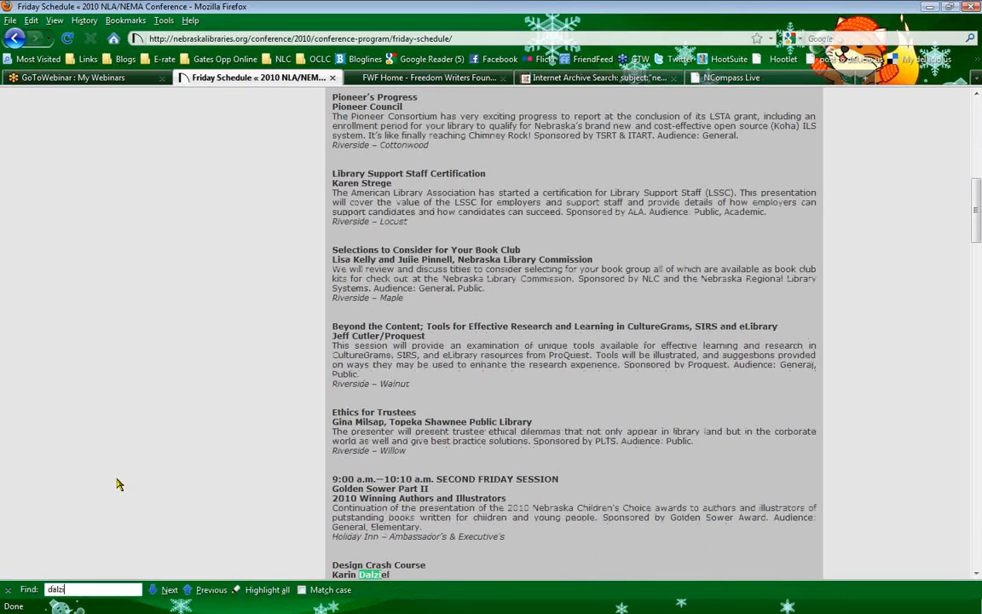
type("el")
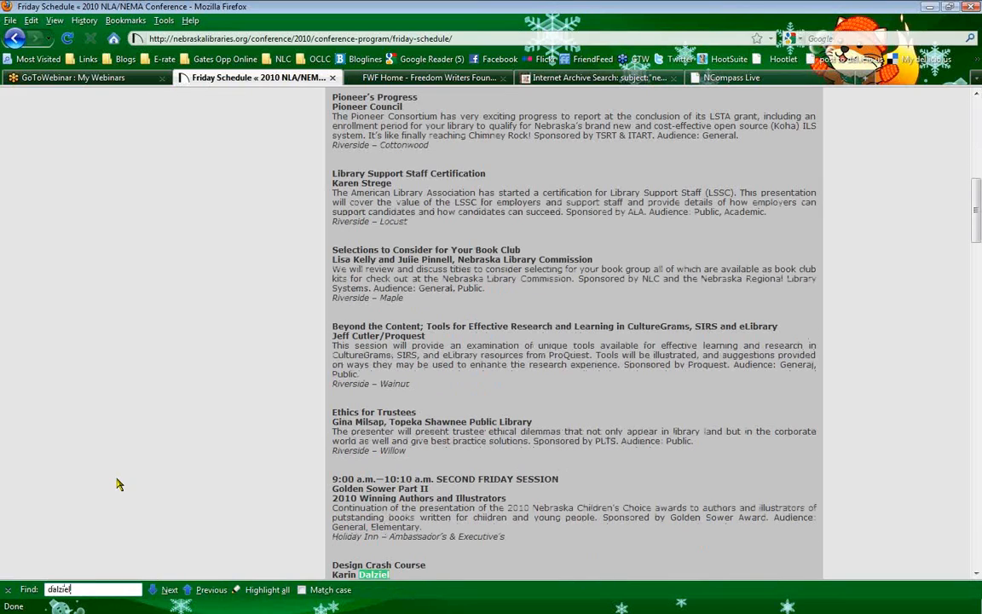
left_click(168, 590)
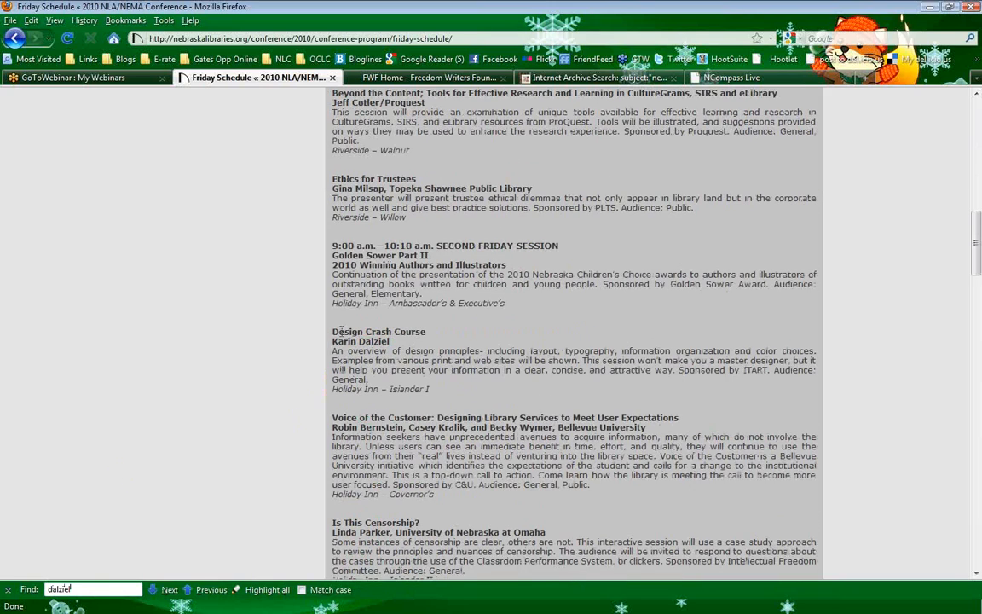
left_click(169, 590)
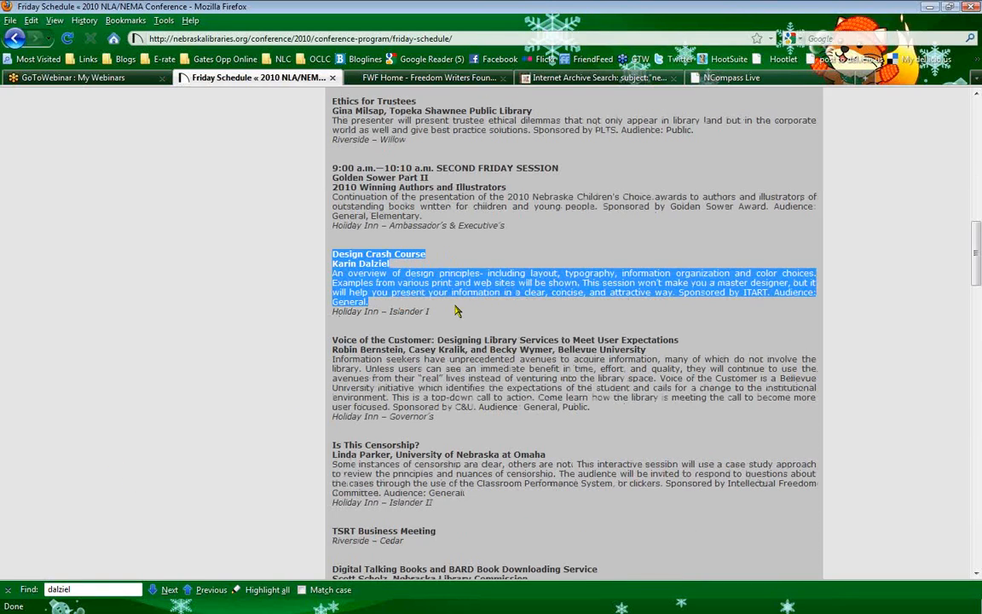
mouse_move(126, 453)
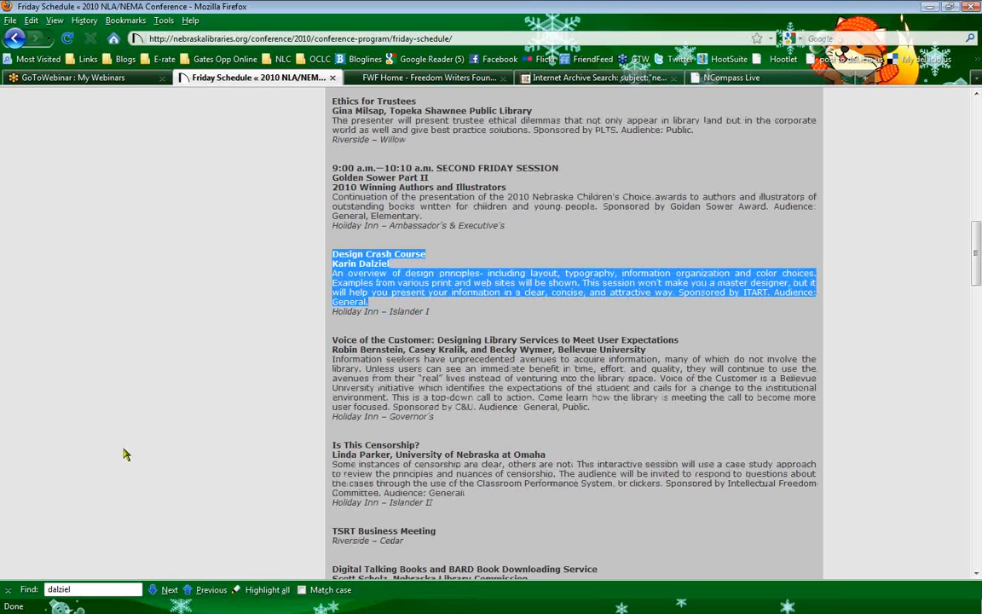
mouse_move(86, 418)
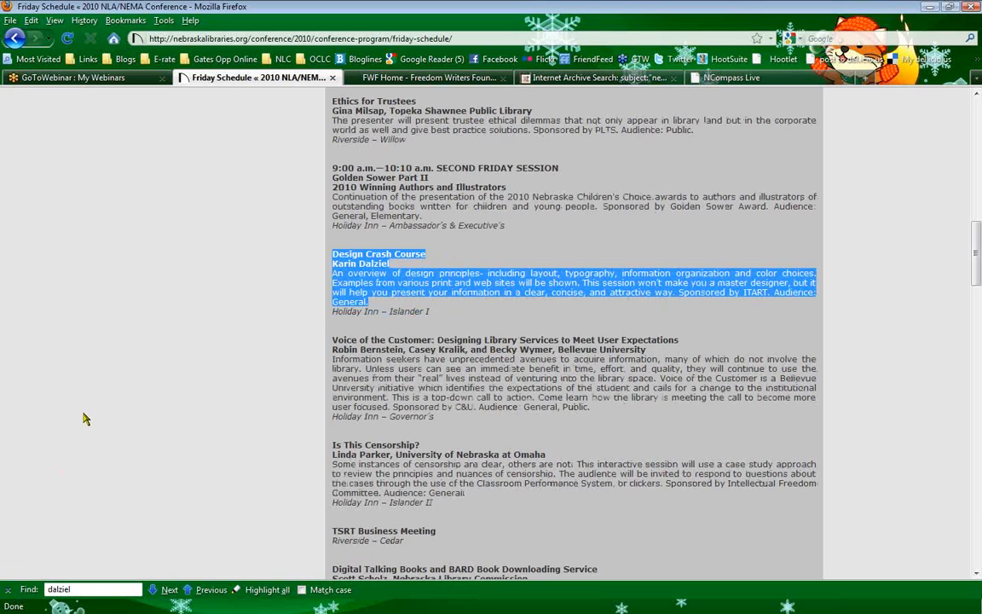
mouse_move(48, 414)
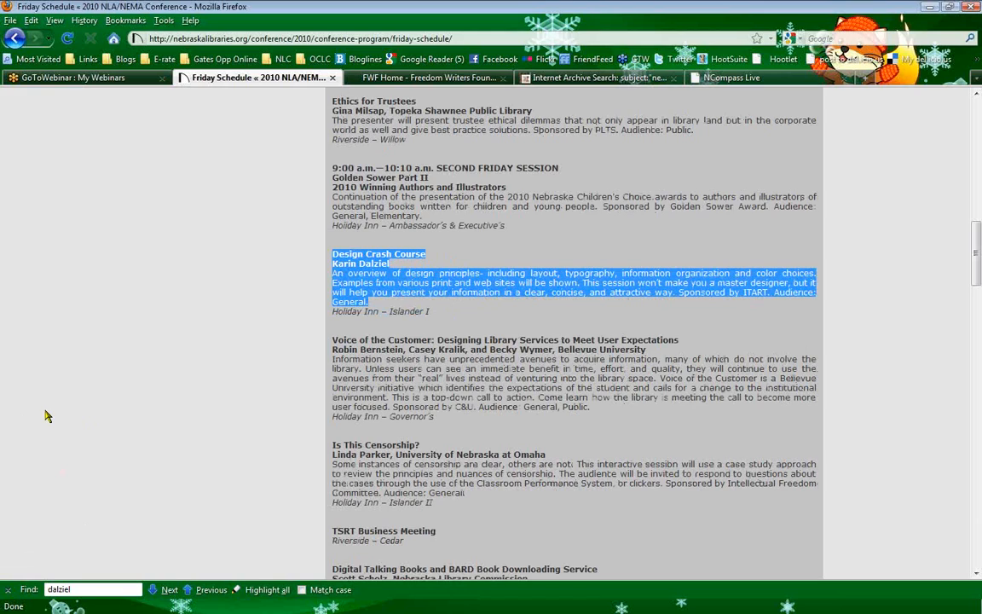
mouse_move(108, 337)
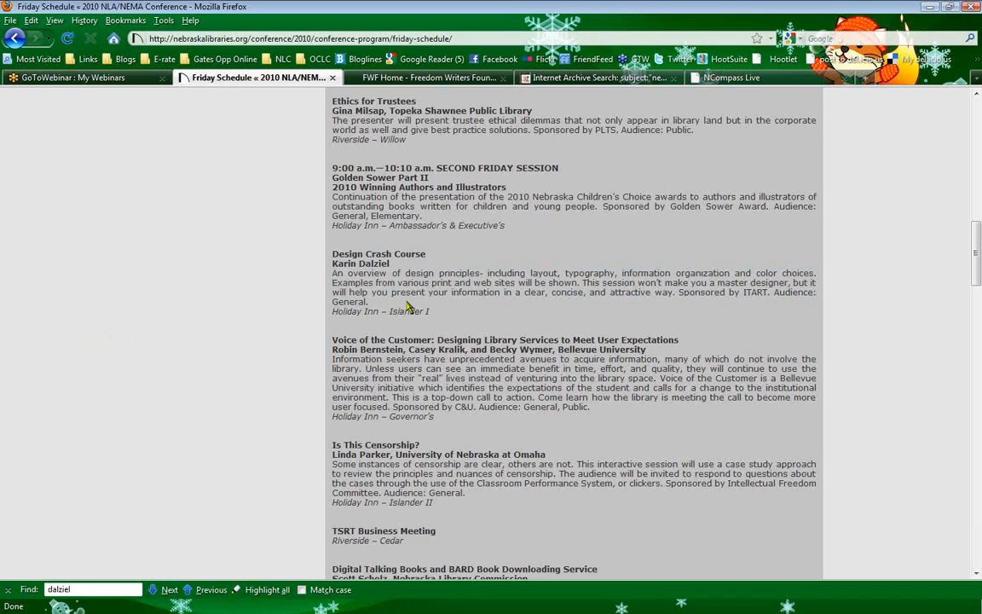
mouse_move(462, 309)
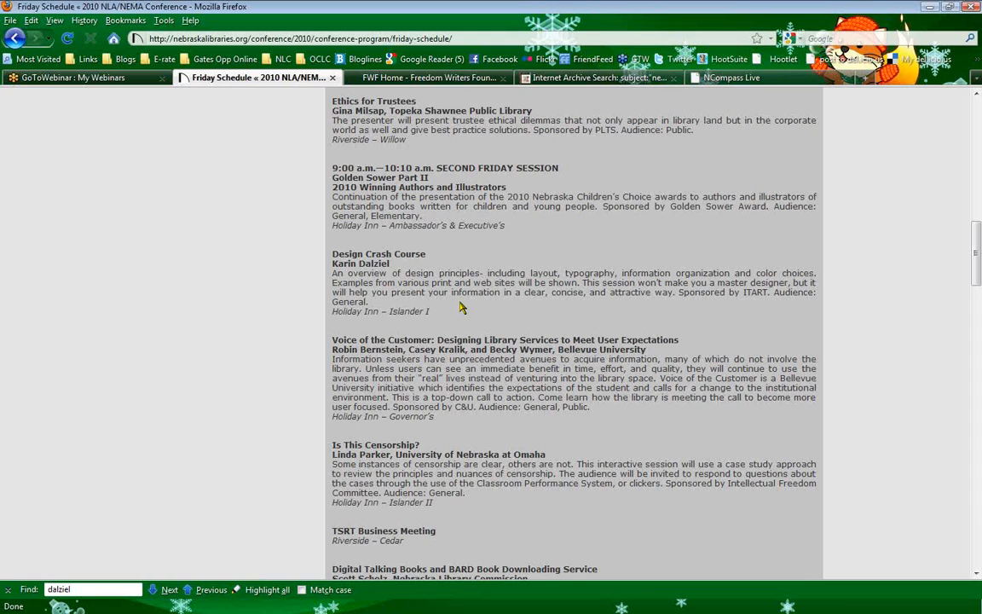
Scroll back up the Friday schedule to the Golden Sower Part I listing
scroll("up", 3)
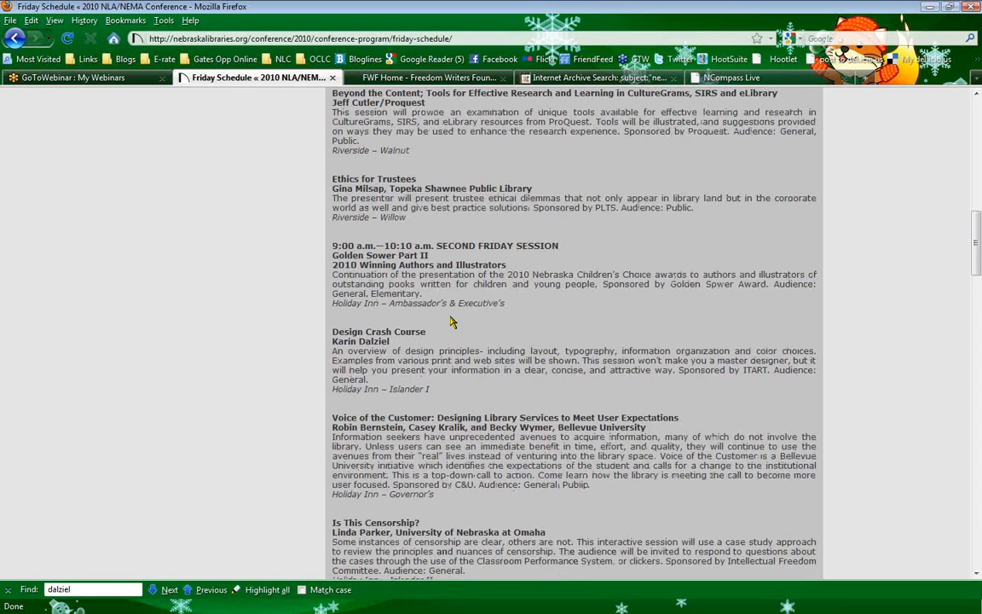
scroll("up", 3)
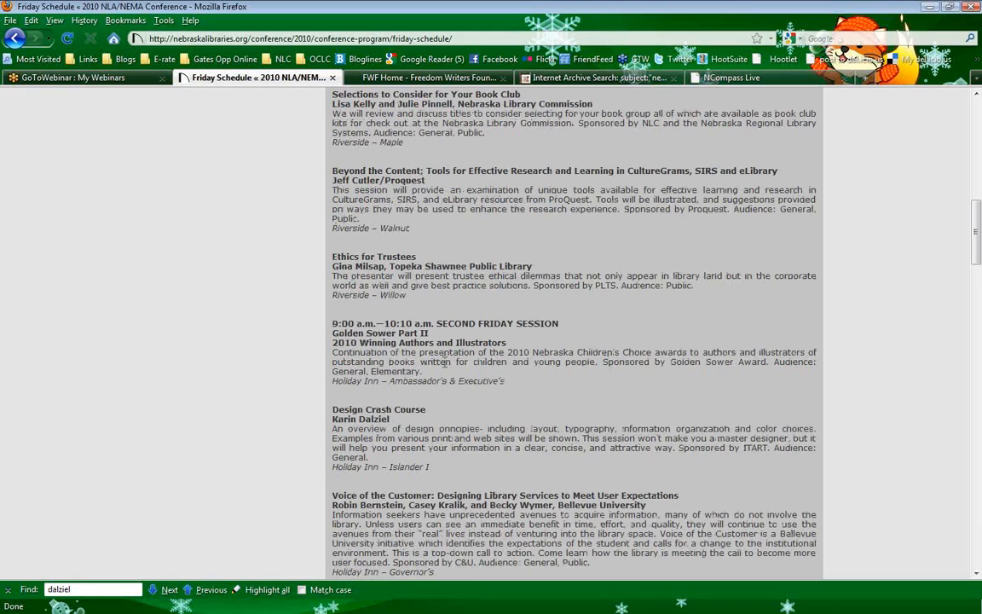
mouse_move(538, 382)
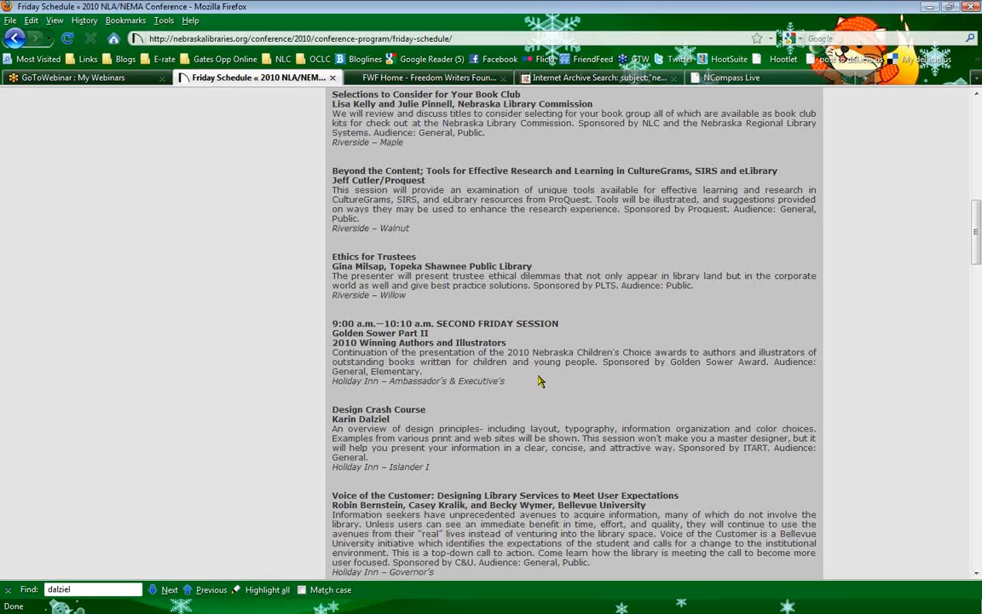
mouse_move(561, 391)
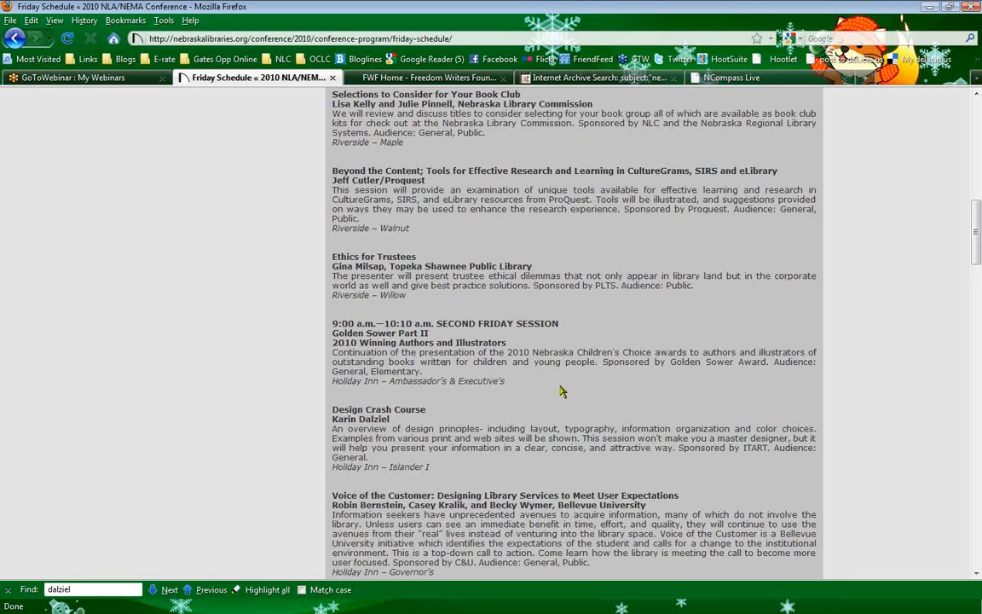
scroll("up", 3)
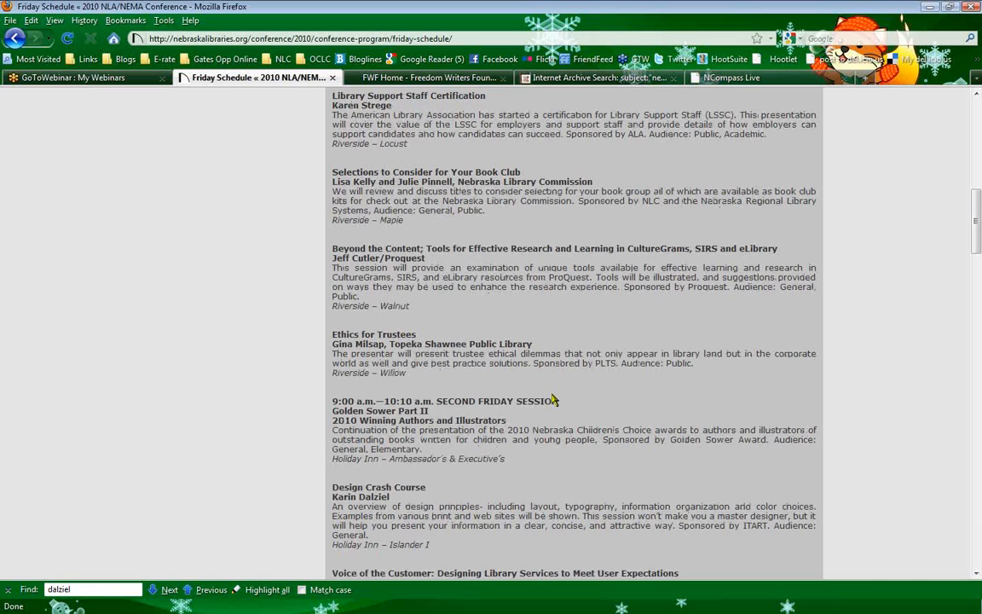
scroll("up", 3)
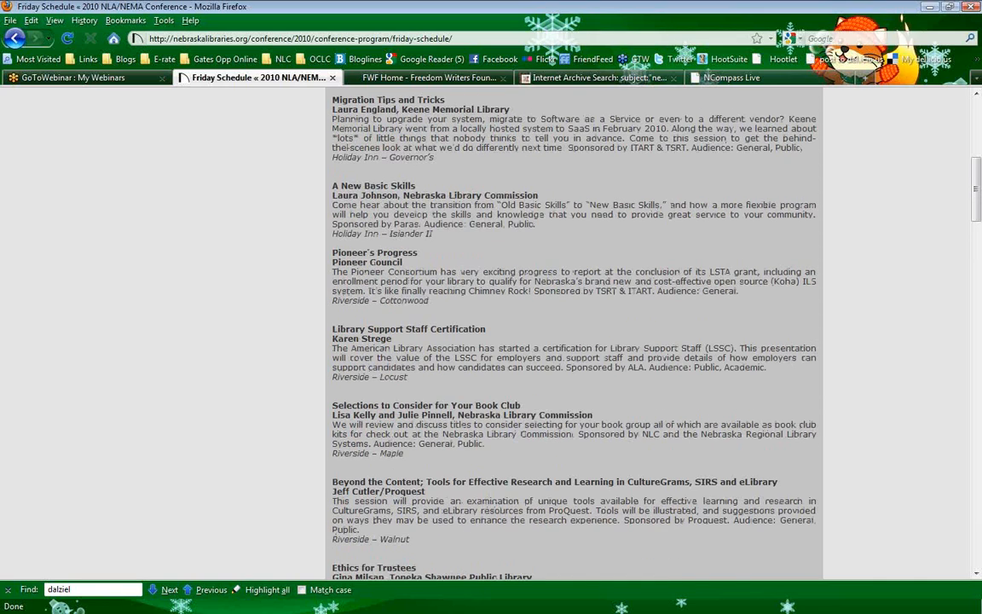
scroll("up", 3)
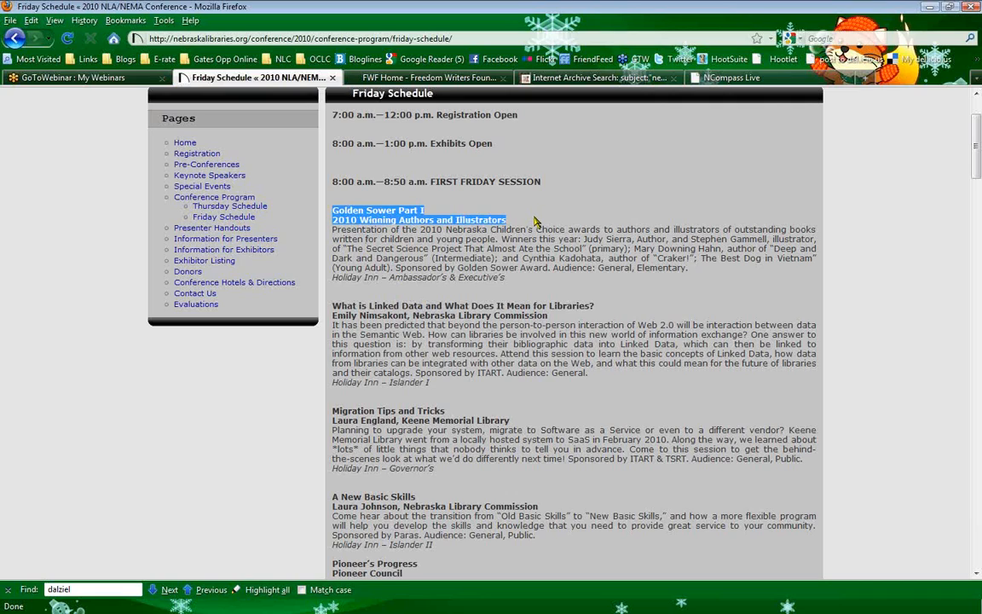
mouse_move(668, 290)
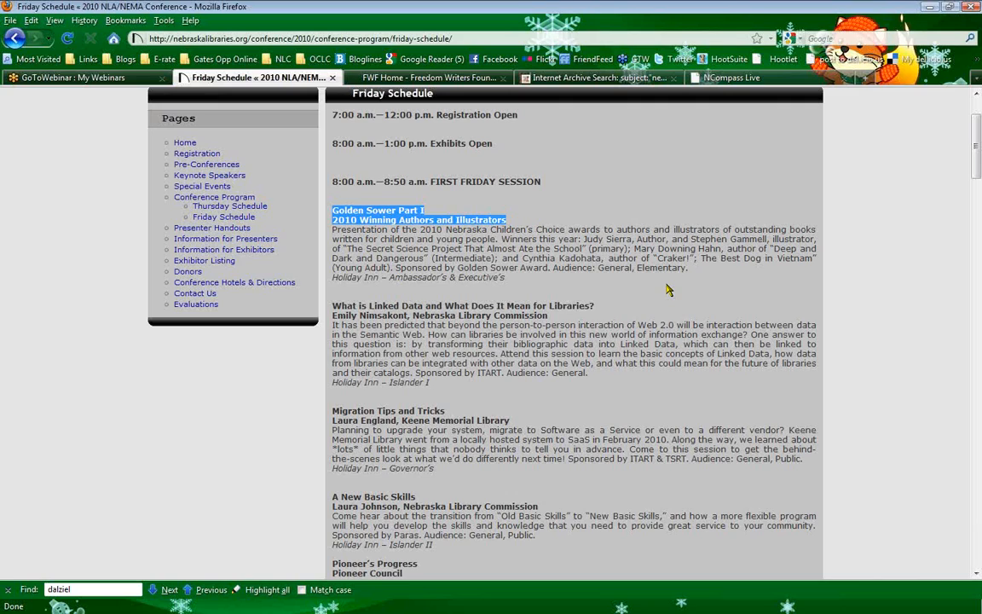
mouse_move(180, 512)
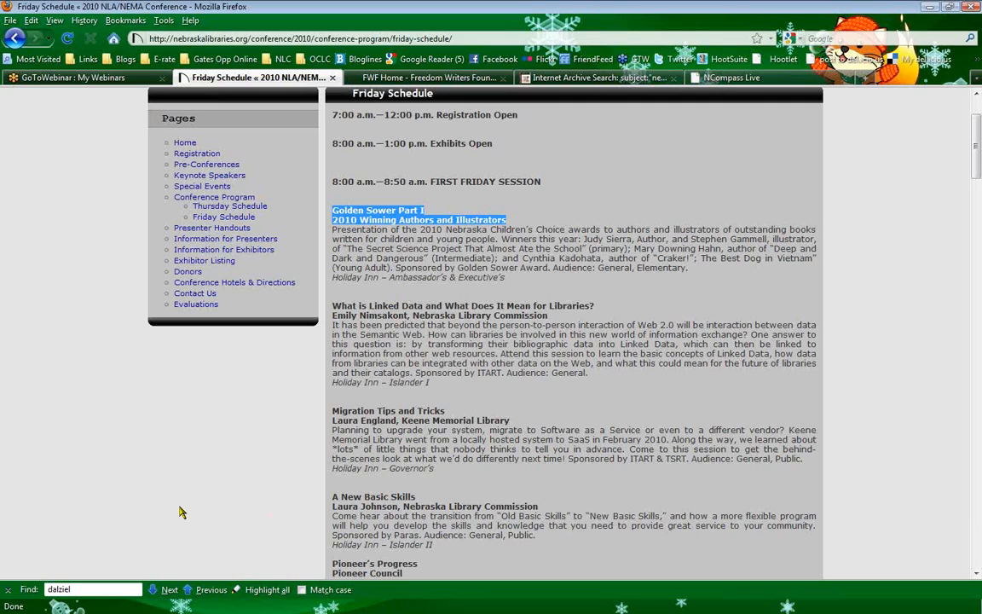
mouse_move(37, 408)
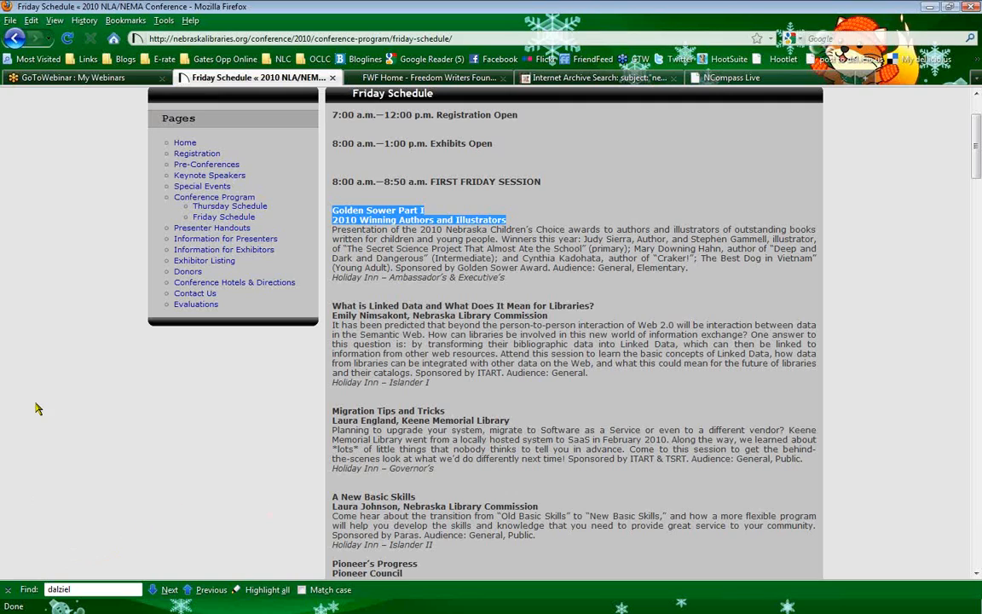
mouse_move(85, 186)
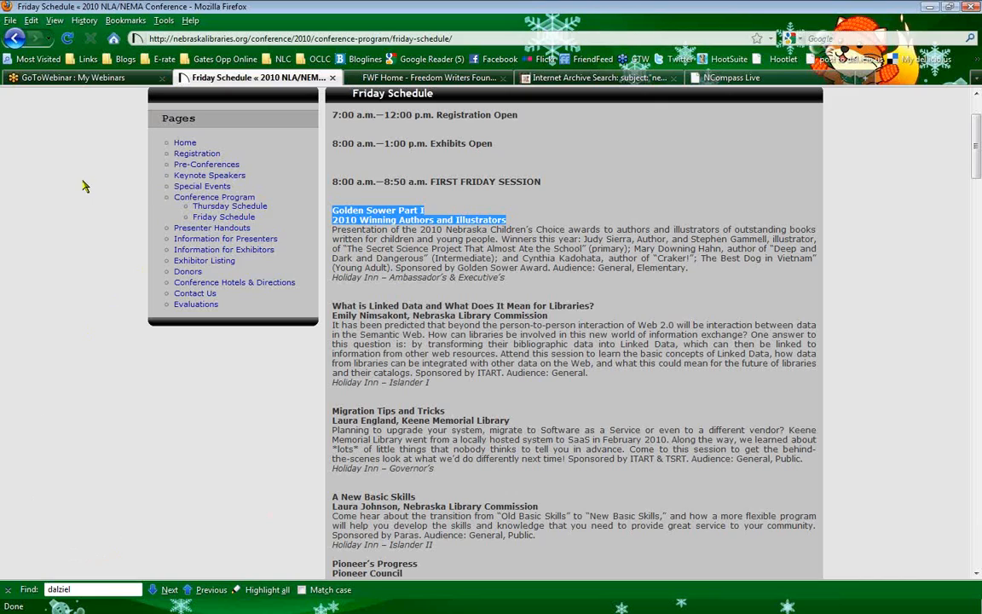
mouse_move(206, 164)
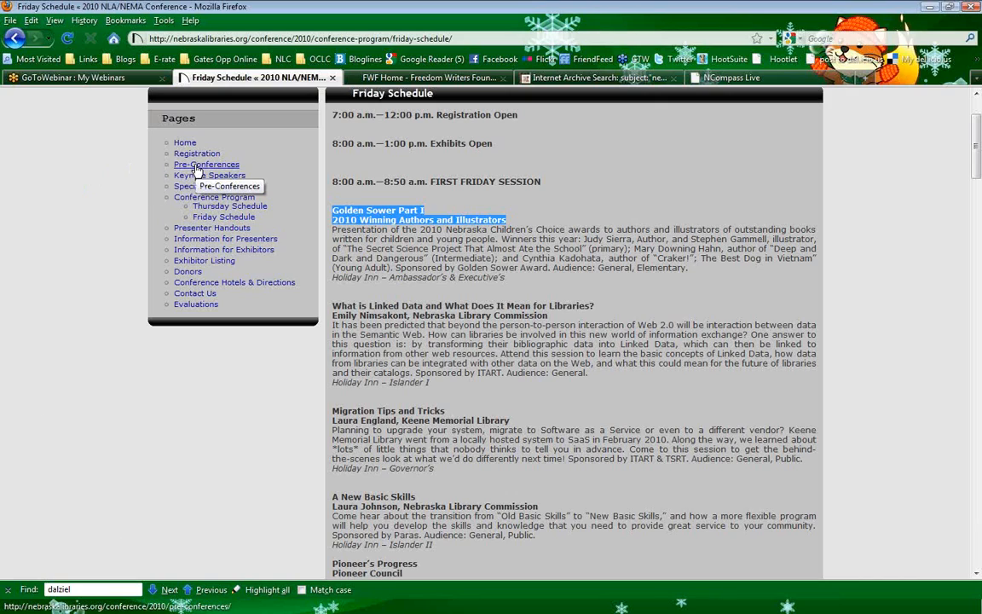
Open the Pre-Conferences page and look over Library Camp Nebraska III and Blackbelt Librarian
left_click(206, 164)
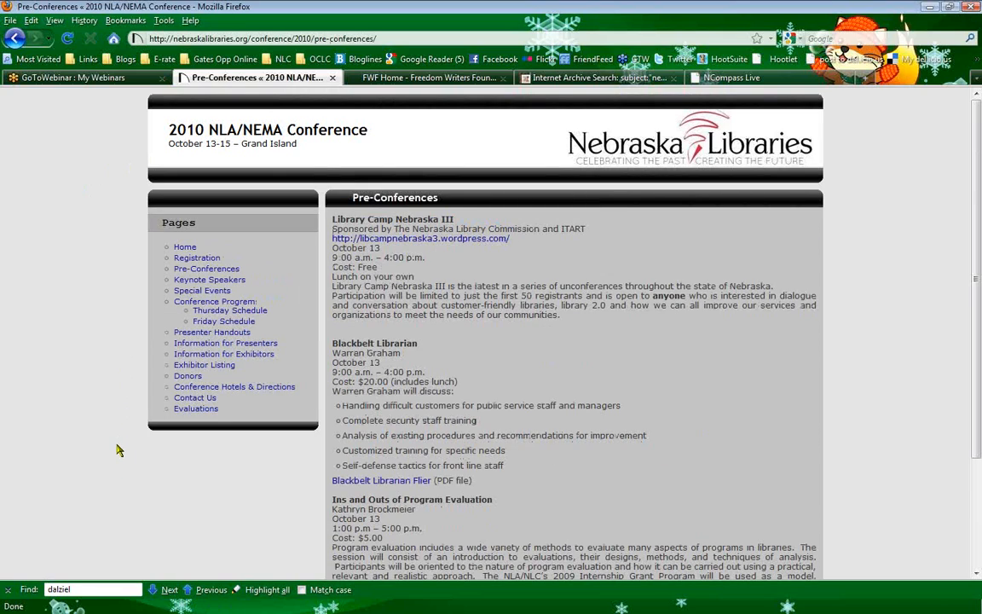
scroll("down", 3)
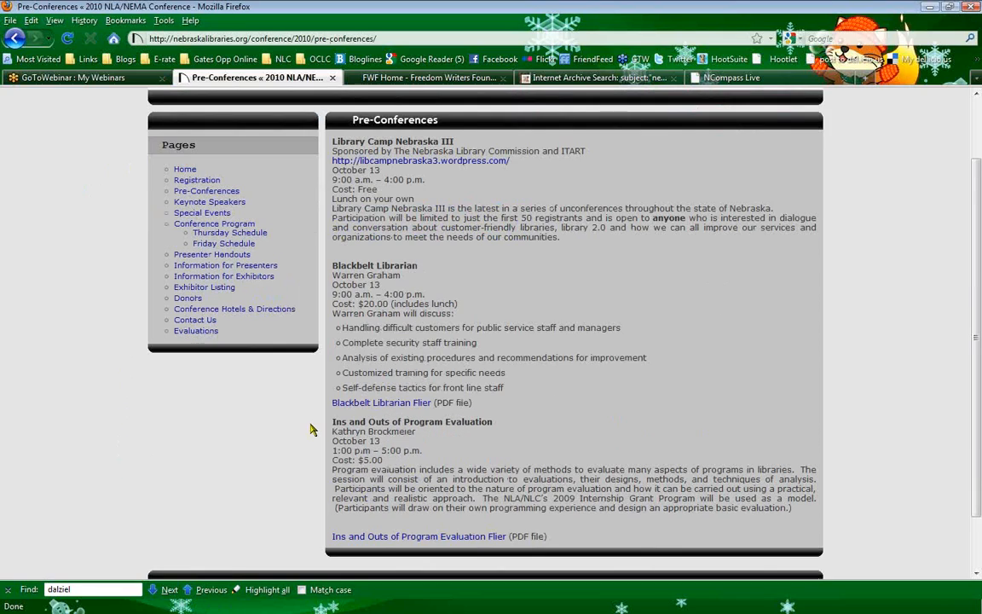
mouse_move(451, 274)
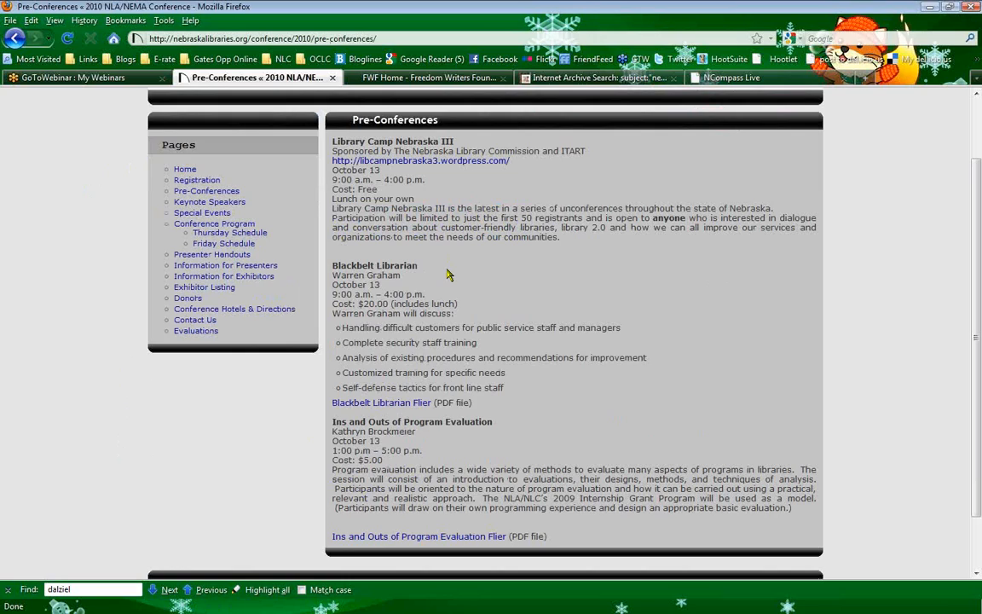
mouse_move(731, 344)
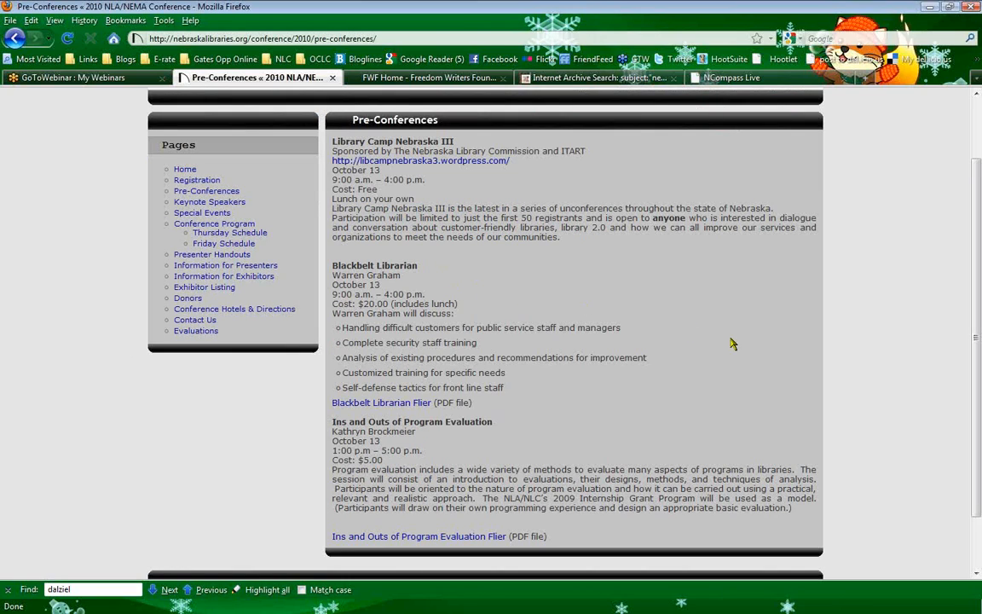
scroll("up", 3)
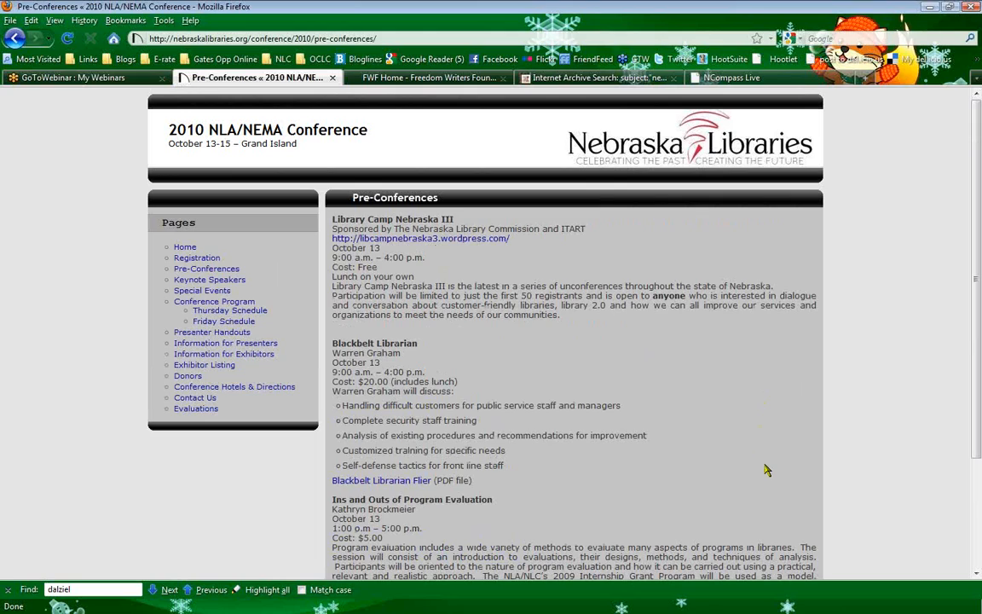
mouse_move(580, 467)
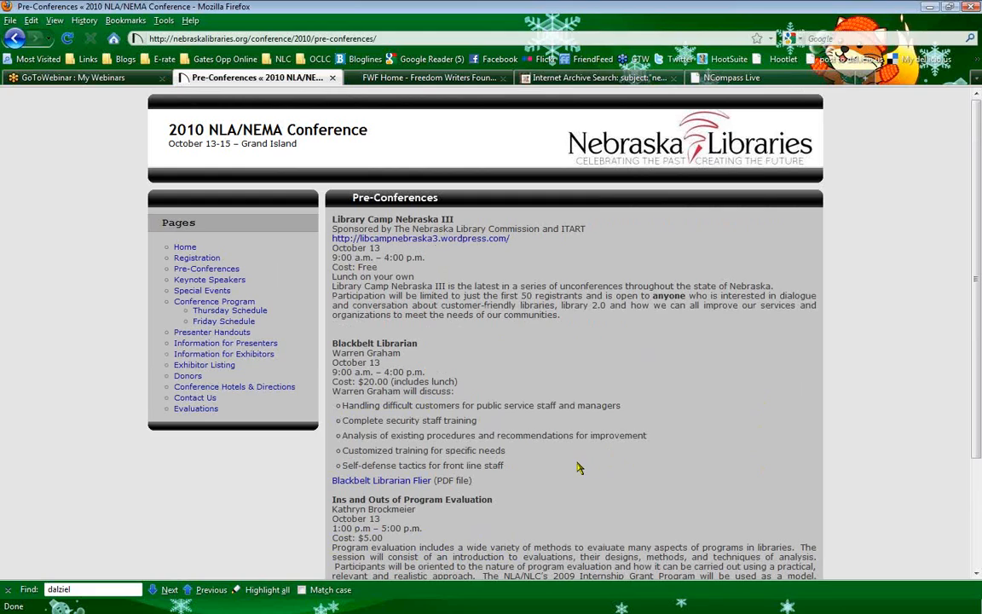
mouse_move(573, 467)
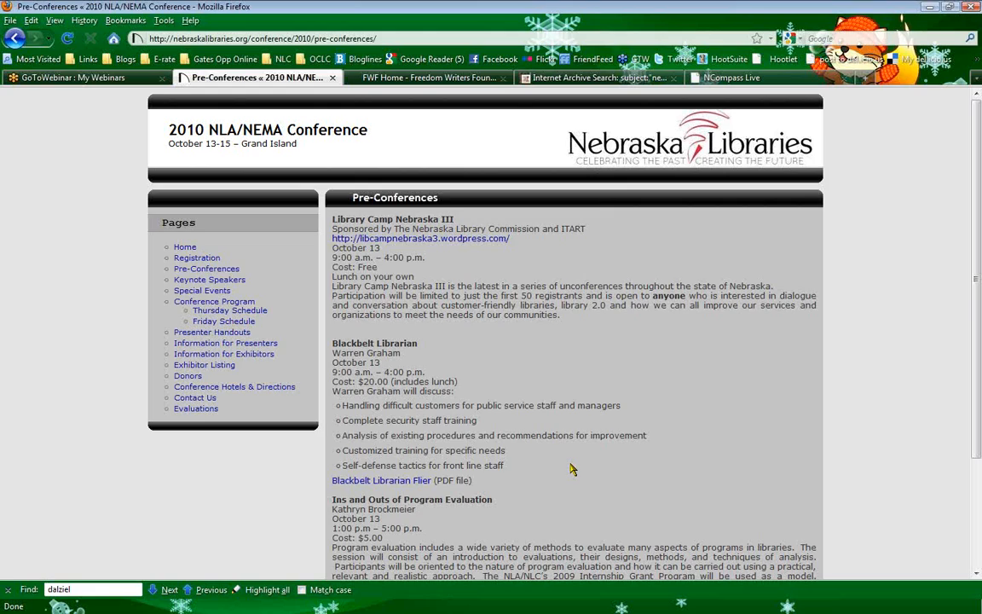
mouse_move(586, 331)
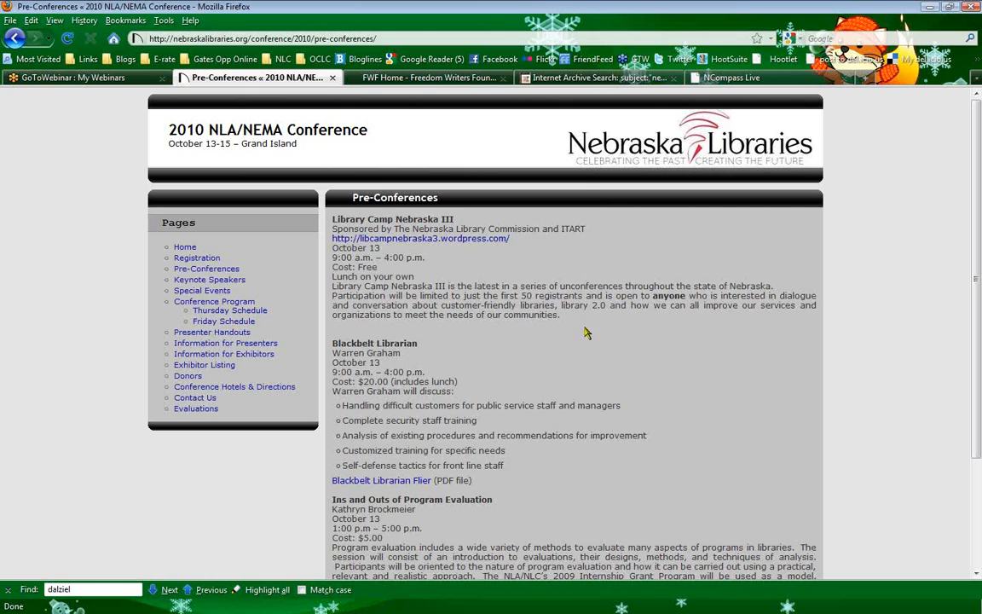
mouse_move(593, 320)
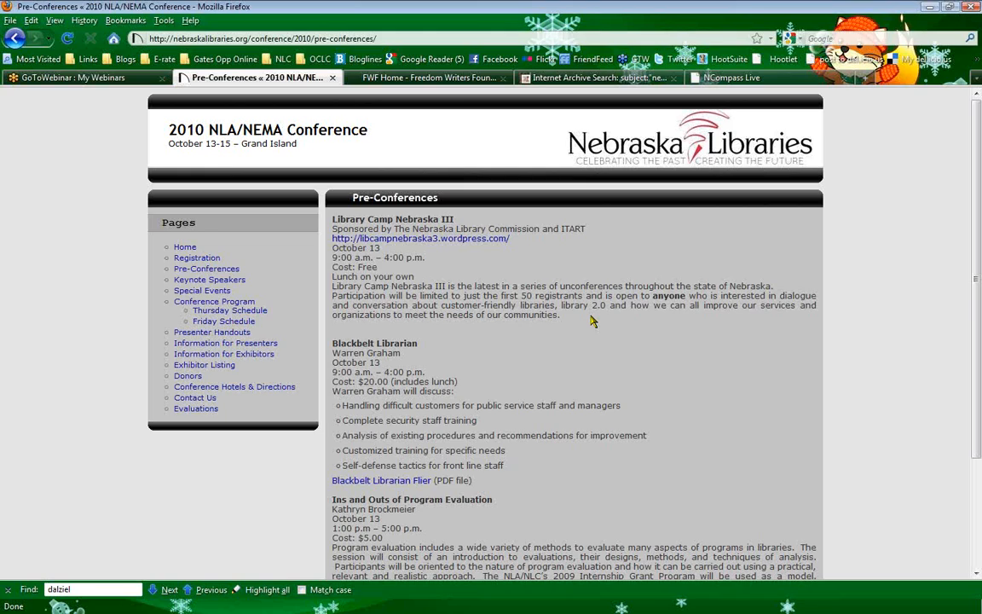
mouse_move(457, 242)
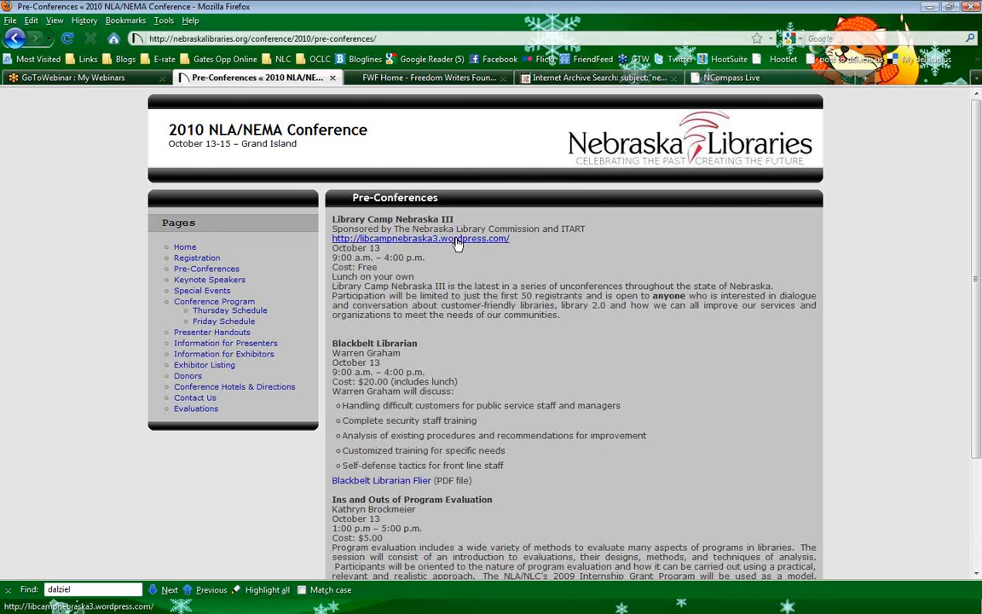
Open the libcampnebraska3.wordpress.com site and switch to its new tab
left_click(420, 238)
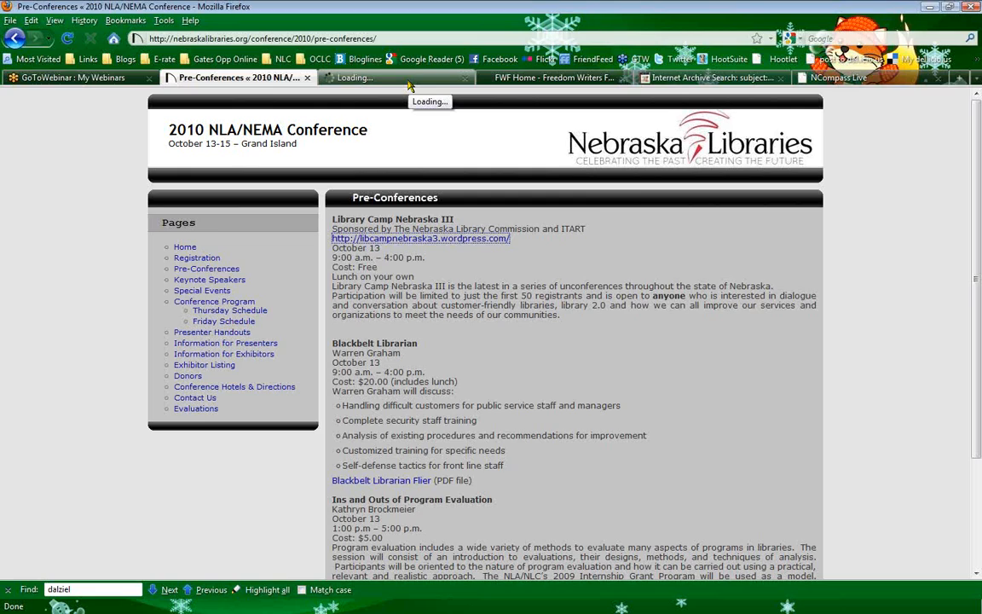
mouse_move(423, 85)
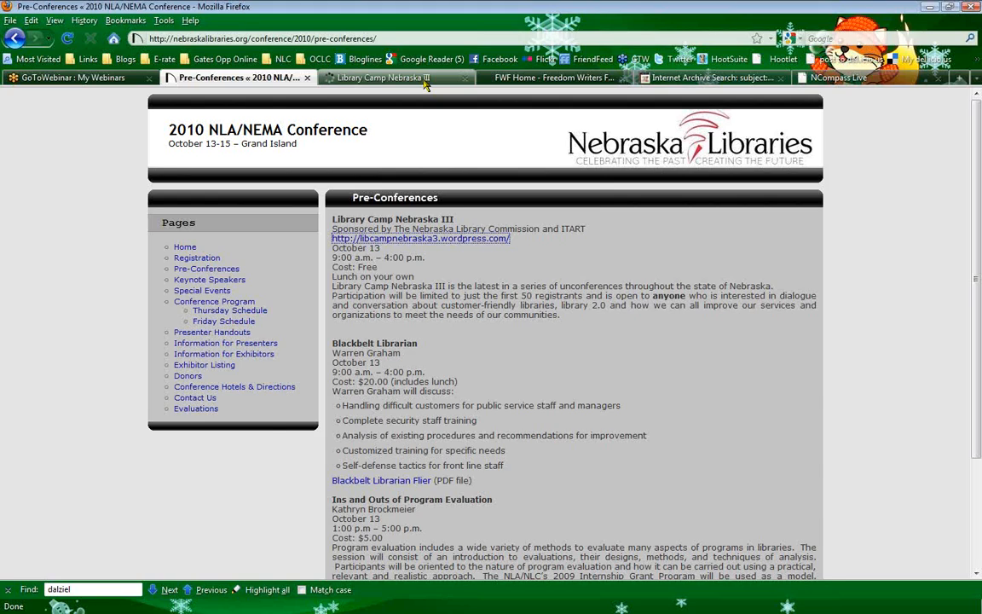
left_click(420, 239)
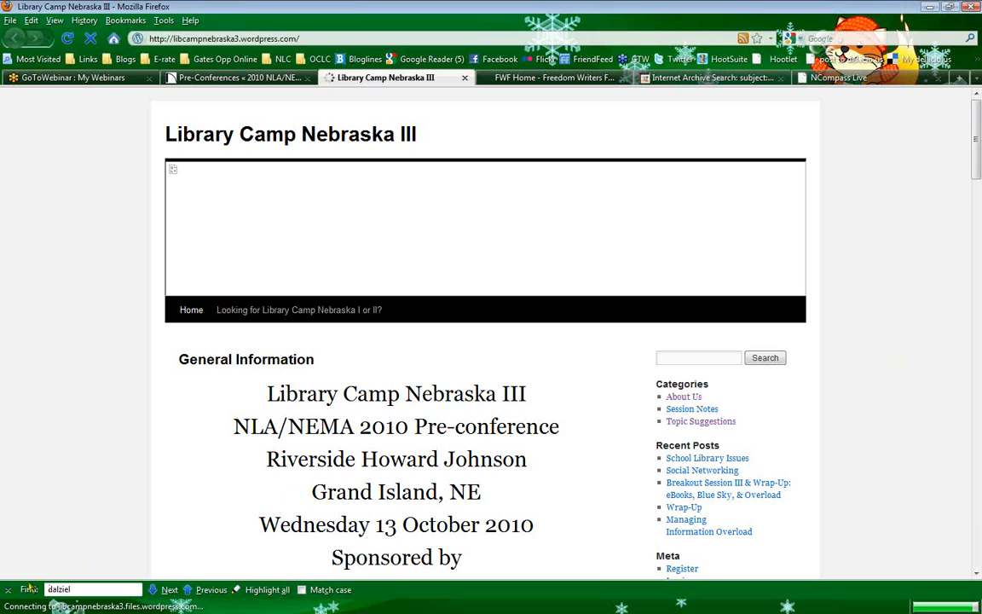
Choose the Session Notes category from the sidebar of Library Camp Nebraska III
scroll("down", 3)
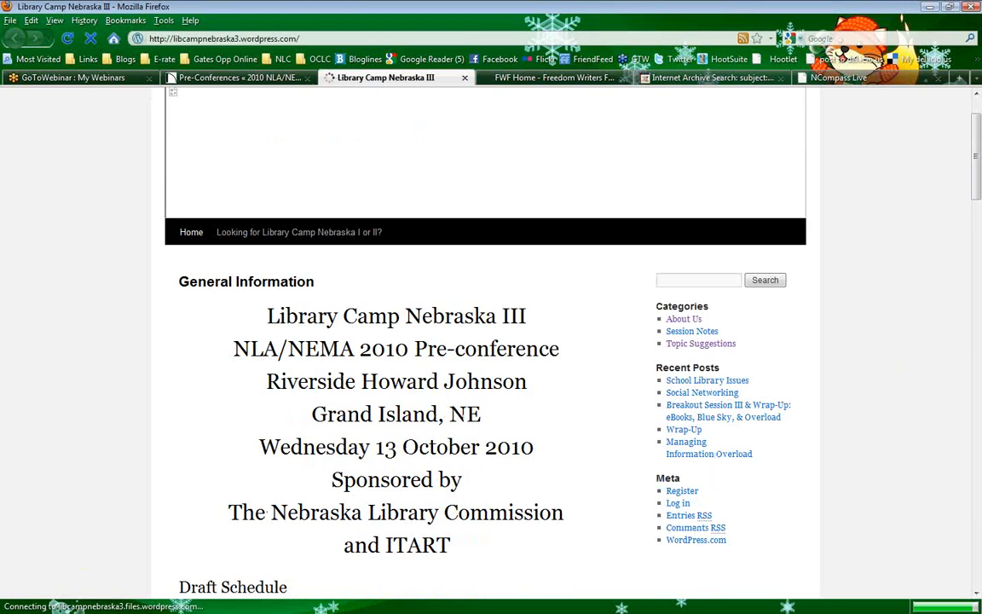
scroll("down", 3)
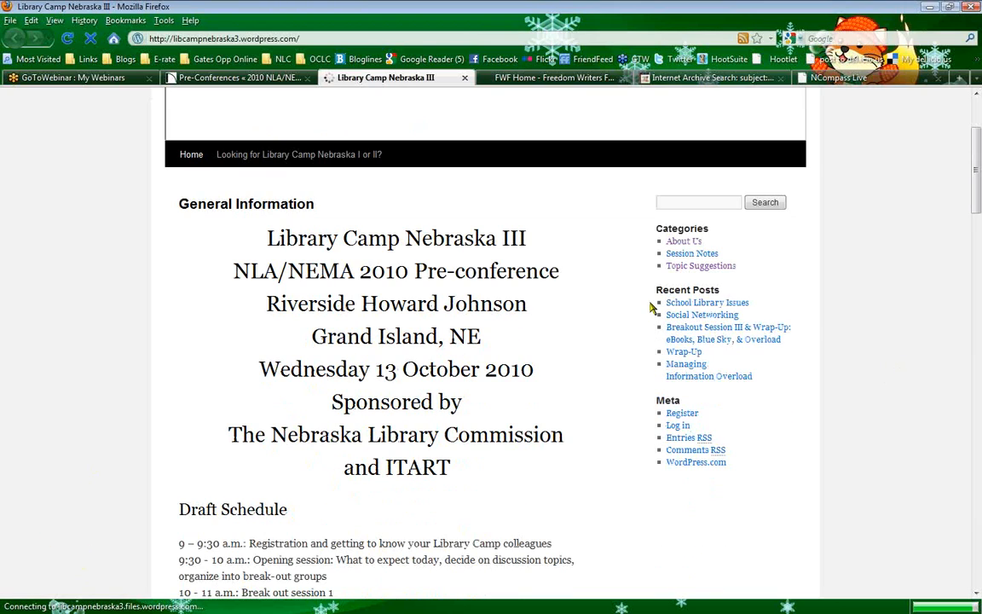
left_click(692, 253)
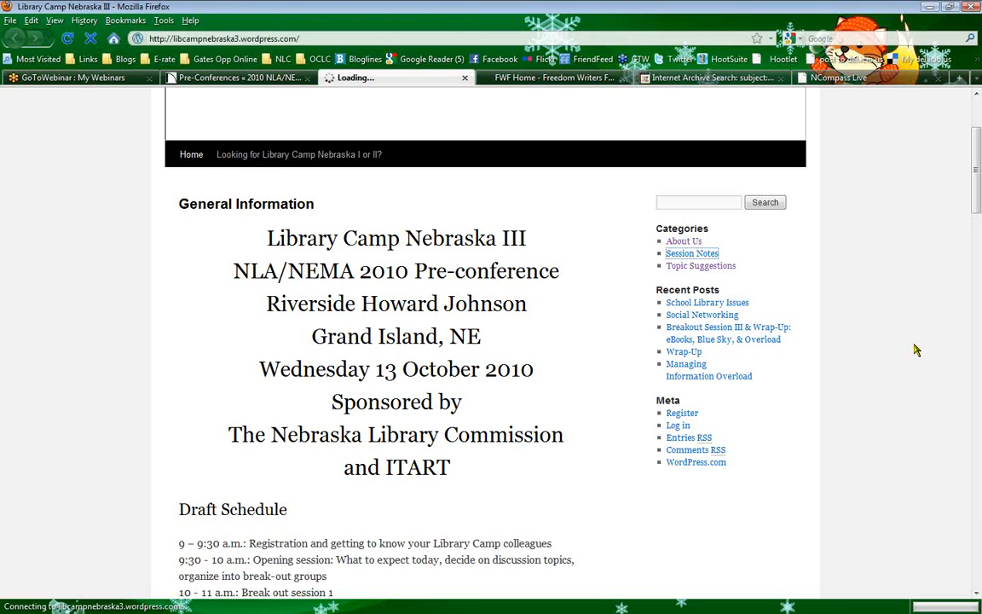
scroll("up", 3)
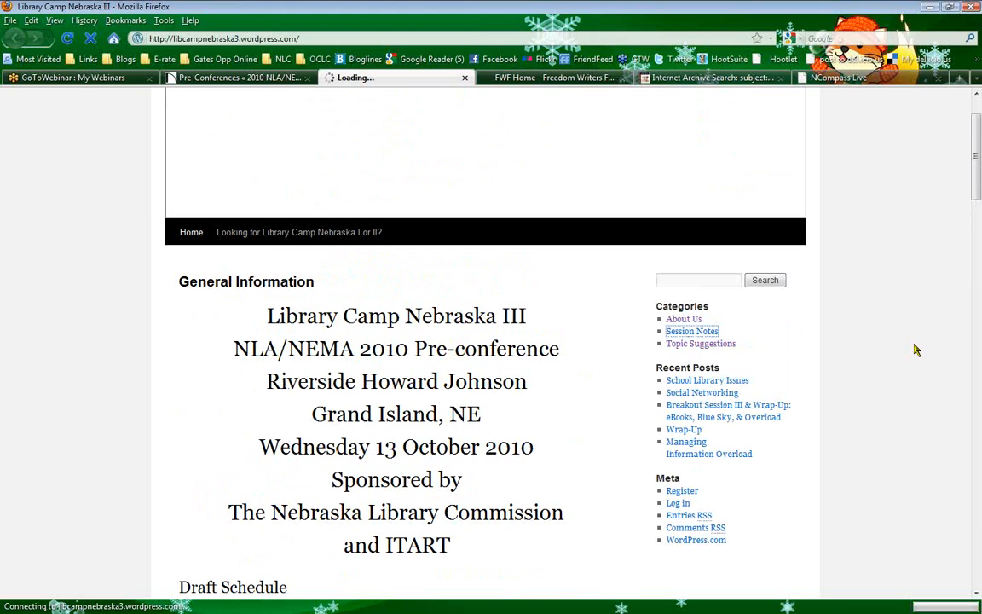
mouse_move(592, 395)
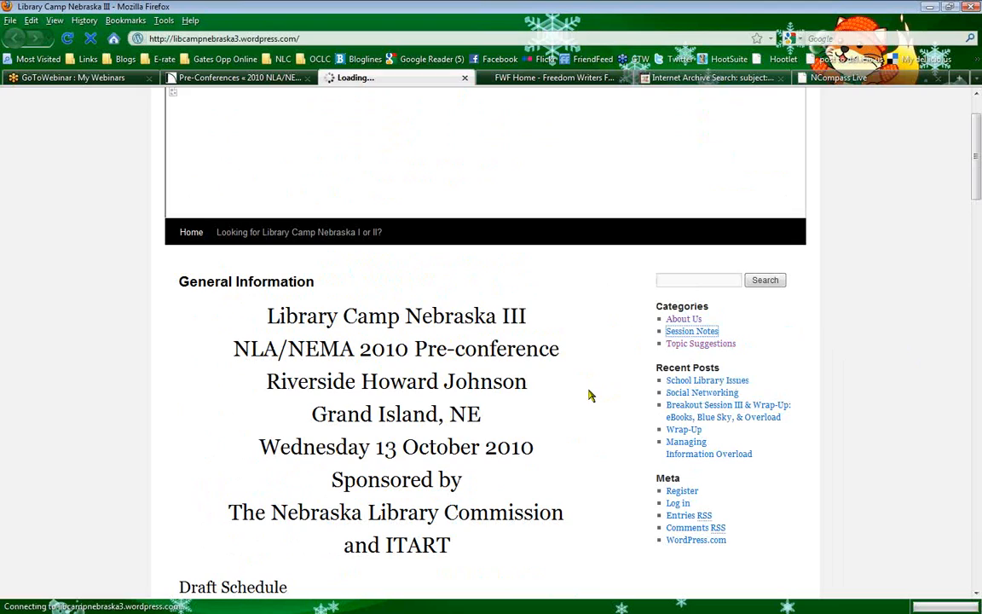
mouse_move(116, 229)
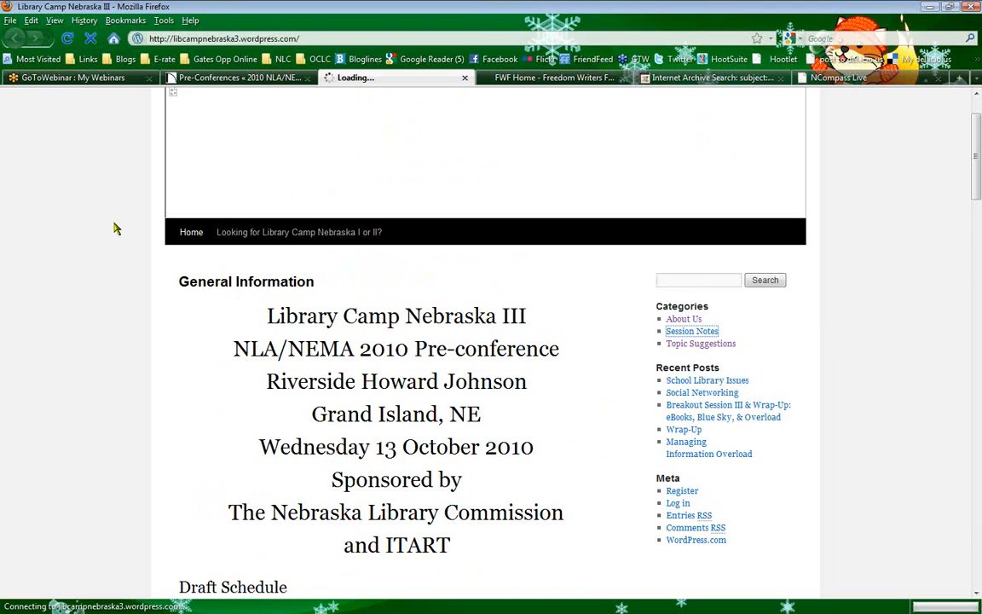
mouse_move(77, 259)
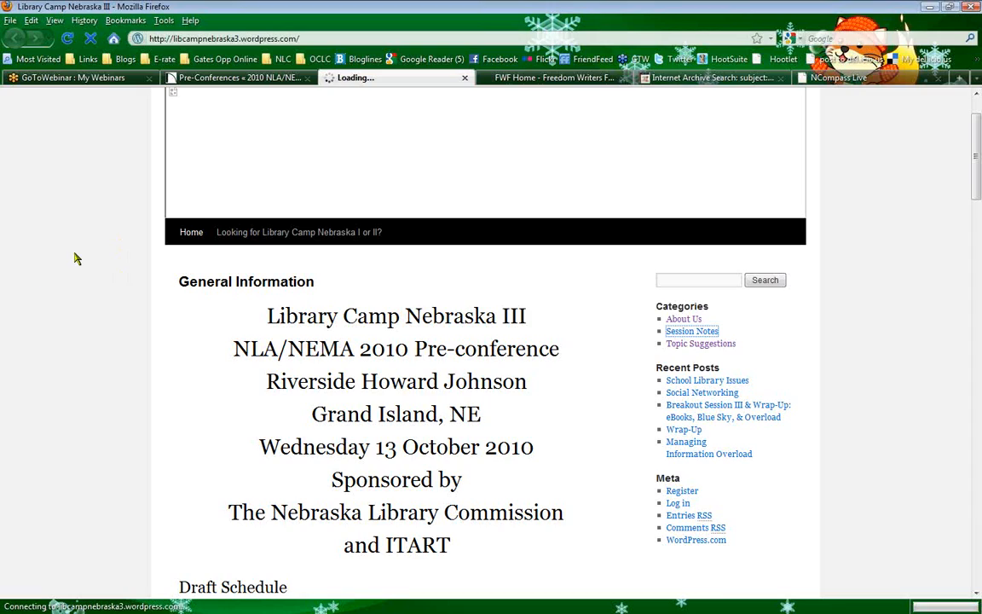
mouse_move(212, 109)
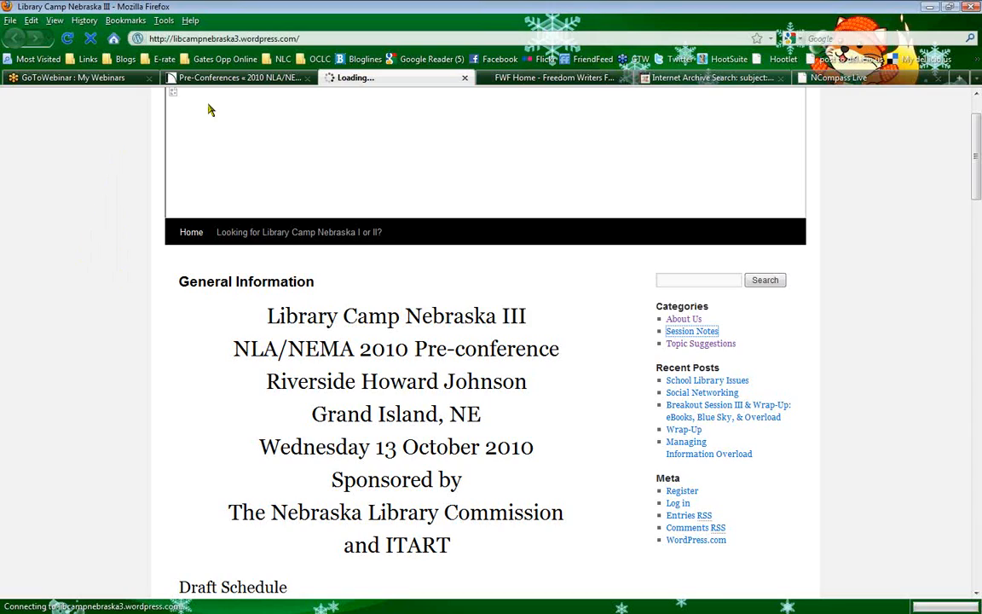
mouse_move(239, 78)
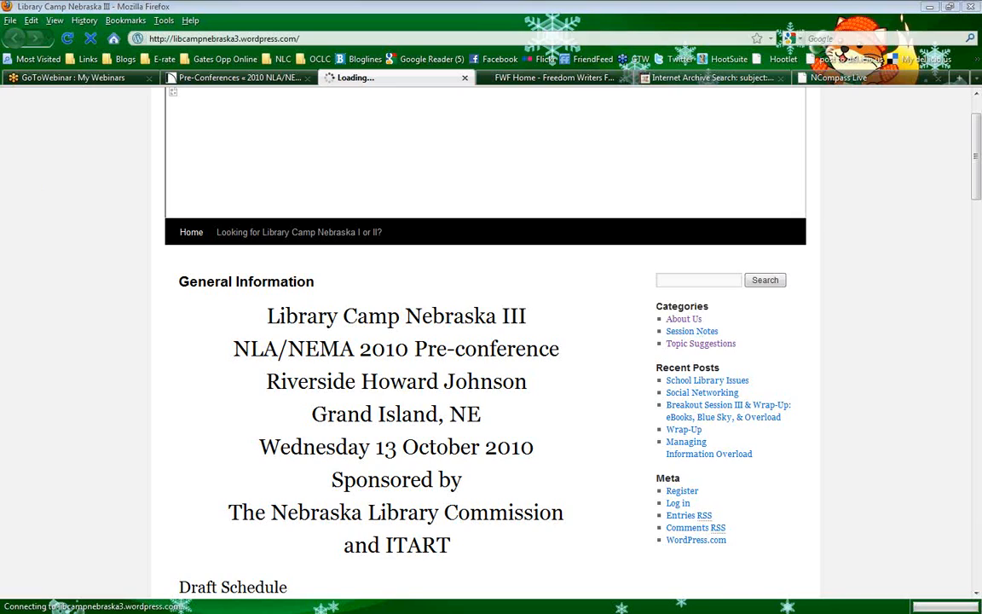
Open the Session Notes category archive from the sidebar Categories list
left_click(693, 331)
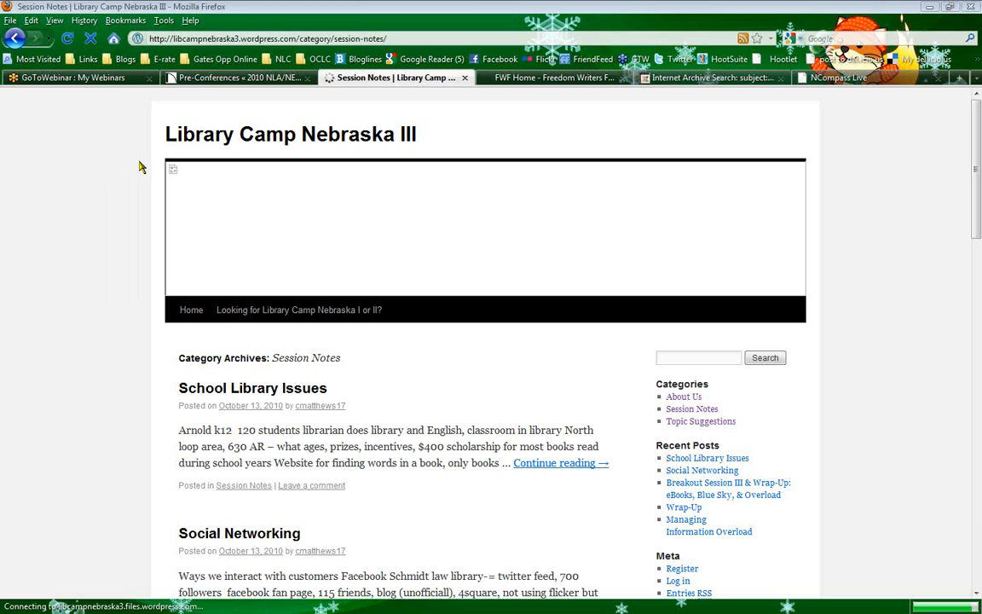
mouse_move(116, 341)
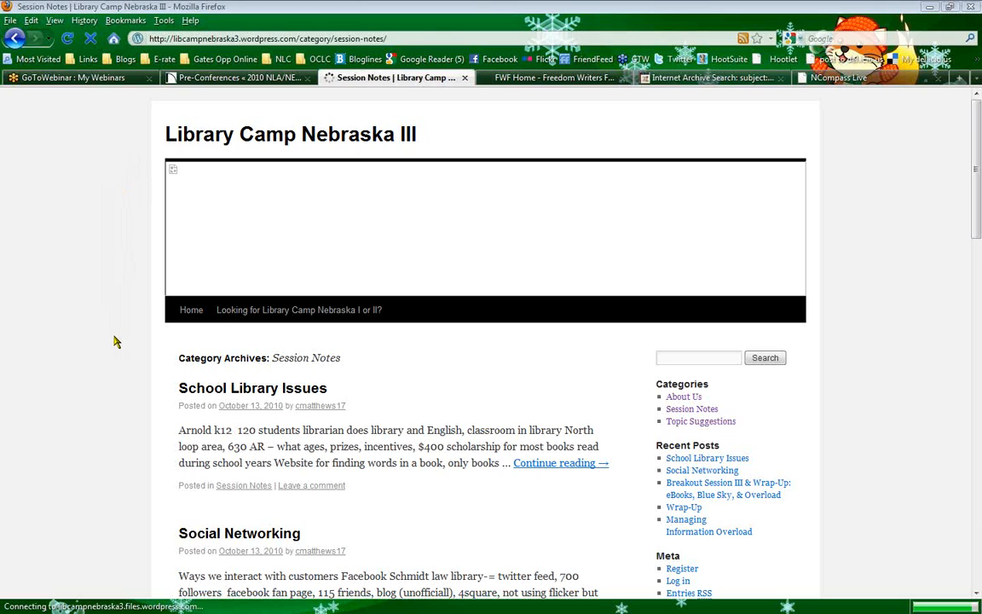
Read down the Session Notes archive through posts such as School Library Issues
scroll("down", 3)
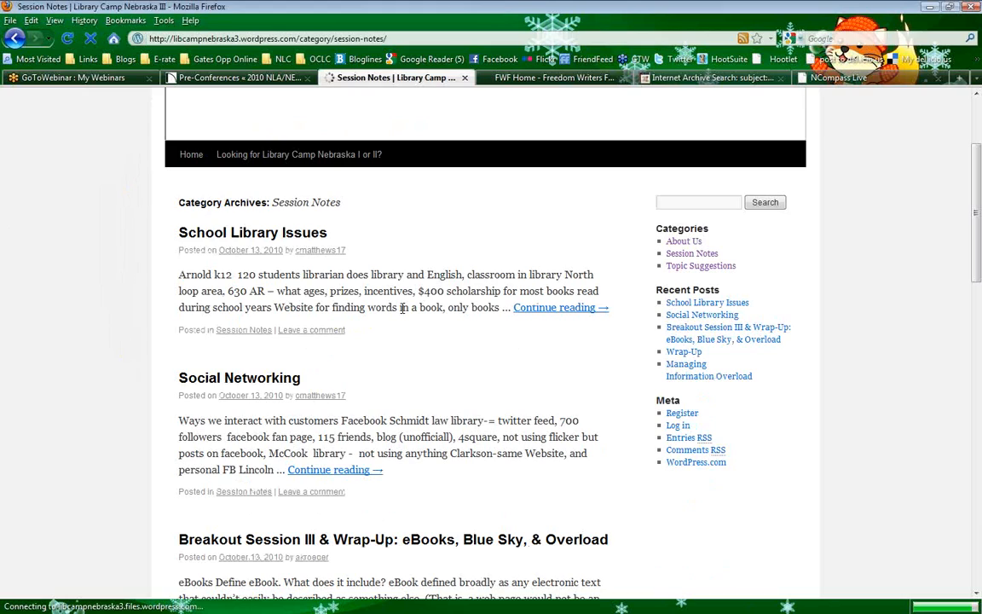
mouse_move(358, 358)
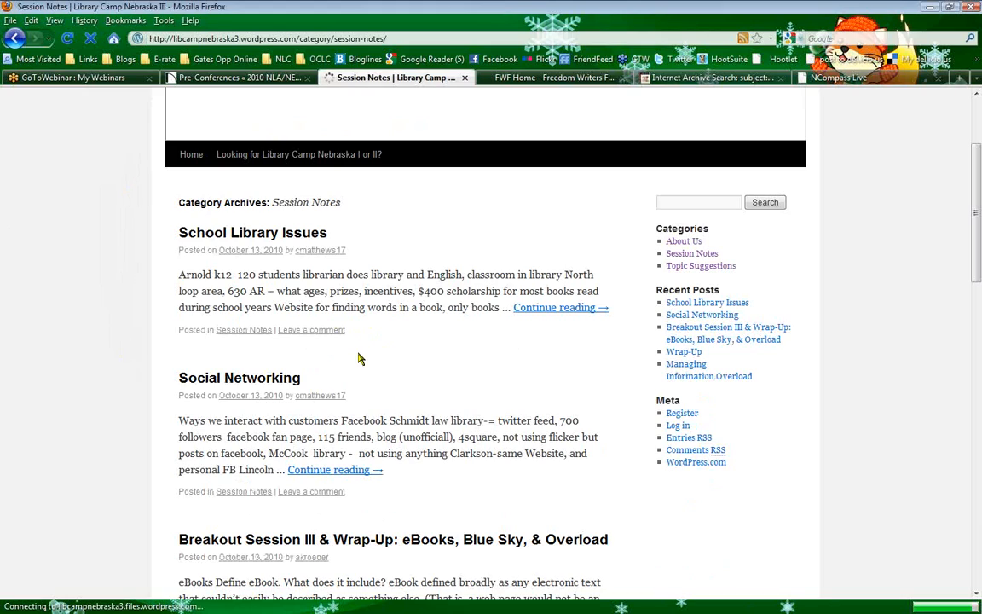
mouse_move(417, 348)
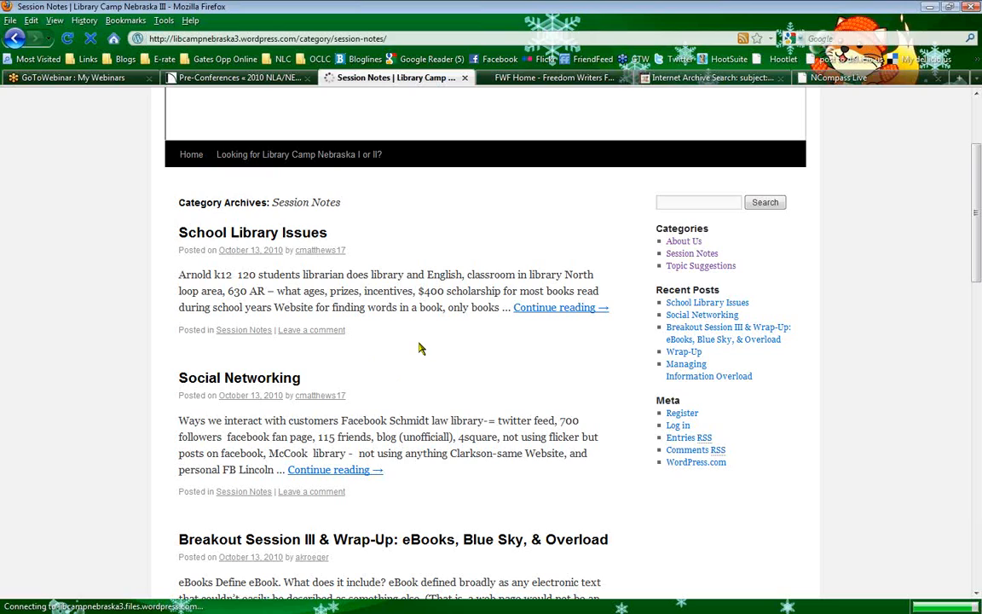
scroll("down", 3)
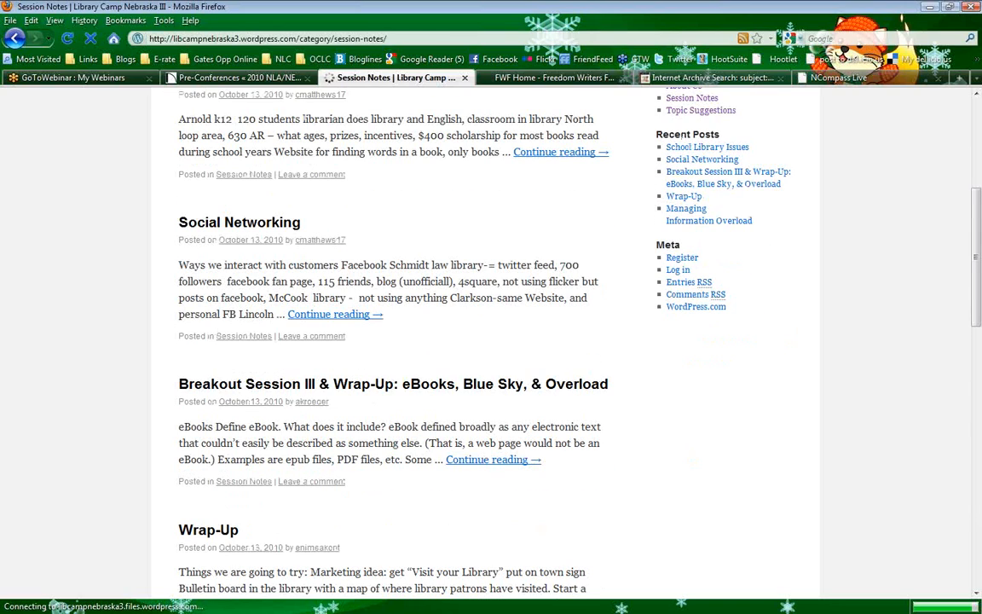
scroll("down", 3)
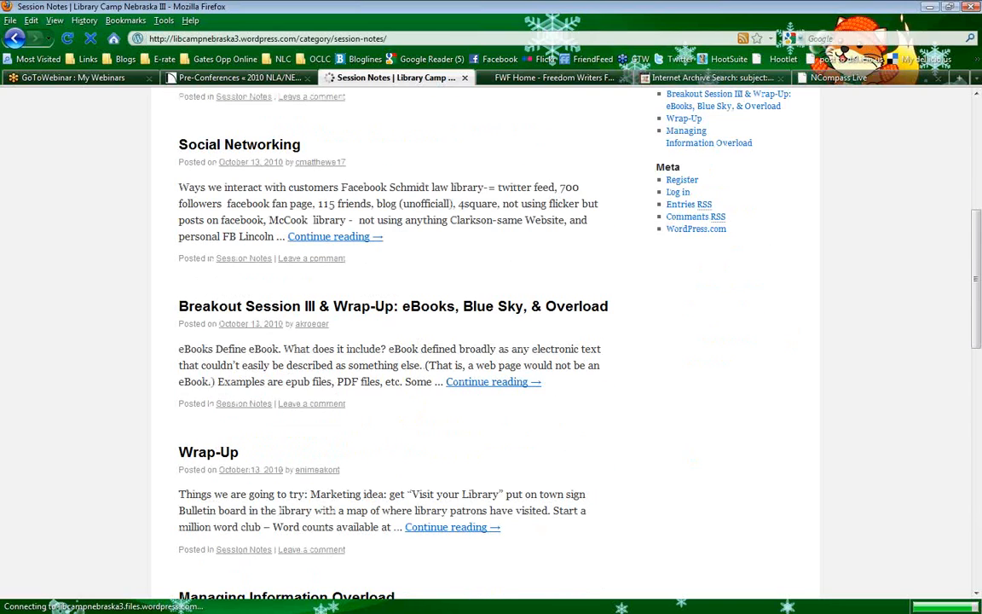
mouse_move(423, 403)
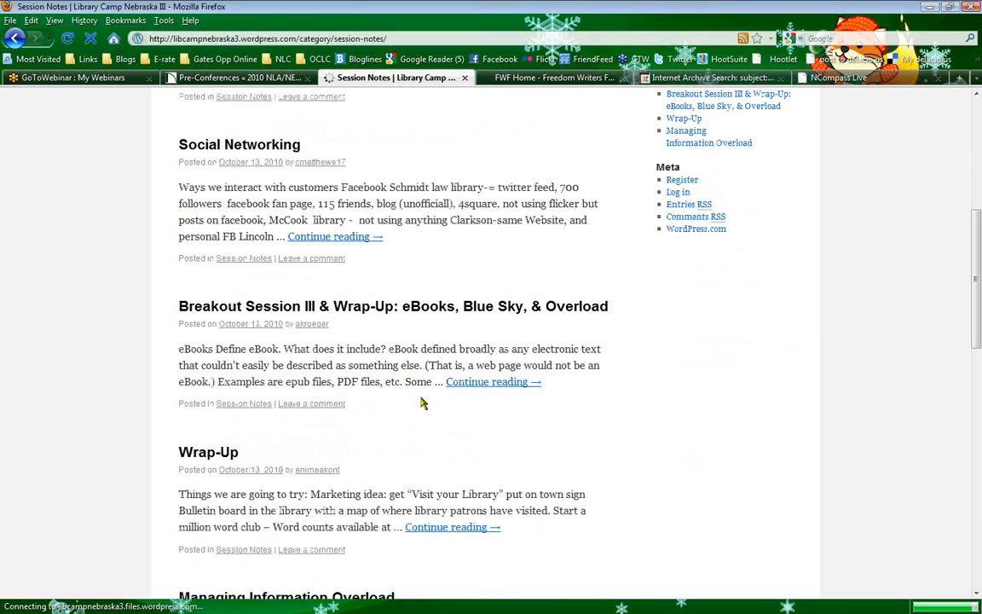
scroll("down", 3)
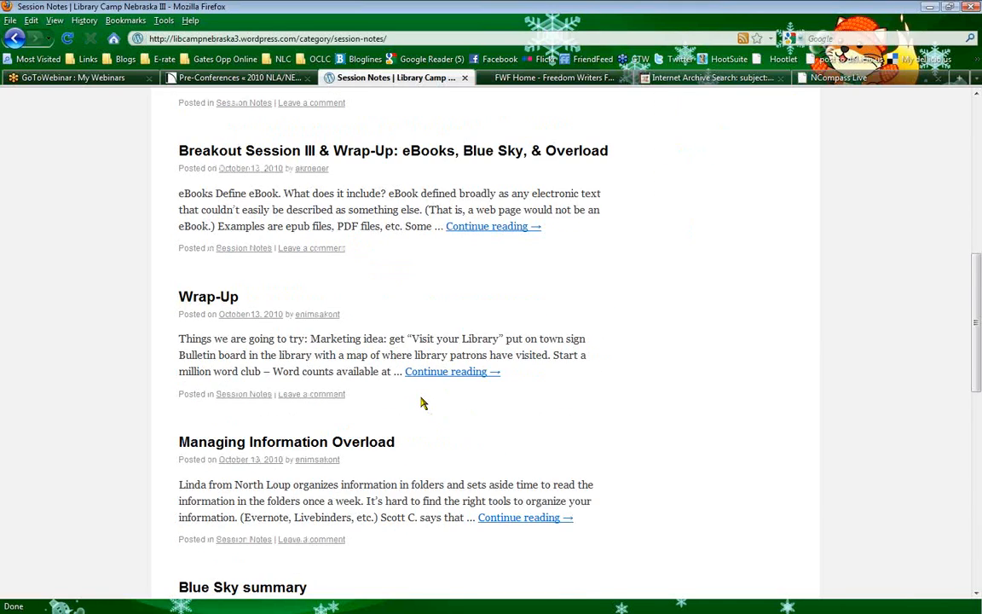
scroll("down", 3)
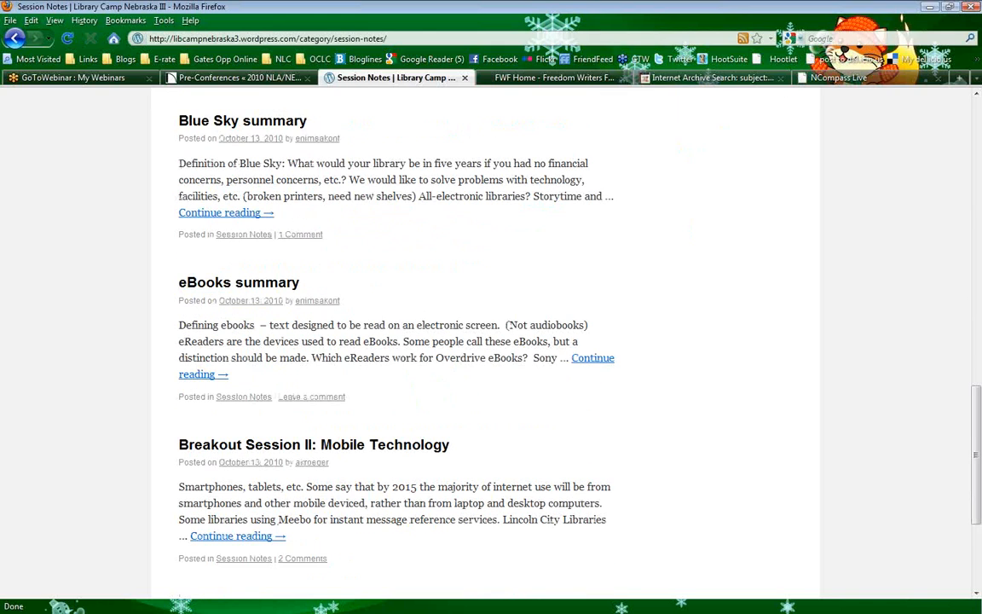
scroll("down", 3)
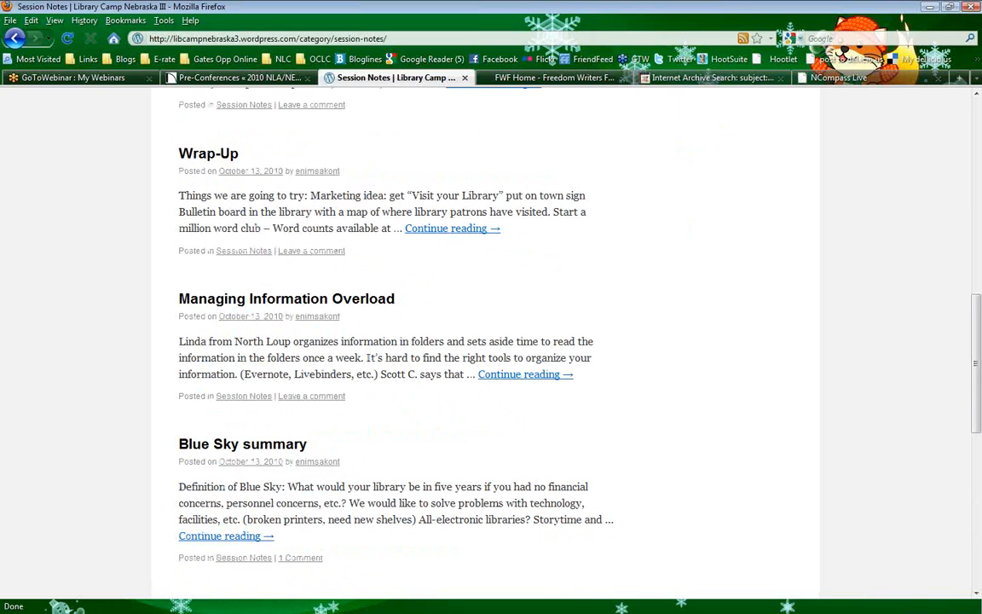
scroll("down", 3)
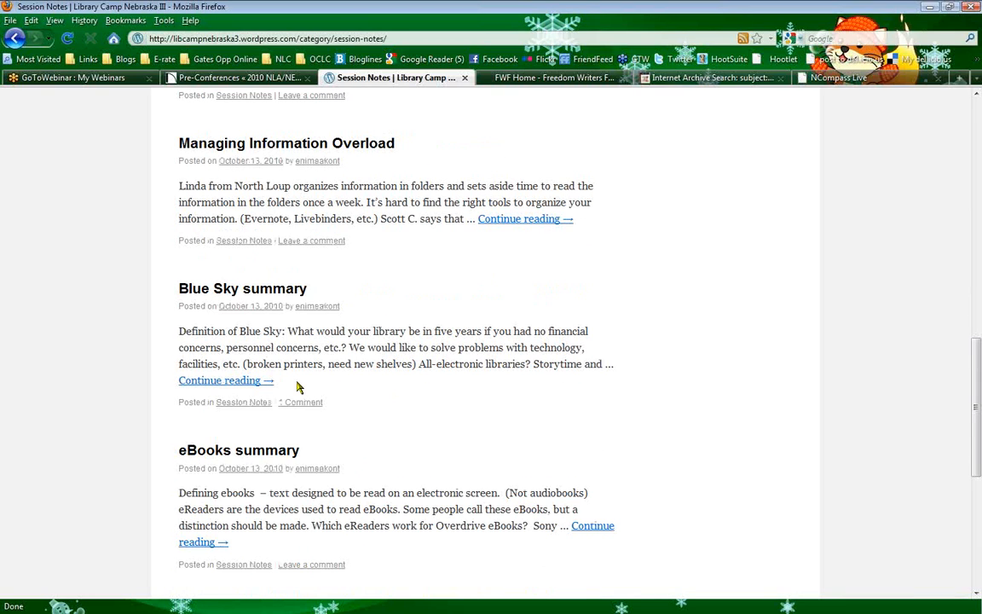
mouse_move(220, 380)
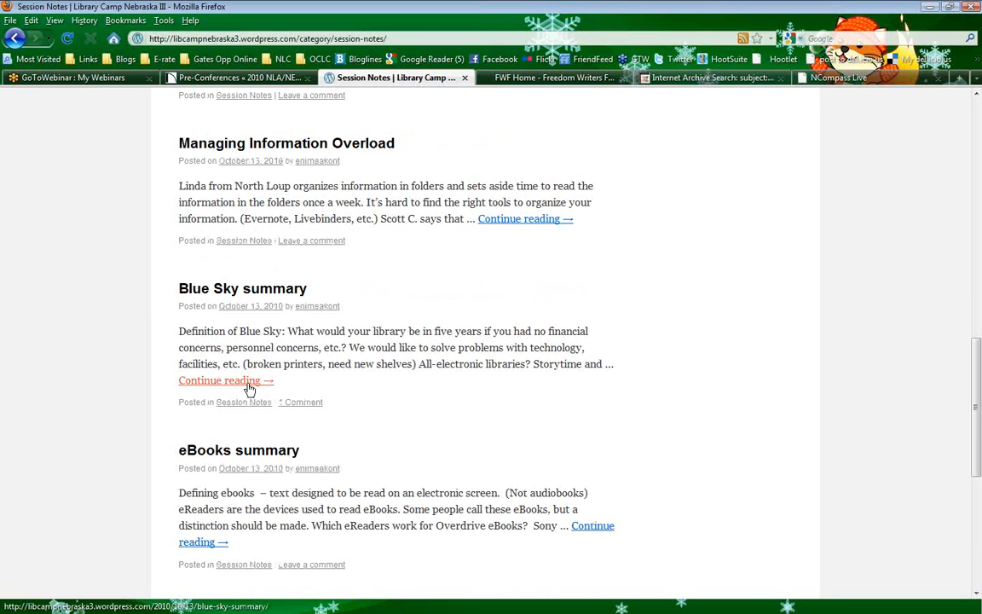
scroll("down", 3)
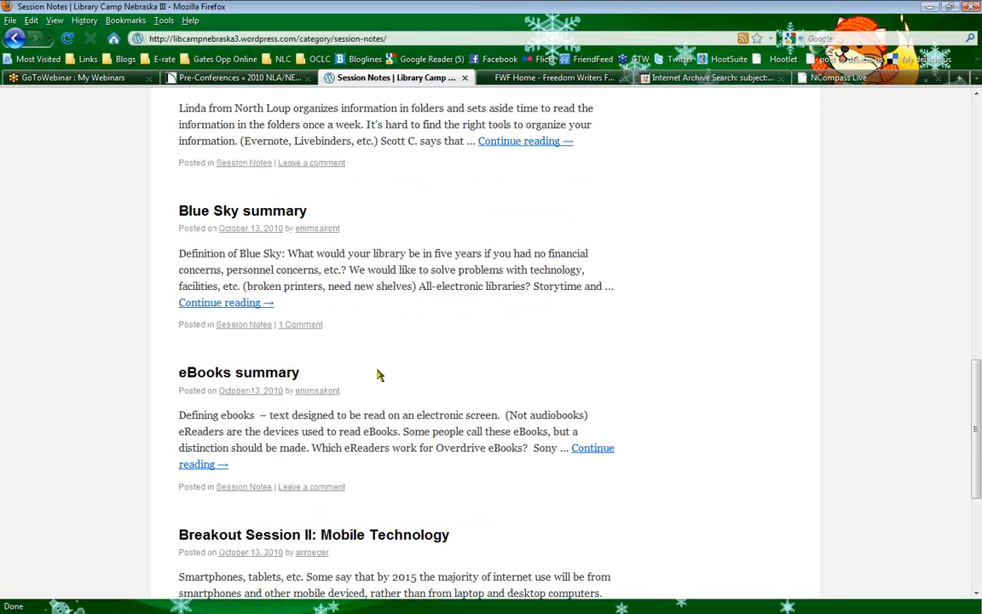
mouse_move(406, 328)
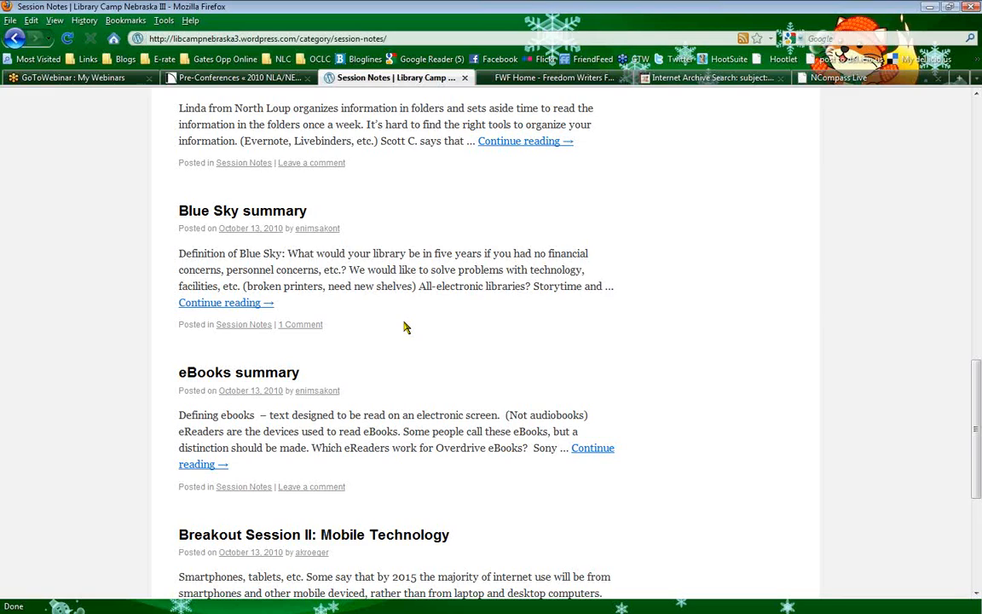
mouse_move(706, 347)
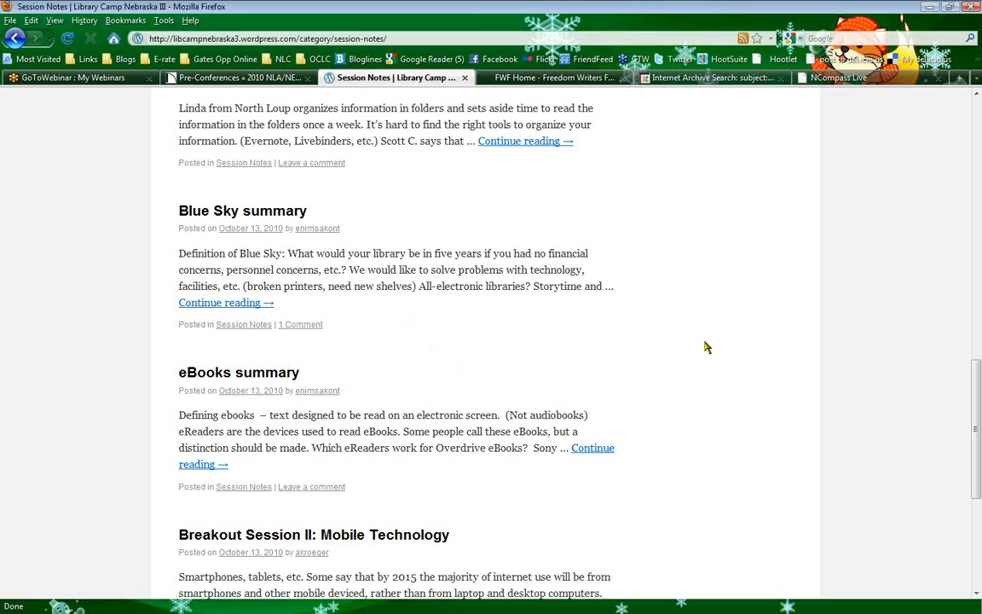
Open the full Blue Sky summary post via its Continue reading link
scroll("up", 3)
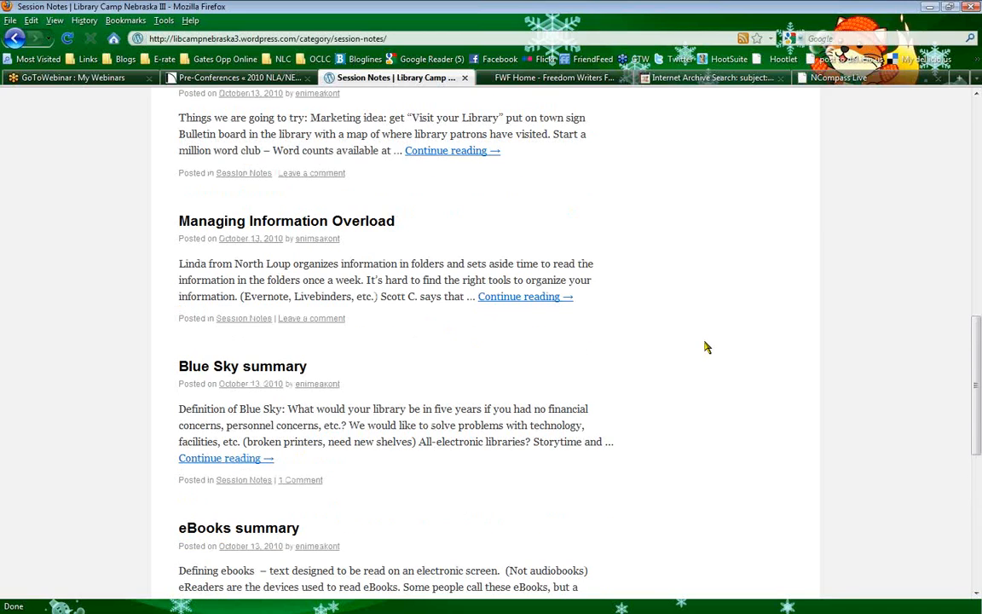
scroll("down", 3)
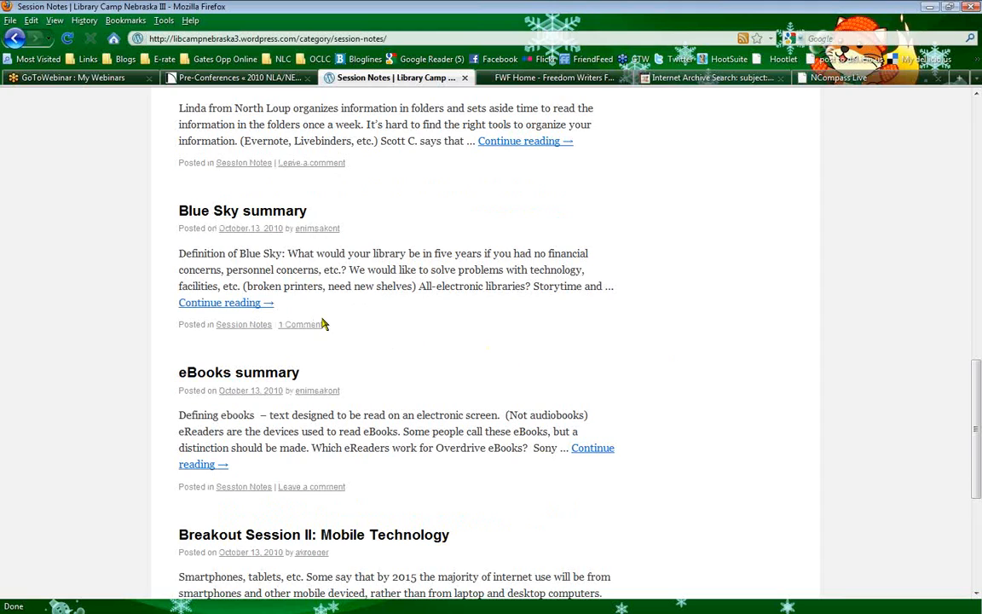
mouse_move(225, 304)
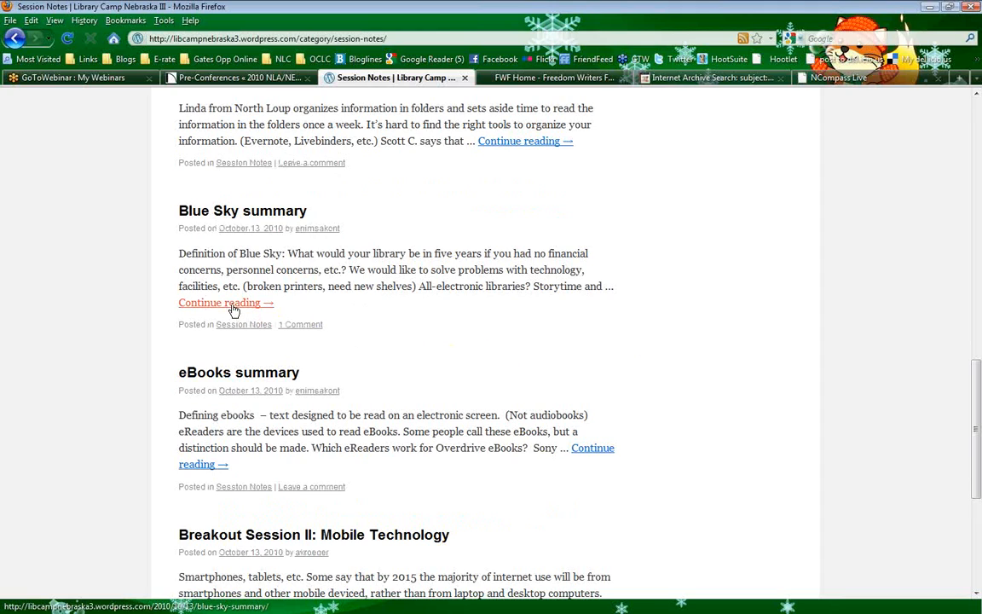
left_click(220, 303)
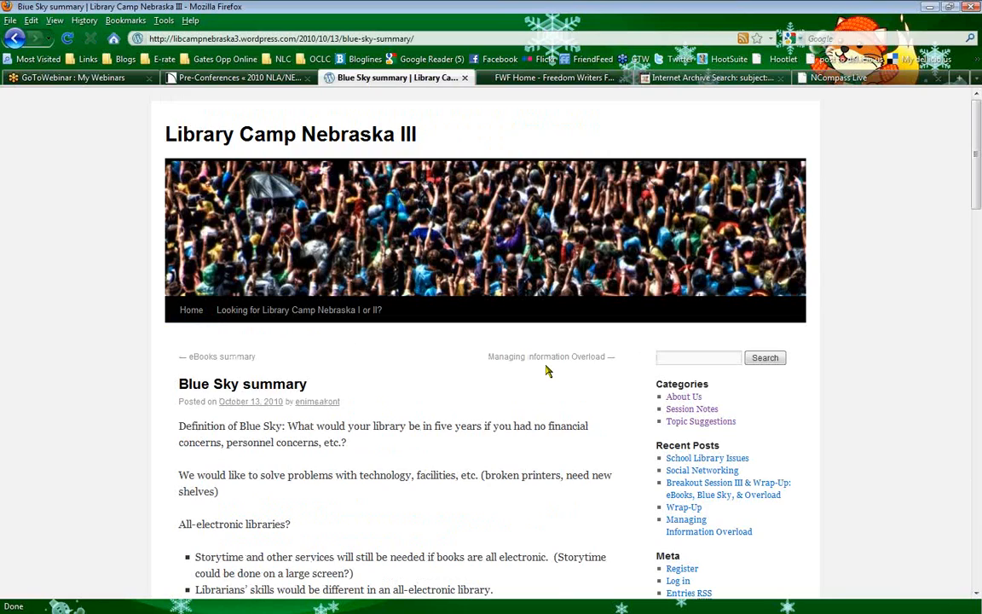
Read the Blue Sky summary down to its One Response comment and Leave a Reply form
scroll("down", 3)
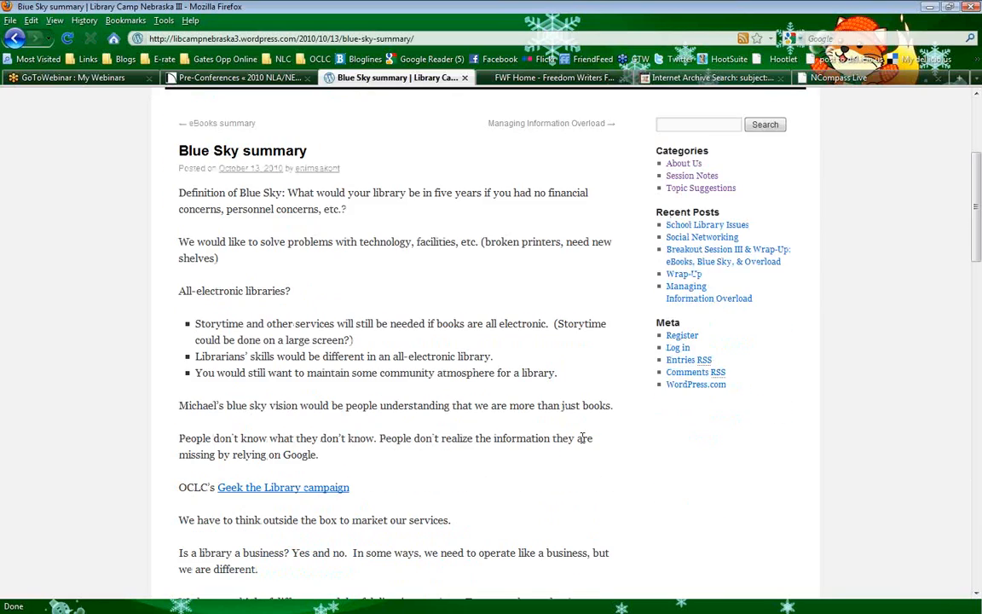
mouse_move(724, 505)
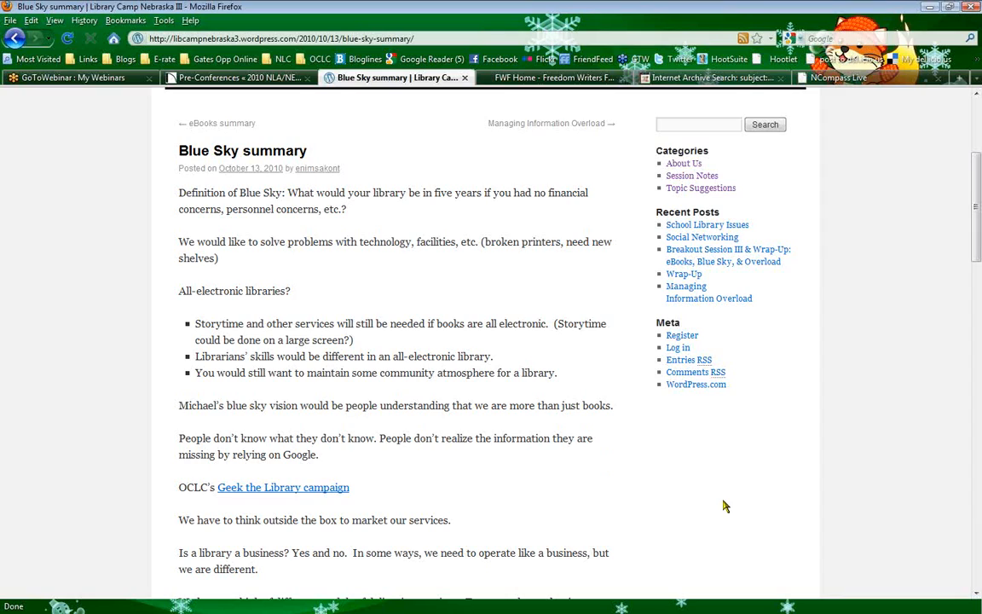
mouse_move(641, 461)
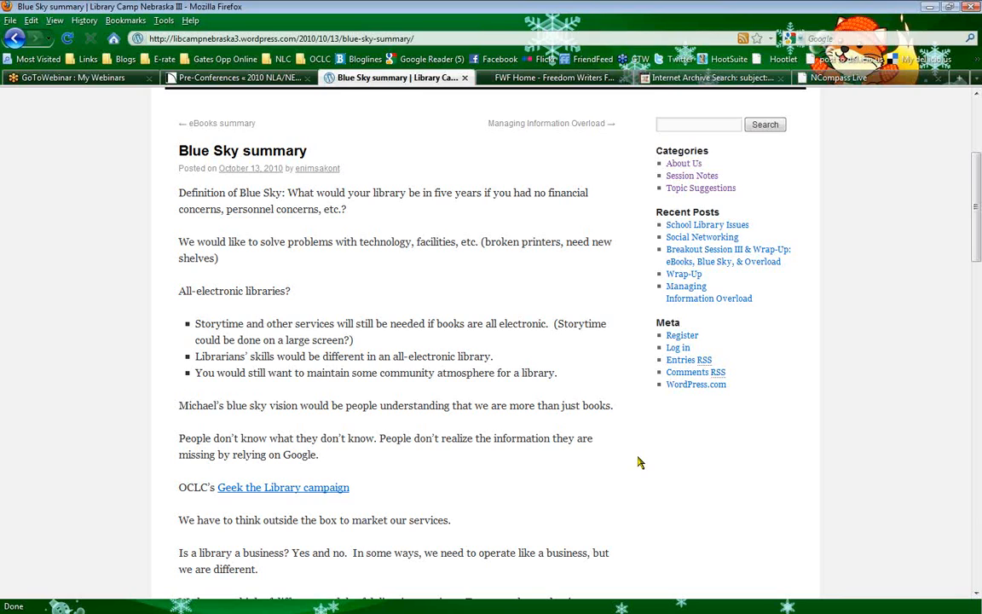
scroll("down", 3)
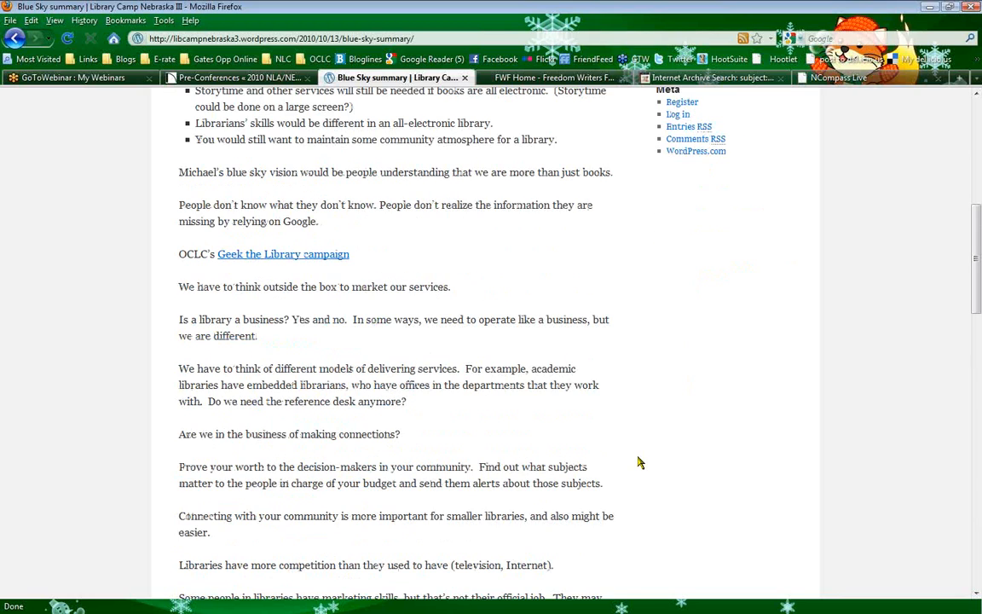
scroll("down", 3)
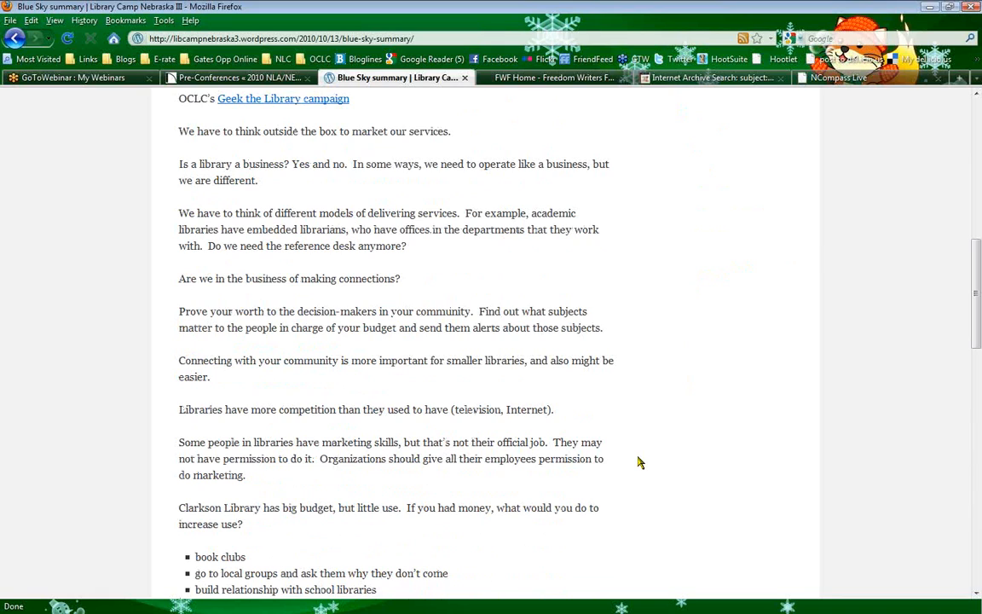
scroll("down", 3)
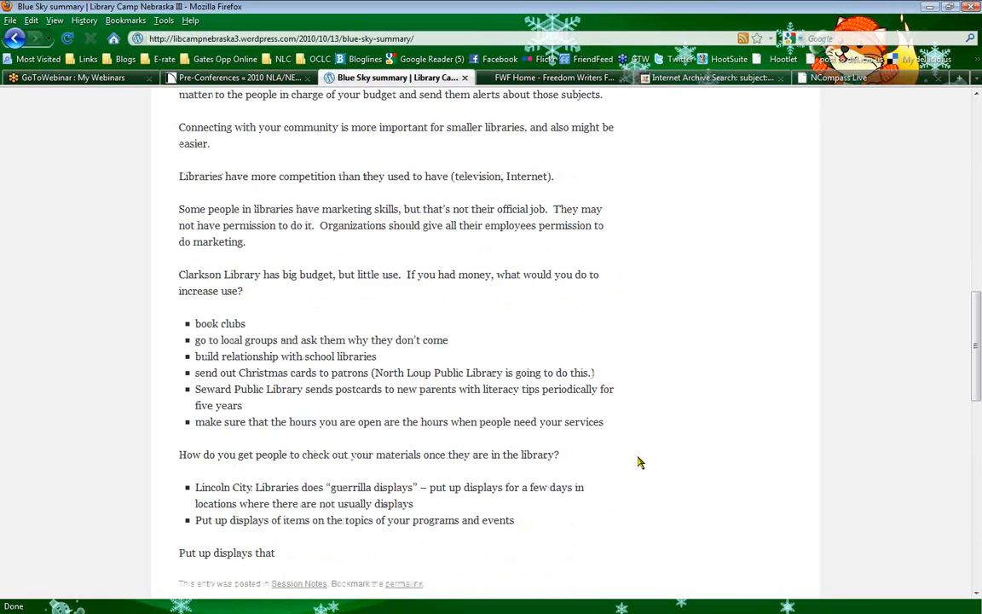
scroll("down", 3)
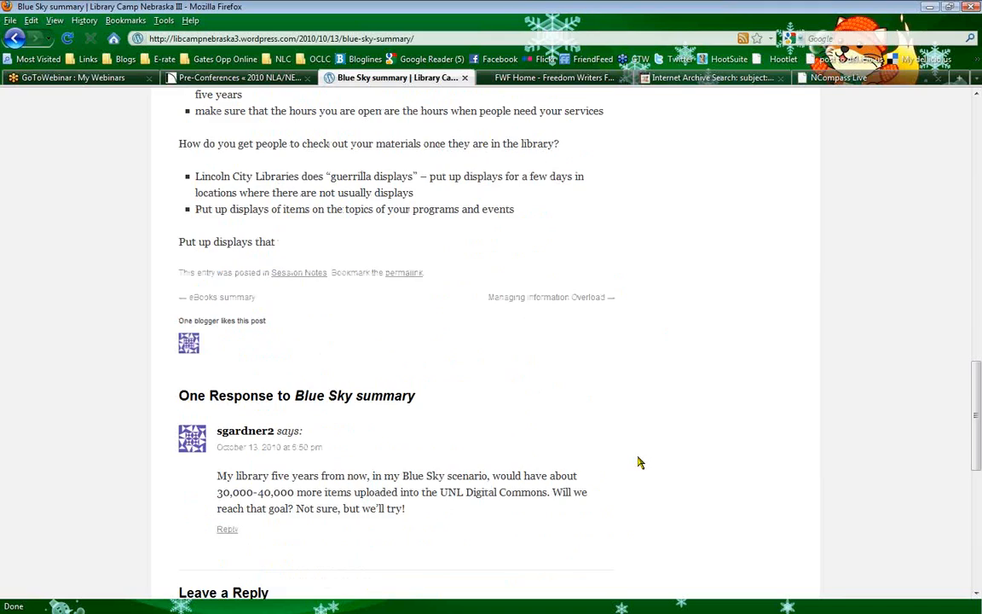
scroll("down", 3)
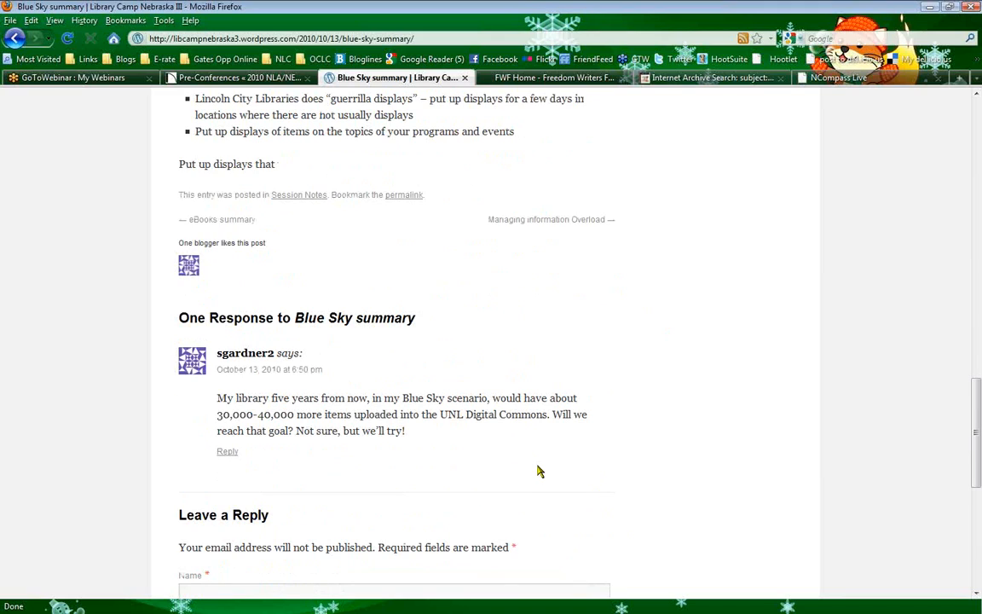
mouse_move(246, 356)
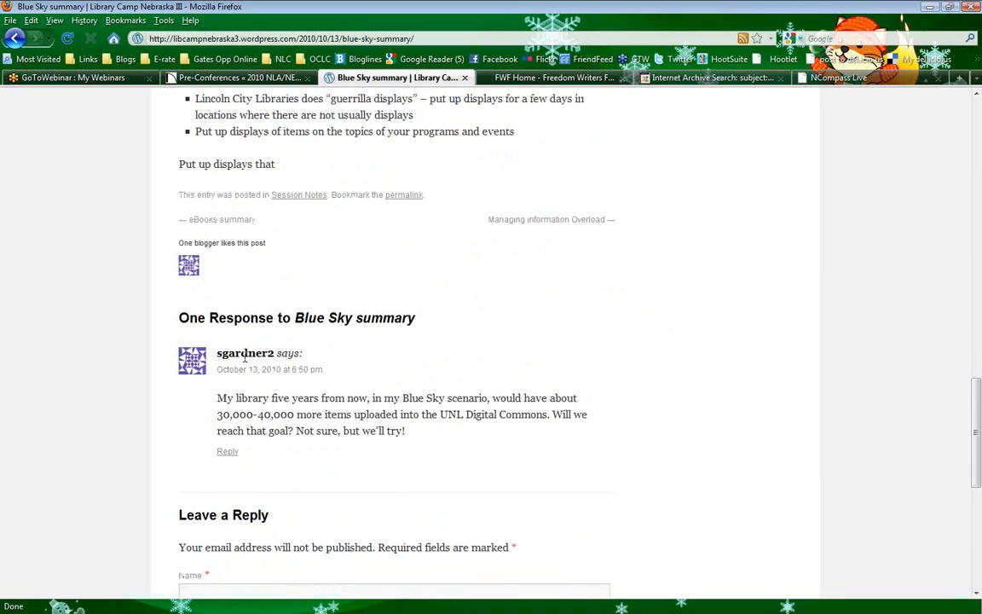
mouse_move(436, 454)
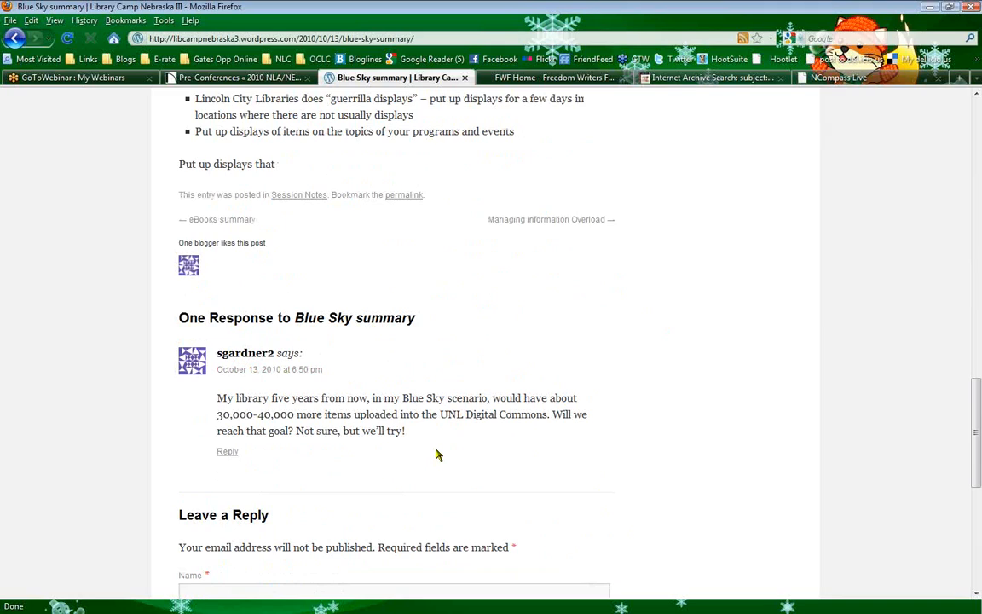
mouse_move(528, 440)
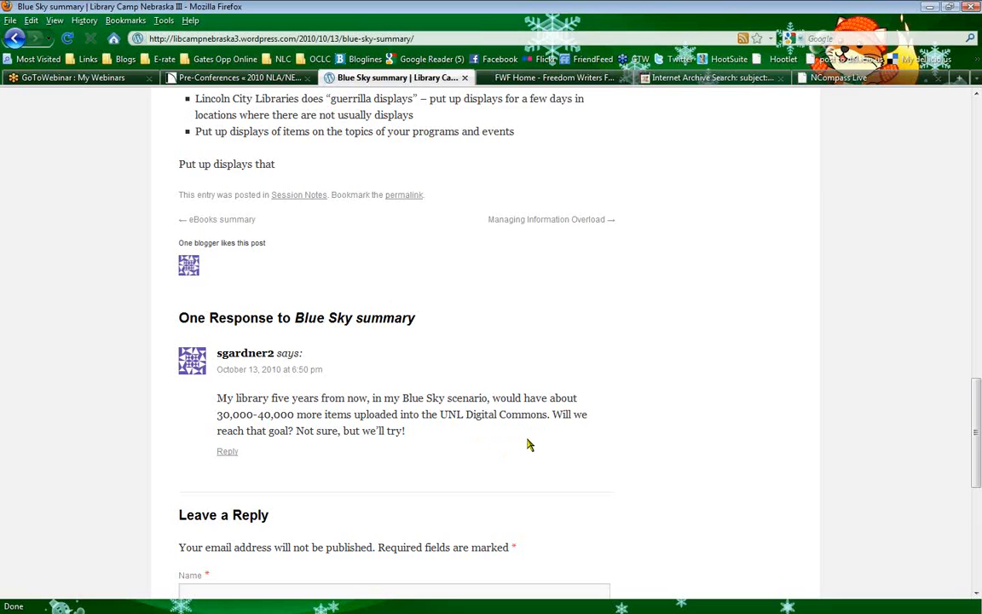
mouse_move(520, 444)
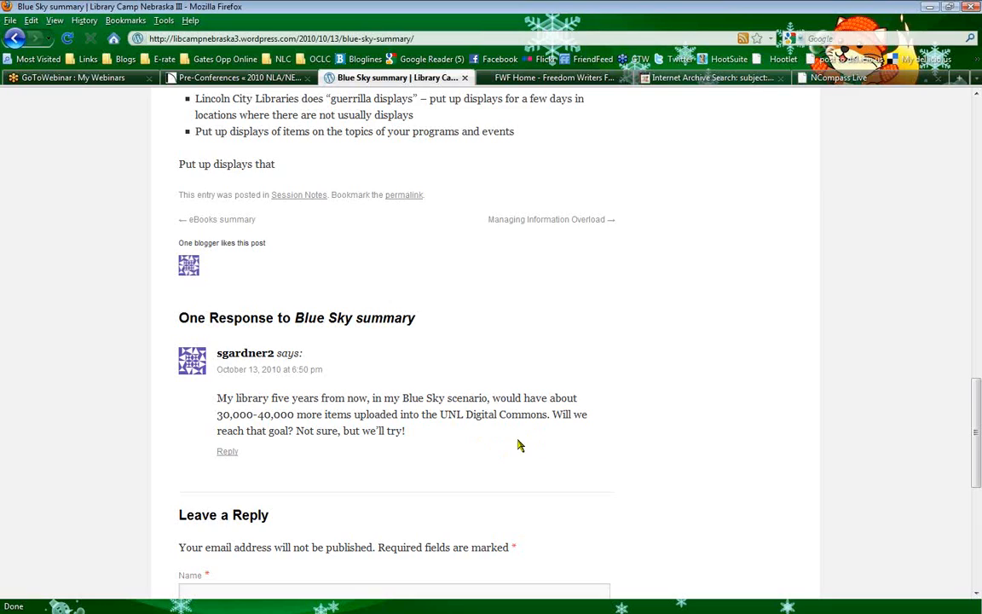
mouse_move(451, 444)
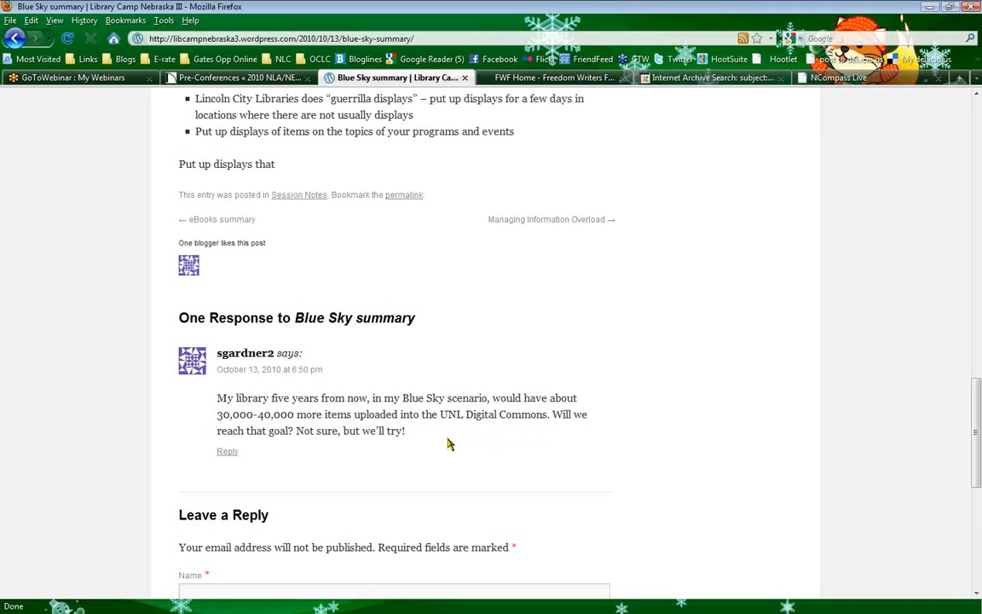
scroll("down", 3)
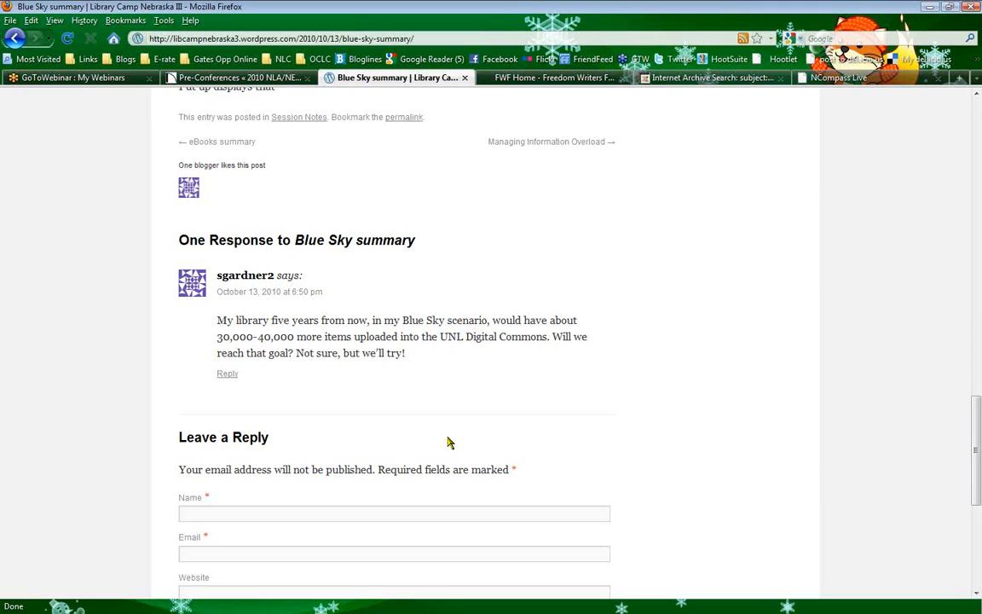
mouse_move(640, 401)
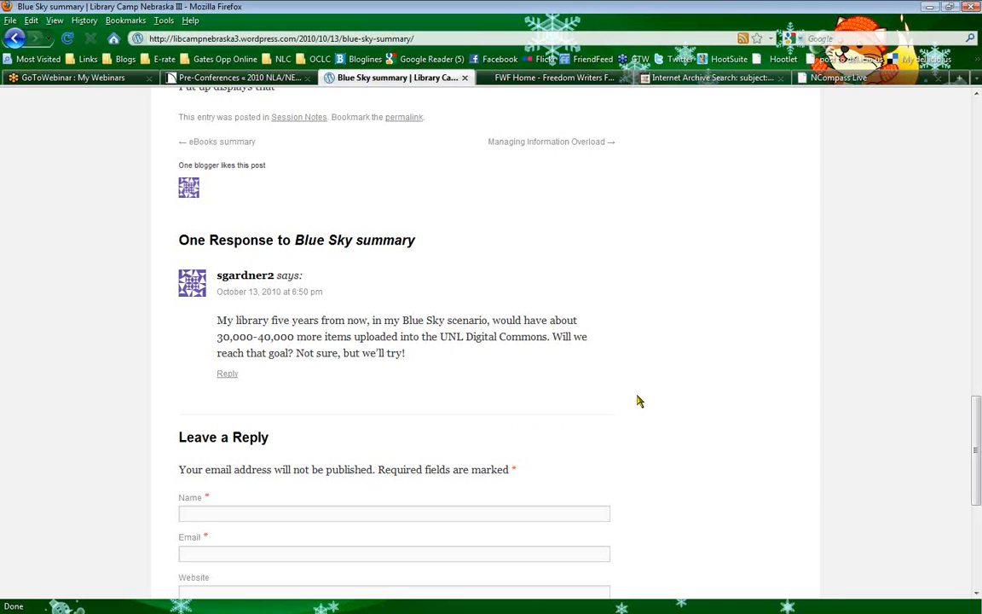
mouse_move(699, 390)
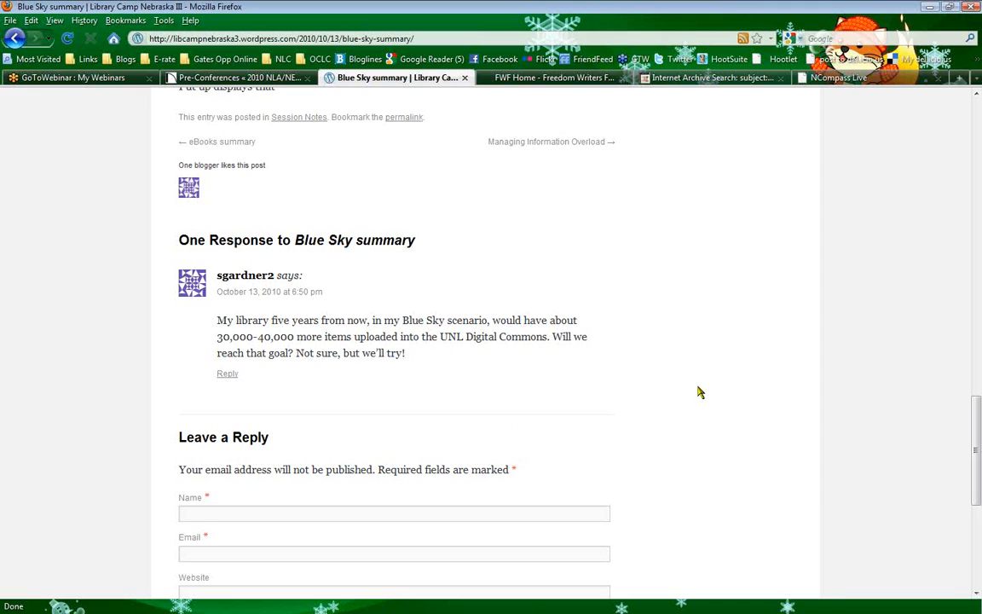
scroll("up", 3)
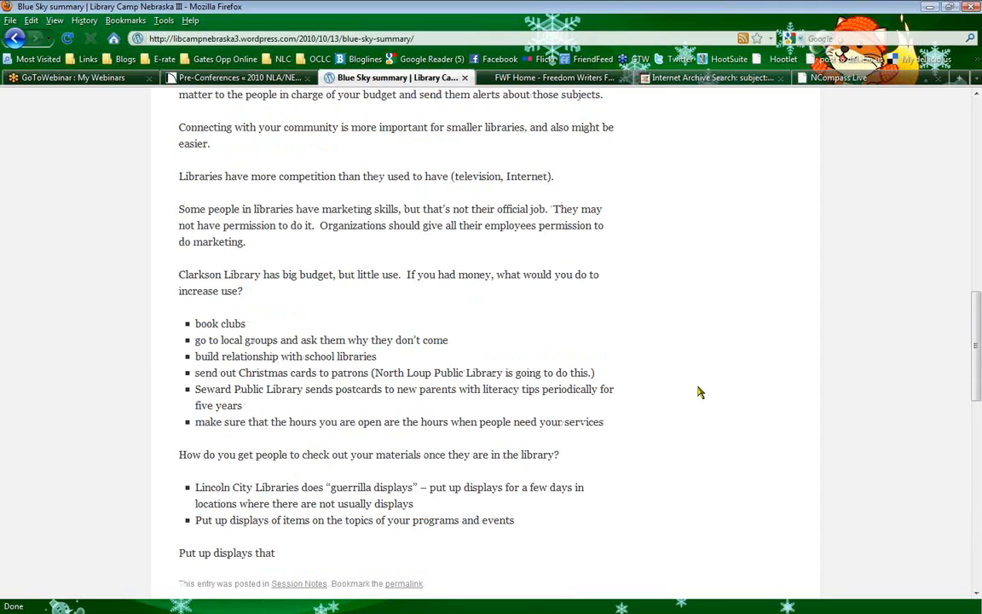
mouse_move(738, 415)
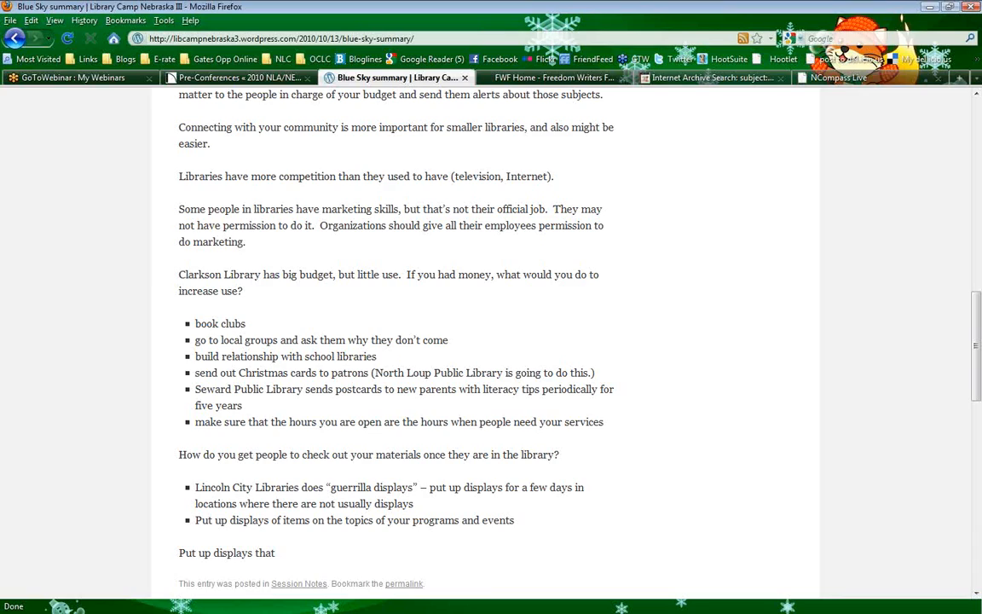
mouse_move(99, 333)
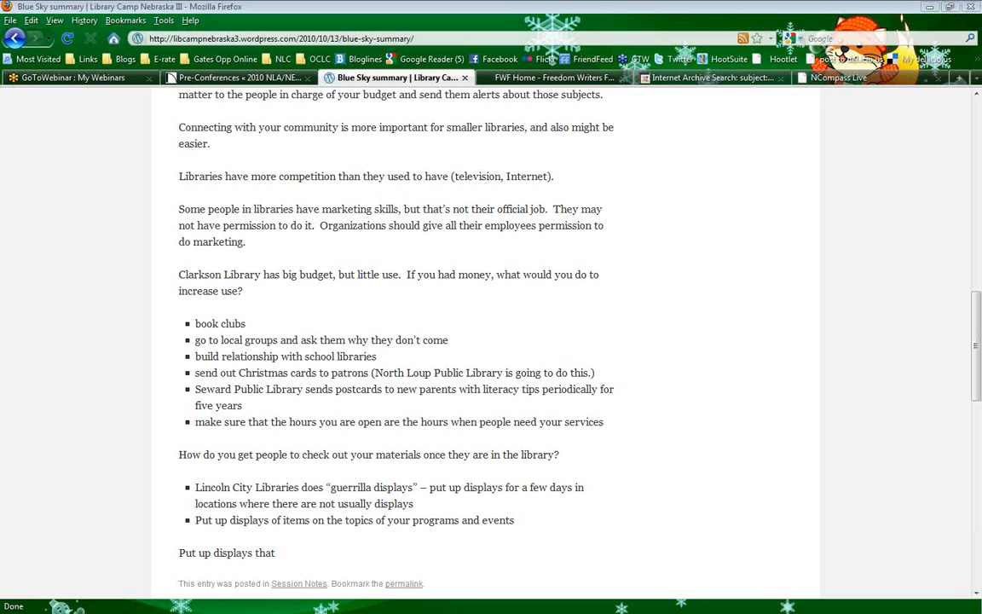
mouse_move(239, 79)
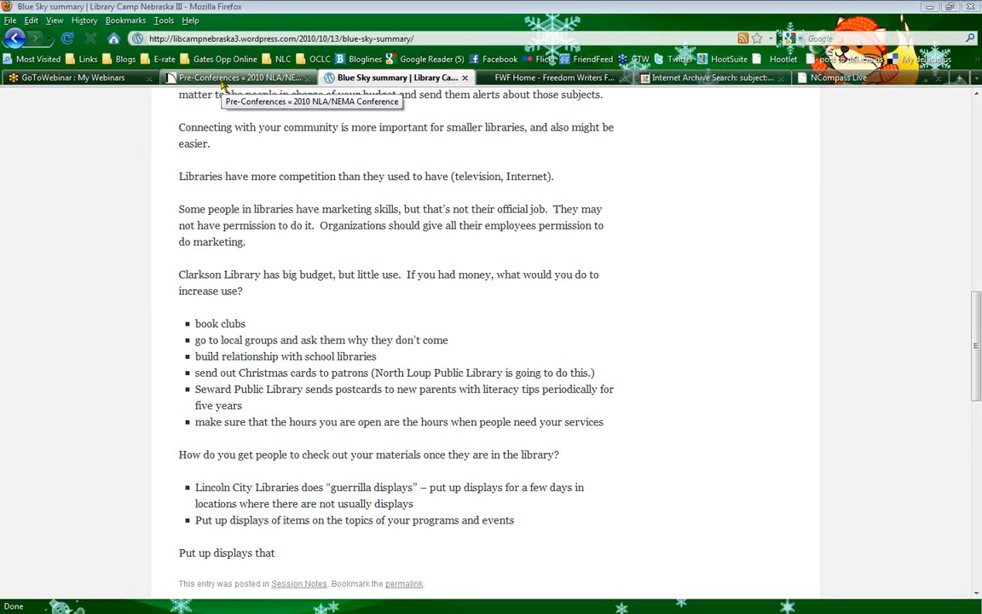
Return to the Pre-Conferences page and open the Thursday Schedule from the sidebar
left_click(239, 79)
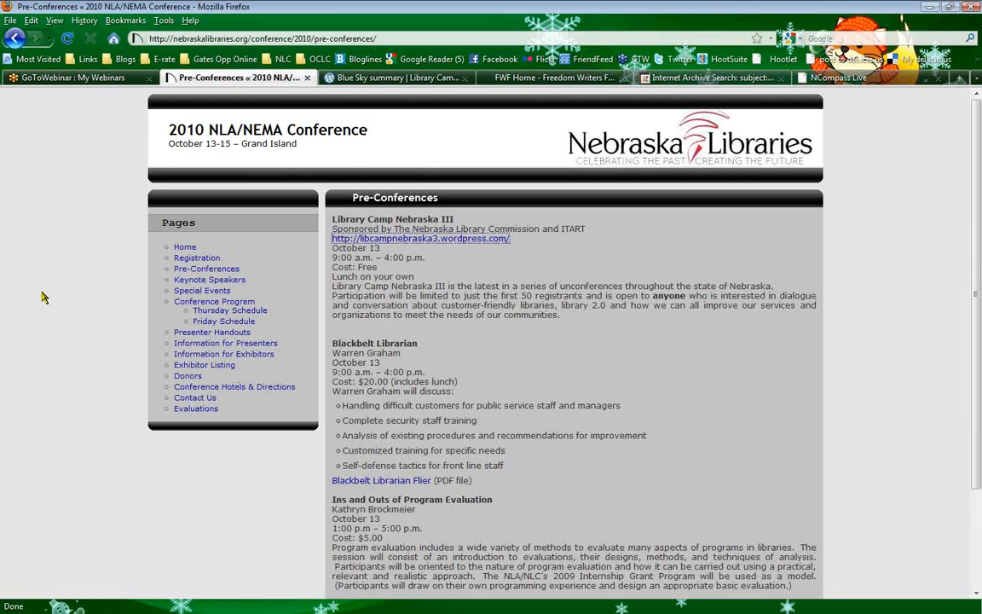
mouse_move(99, 372)
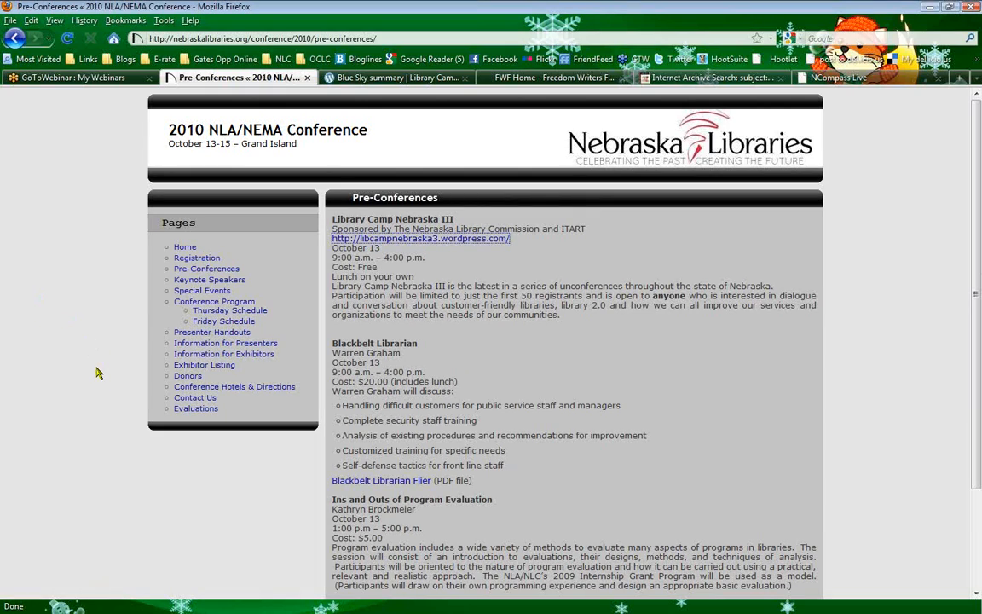
mouse_move(214, 300)
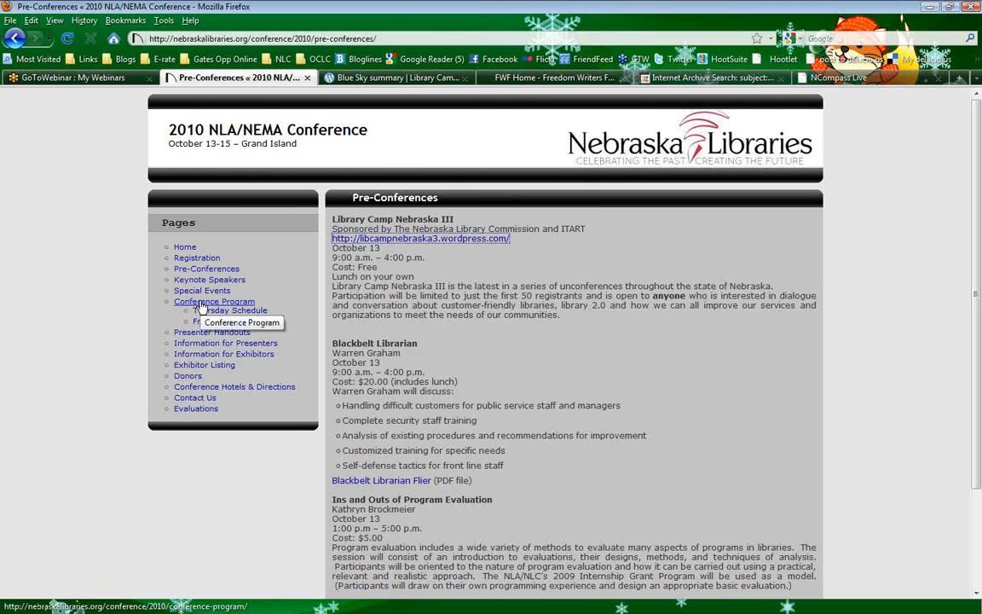
mouse_move(229, 310)
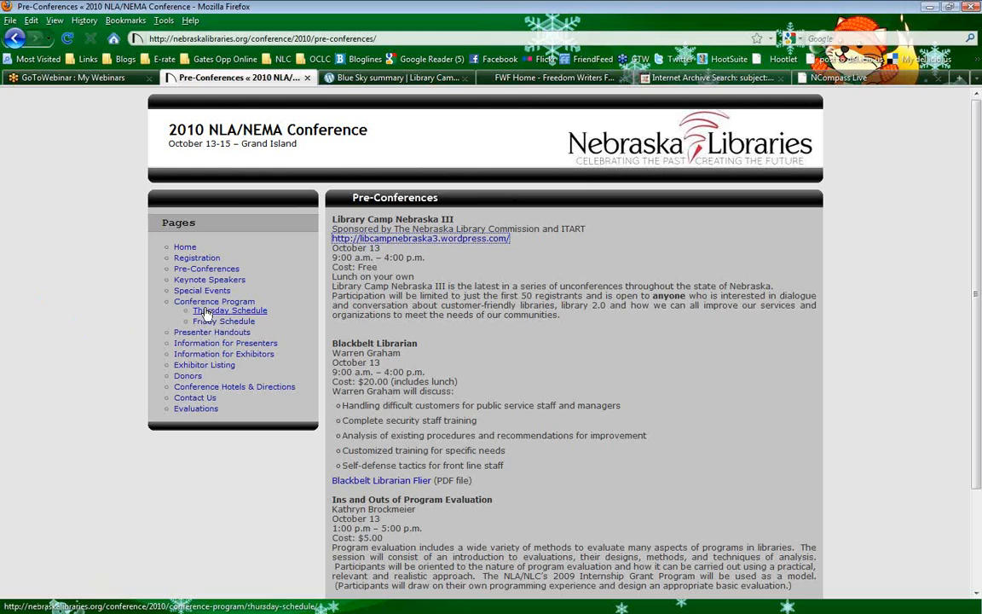
left_click(228, 310)
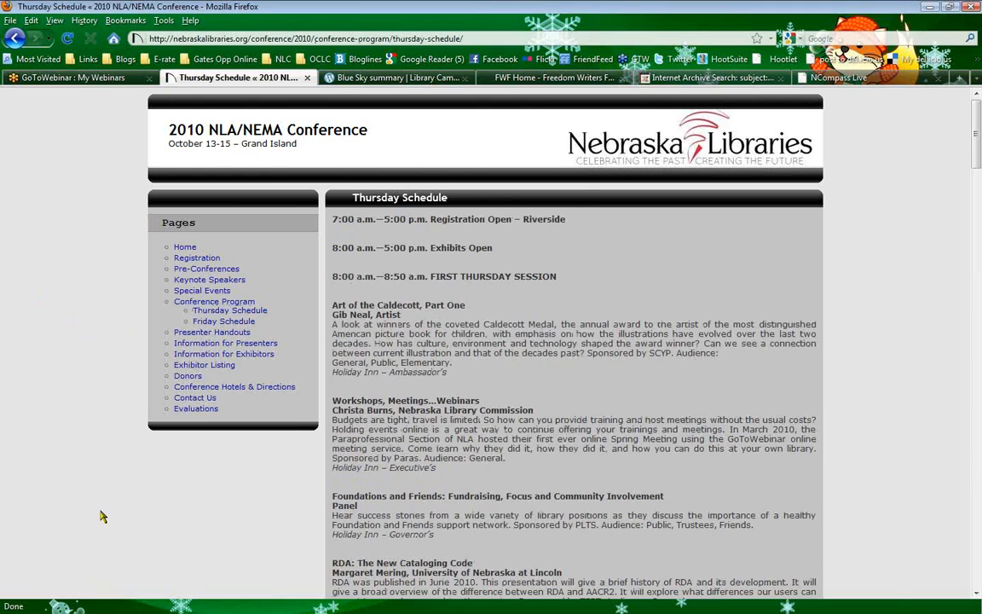
mouse_move(49, 303)
type("tweens")
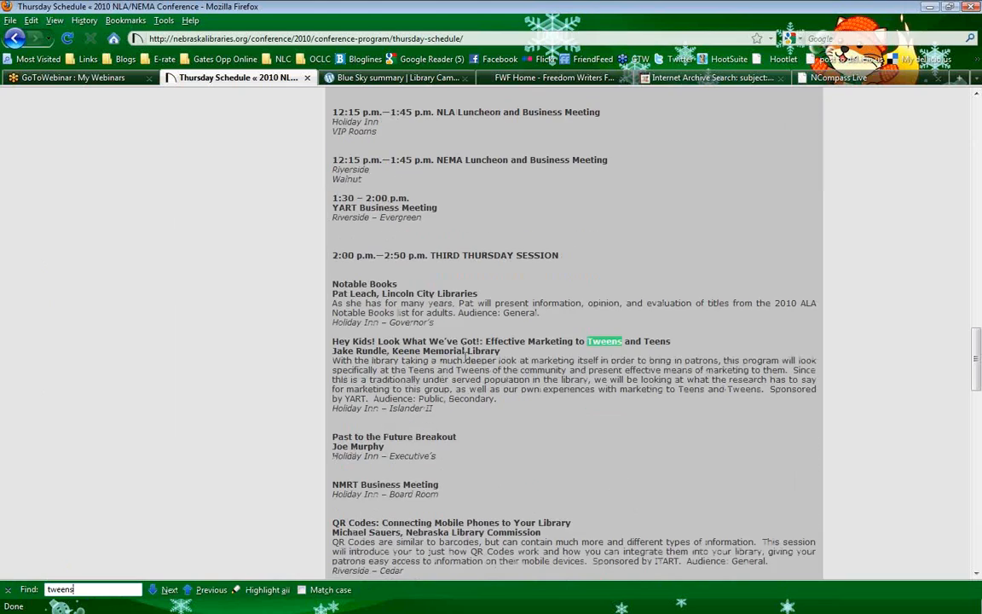
Locate the 2:00 p.m. 'Hey Kids! Effective Marketing to Tweens and Teens' session via Find for 'tweens'
scroll("down", 3)
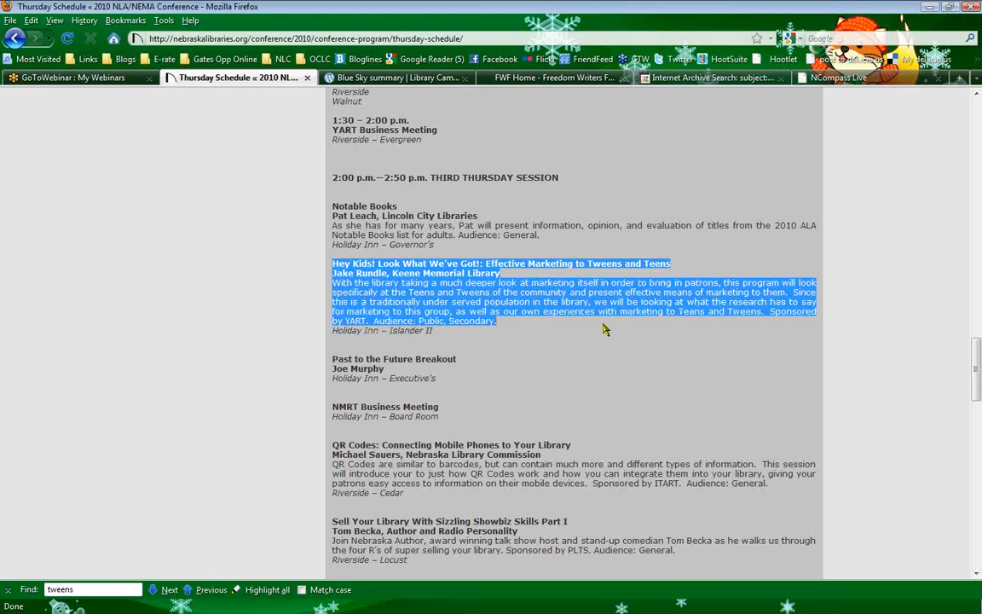
mouse_move(592, 329)
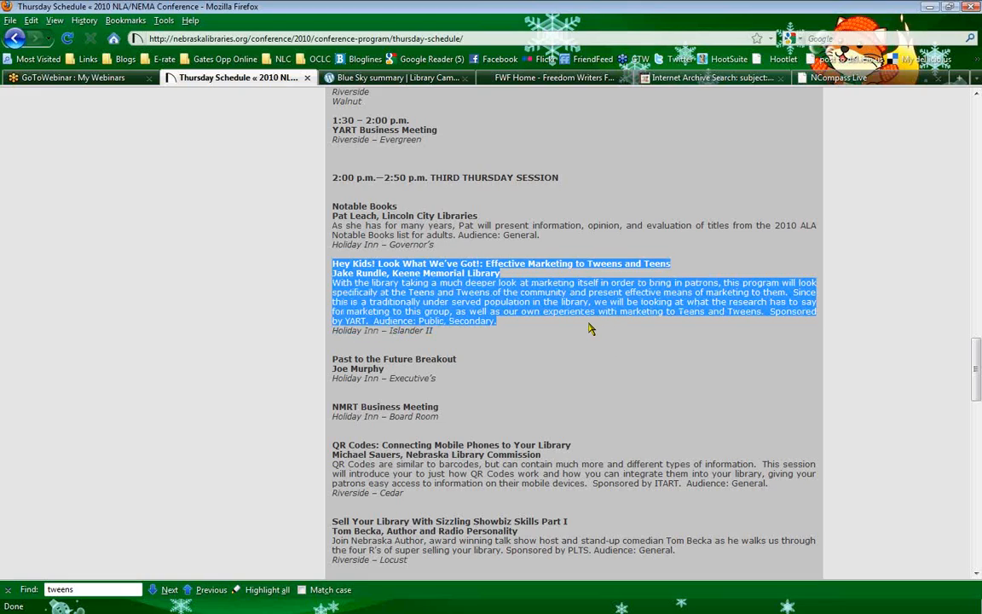
mouse_move(566, 356)
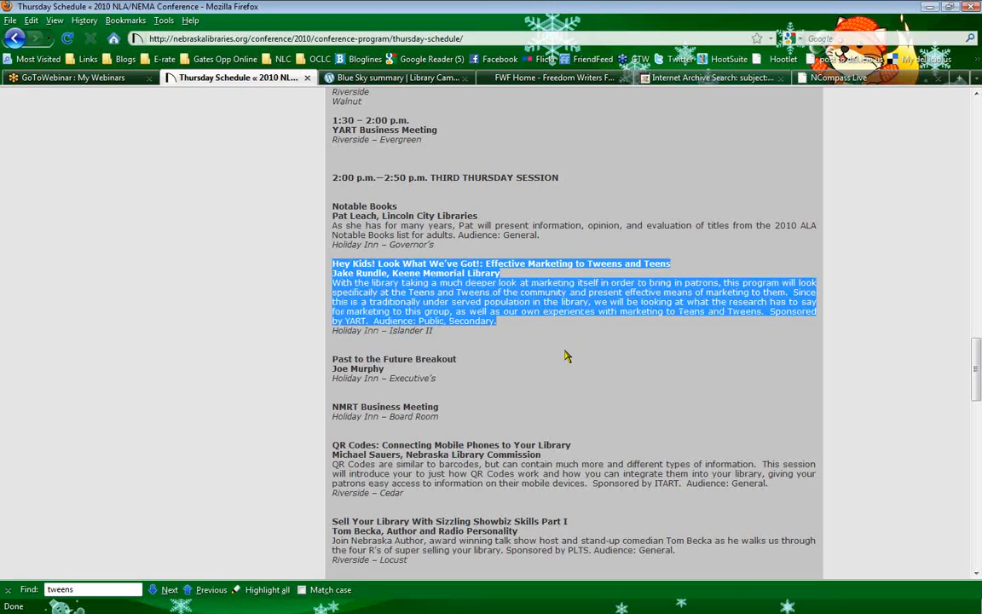
left_click(515, 324)
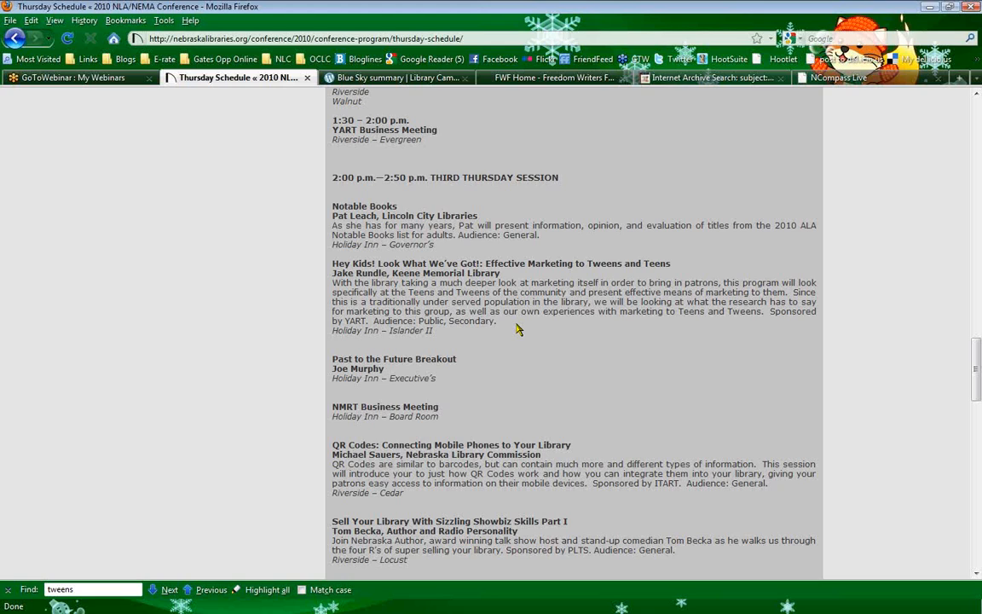
Review the morning sessions including 'With Popcorn or M&M's?' and return to the schedule's top
scroll("up", 3)
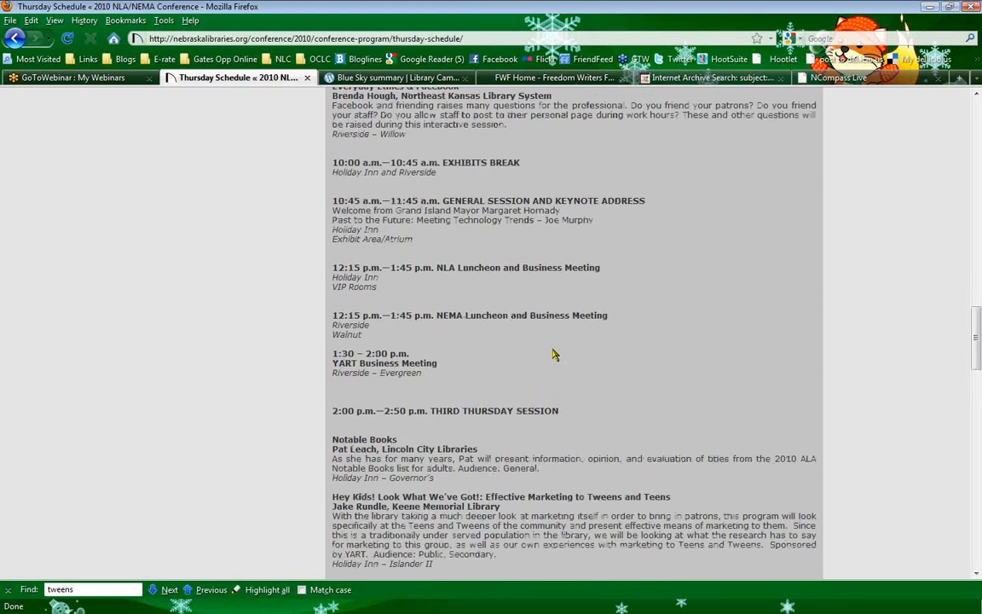
scroll("up", 3)
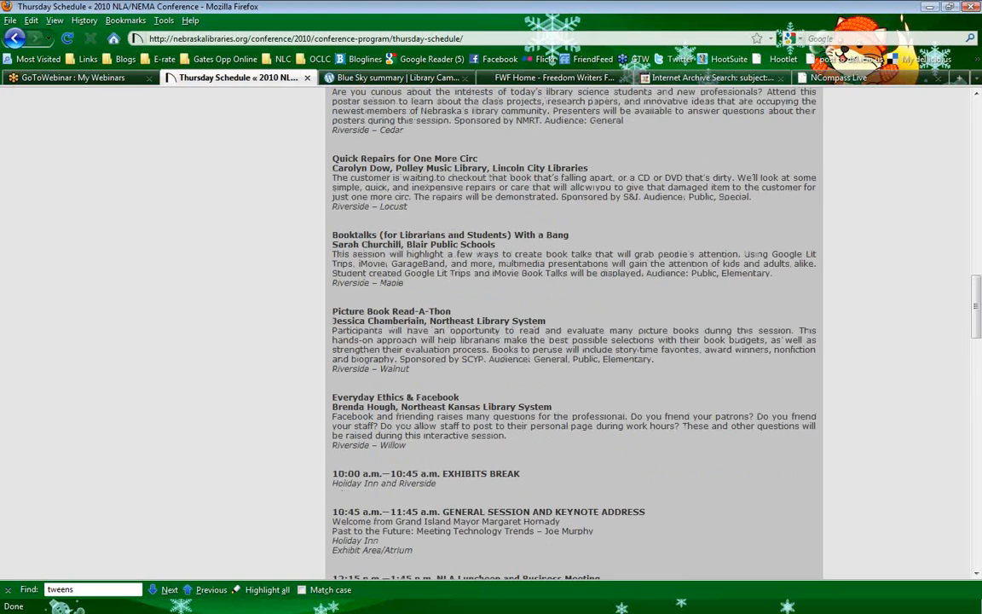
scroll("up", 3)
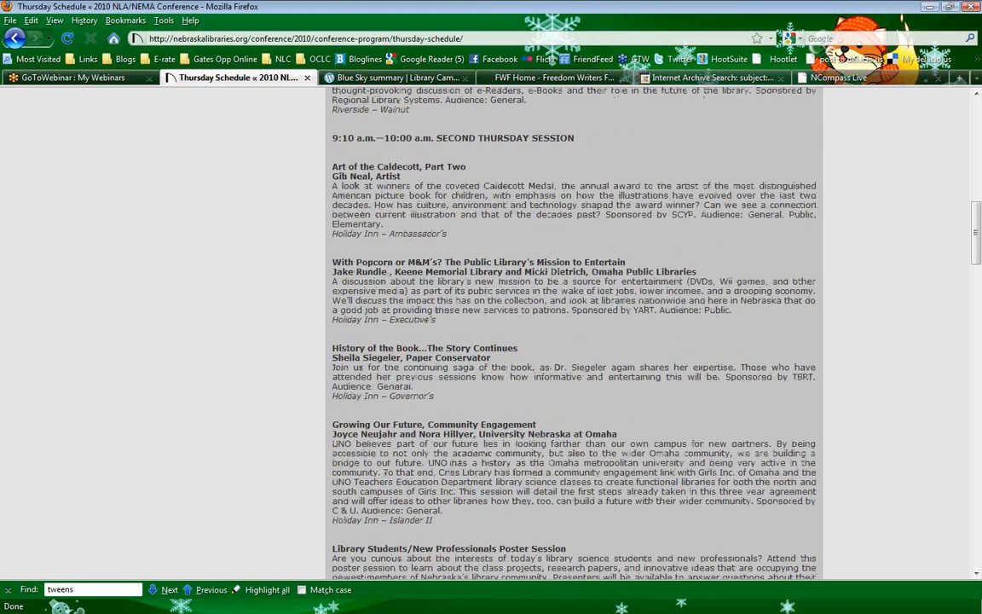
scroll("up", 3)
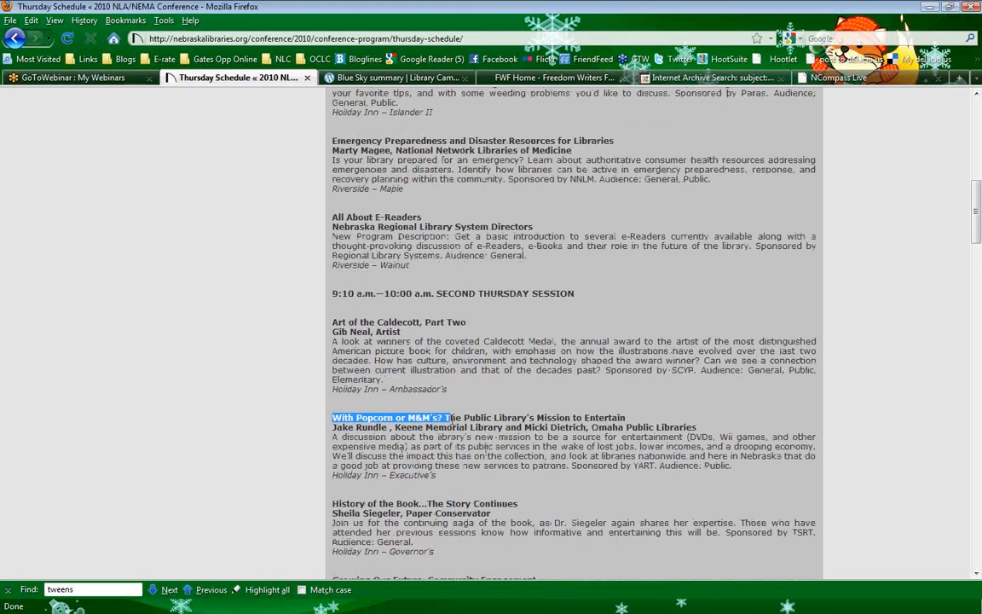
scroll("down", 3)
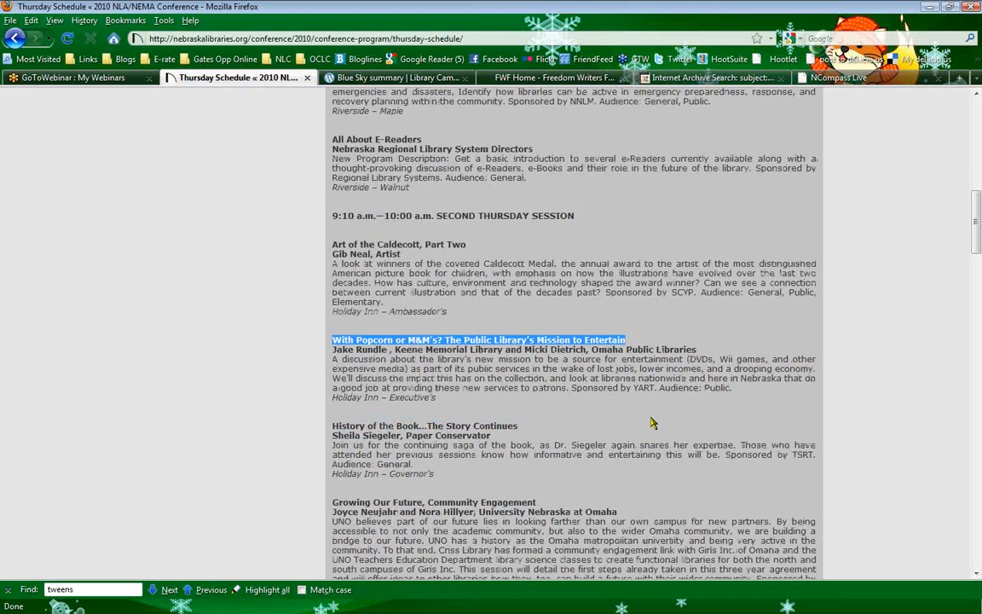
mouse_move(505, 402)
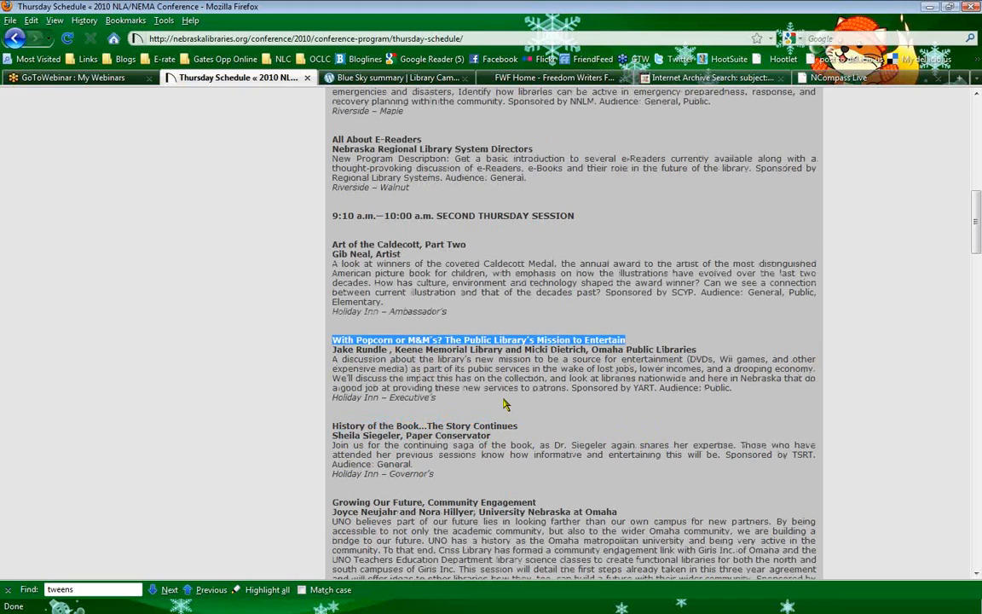
mouse_move(510, 406)
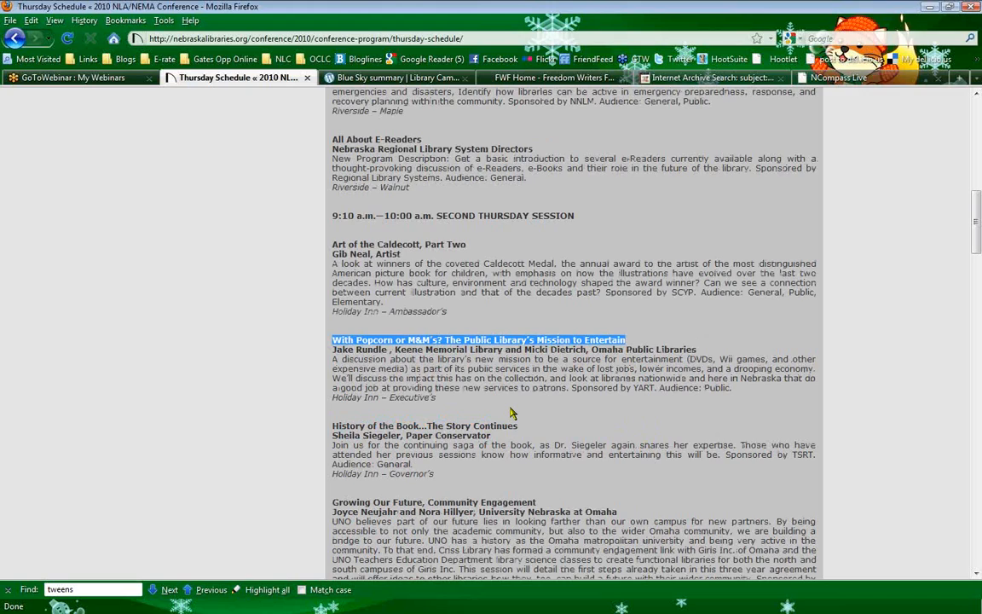
mouse_move(521, 406)
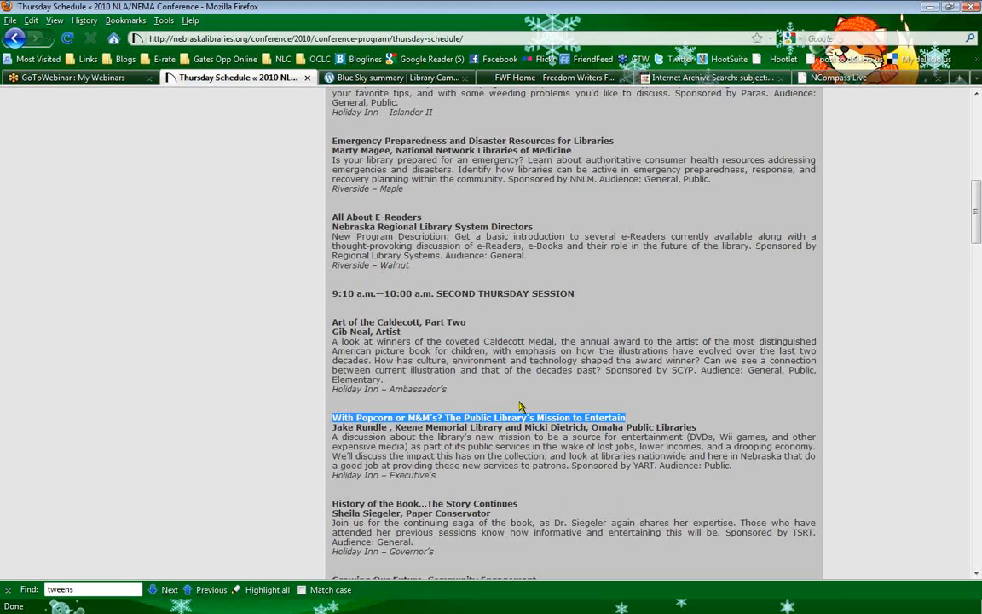
scroll("down", 3)
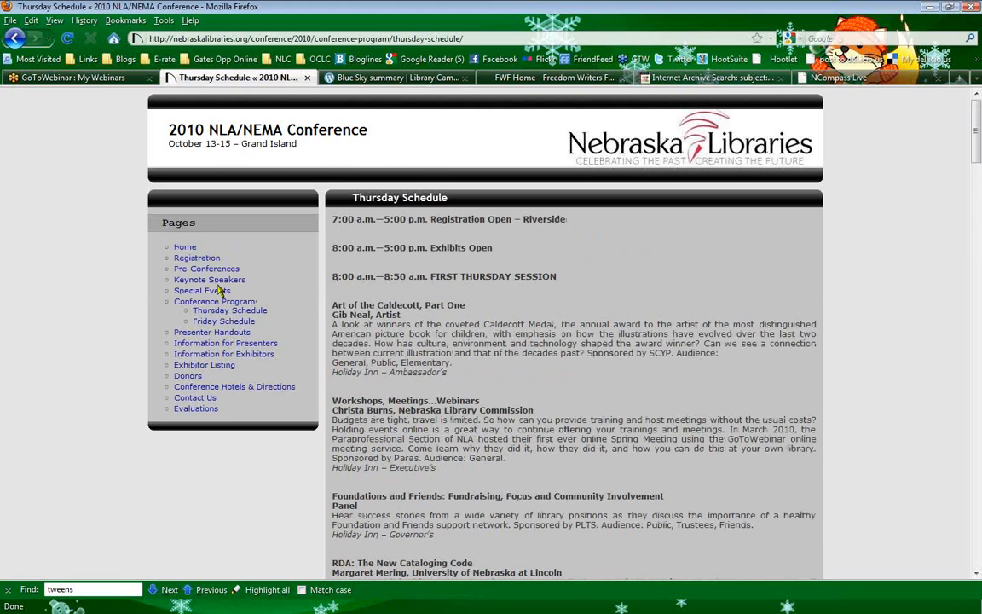
mouse_move(120, 295)
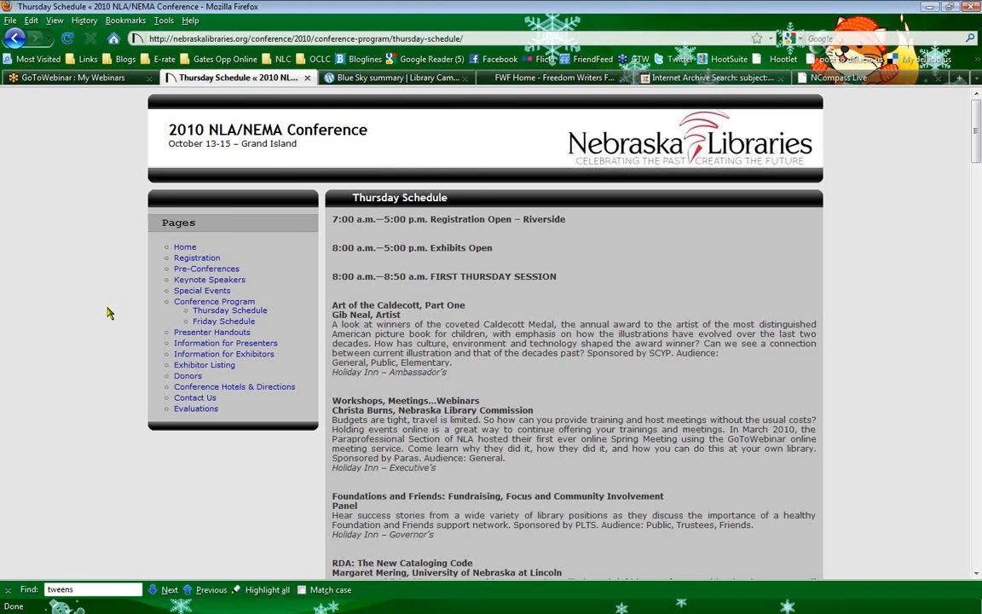
Open the Friday Schedule from the Pages sidebar, starting with Golden Sower Part I
scroll("down", 3)
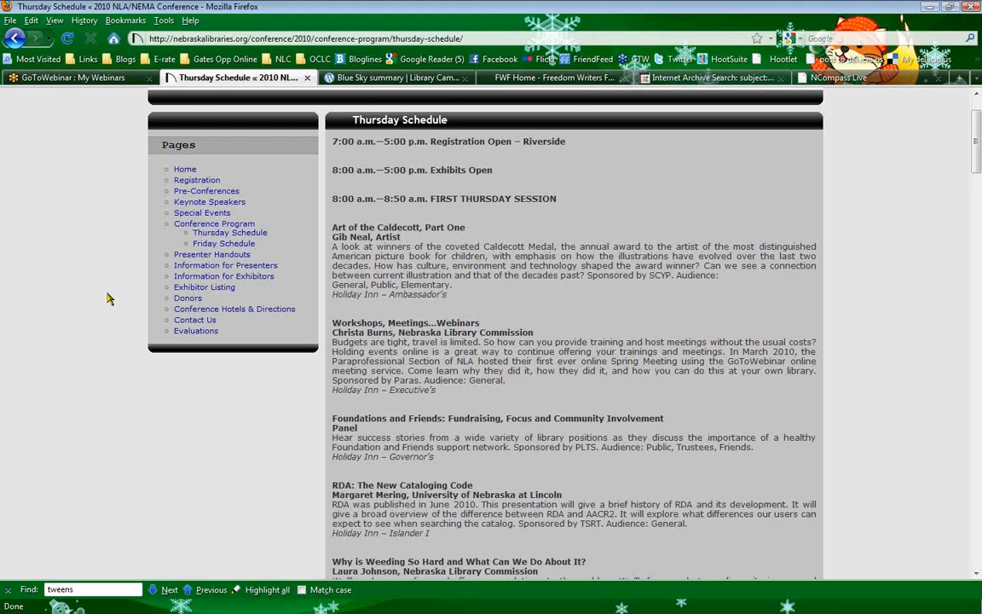
mouse_move(225, 243)
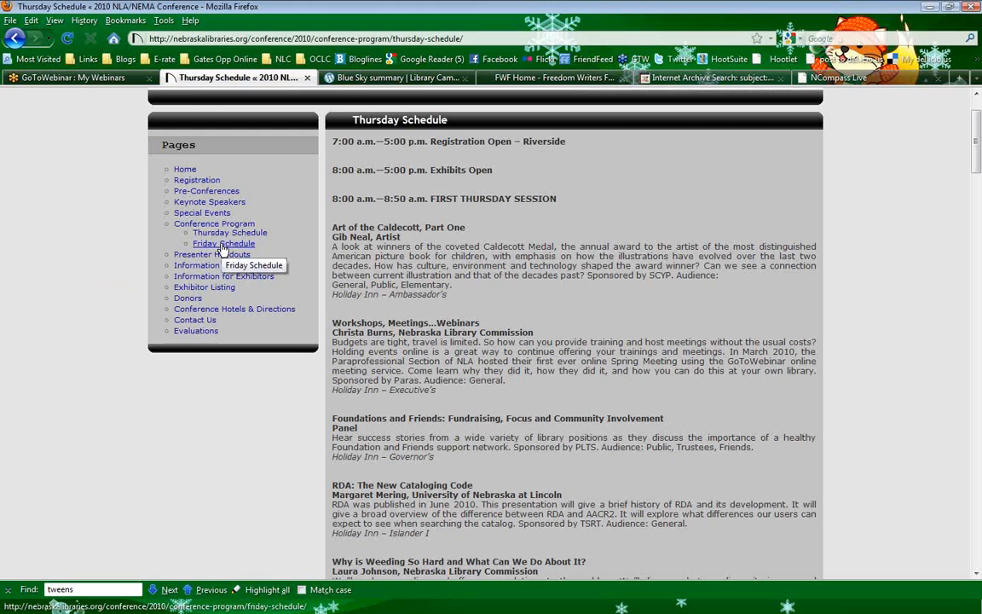
mouse_move(297, 252)
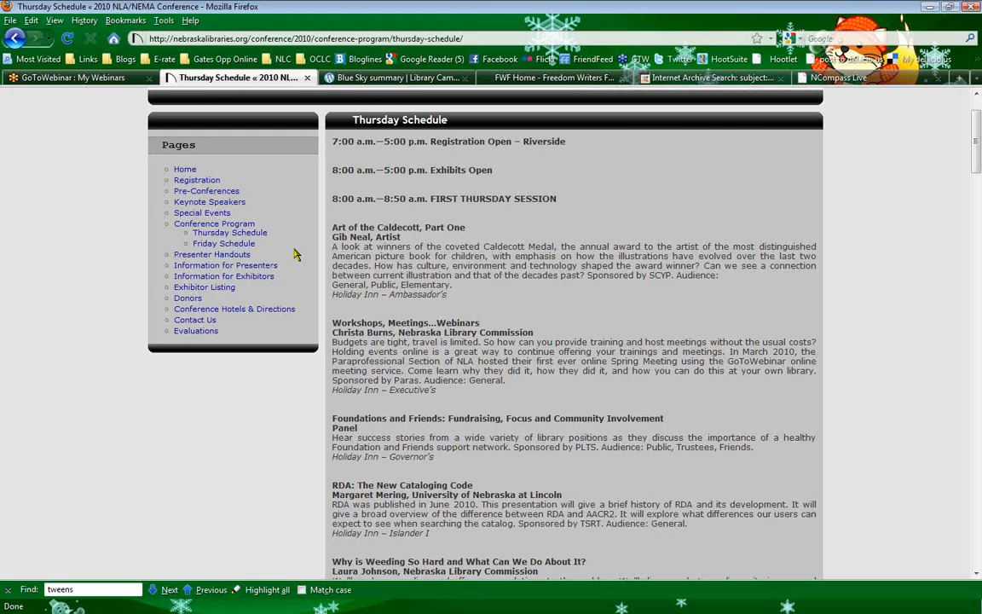
mouse_move(261, 251)
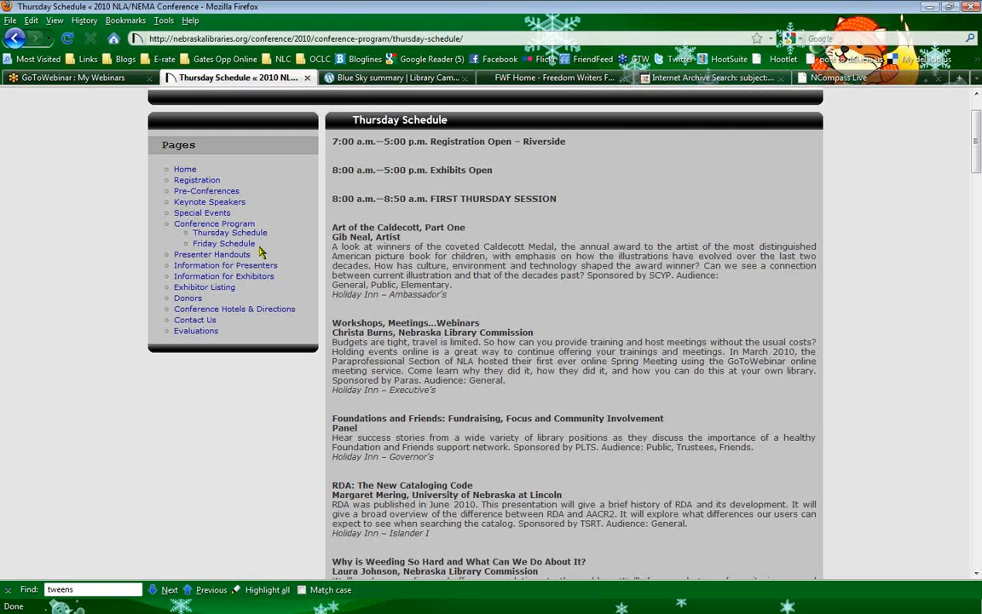
mouse_move(223, 242)
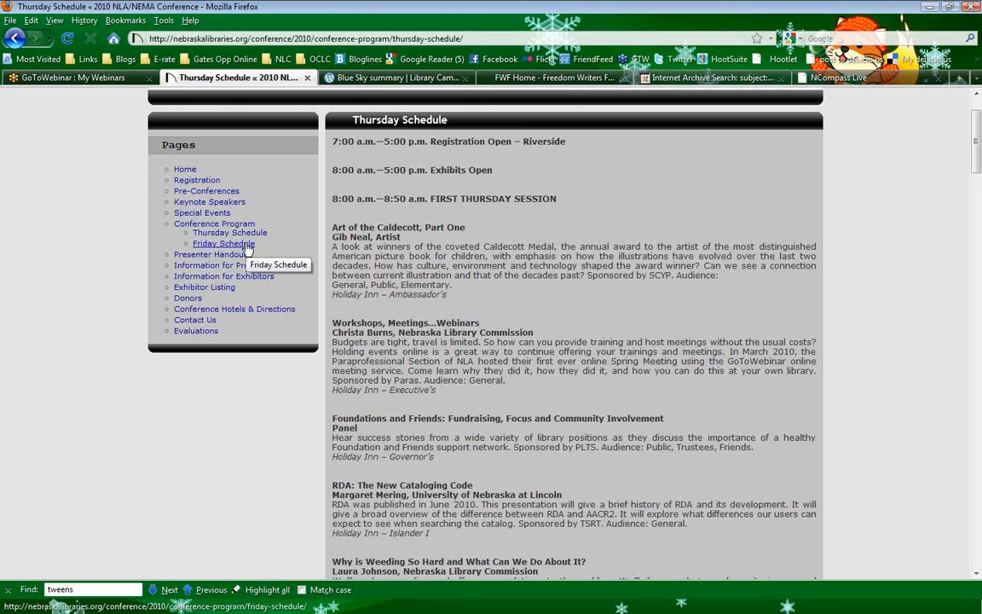
left_click(223, 243)
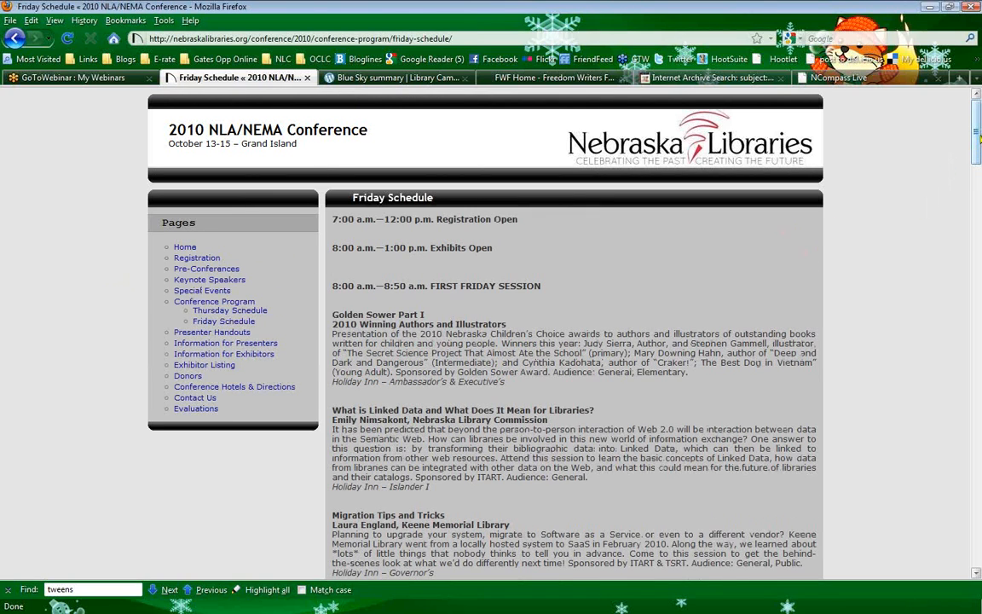
Read the Friday Schedule to its final sessions, '1 Year Out: 4 Recent Graduates' and Lifesaving Tips
scroll("down", 3)
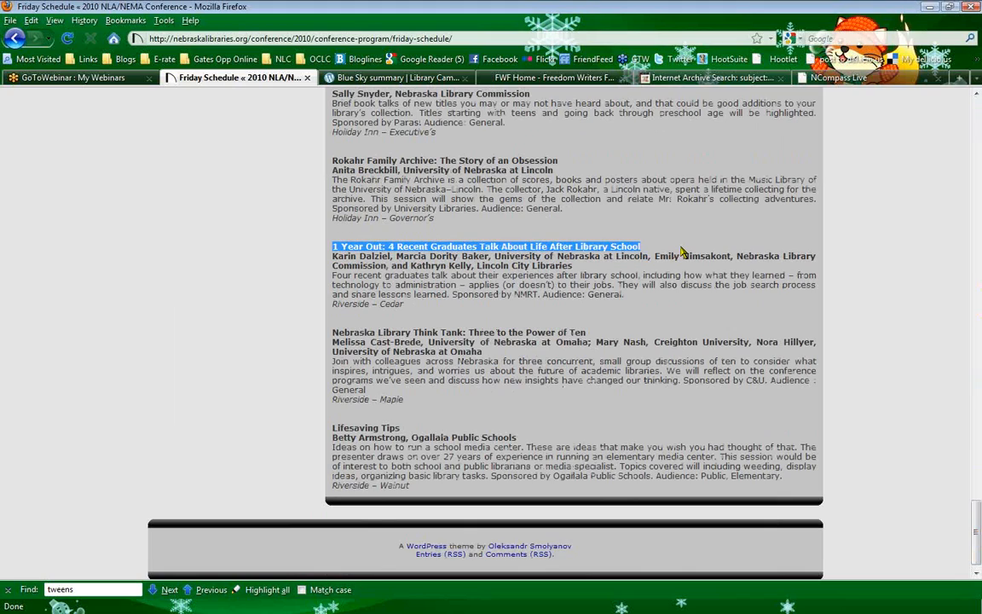
mouse_move(644, 315)
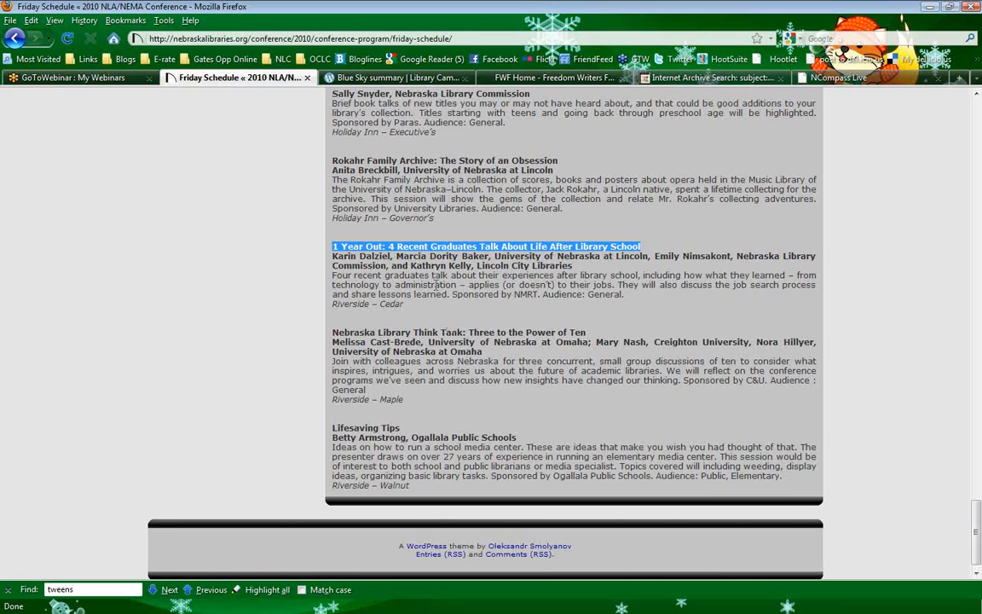
mouse_move(179, 358)
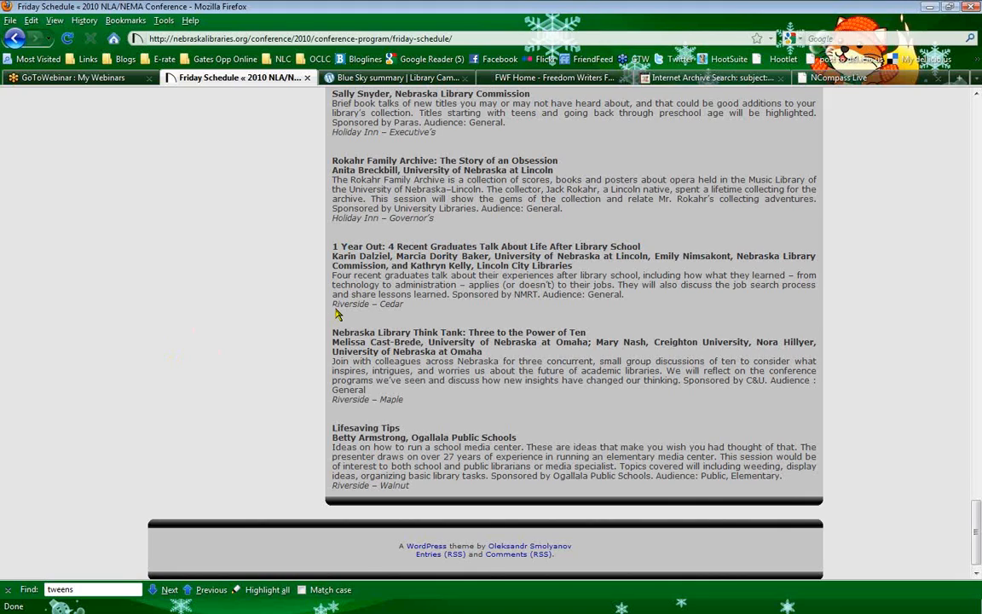
scroll("up", 3)
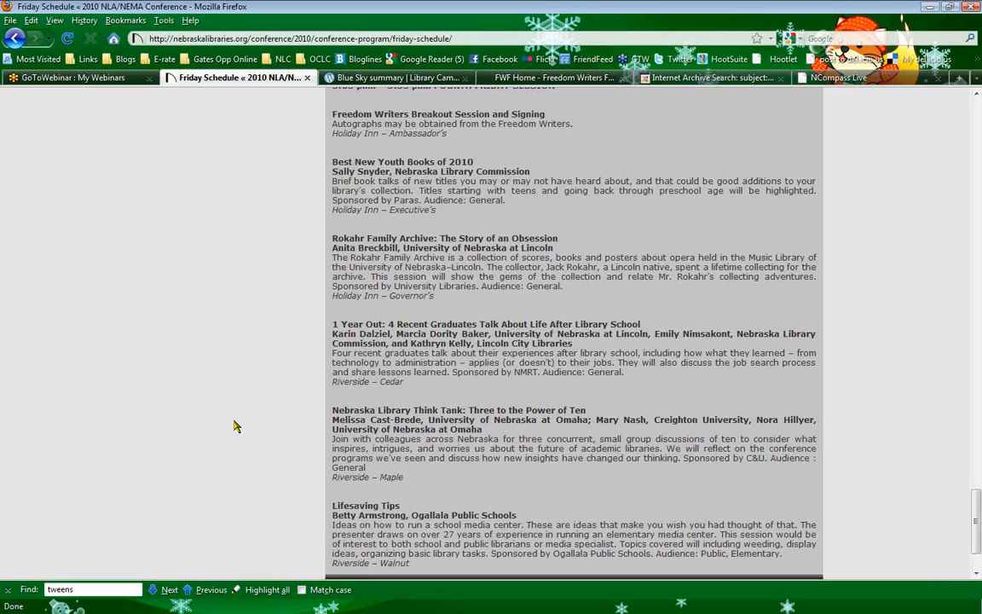
mouse_move(38, 276)
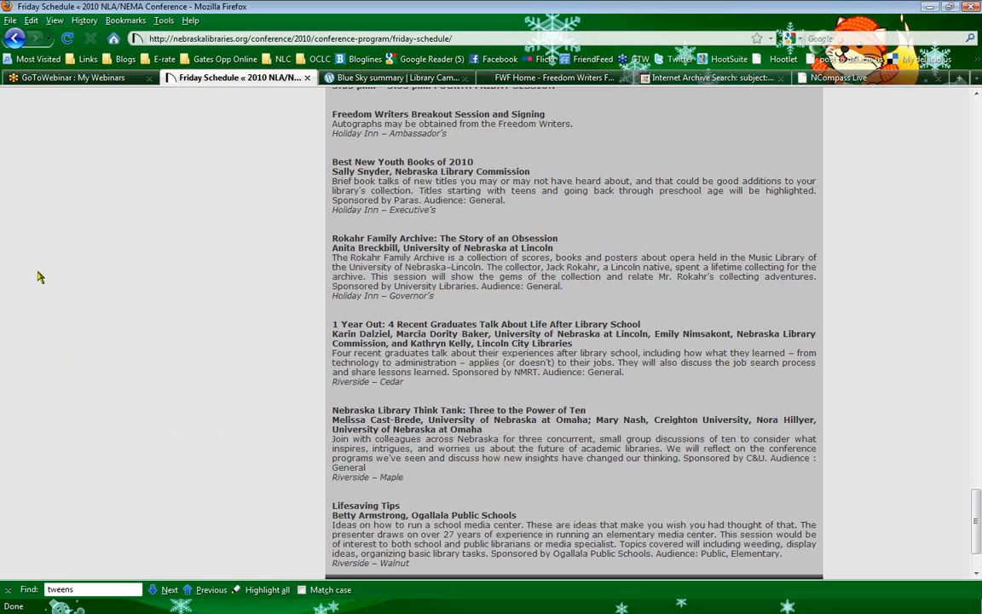
mouse_move(144, 319)
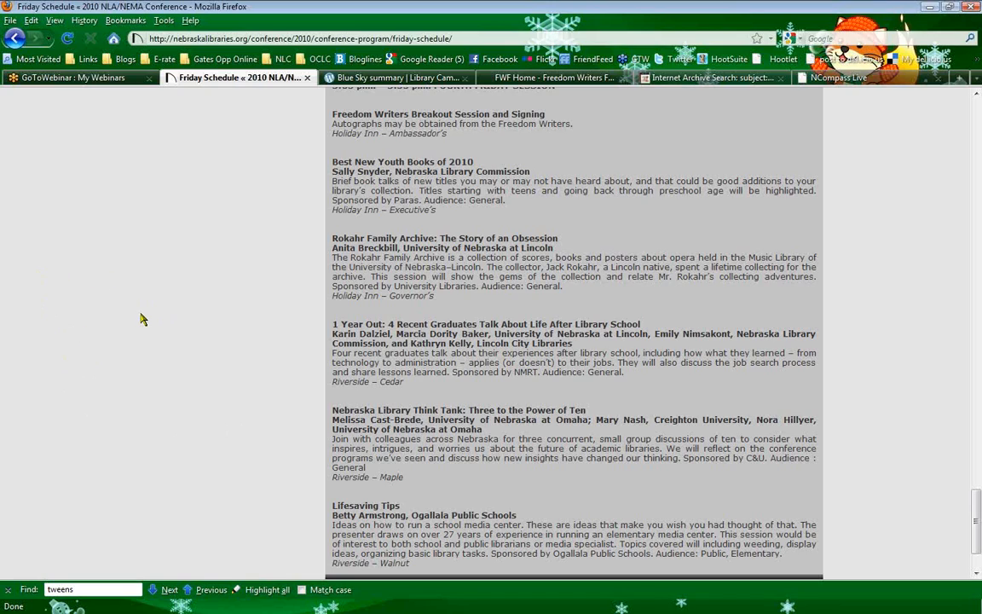
mouse_move(140, 342)
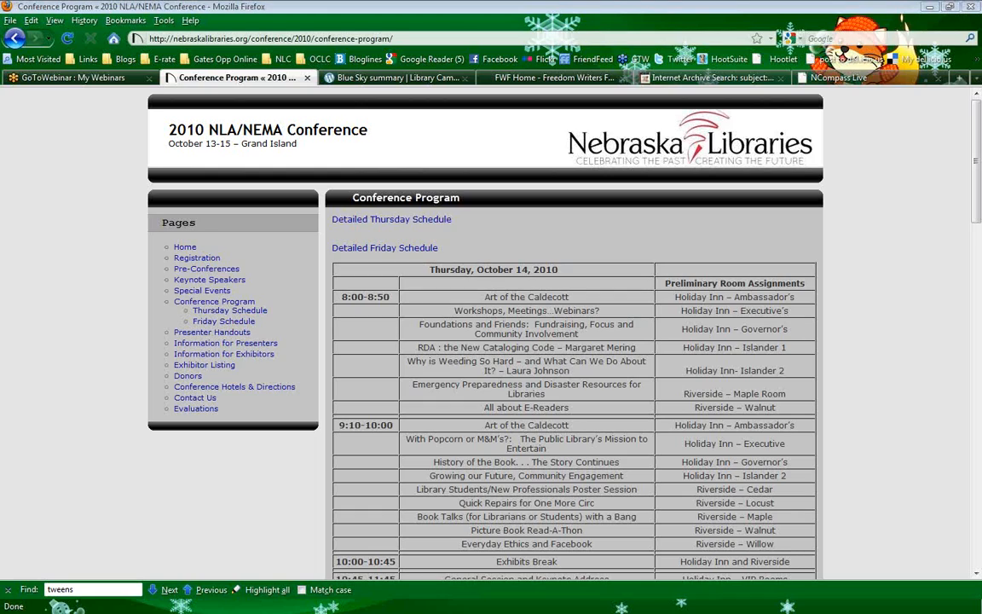
mouse_move(85, 347)
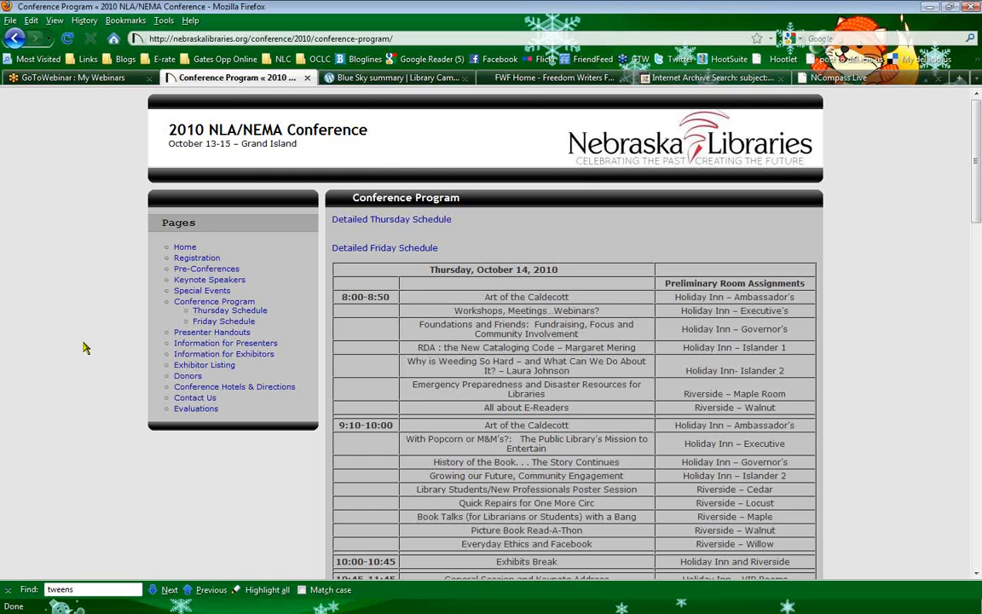
mouse_move(3, 508)
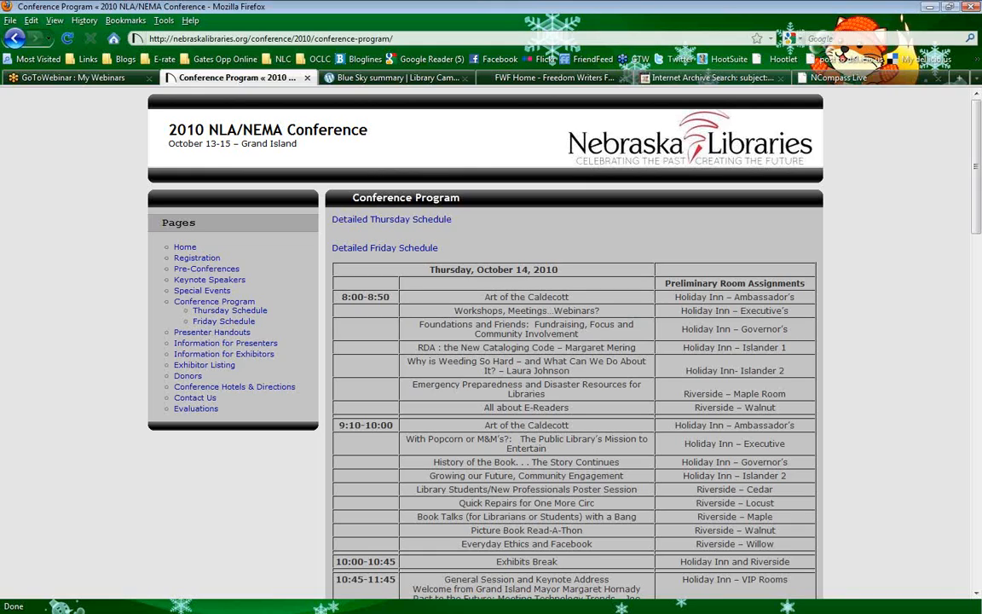
mouse_move(146, 467)
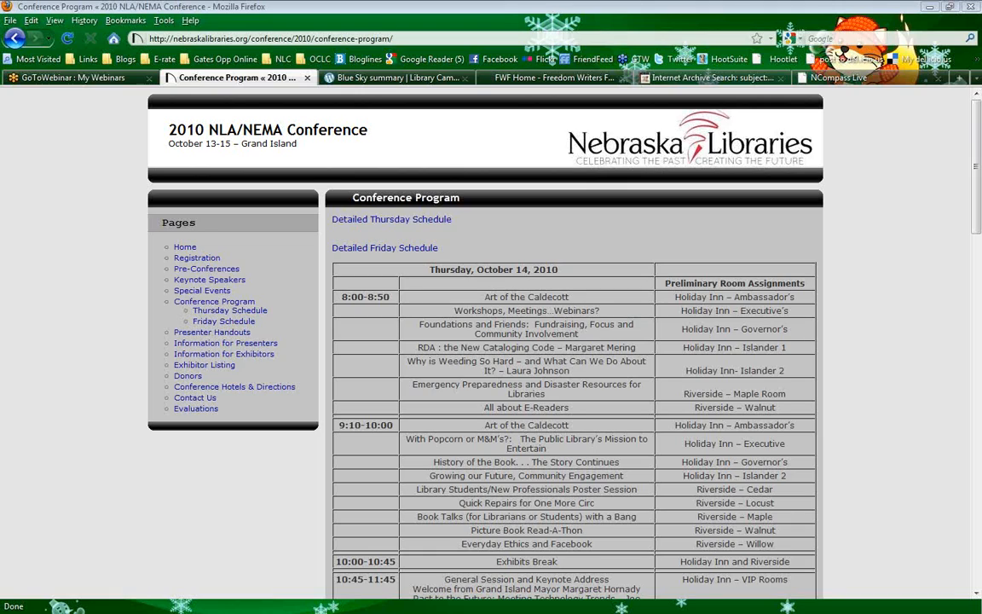
mouse_move(461, 157)
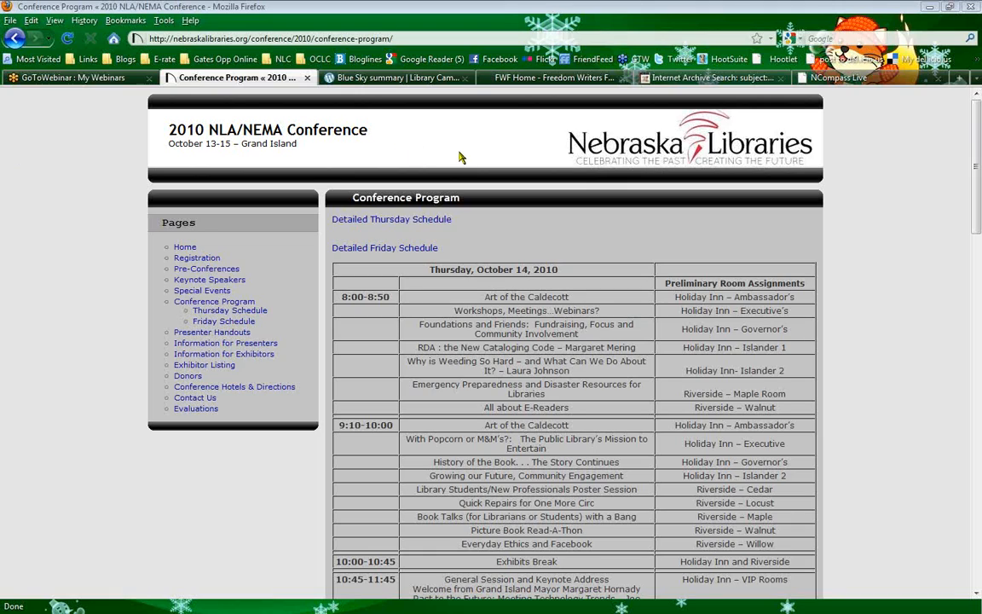
mouse_move(179, 187)
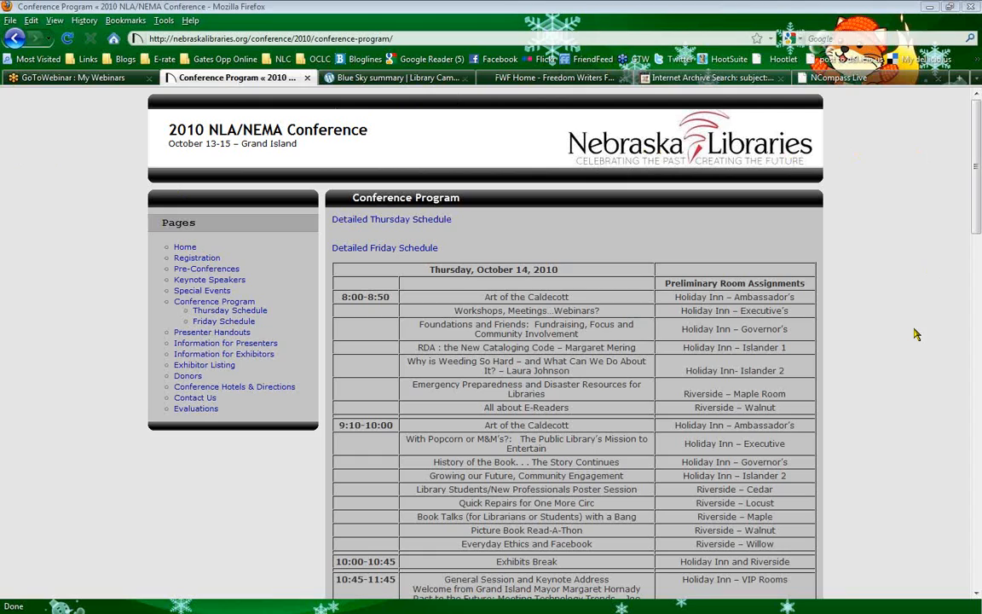
mouse_move(427, 324)
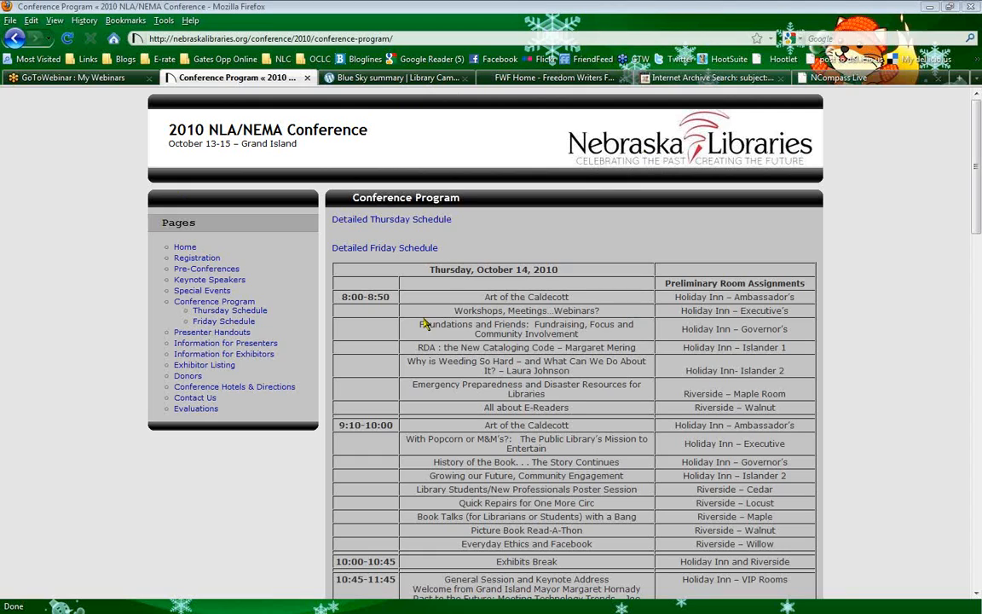
Open the detailed Thursday Schedule and highlight, then clear, the Art of the Caldecott description
left_click(229, 310)
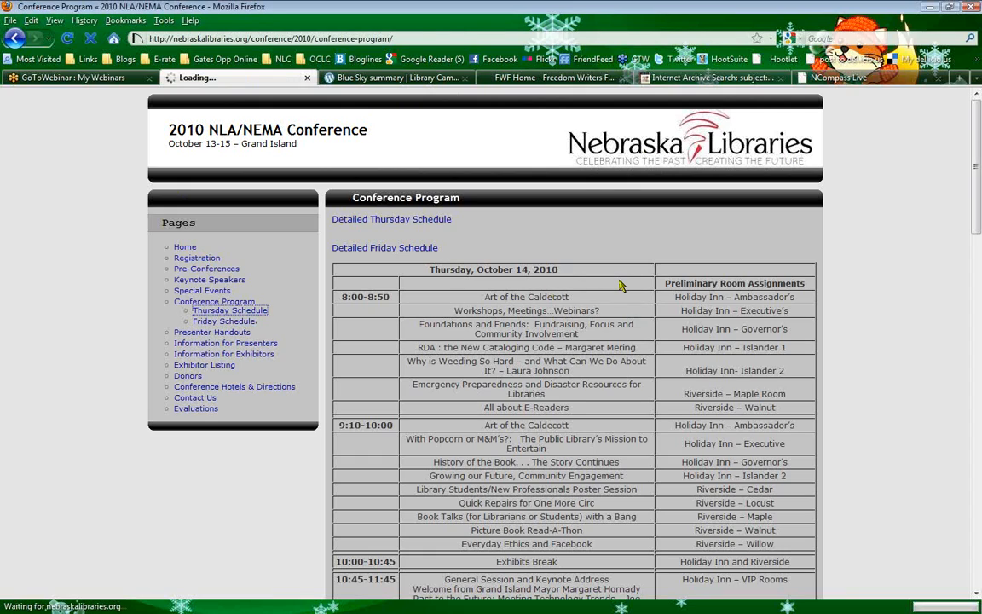
left_click(392, 219)
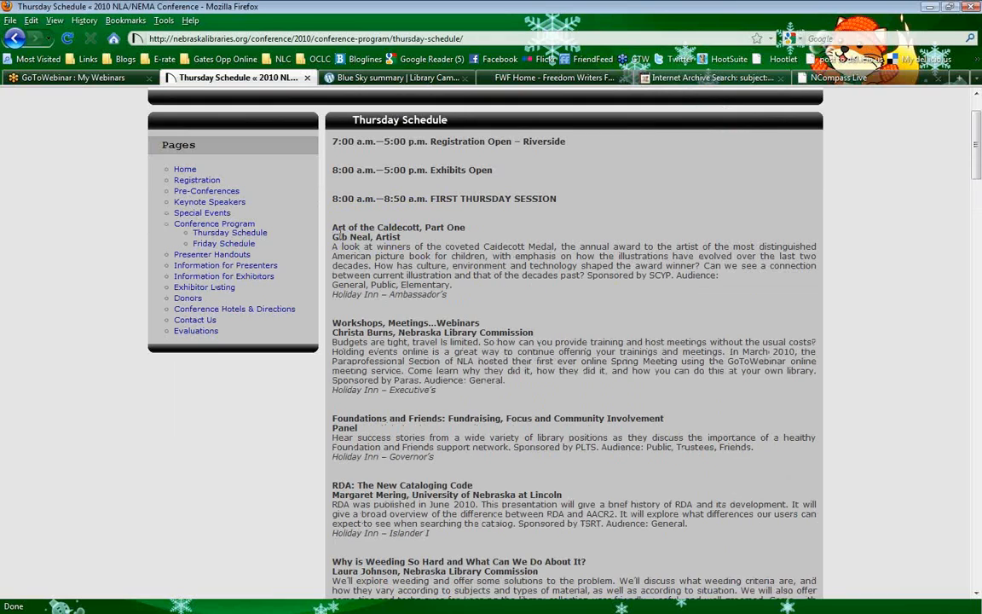
mouse_move(334, 232)
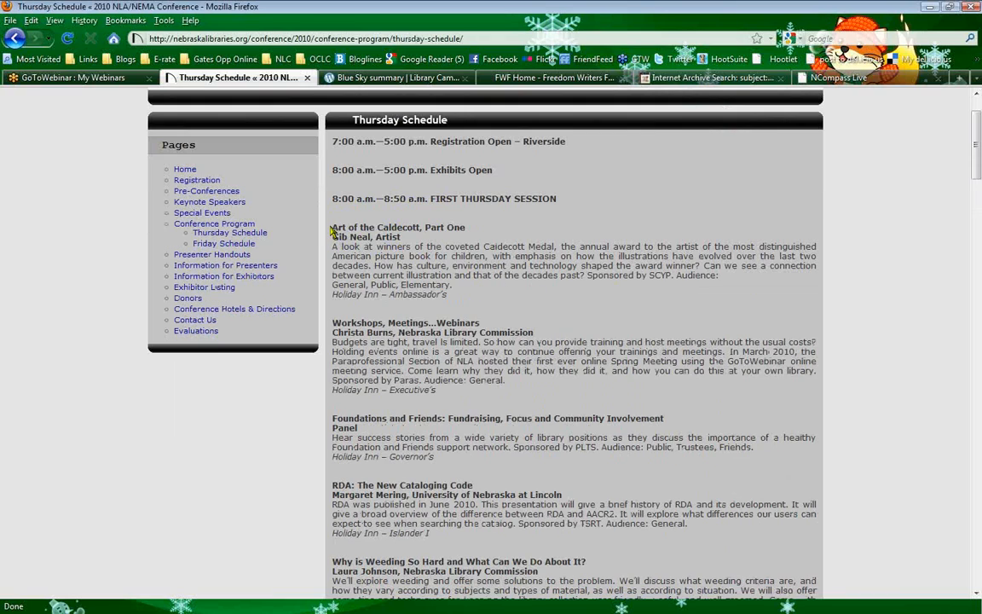
left_click_drag(332, 227, 543, 245)
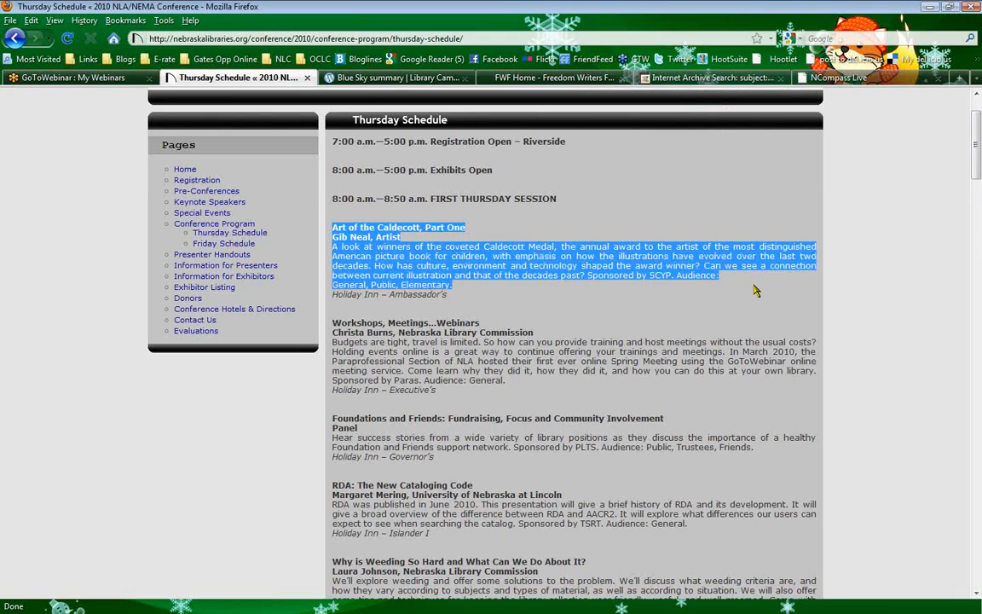
mouse_move(583, 300)
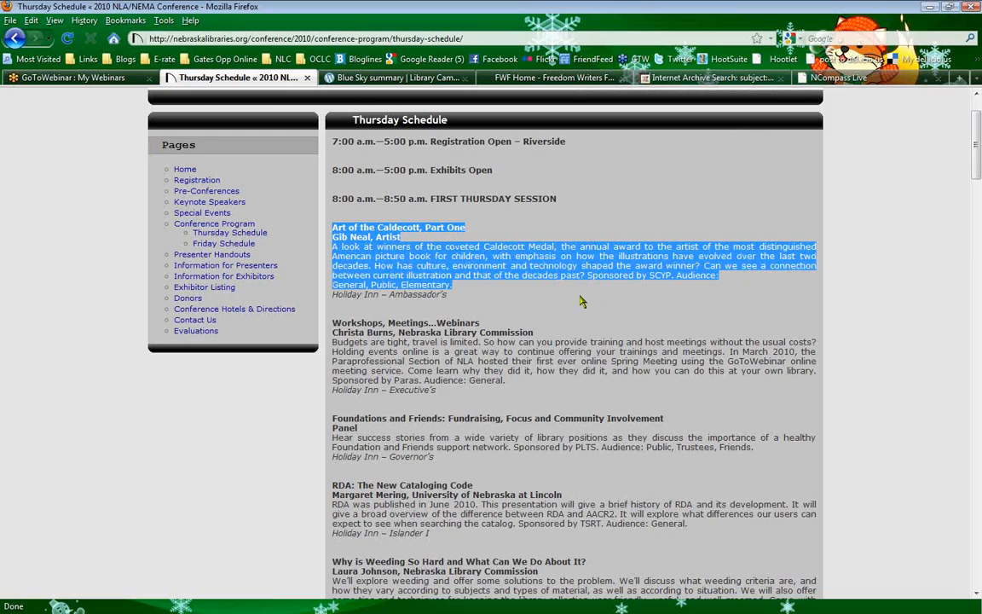
mouse_move(535, 303)
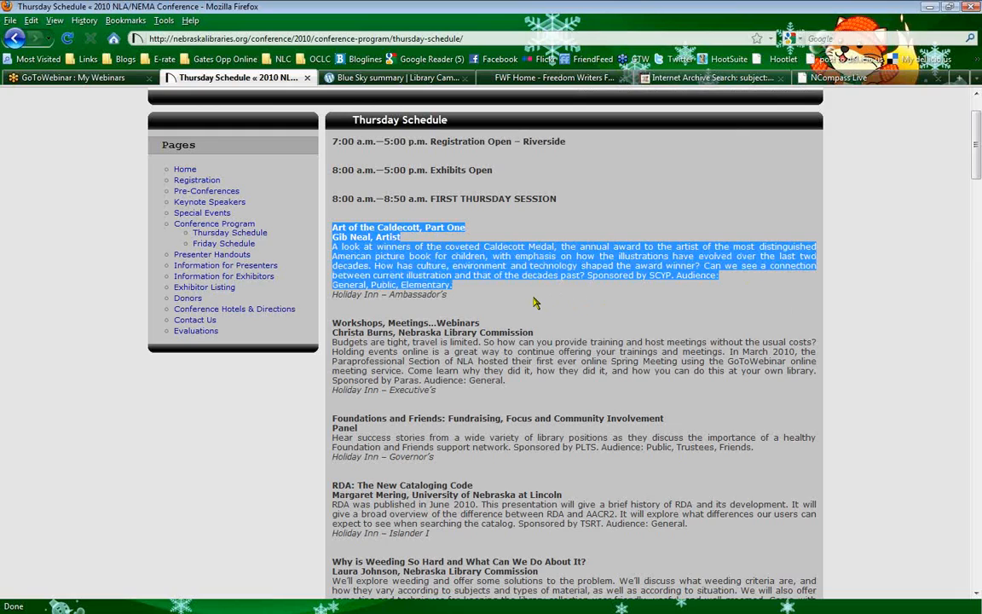
left_click(535, 303)
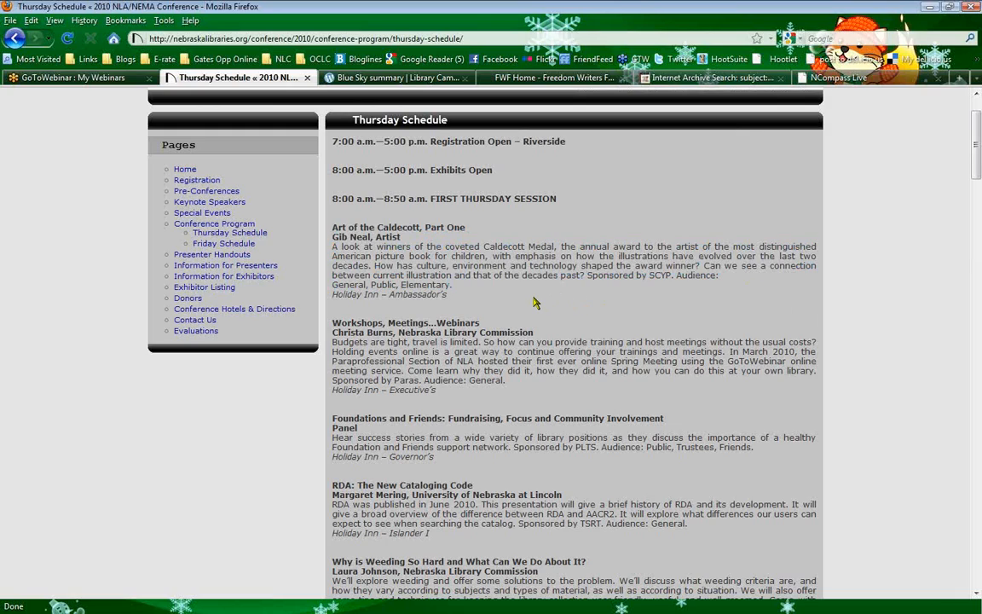
Scroll the Thursday Schedule to locate Sheila Siegeler's 'History of the Book…The Story Continues' session
scroll("down", 3)
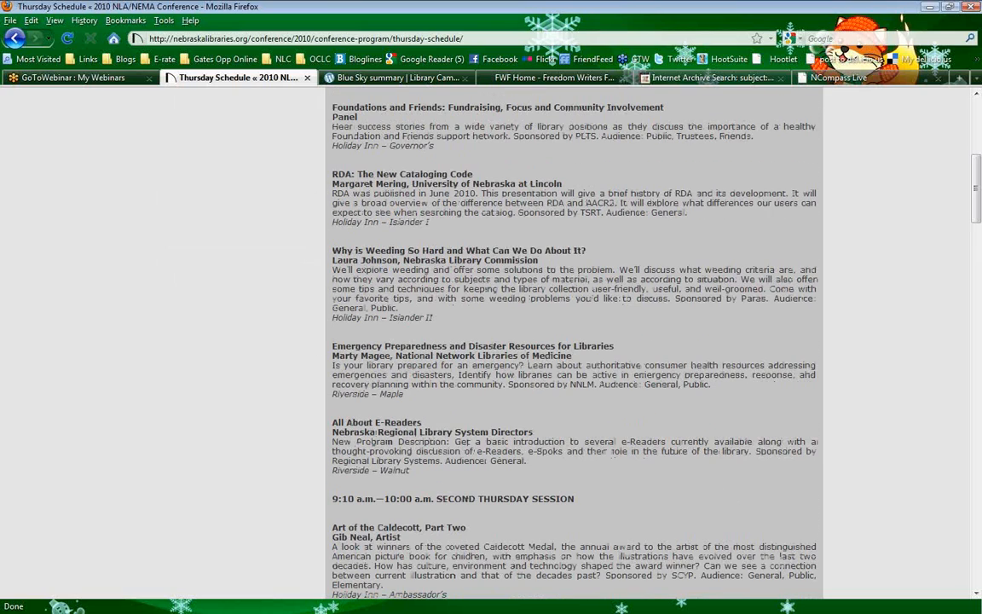
scroll("down", 3)
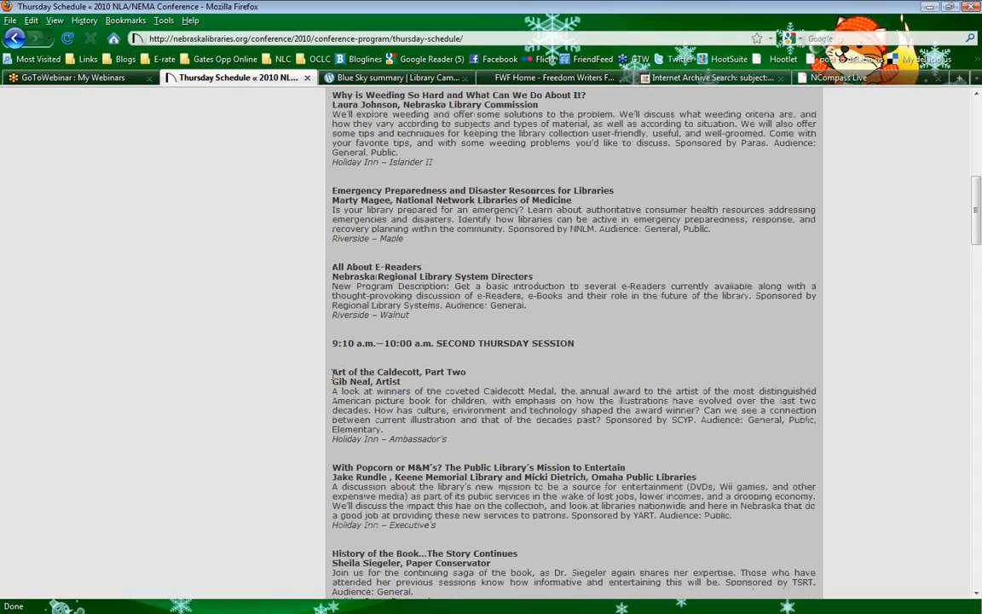
mouse_move(517, 454)
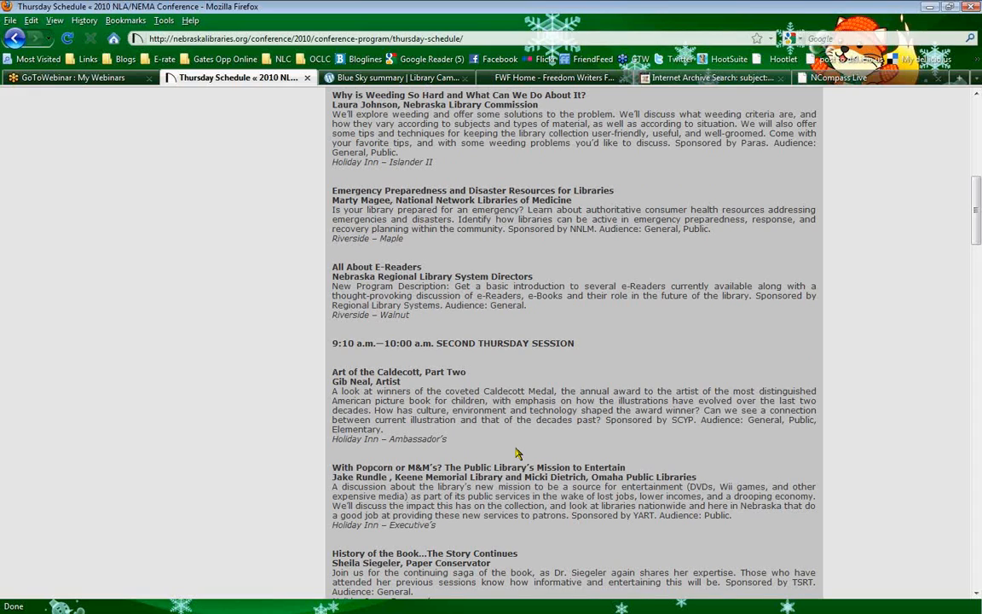
mouse_move(512, 443)
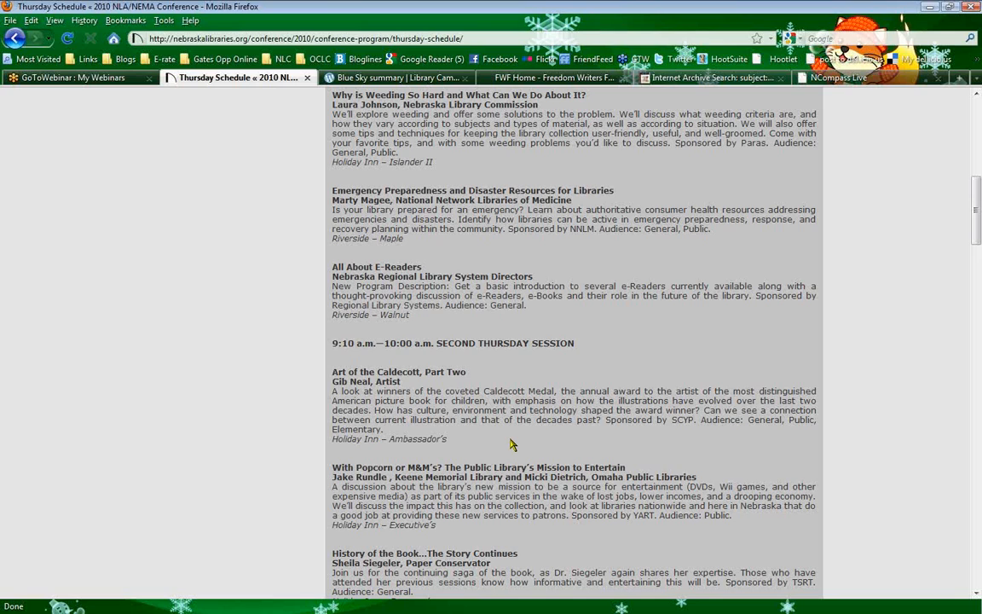
scroll("up", 3)
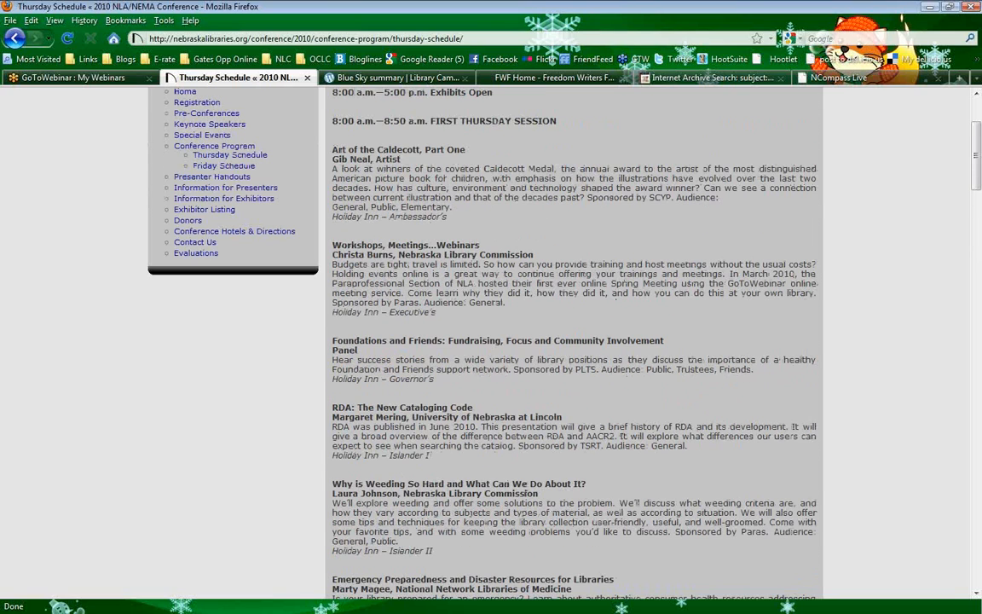
scroll("up", 3)
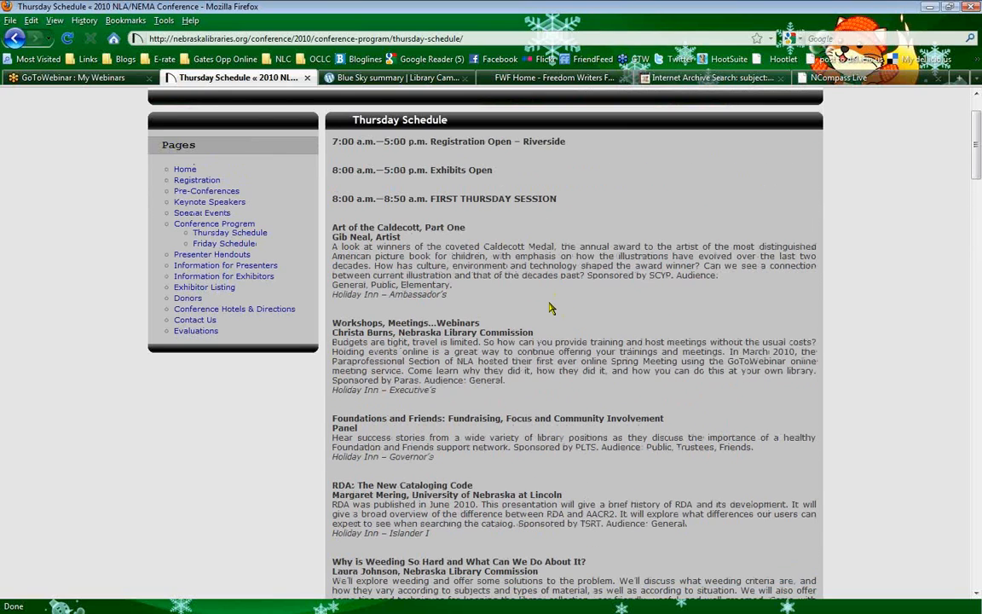
scroll("down", 3)
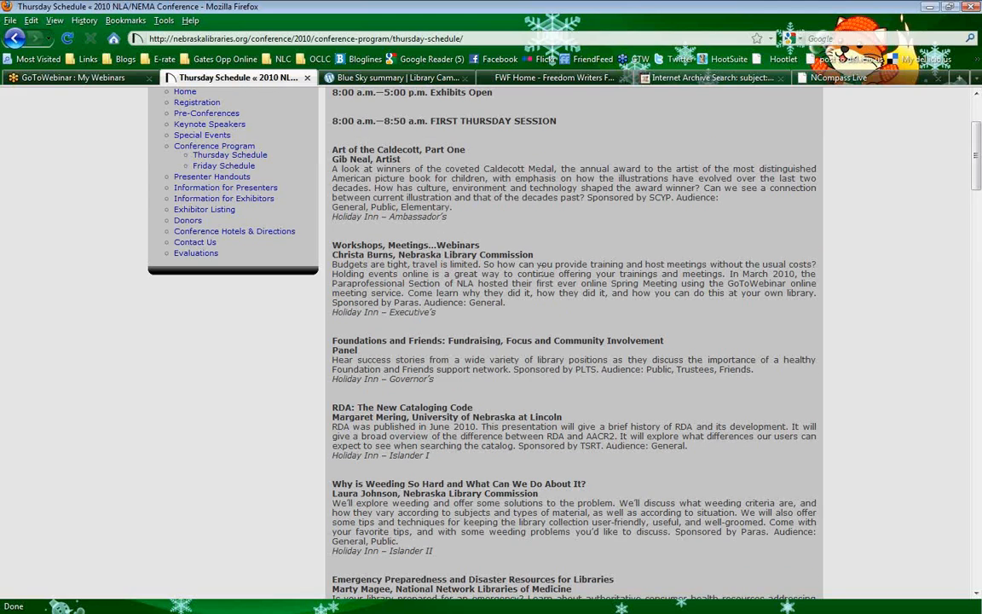
mouse_move(539, 256)
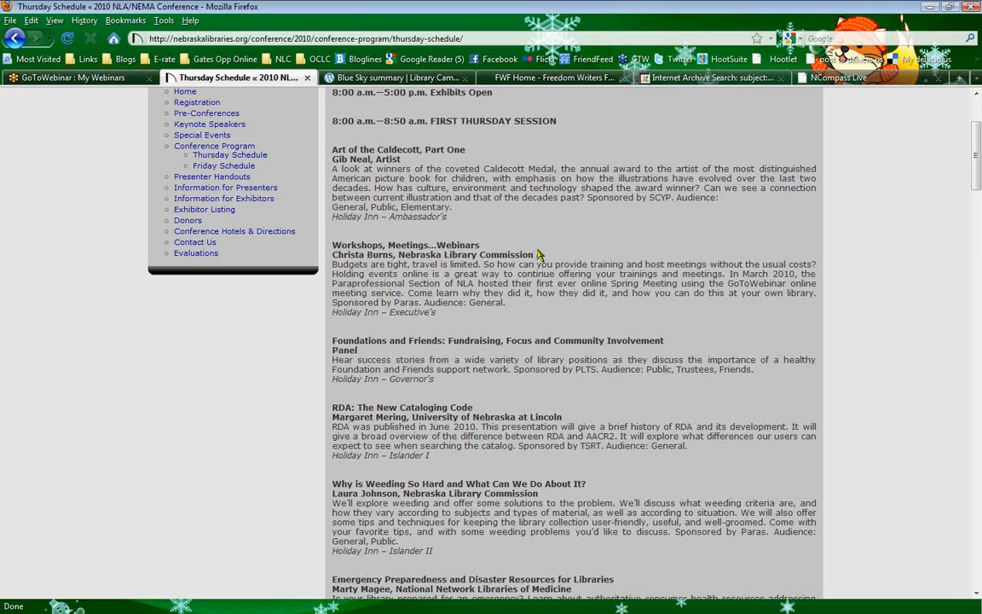
scroll("up", 3)
type("history")
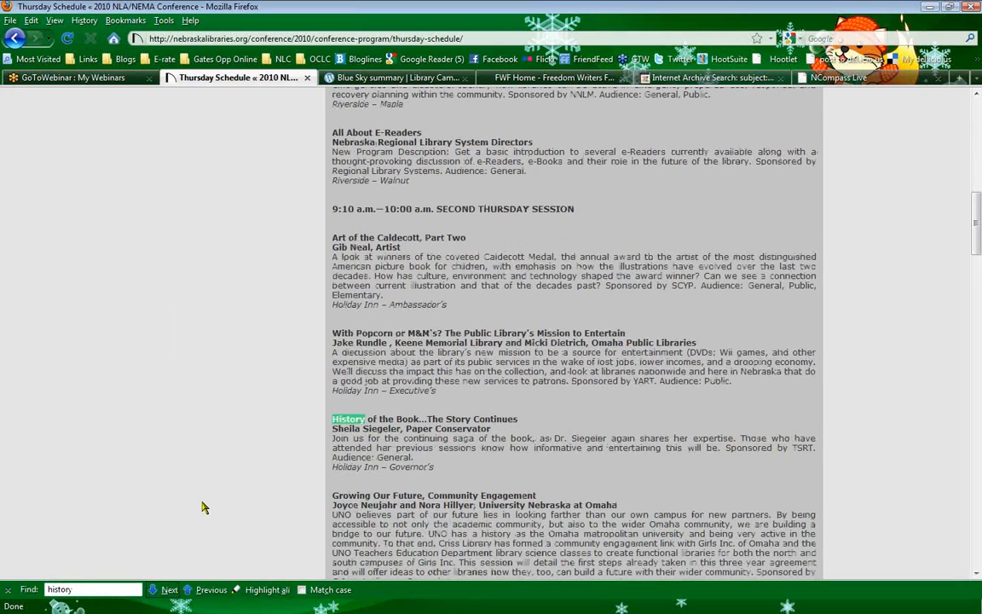
Read the History of the Book session description and clear the highlighted text
scroll("down", 3)
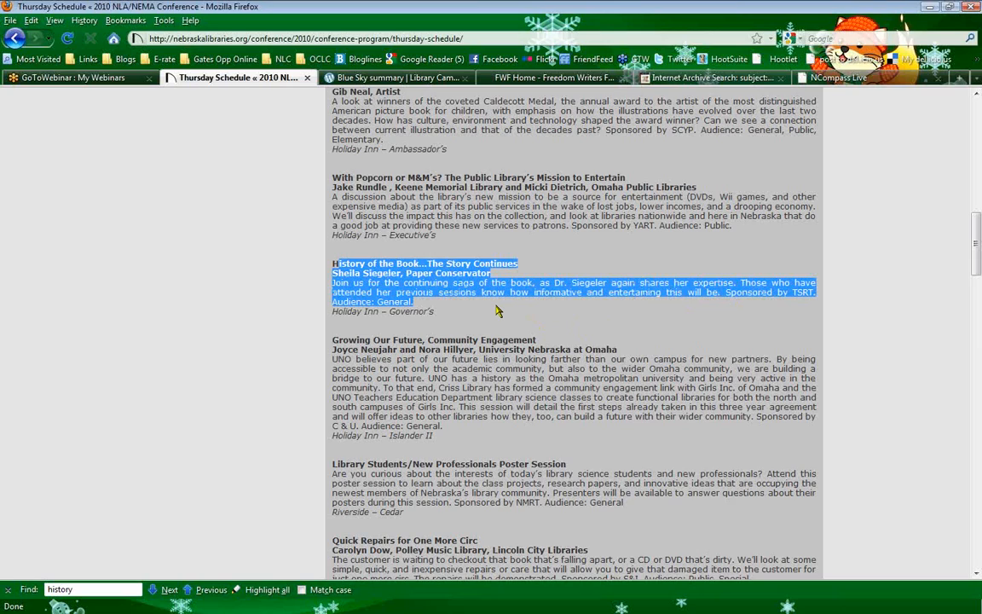
left_click(36, 549)
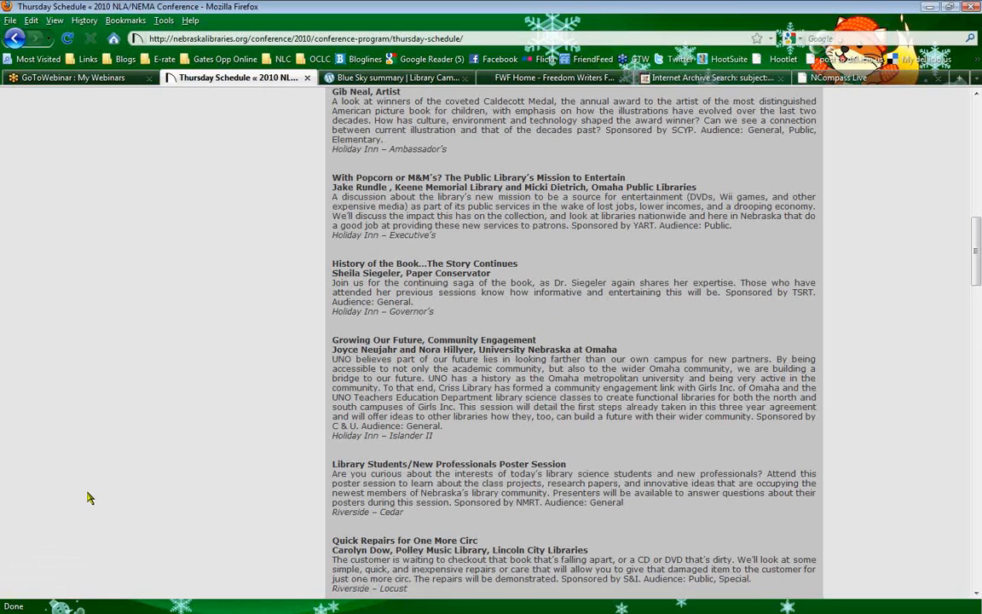
mouse_move(467, 327)
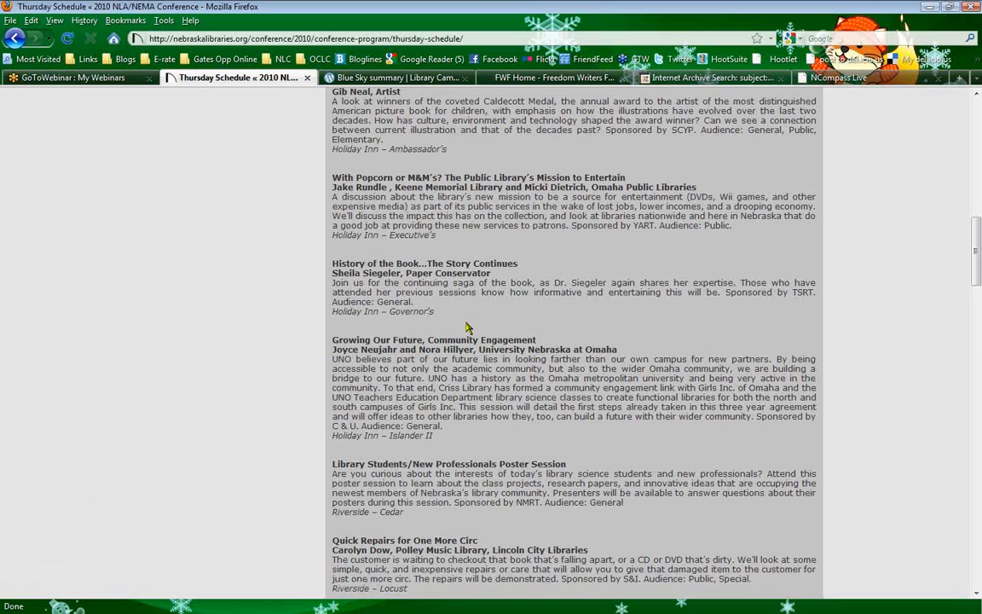
mouse_move(474, 309)
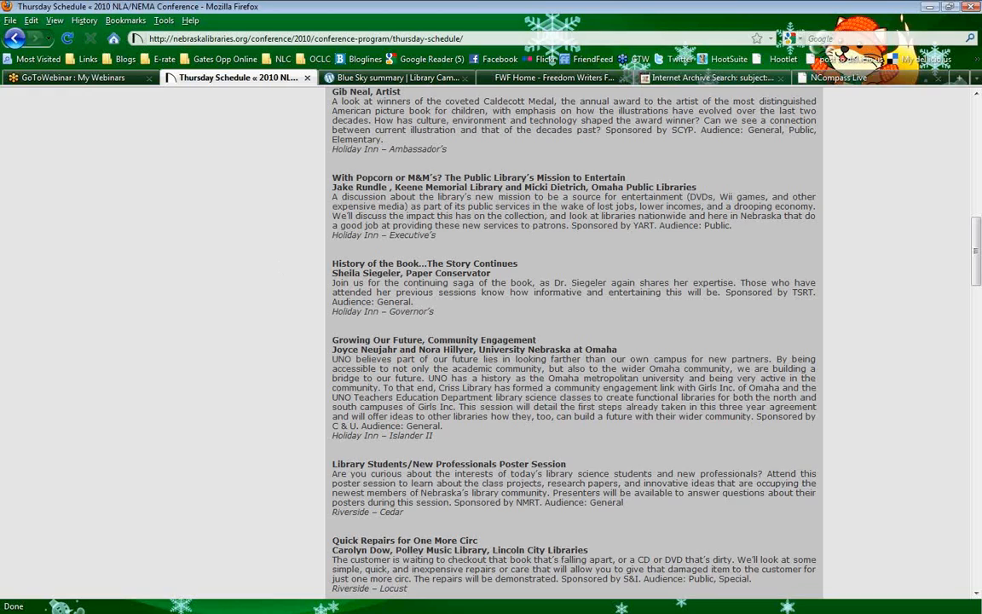
mouse_move(188, 307)
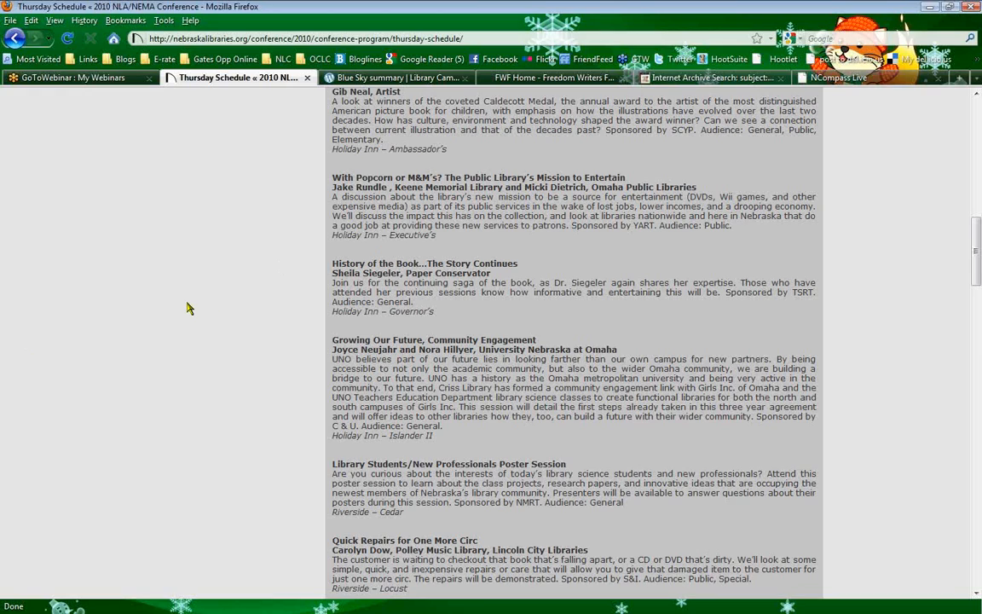
mouse_move(246, 305)
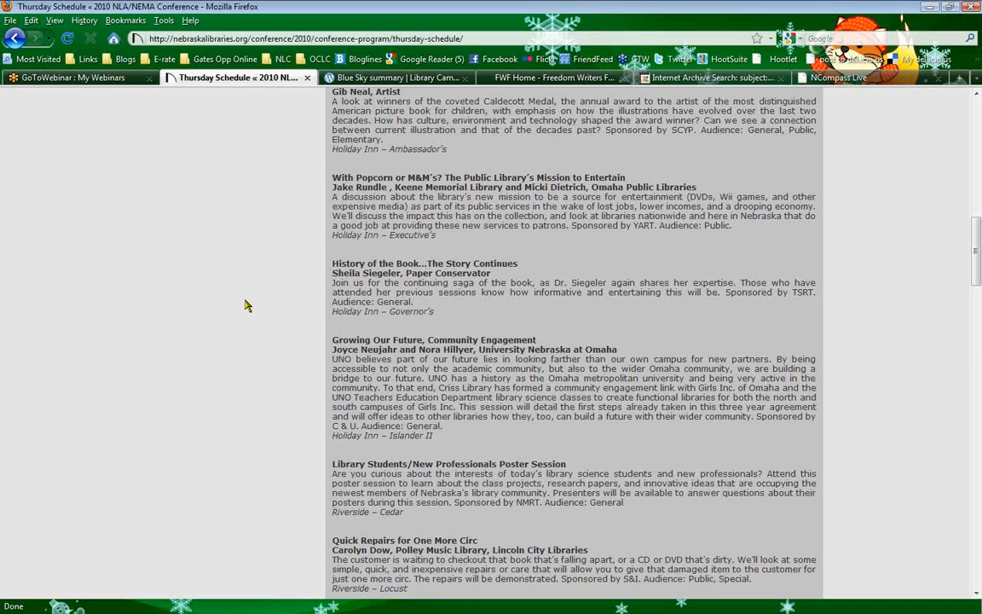
Return to the top and follow the Annual NLA/NEMA Conference sidebar link on the NLA site
scroll("up", 3)
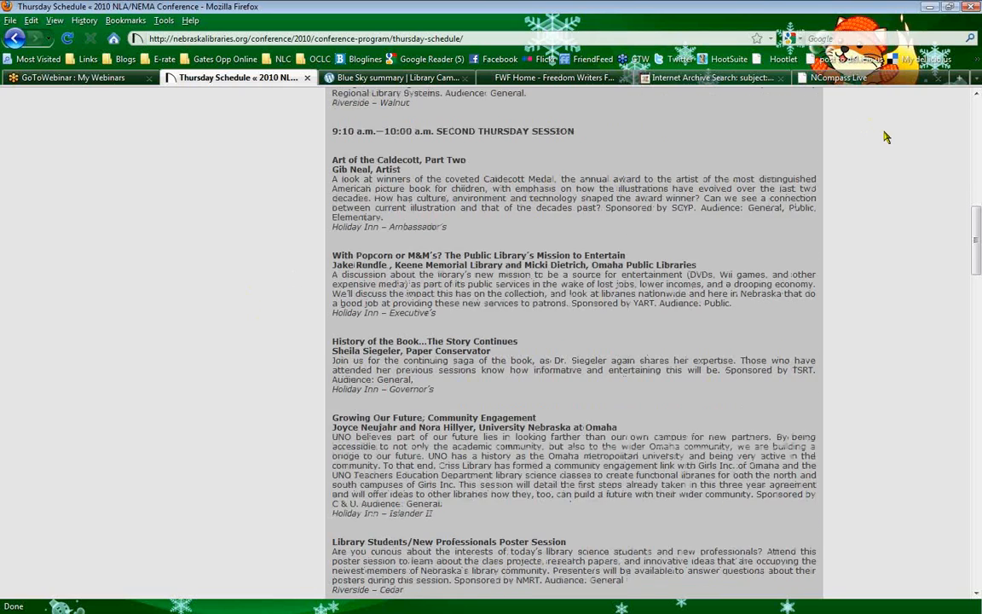
scroll("up", 3)
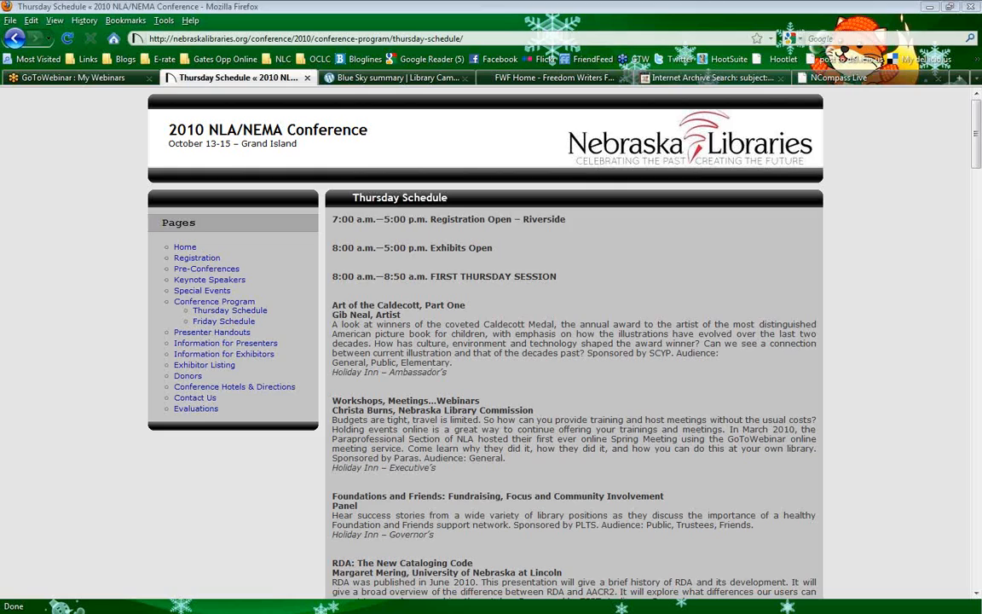
mouse_move(104, 395)
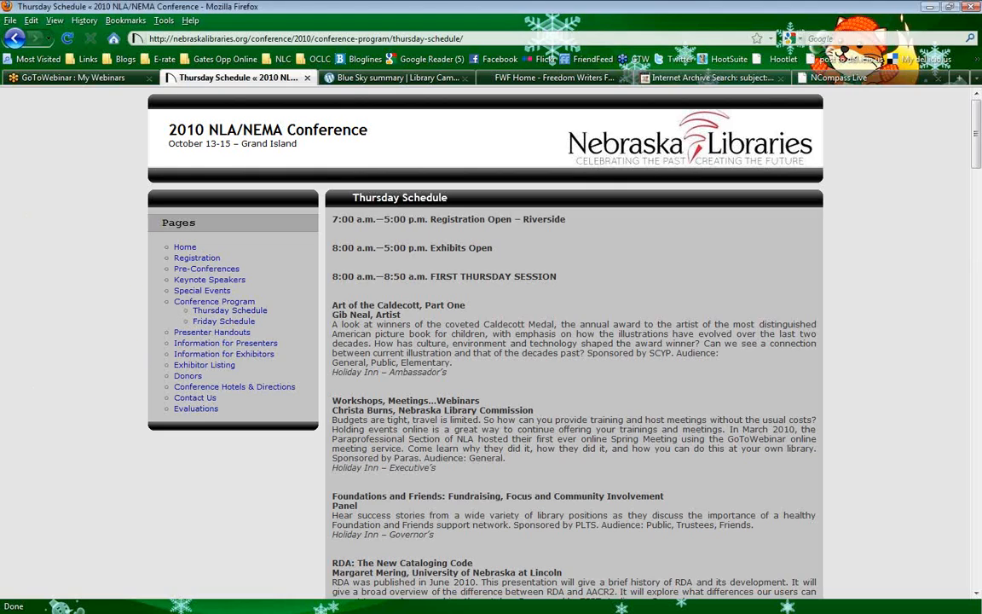
mouse_move(85, 268)
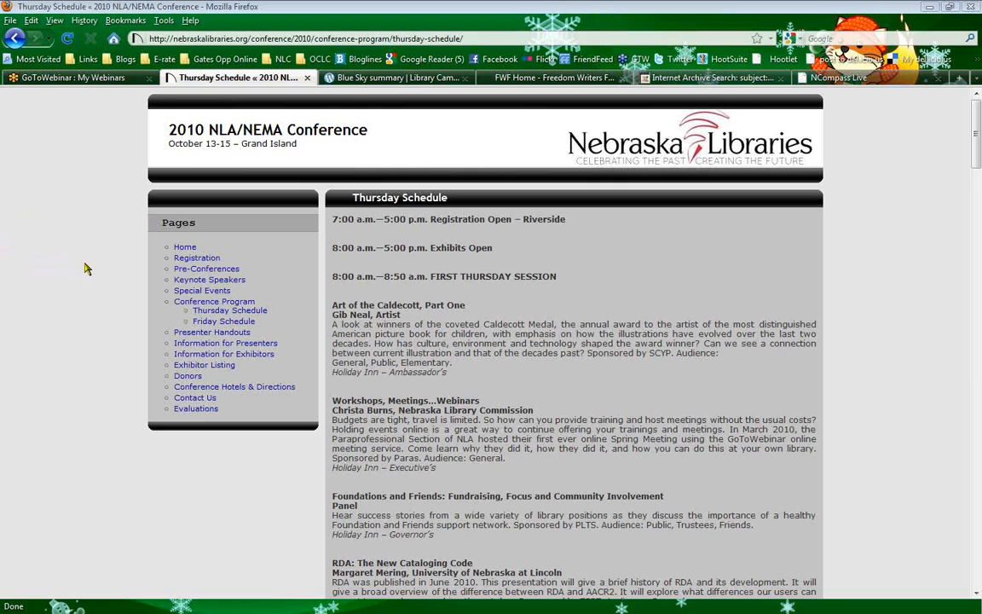
mouse_move(919, 113)
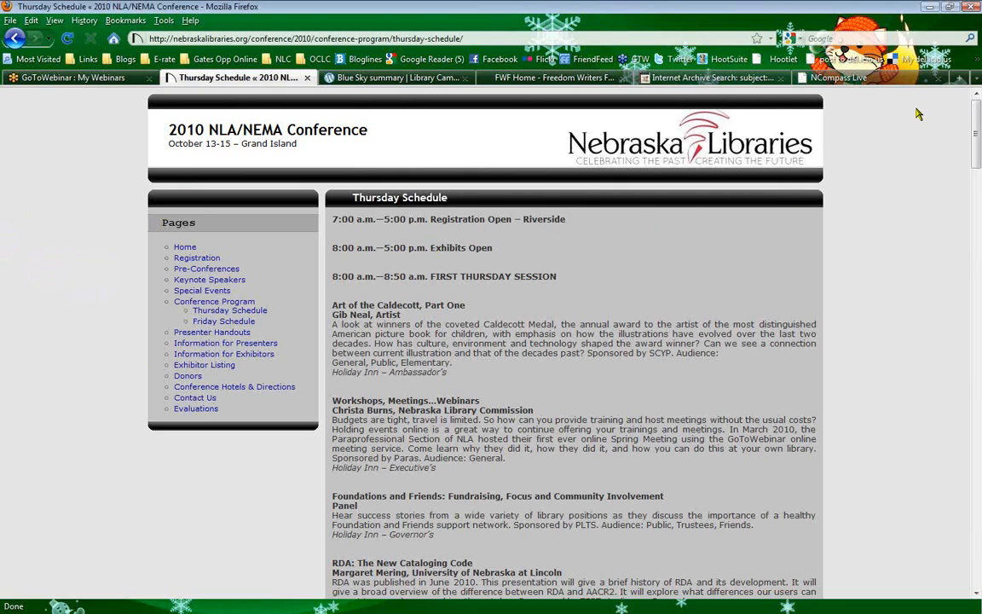
mouse_move(928, 147)
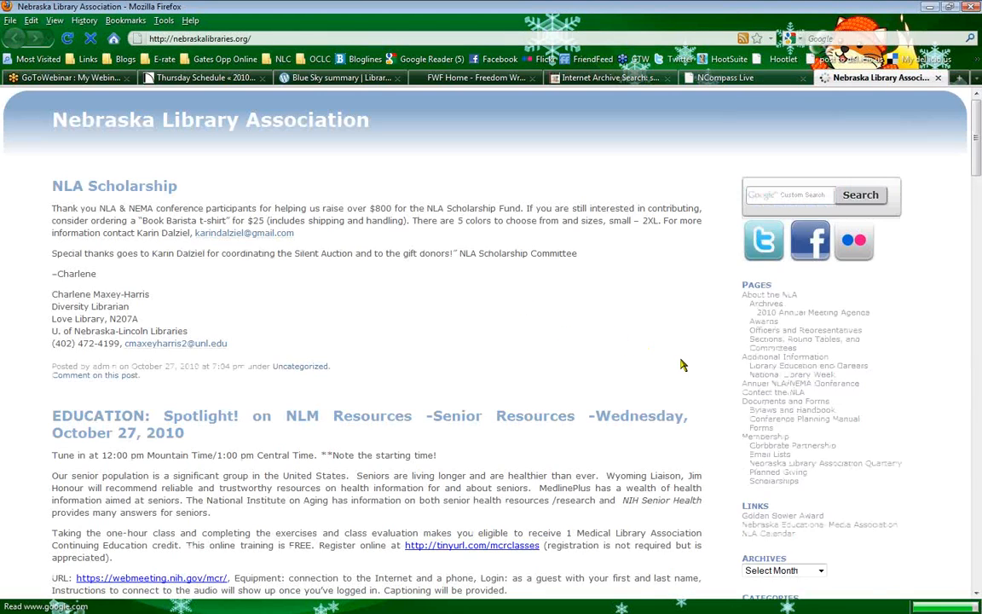
left_click(800, 382)
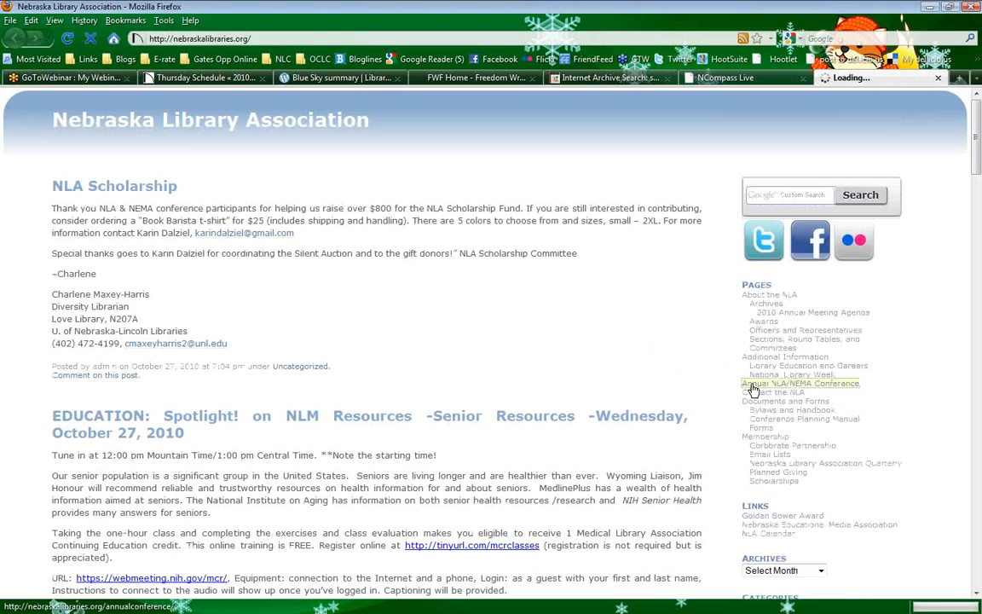
Load the Annual NLA/NEMA Conference page listing 2010, 2011 and previous conferences
left_click(800, 382)
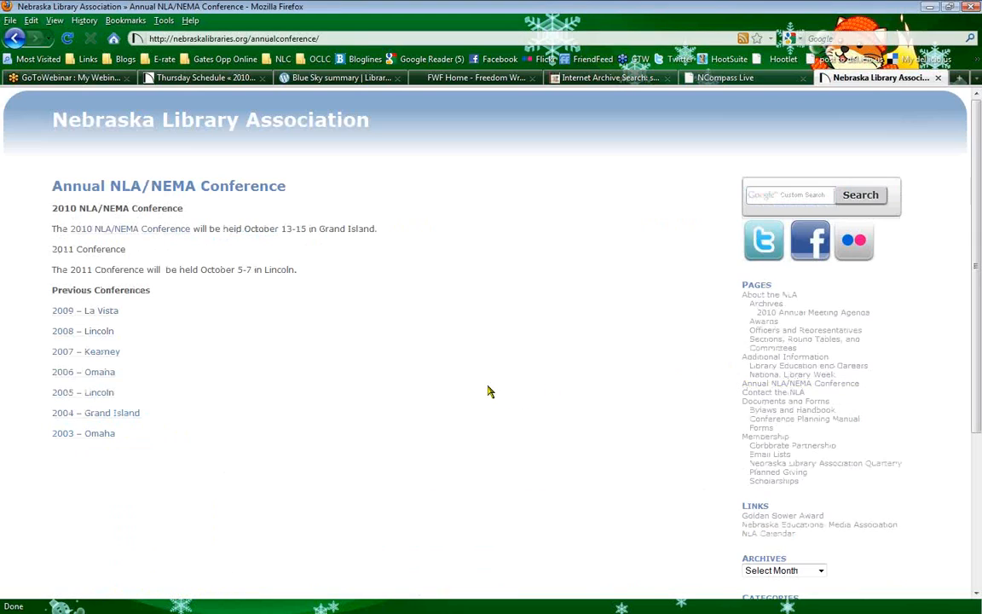
mouse_move(242, 387)
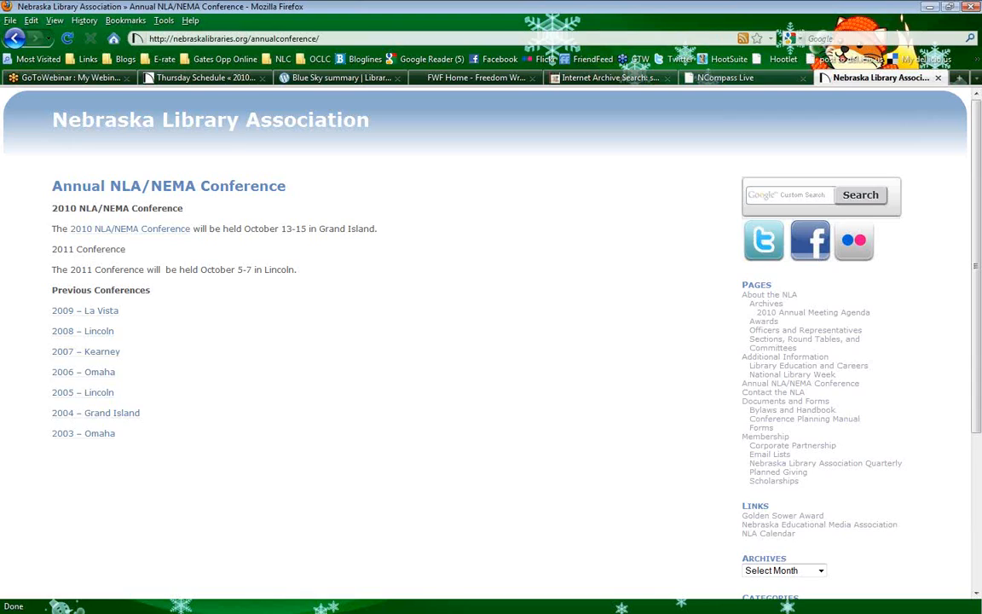
mouse_move(211, 396)
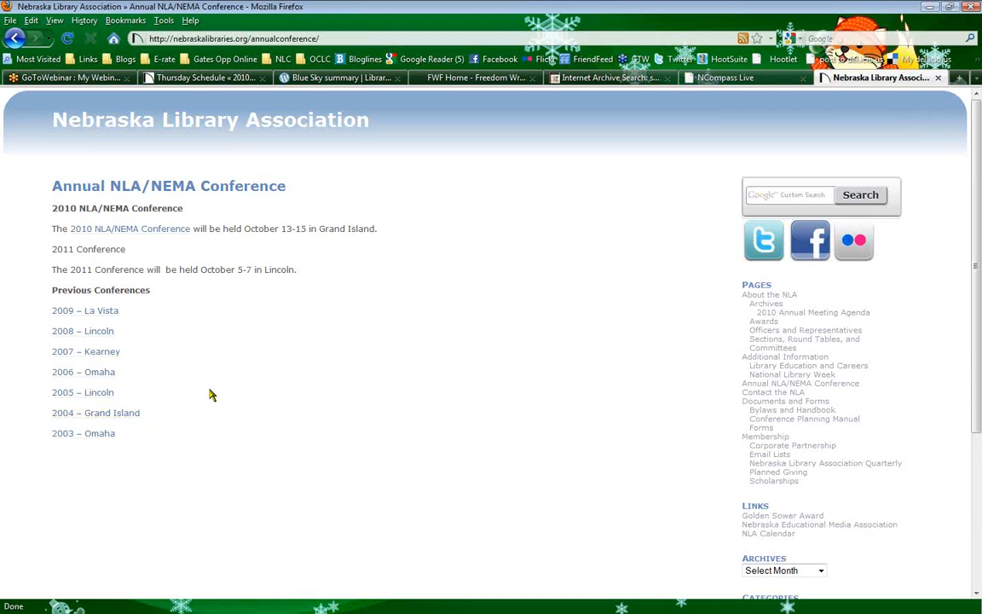
mouse_move(300, 363)
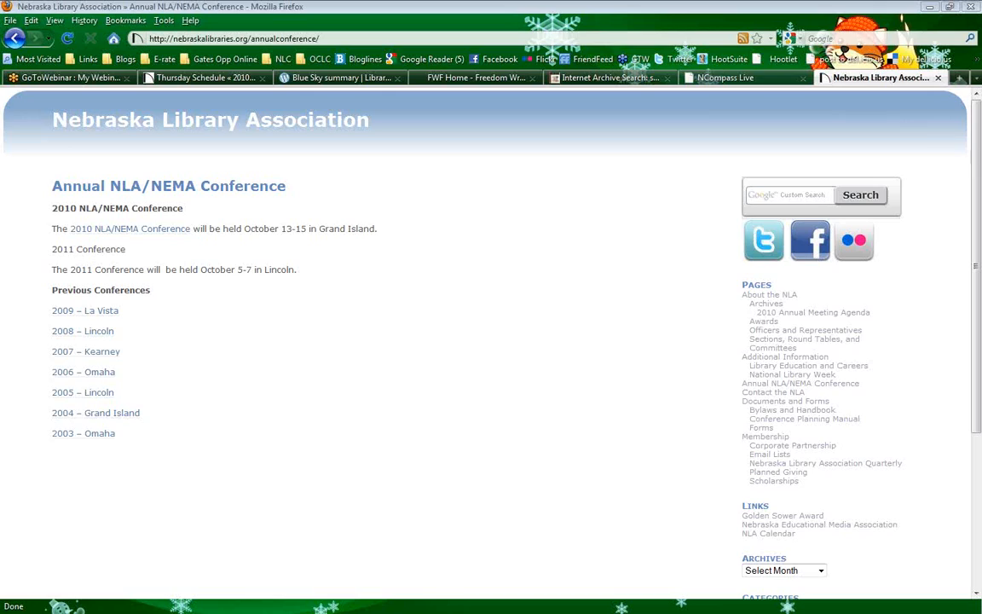
mouse_move(348, 382)
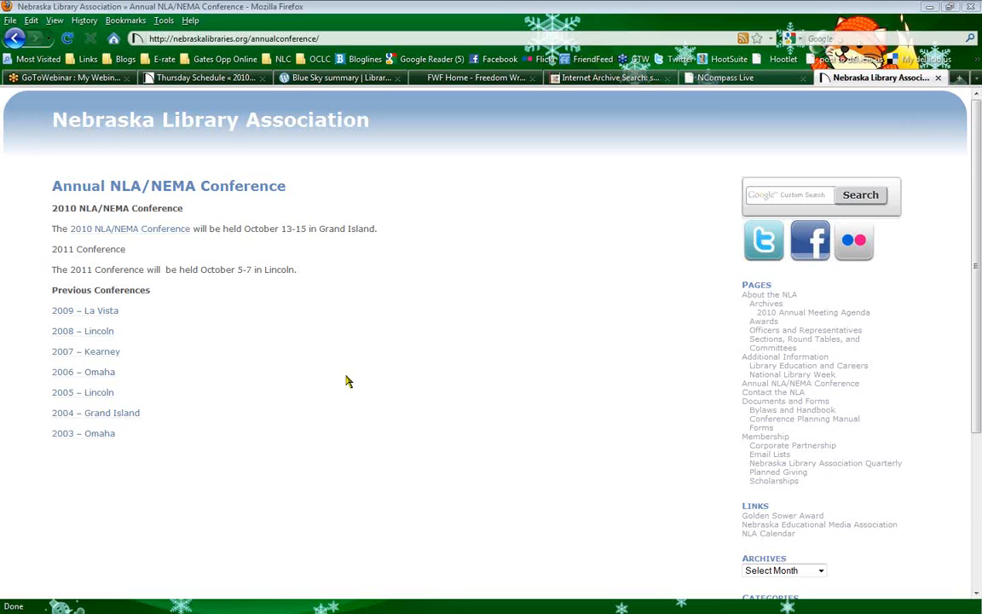
mouse_move(176, 293)
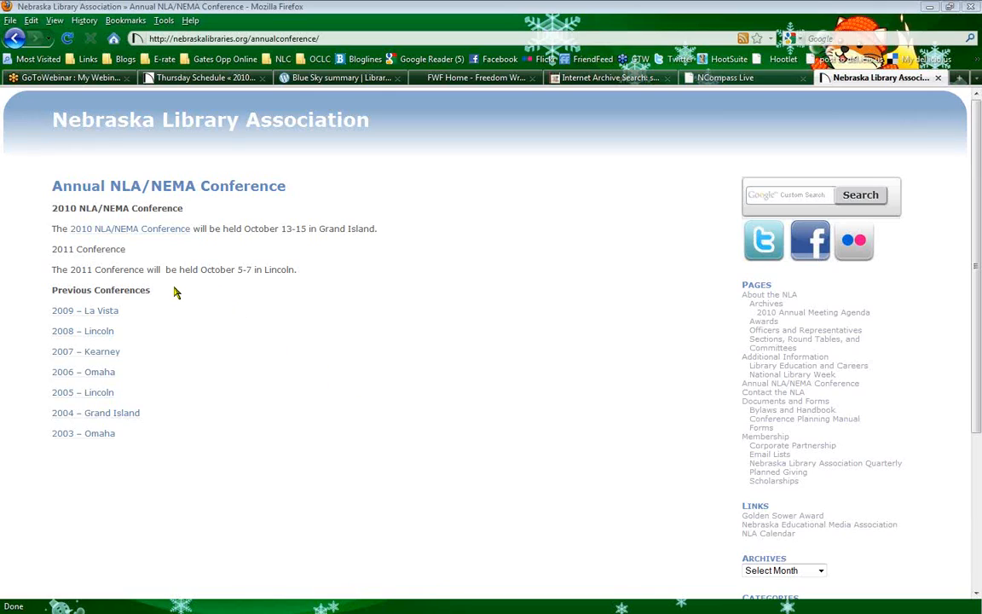
mouse_move(307, 283)
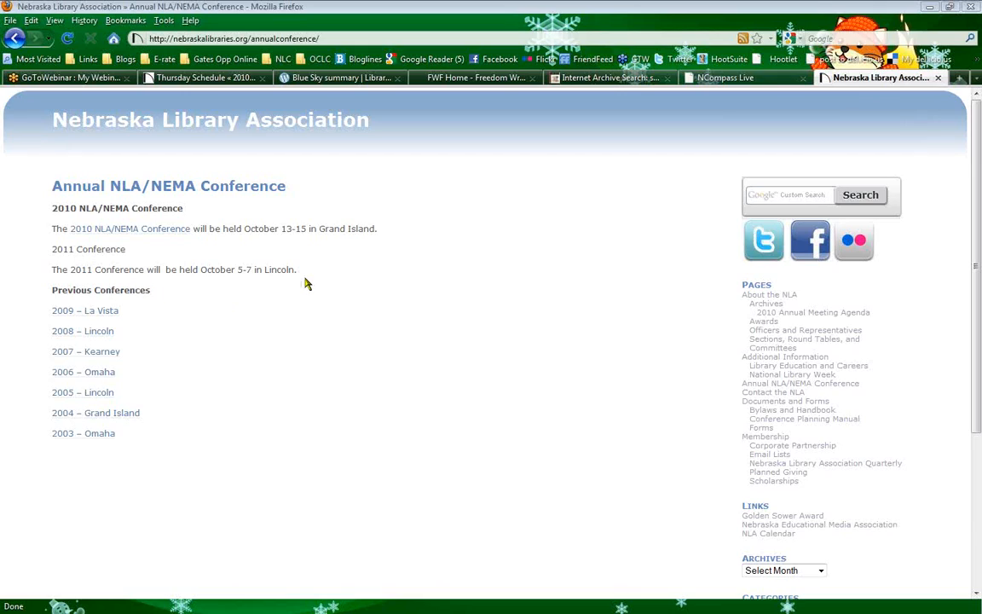
mouse_move(230, 302)
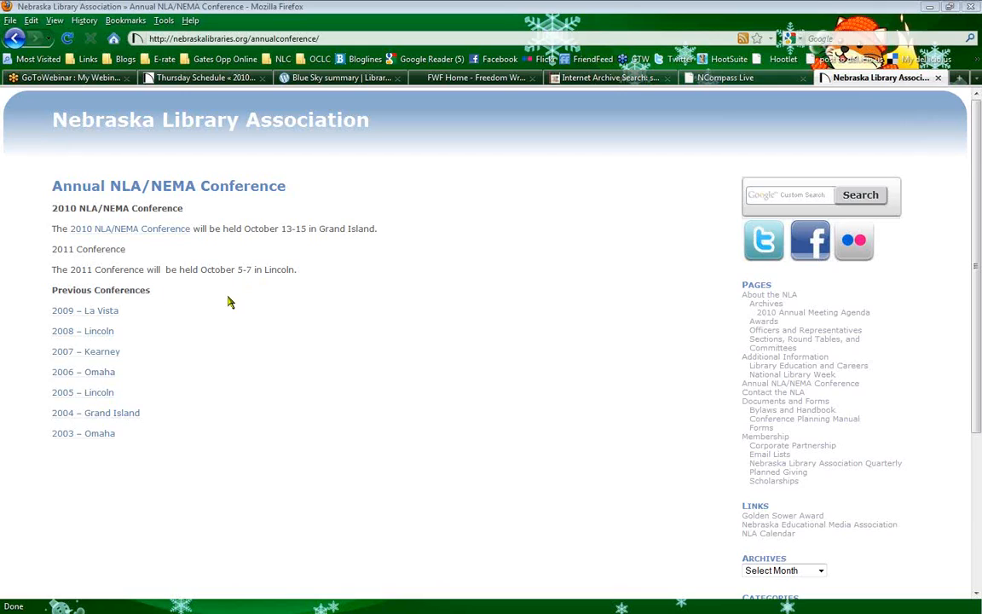
mouse_move(539, 216)
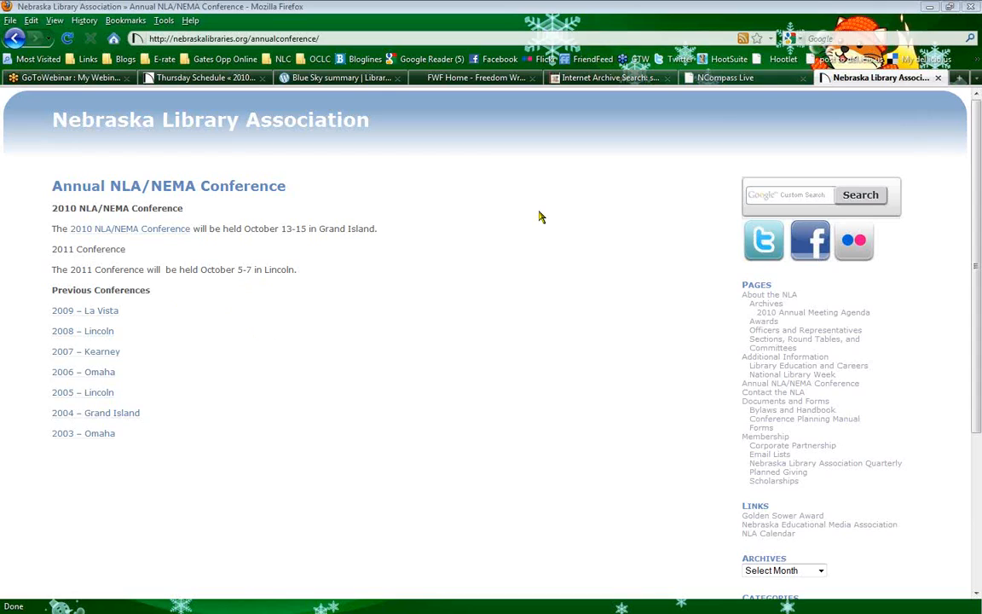
mouse_move(717, 79)
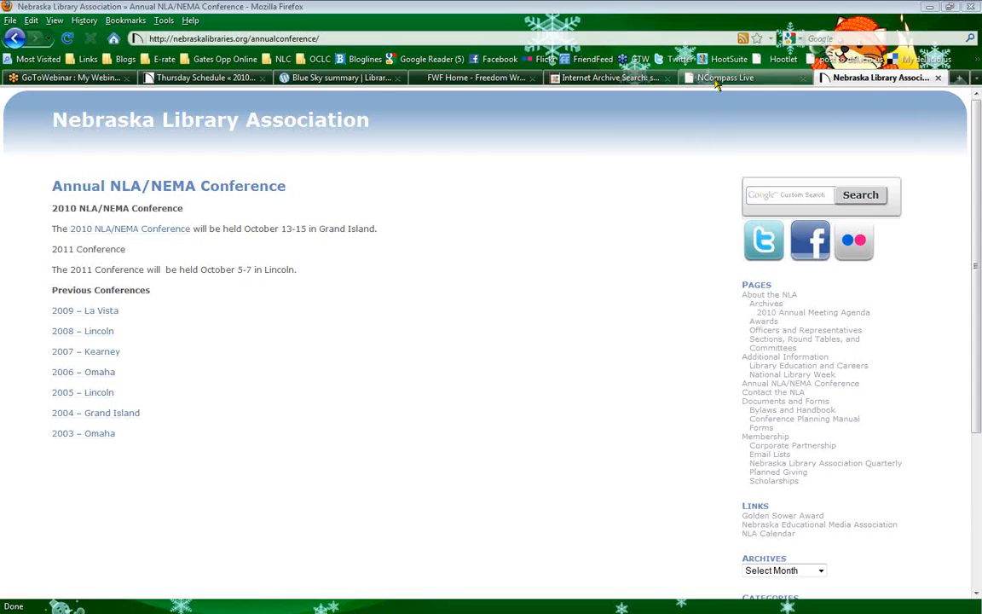
Bring up the NCompass Live page showing the upcoming sessions table
left_click(727, 79)
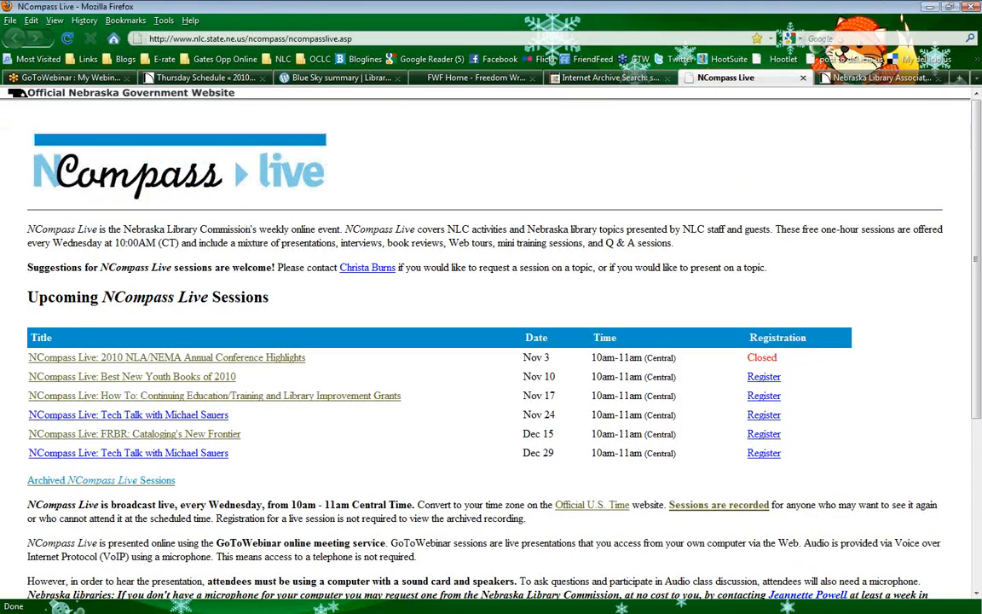
mouse_move(317, 460)
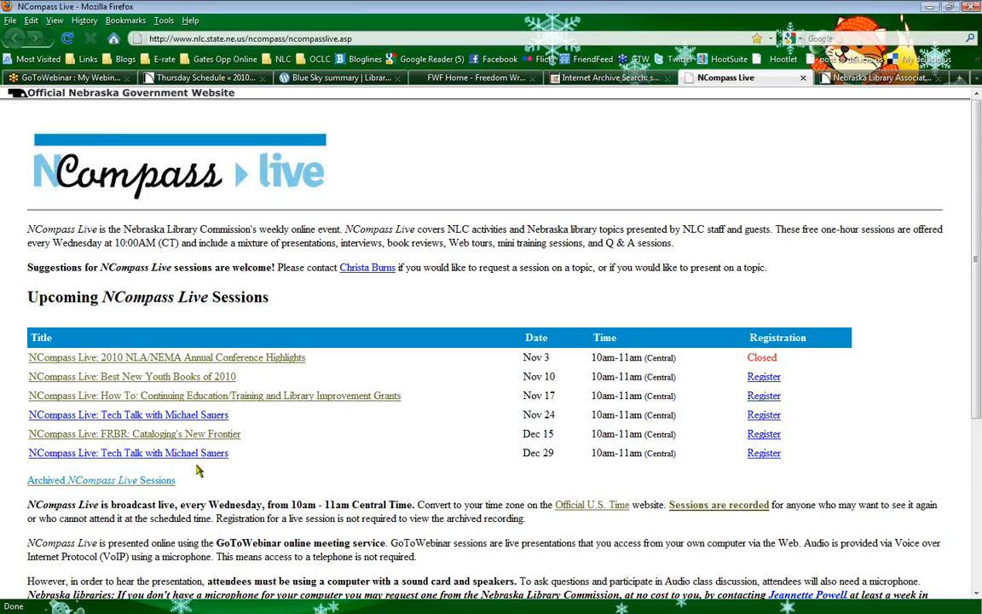
mouse_move(392, 458)
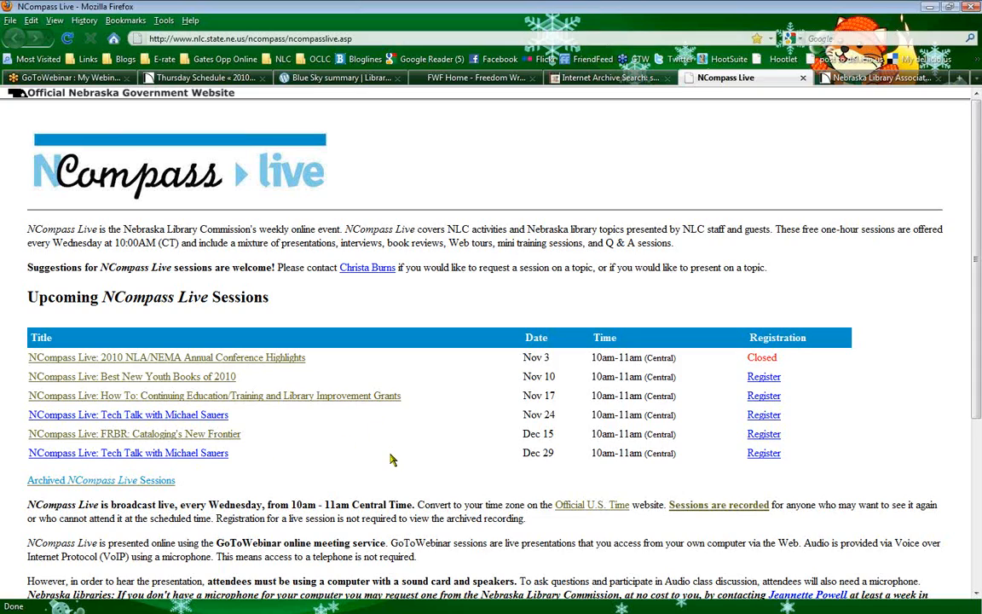